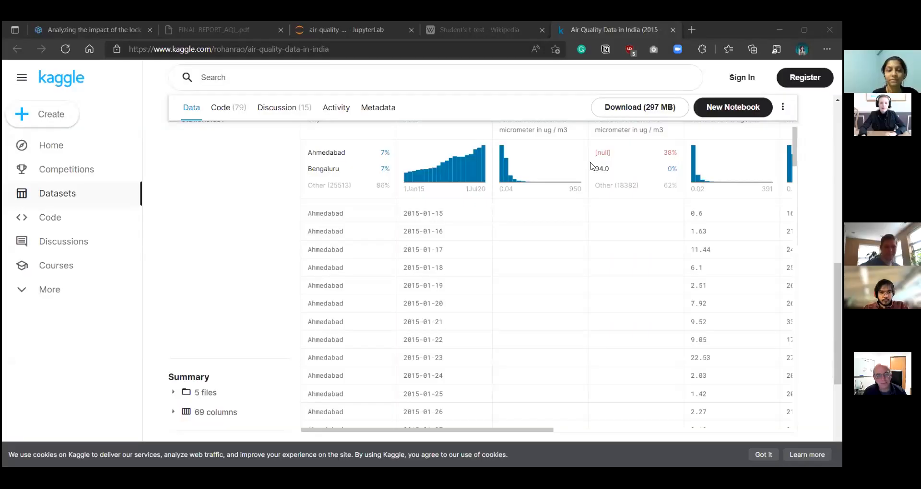
mouse_move(99, 144)
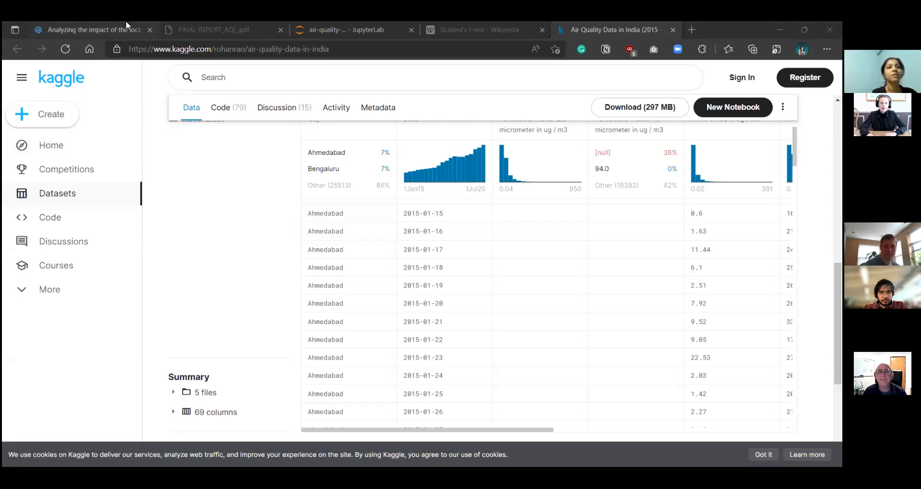
- Switch back to the Delhi air quality tutorial and select its full web address
left_click(91, 30)
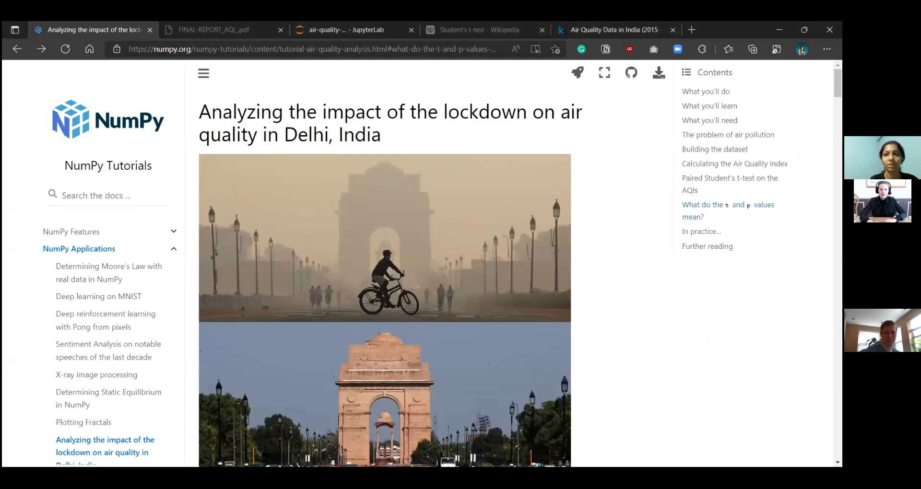
mouse_move(382, 53)
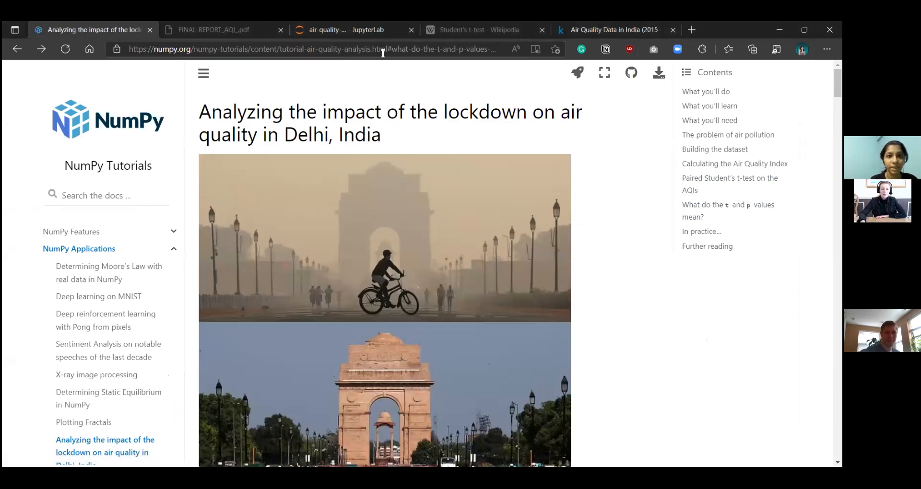
left_click(294, 49)
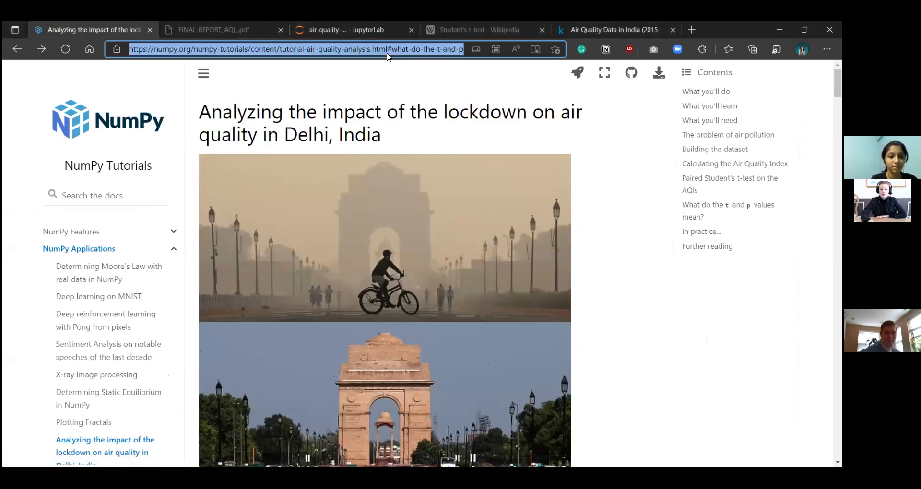
mouse_move(253, 277)
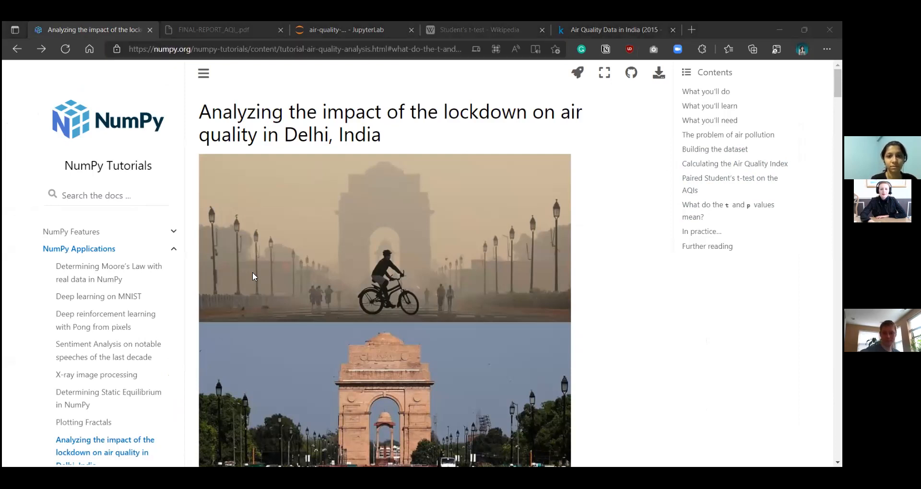
mouse_move(478, 117)
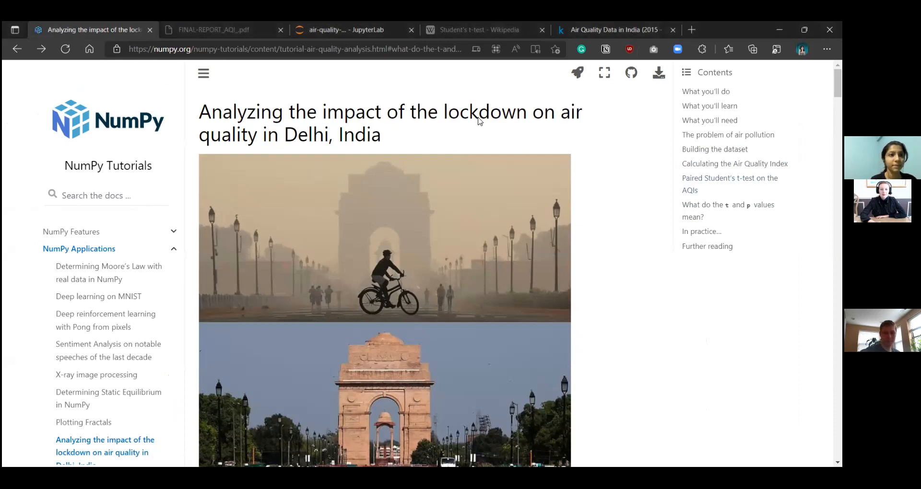
mouse_move(731, 288)
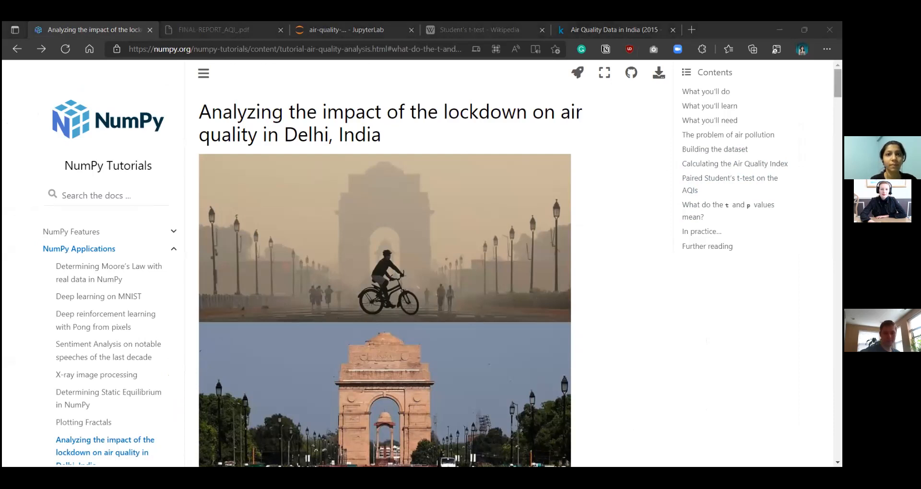
mouse_move(729, 183)
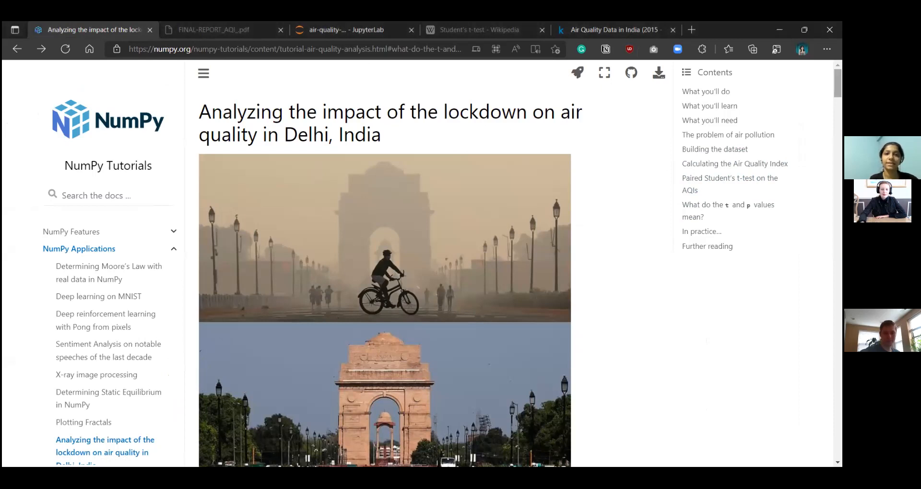
mouse_move(719, 116)
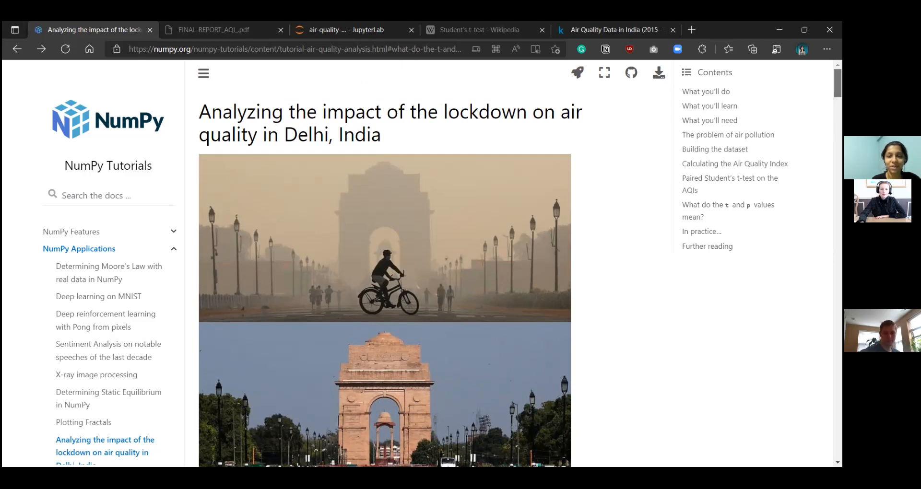
- Scroll past the India Gate images to the What you'll do, learn and need sections
scroll("down", 3)
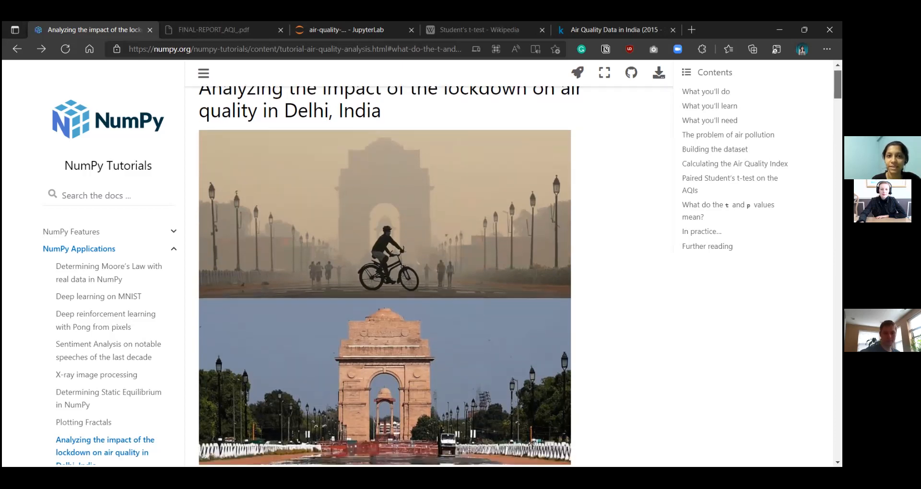
scroll("down", 3)
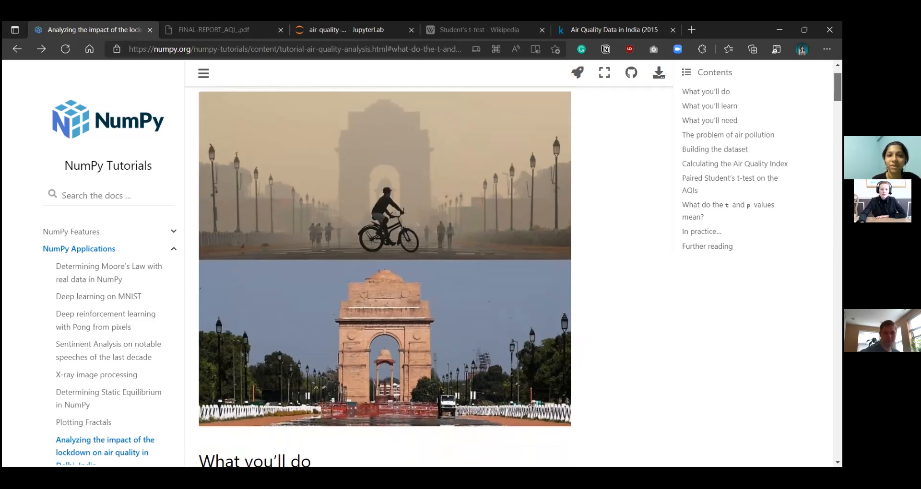
scroll("down", 3)
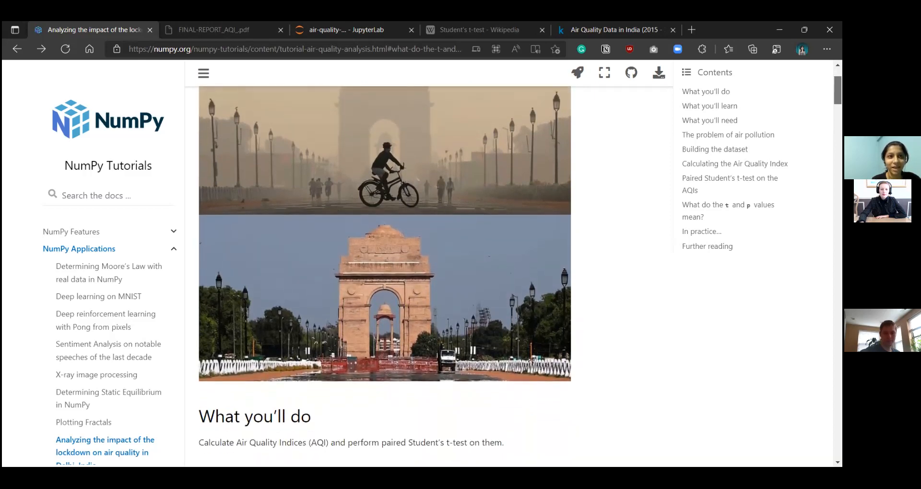
scroll("down", 3)
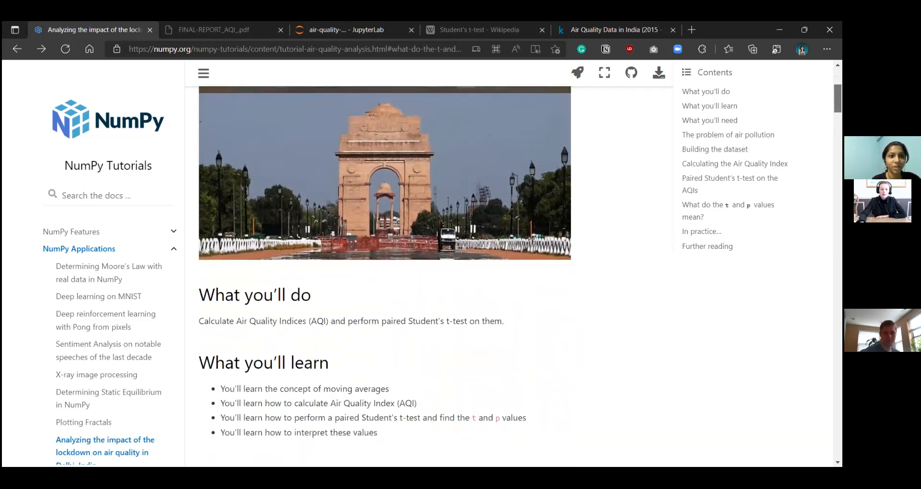
scroll("down", 3)
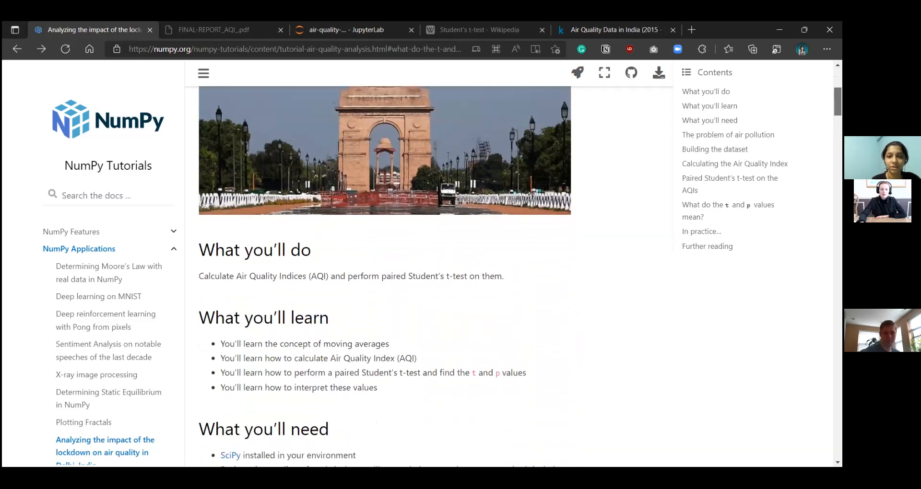
scroll("down", 3)
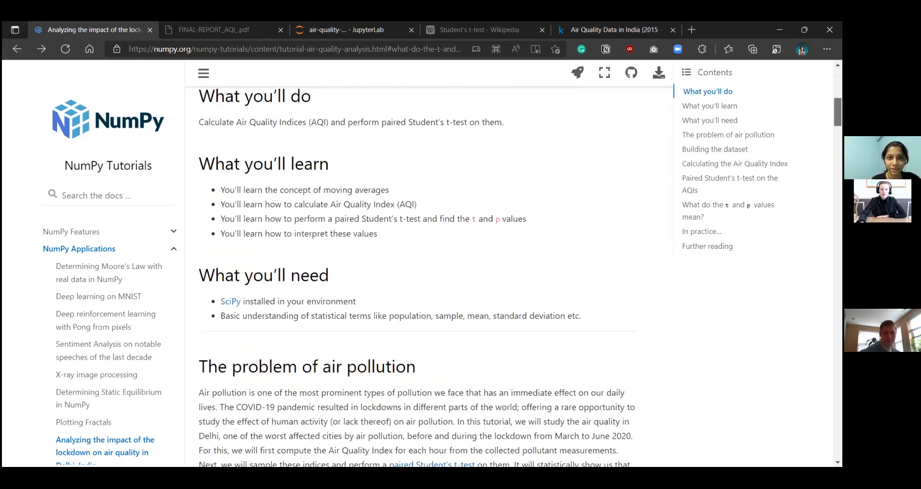
scroll("up", 3)
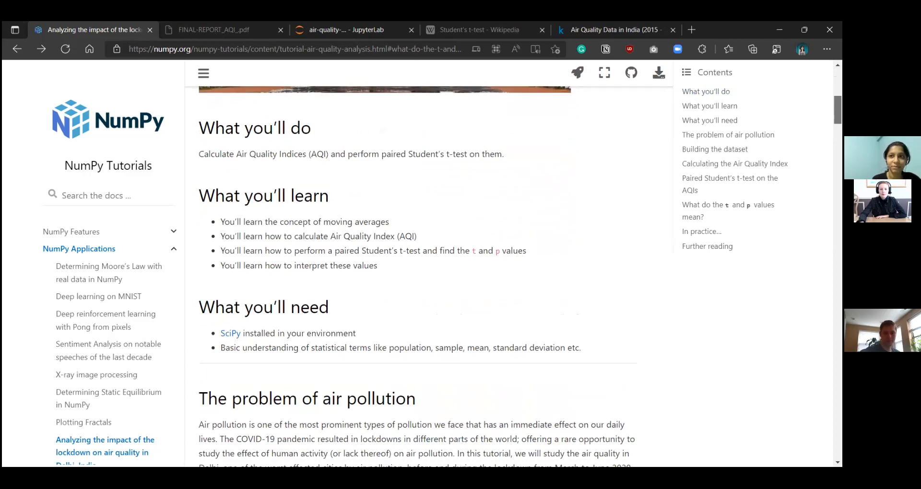
scroll("up", 3)
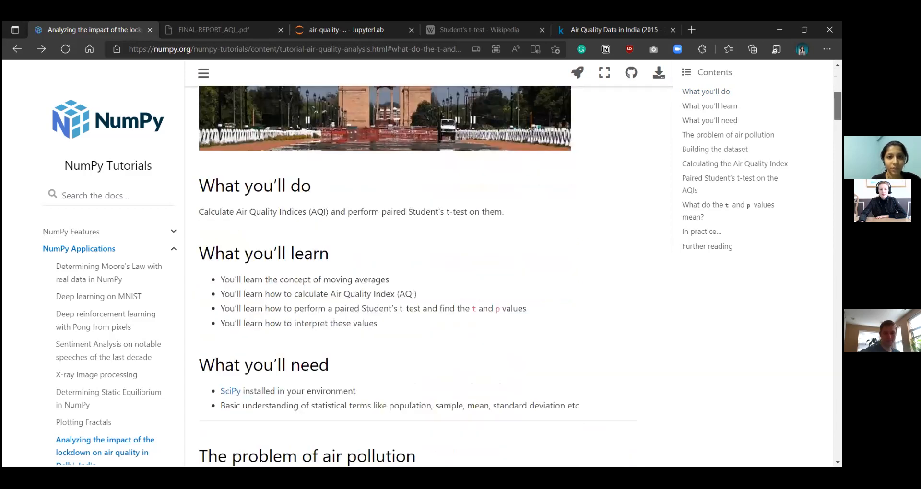
scroll("down", 3)
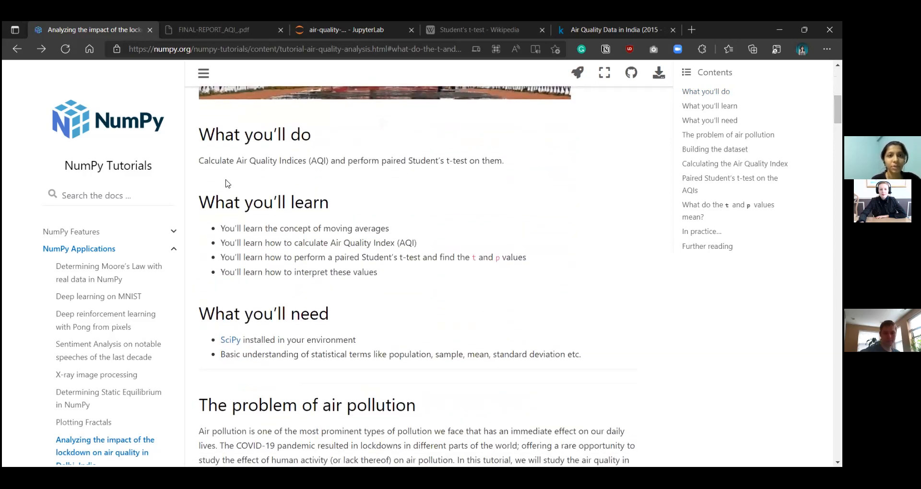
mouse_move(320, 178)
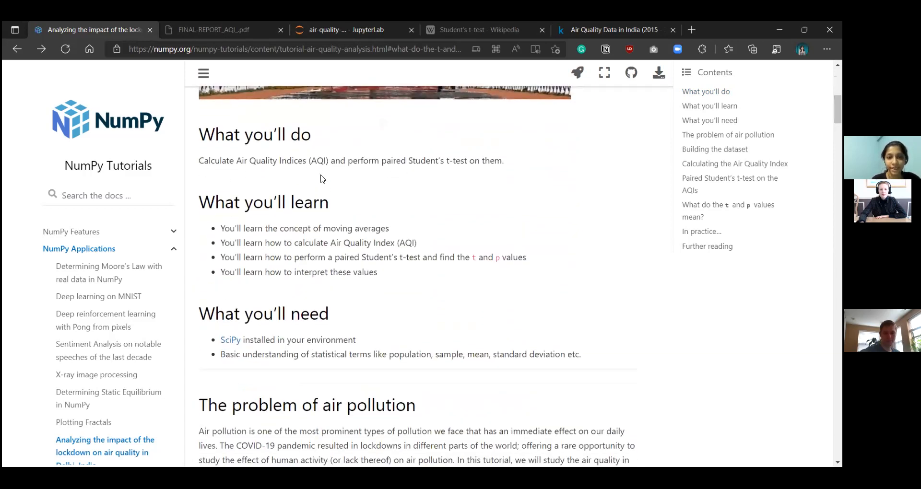
mouse_move(409, 187)
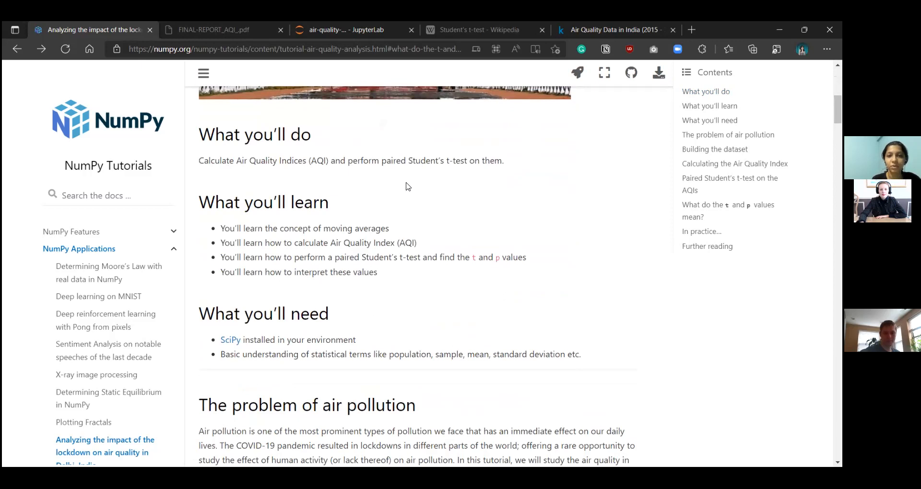
mouse_move(435, 216)
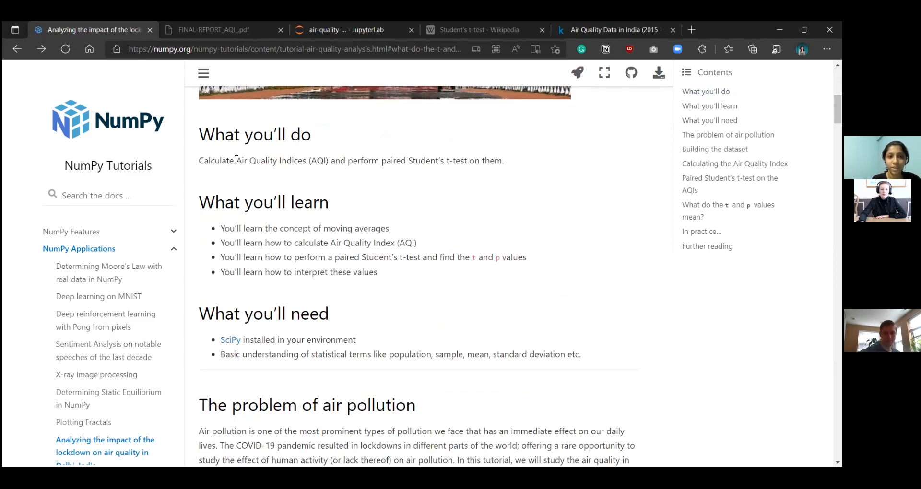
mouse_move(444, 185)
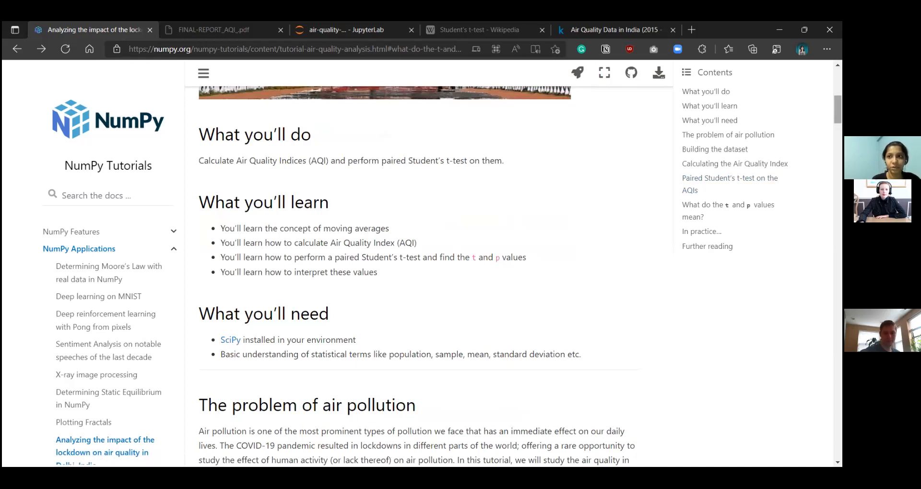
scroll("down", 3)
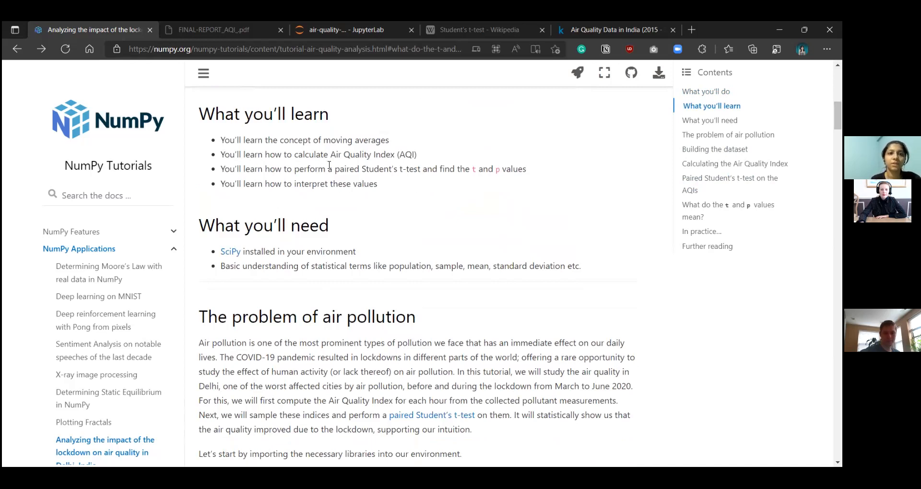
mouse_move(475, 145)
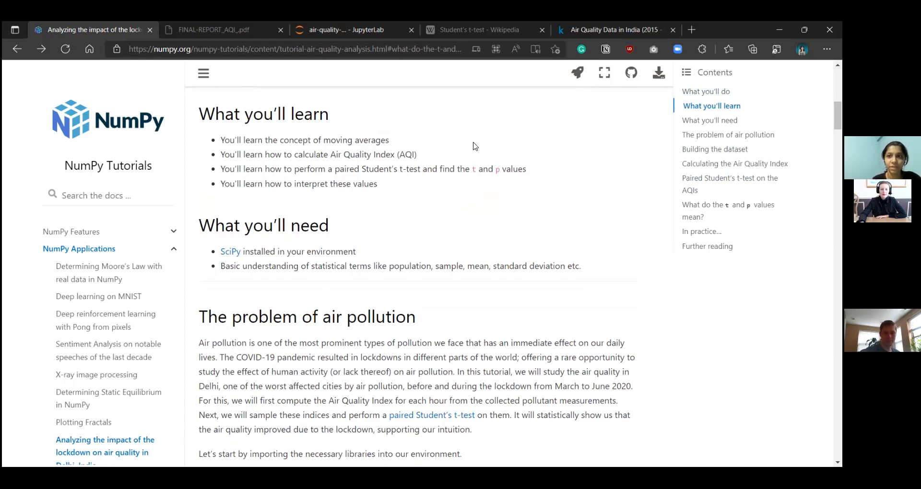
mouse_move(498, 146)
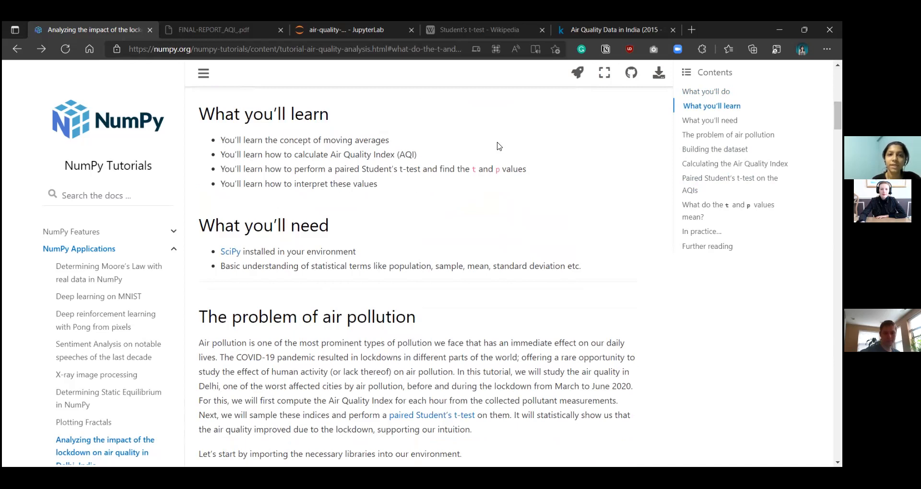
mouse_move(252, 155)
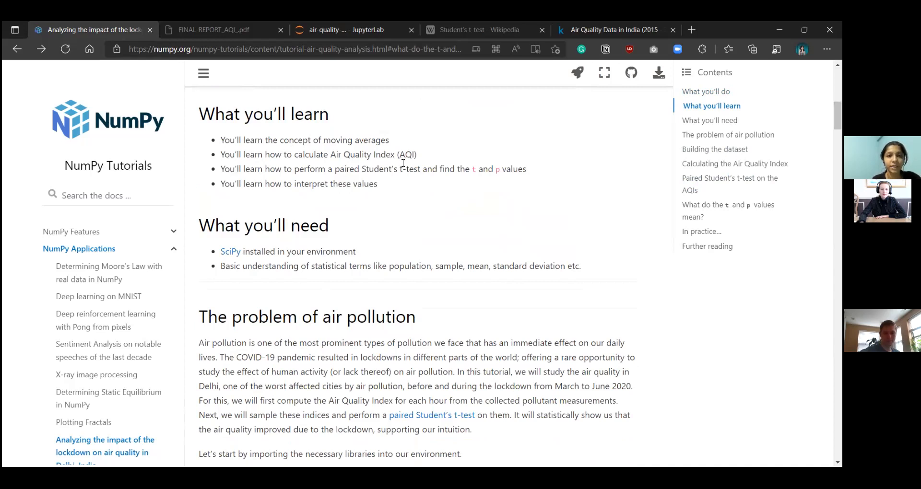
mouse_move(299, 197)
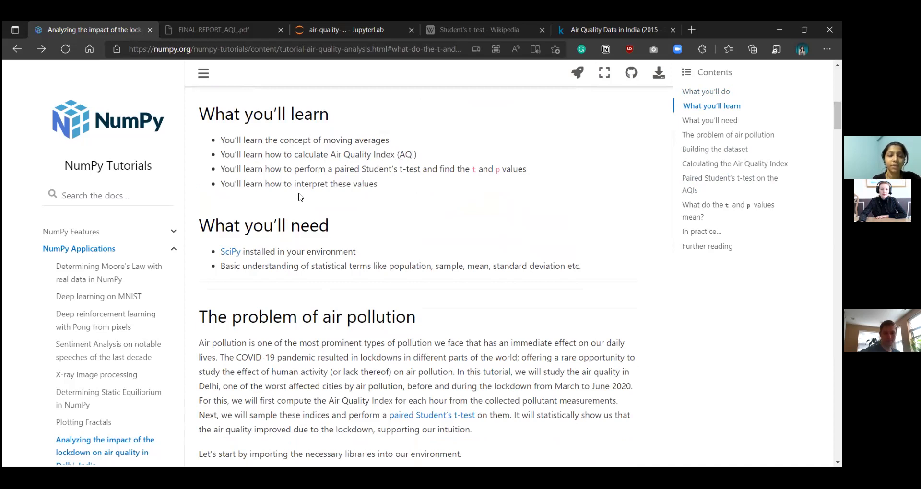
mouse_move(410, 185)
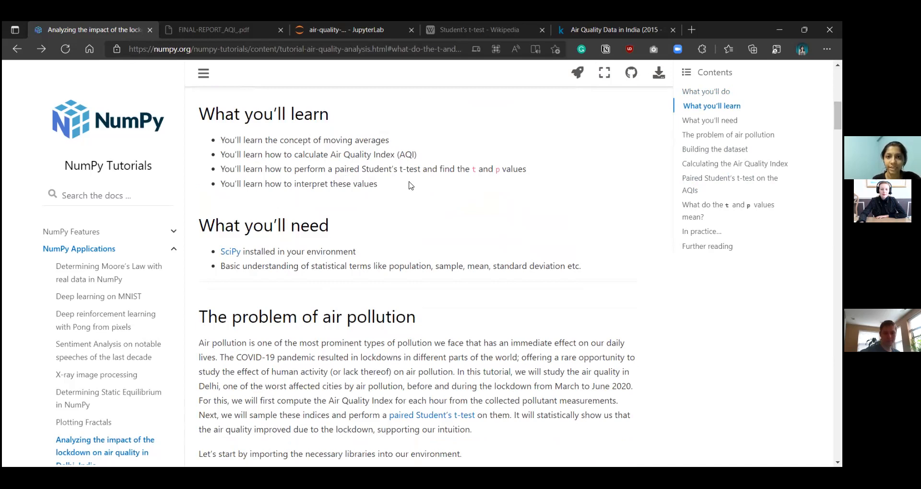
mouse_move(297, 230)
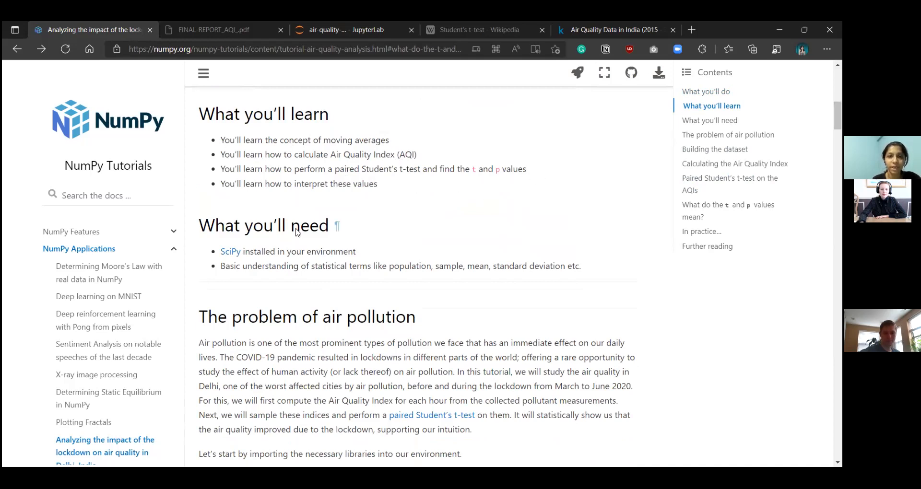
mouse_move(376, 208)
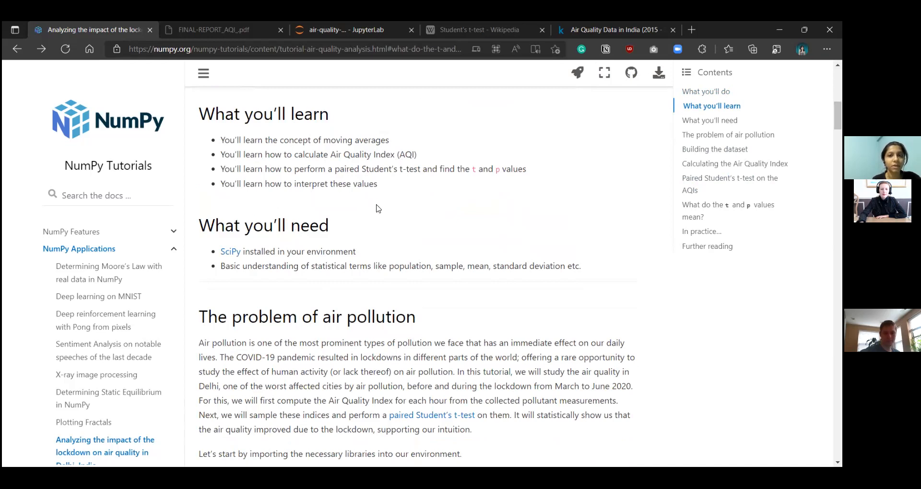
mouse_move(465, 228)
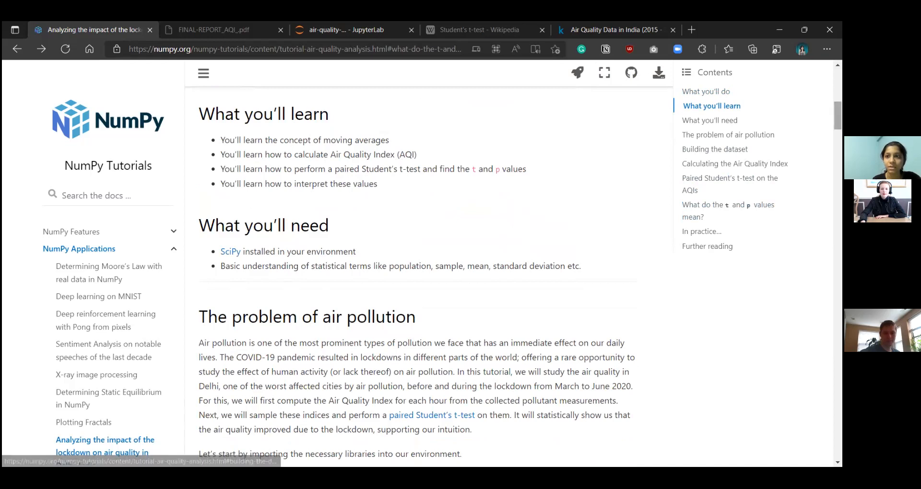
scroll("down", 3)
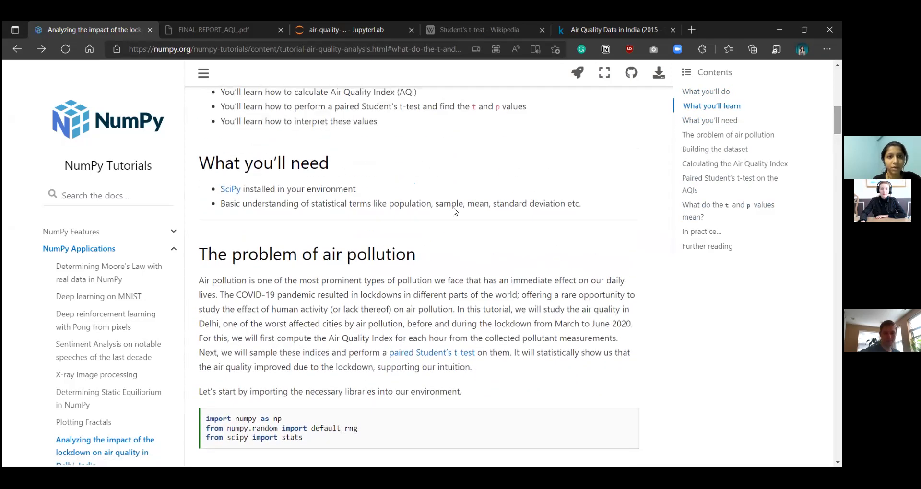
mouse_move(288, 216)
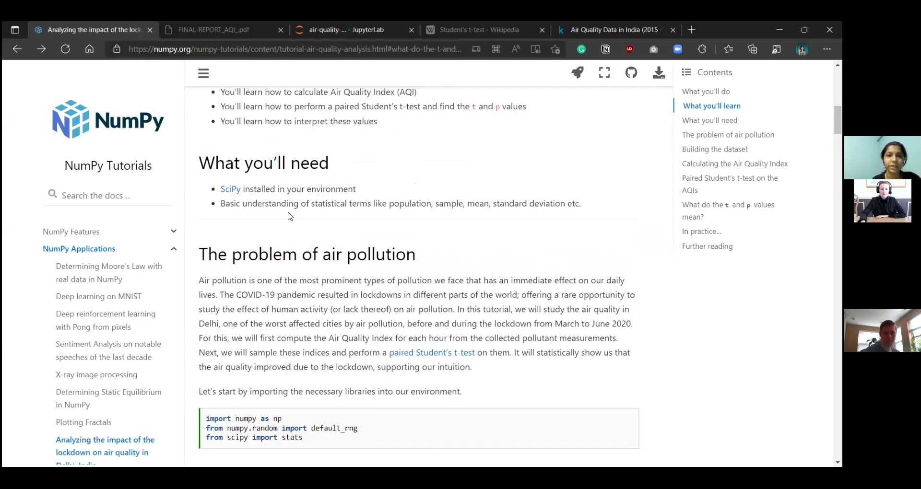
mouse_move(325, 204)
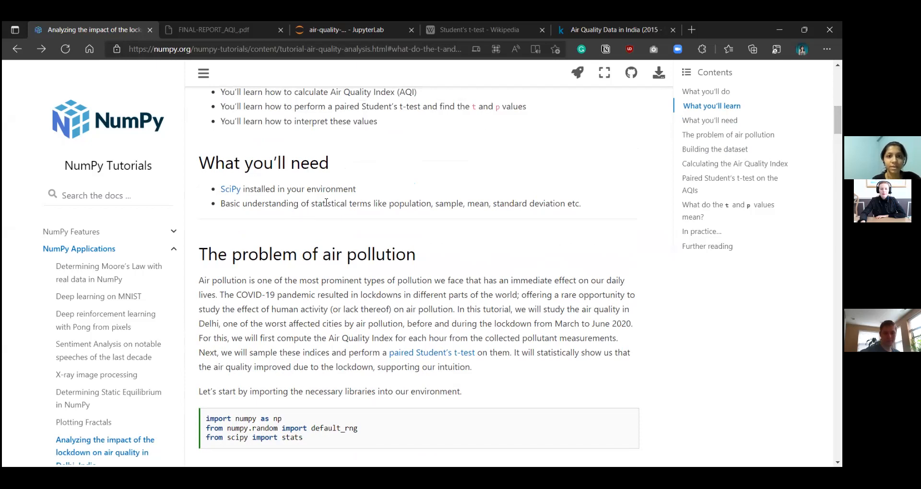
mouse_move(386, 198)
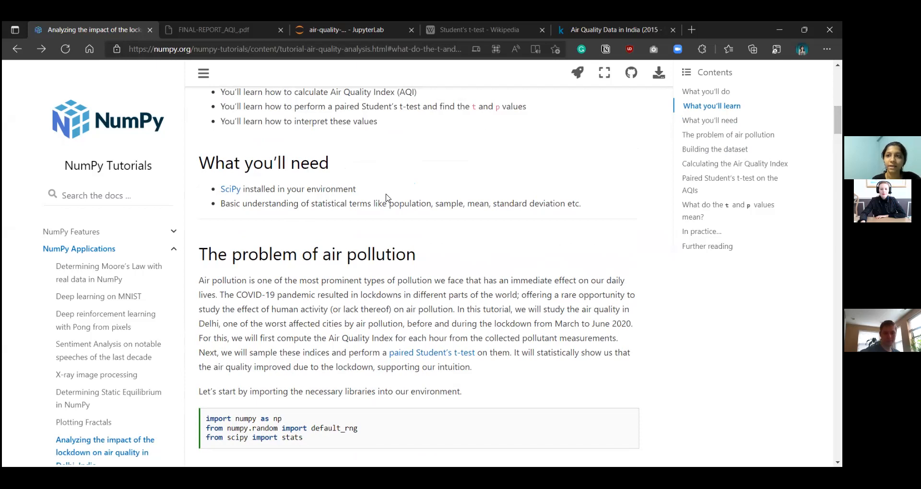
mouse_move(516, 130)
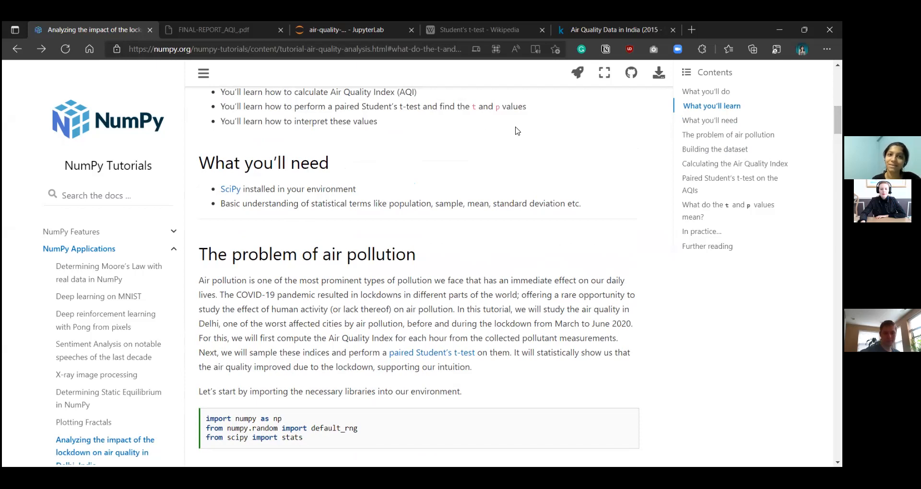
mouse_move(284, 229)
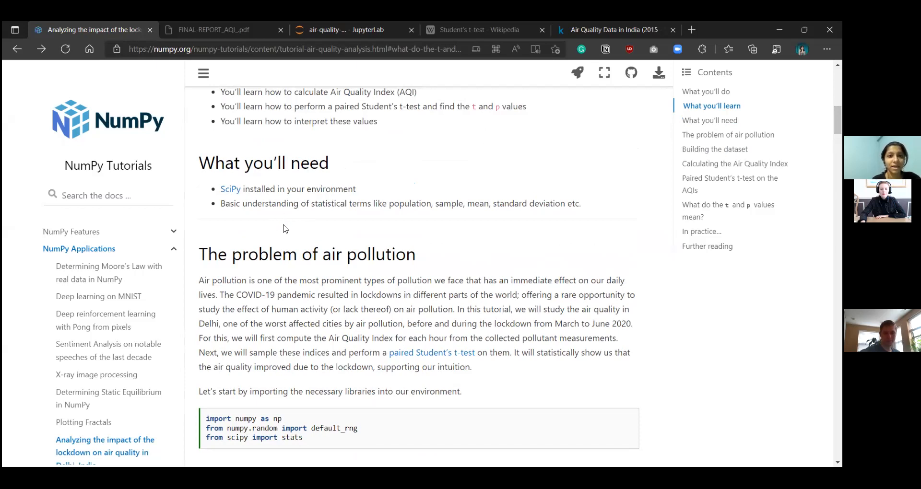
mouse_move(224, 214)
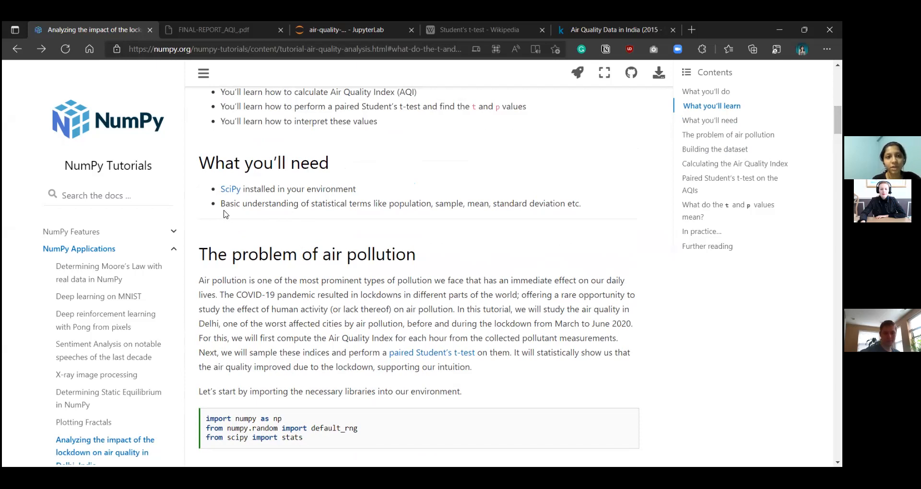
mouse_move(234, 224)
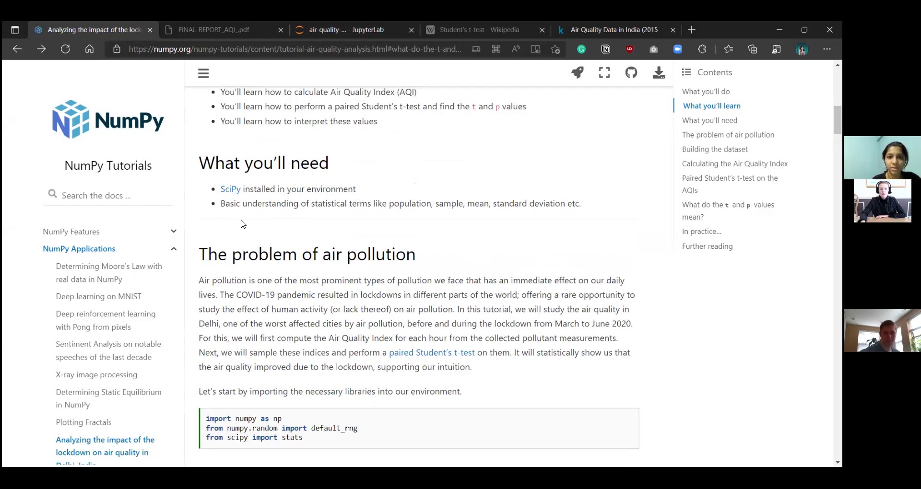
mouse_move(691, 204)
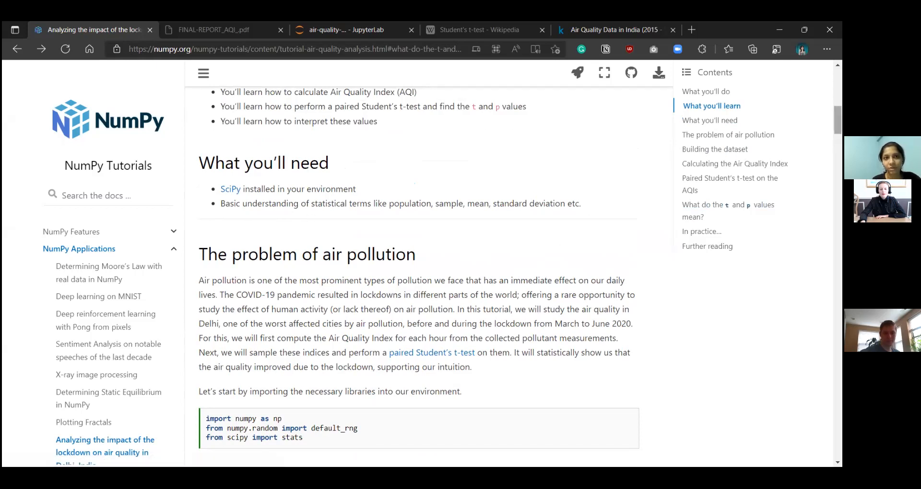
scroll("down", 3)
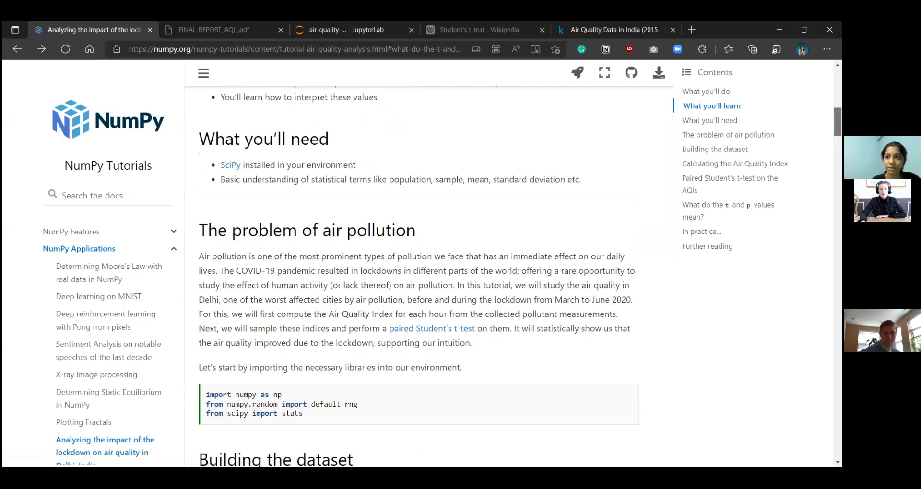
- Scroll down to the Building the dataset heading, head command and first CSV rows
scroll("down", 3)
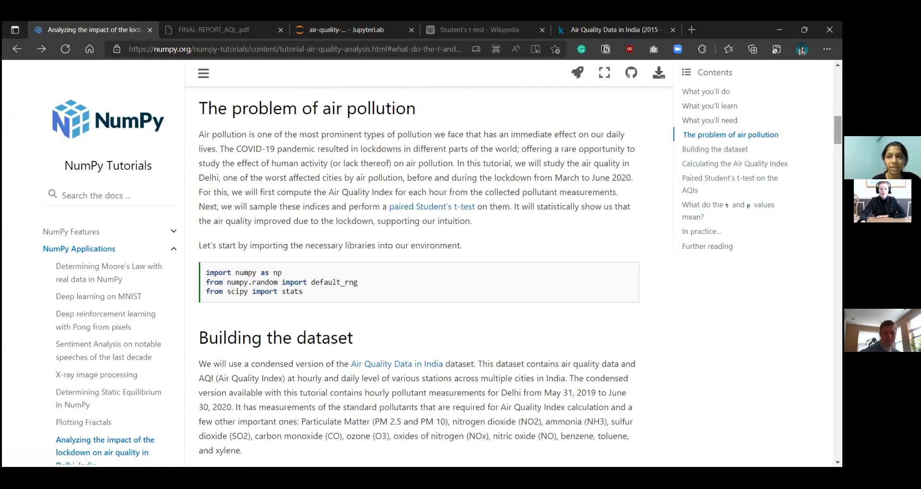
mouse_move(577, 179)
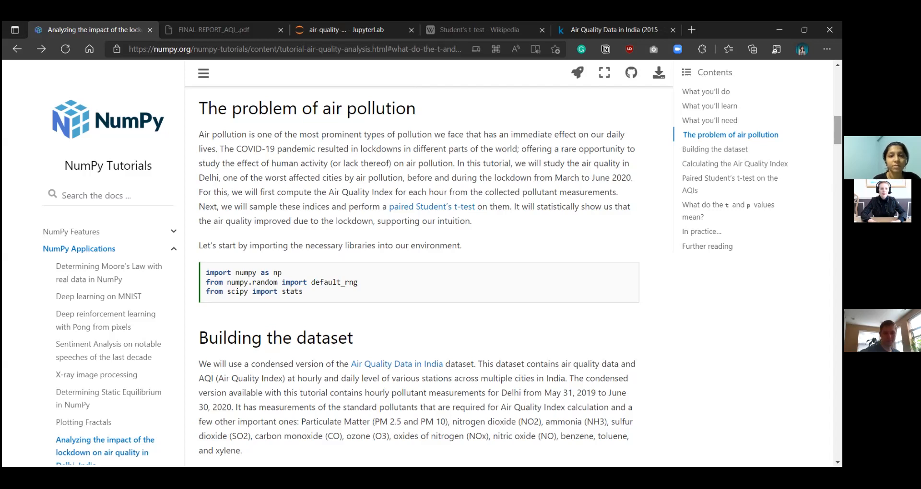
scroll("down", 3)
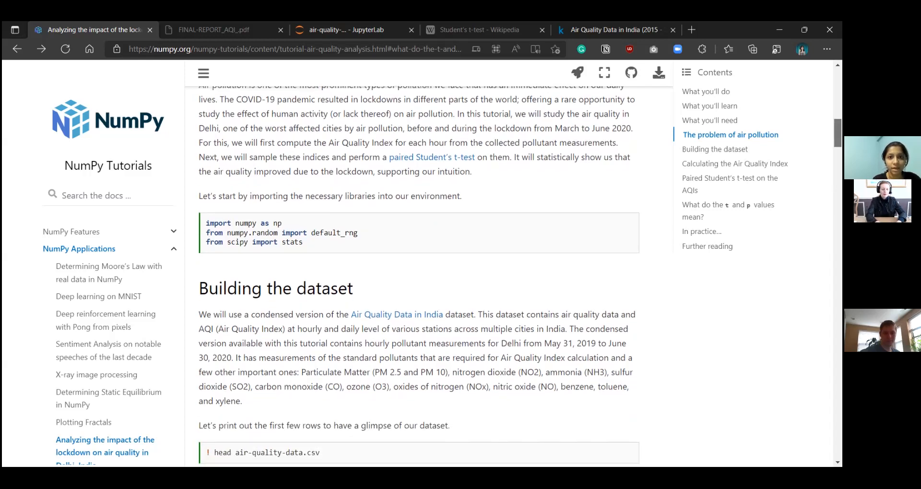
scroll("down", 3)
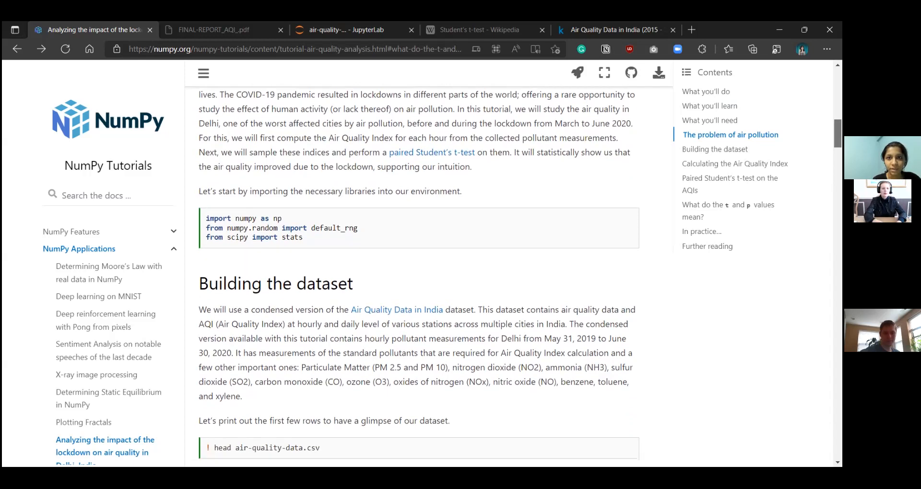
scroll("down", 3)
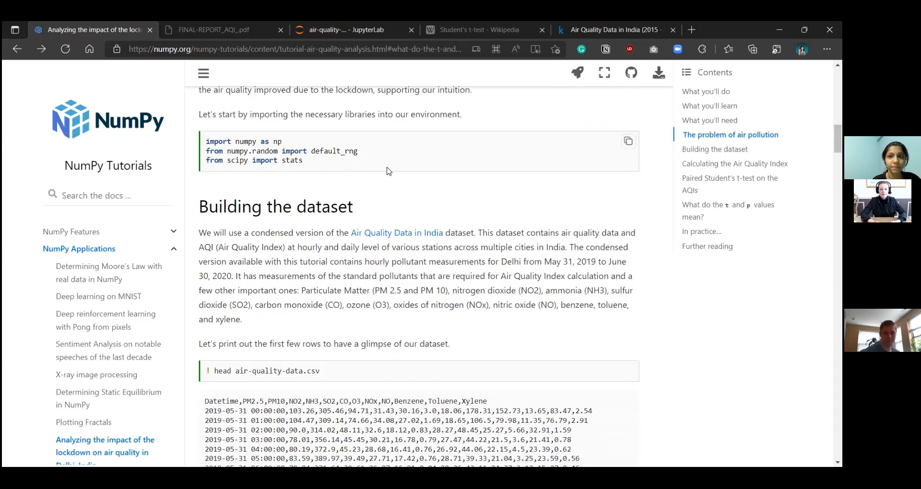
mouse_move(394, 247)
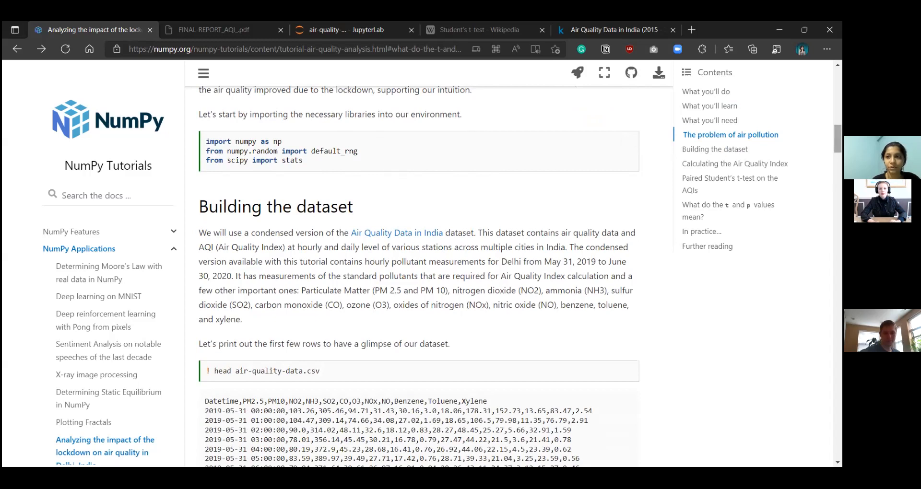
- Review the dataset section, glance at the CSV in JupyterLab, and return to the head output
scroll("down", 3)
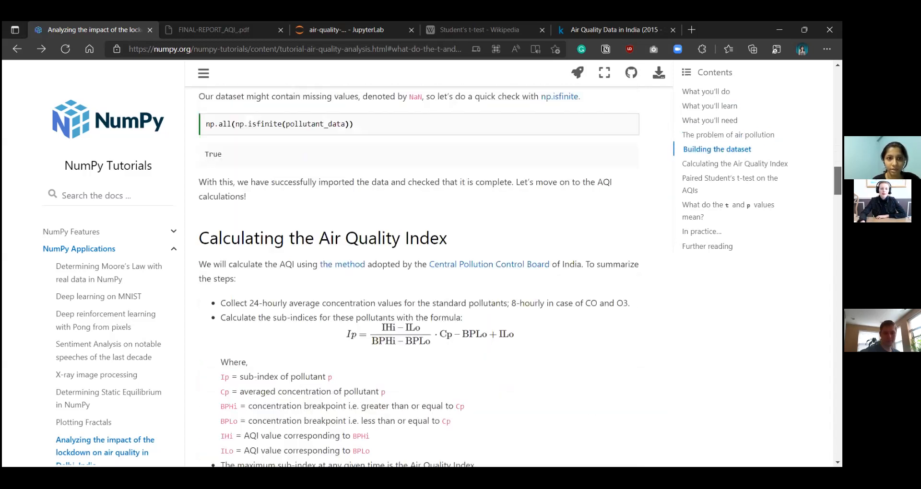
scroll("up", 3)
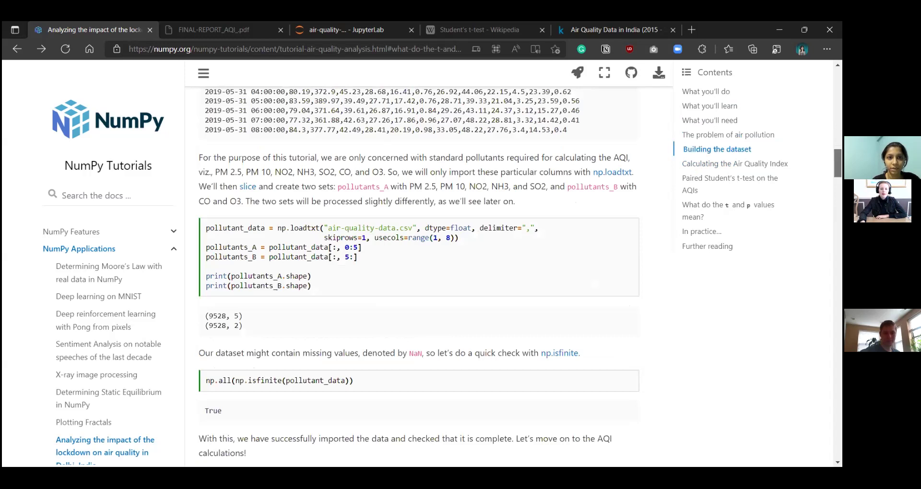
scroll("up", 3)
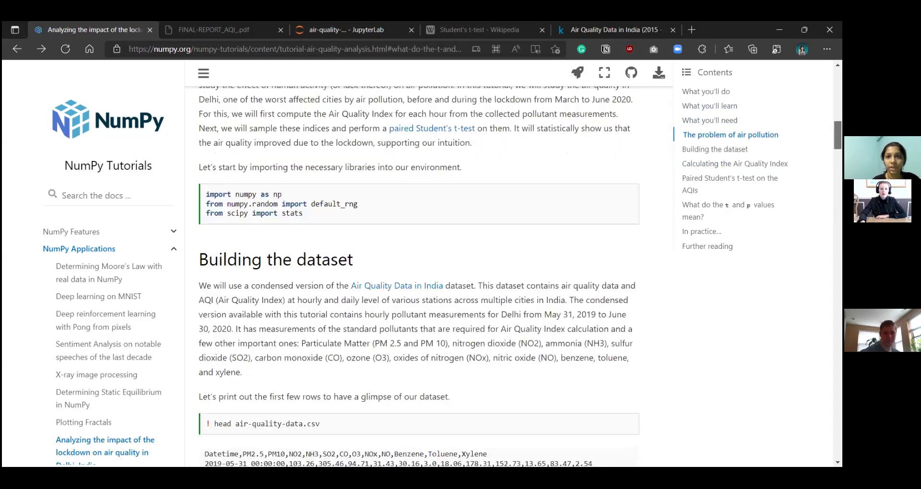
mouse_move(576, 72)
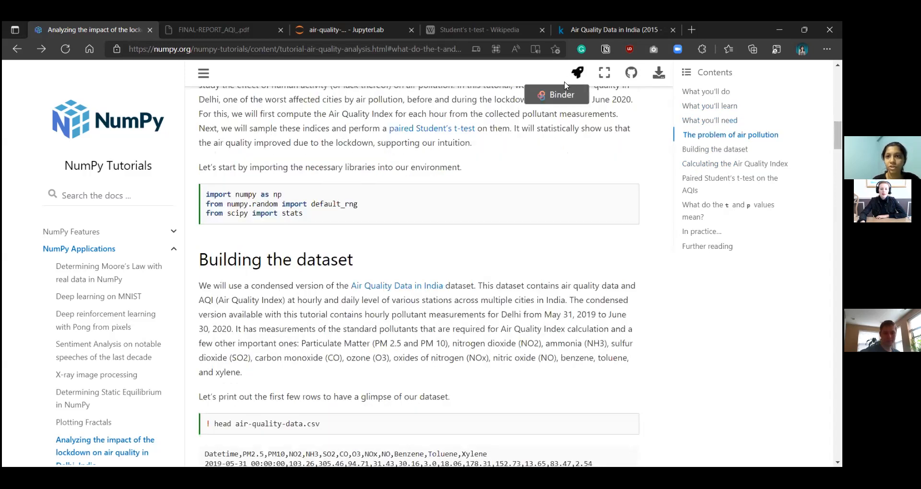
mouse_move(555, 94)
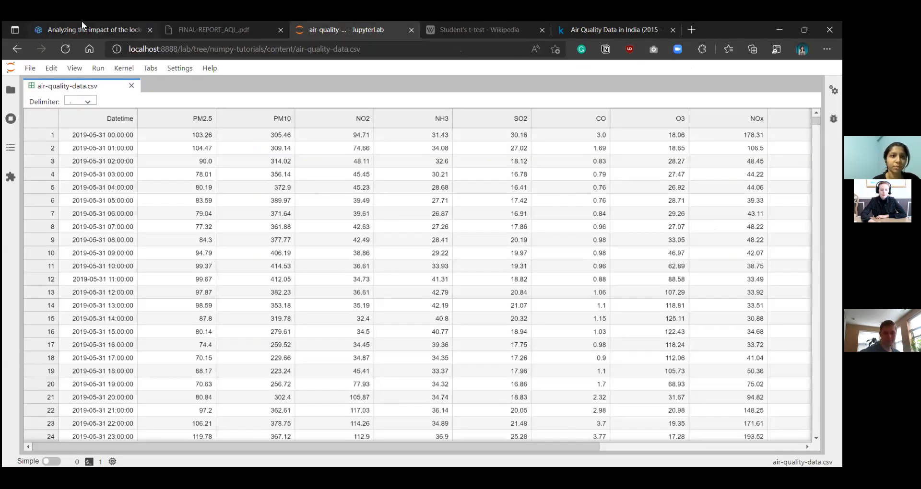
left_click(92, 29)
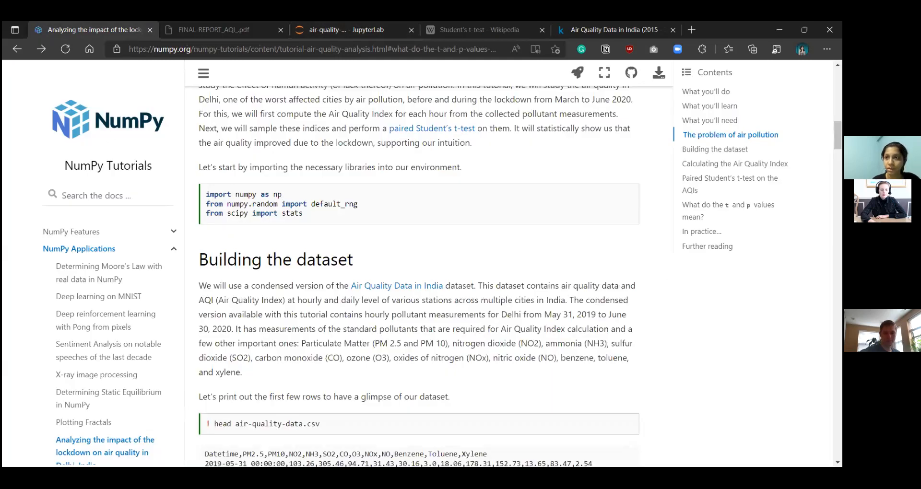
scroll("down", 3)
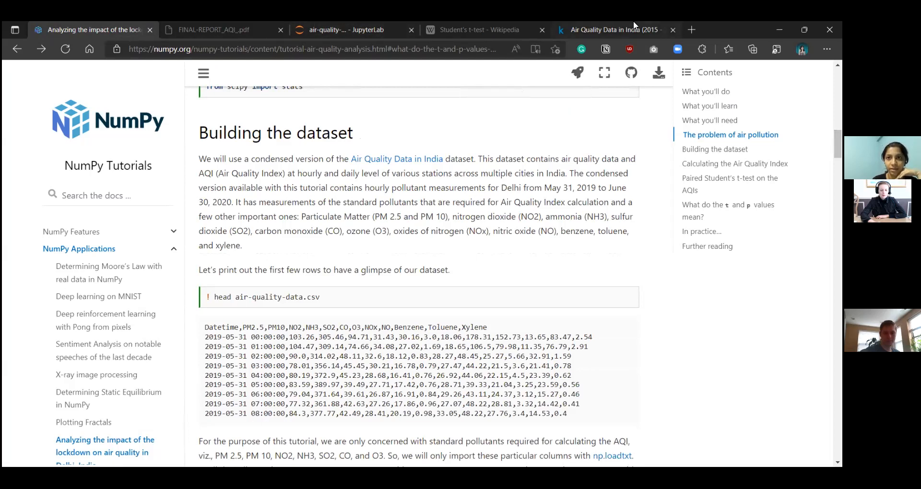
left_click(614, 30)
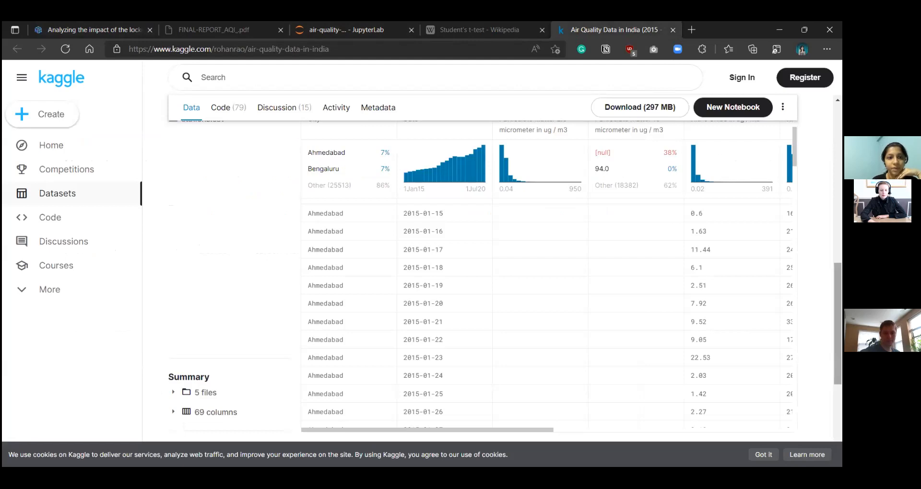
scroll("down", 3)
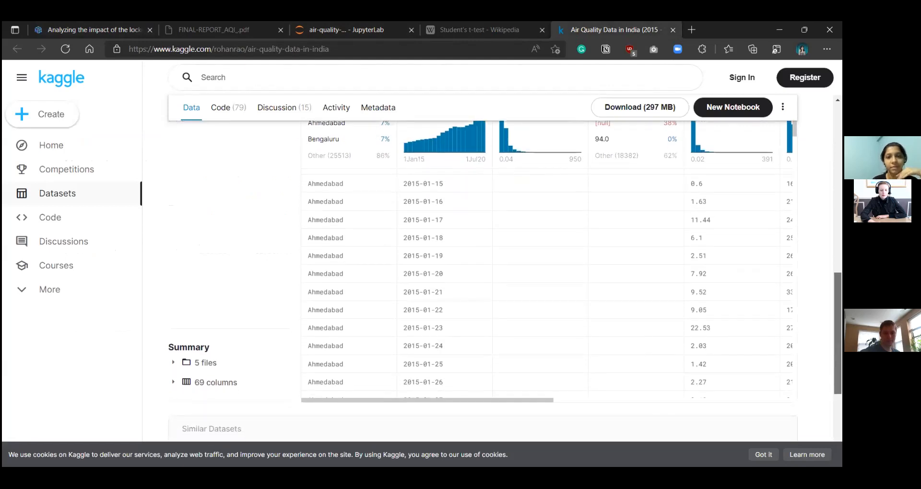
scroll("up", 3)
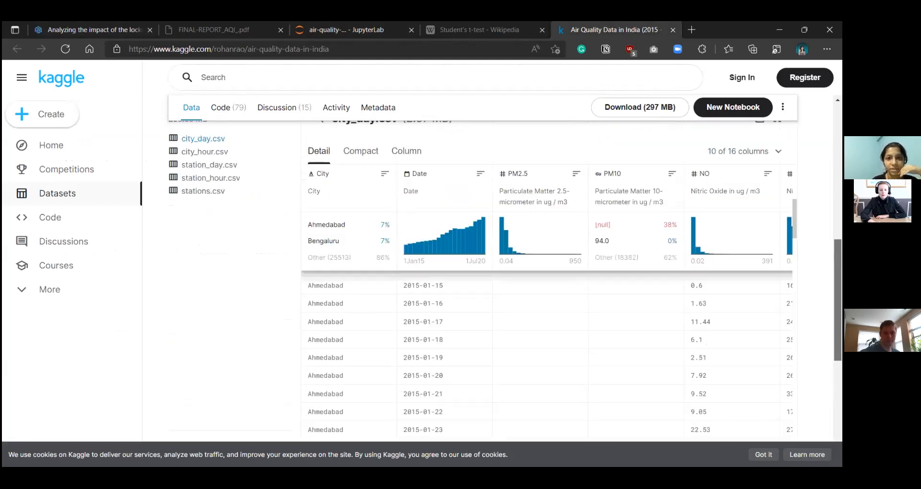
scroll("up", 3)
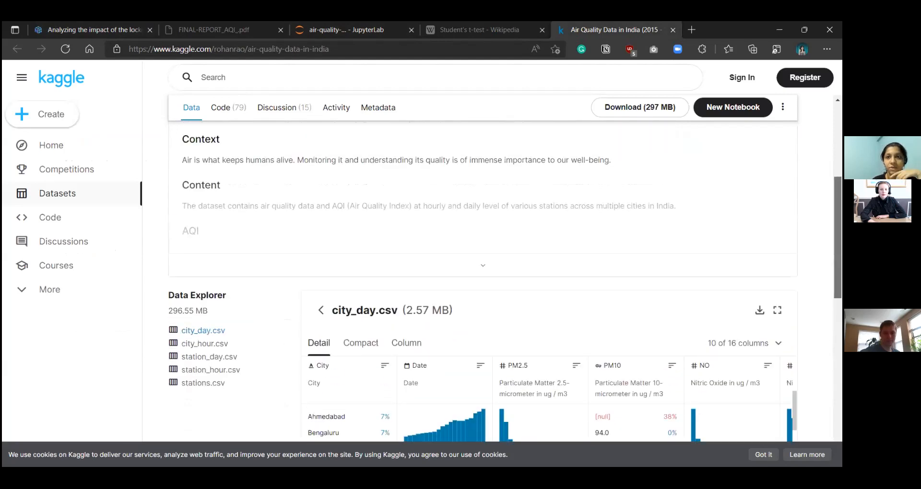
scroll("down", 3)
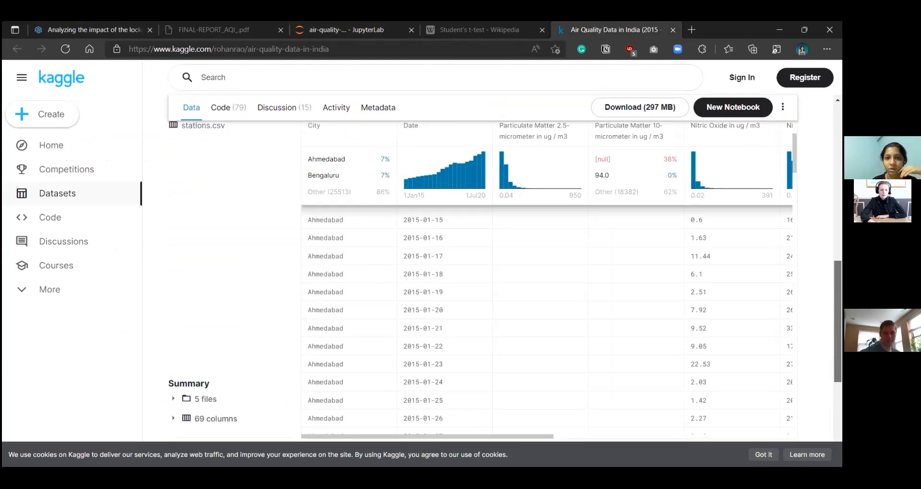
scroll("down", 3)
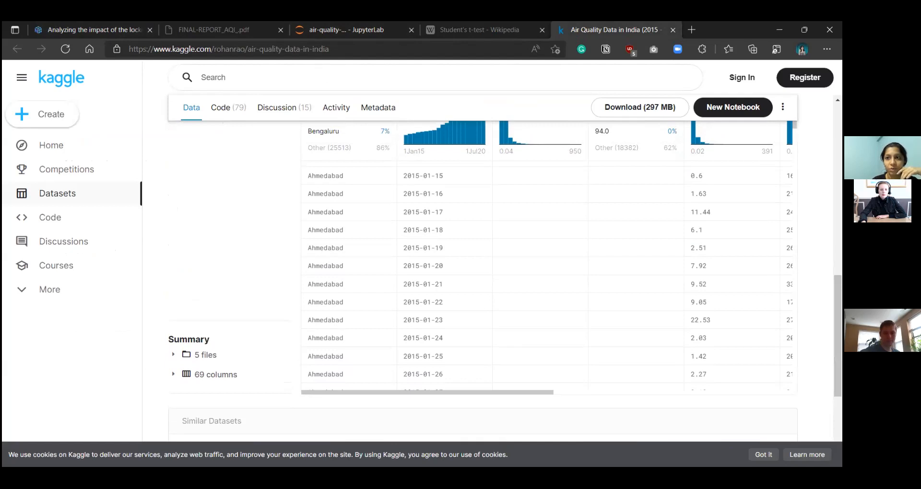
scroll("down", 3)
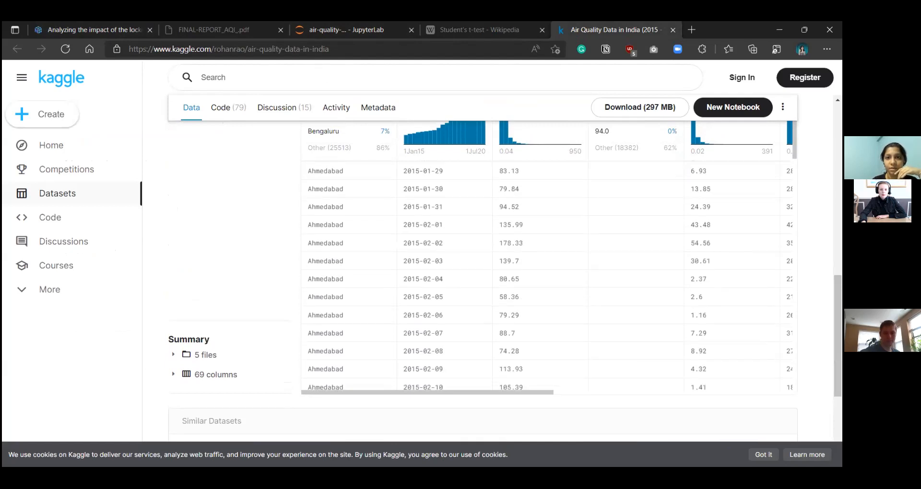
scroll("down", 3)
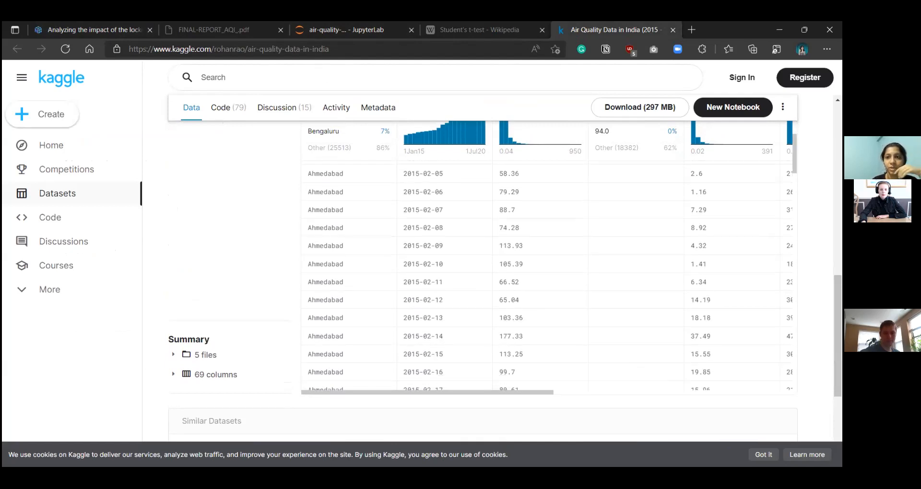
scroll("down", 3)
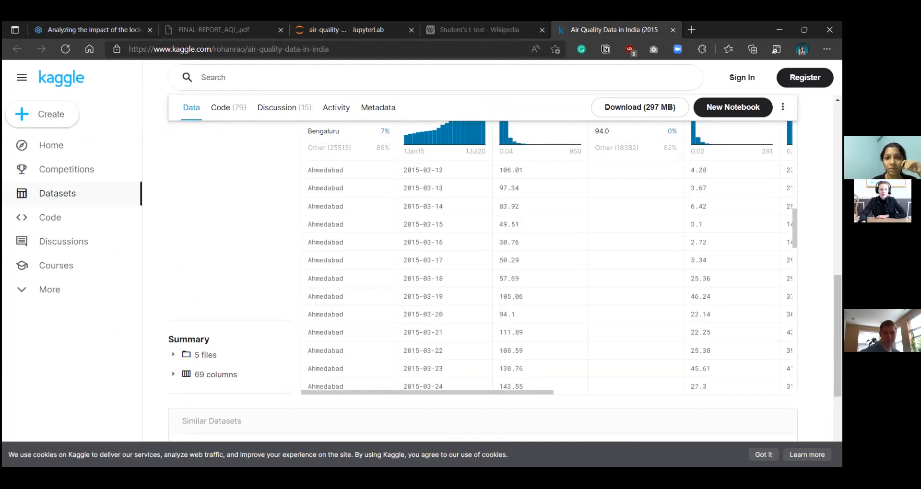
scroll("down", 3)
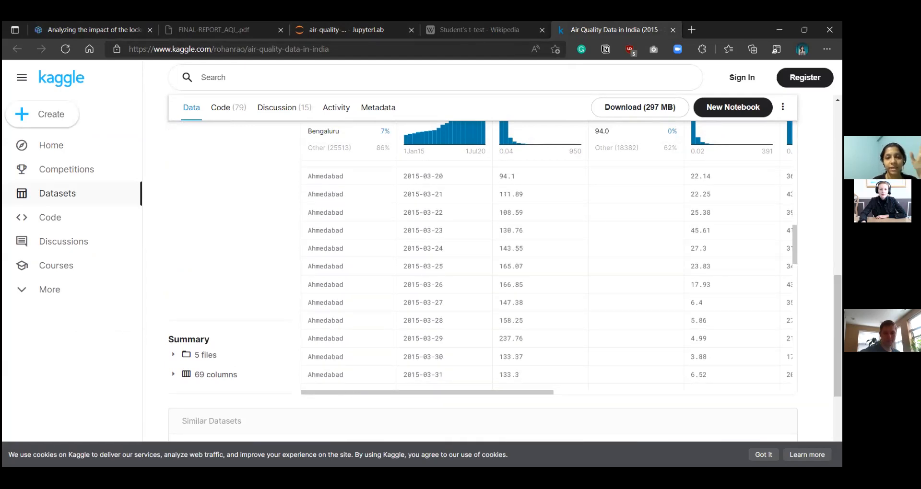
scroll("down", 3)
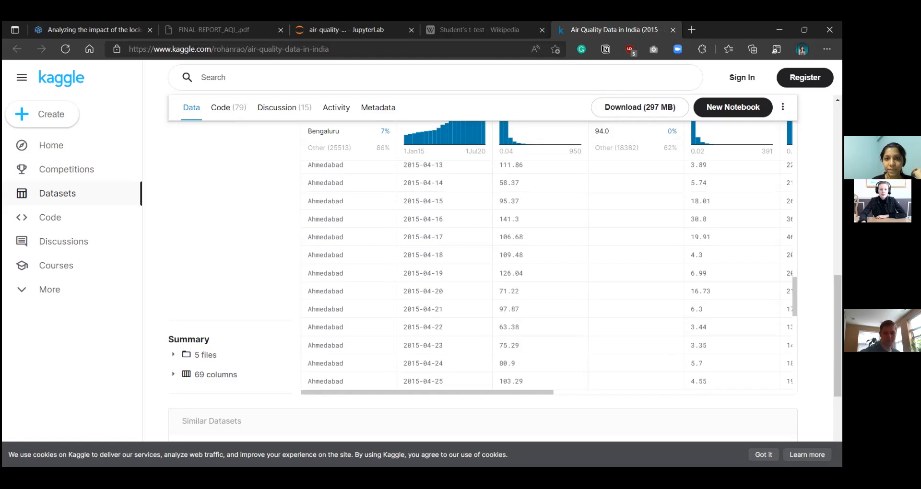
scroll("up", 3)
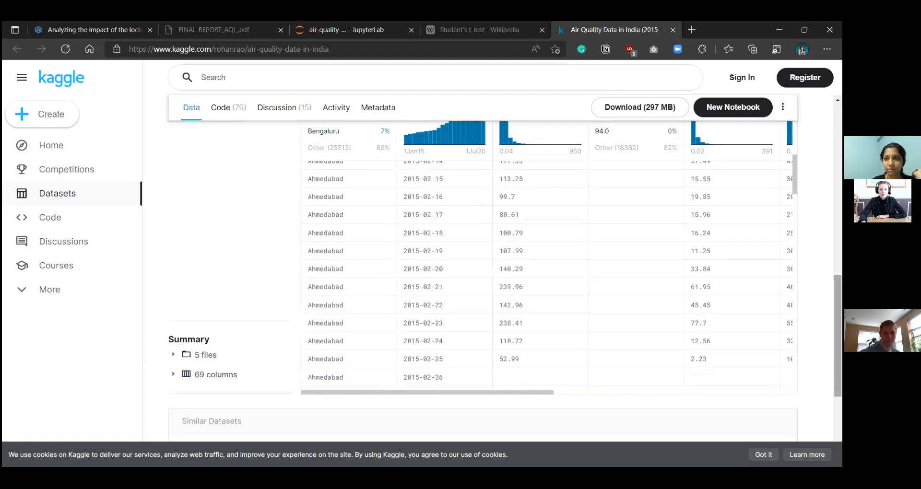
scroll("down", 3)
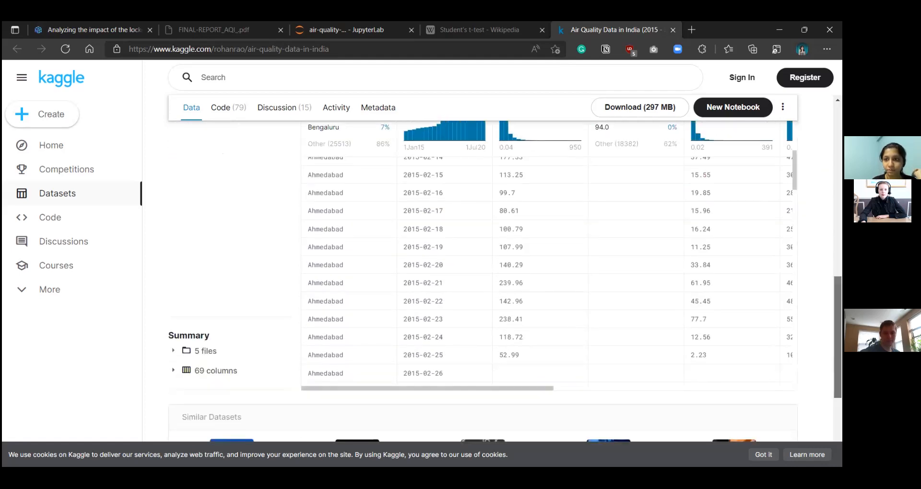
scroll("up", 3)
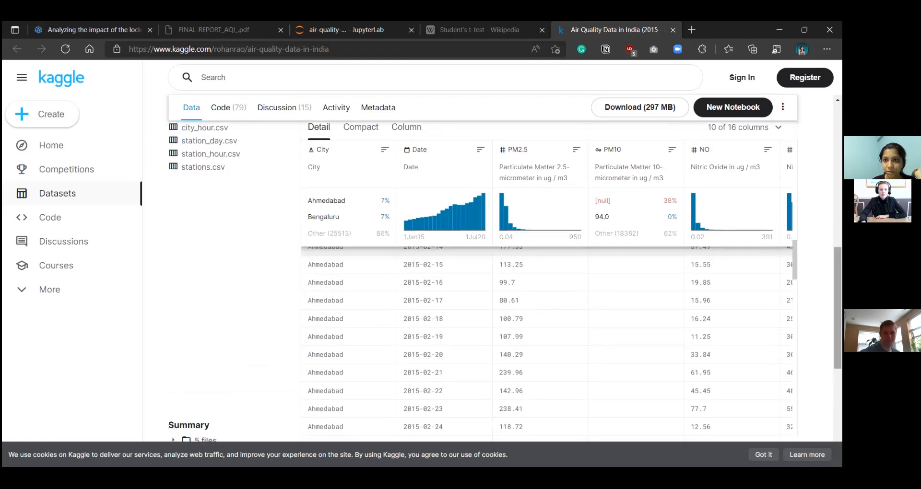
scroll("down", 3)
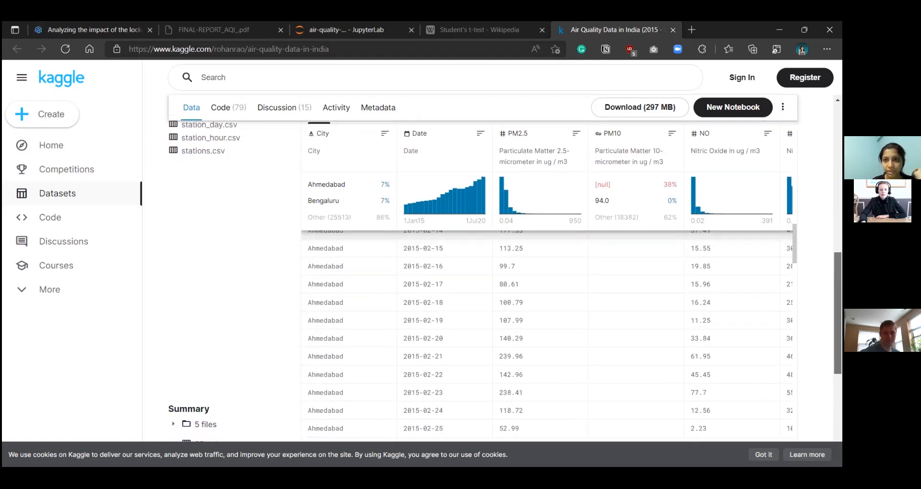
scroll("down", 3)
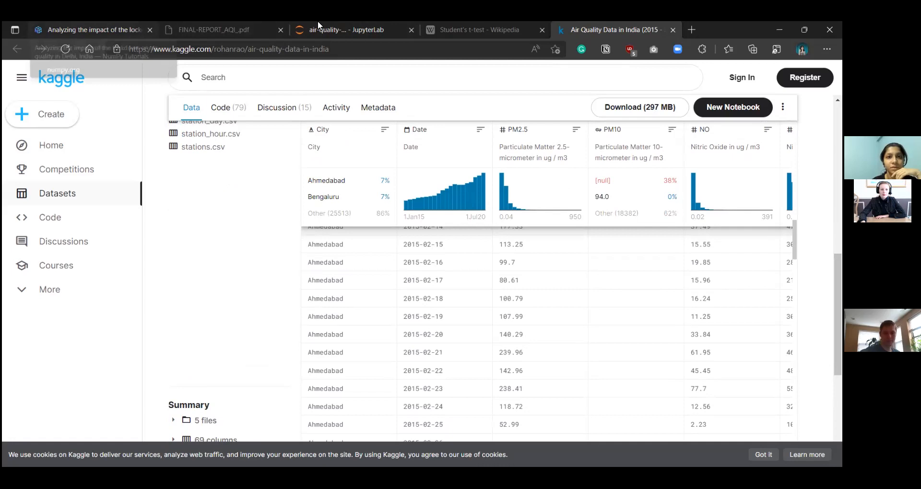
- Switch to air-quality-data.csv in JupyterLab and pick out the PM2.5 column
left_click(346, 29)
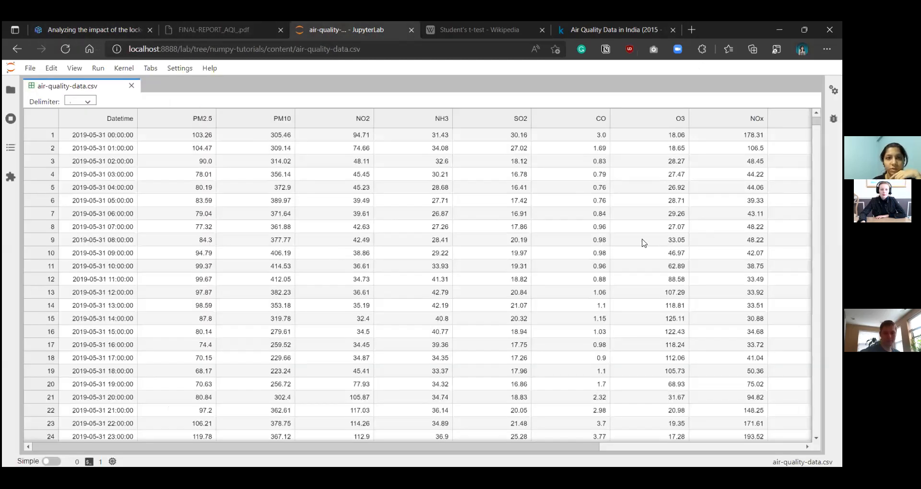
left_click(202, 118)
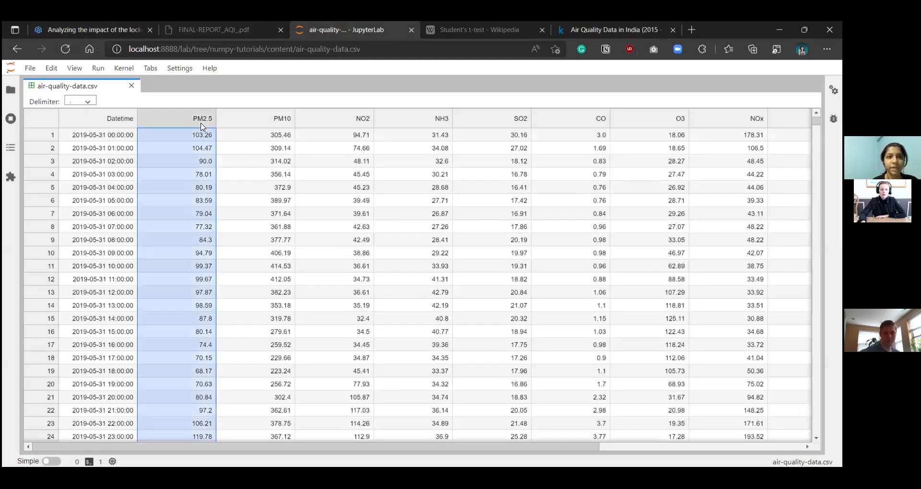
mouse_move(275, 128)
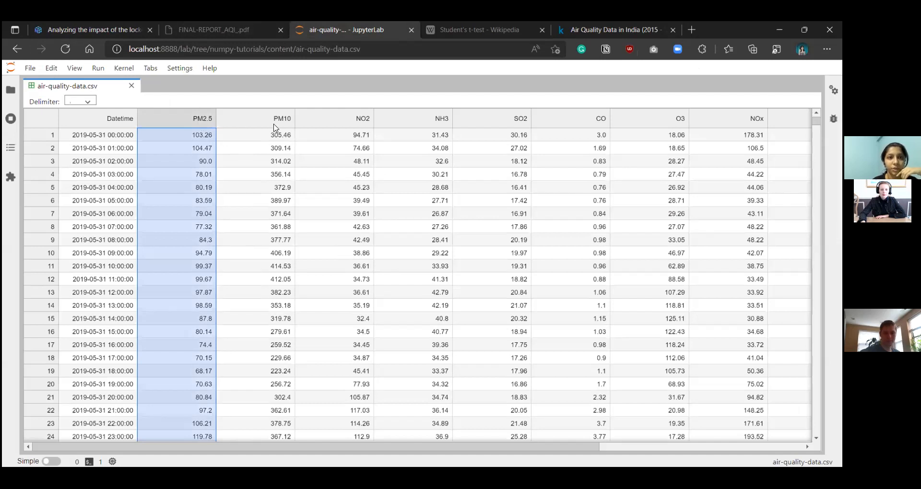
mouse_move(335, 127)
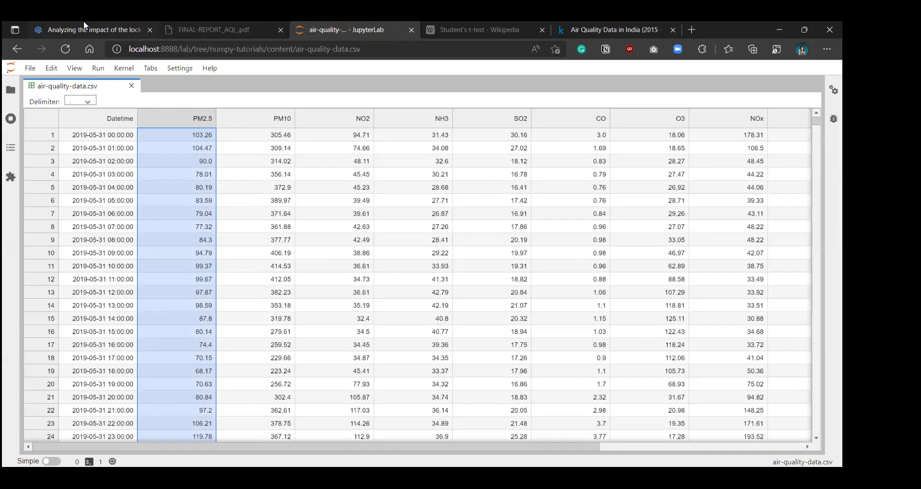
- Compare the tutorial's head output and np.loadtxt code with the full CSV in JupyterLab, ending on the tutorial
left_click(88, 30)
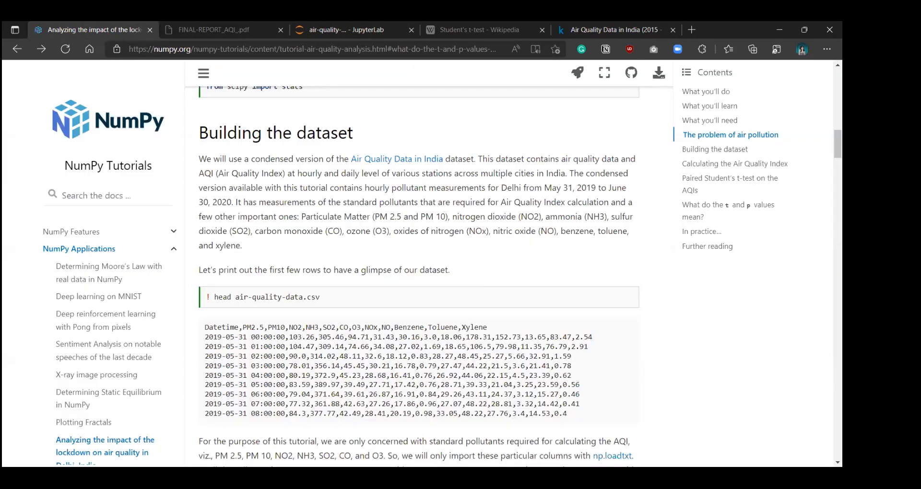
scroll("down", 3)
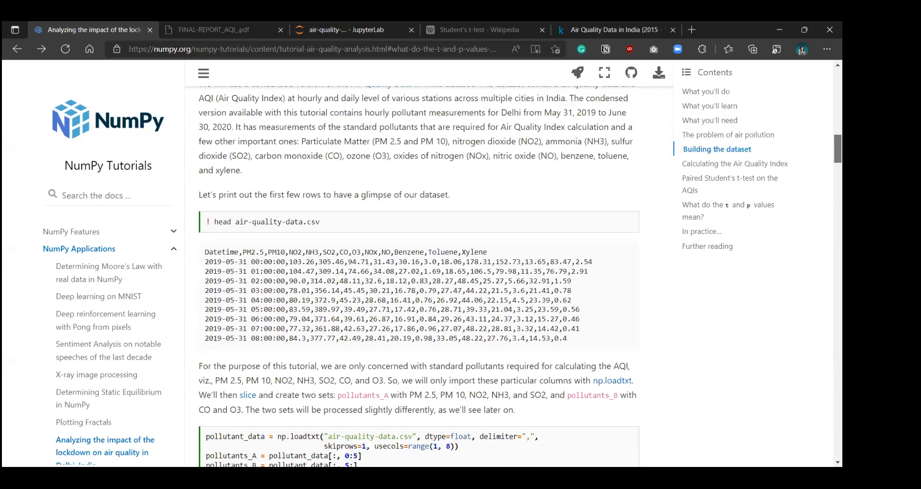
scroll("down", 3)
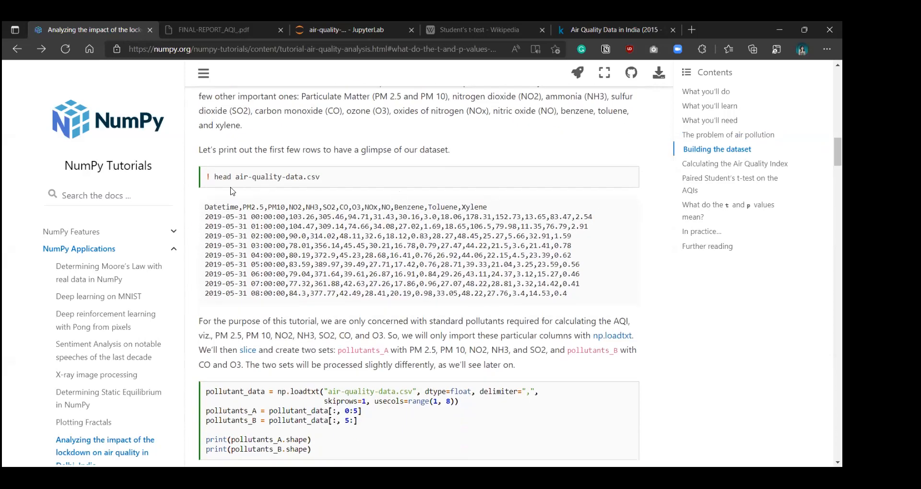
mouse_move(323, 206)
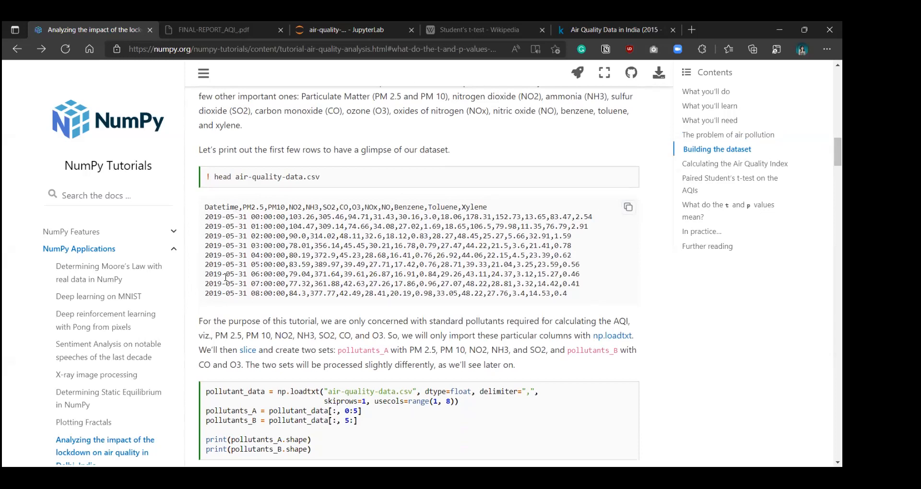
mouse_move(362, 25)
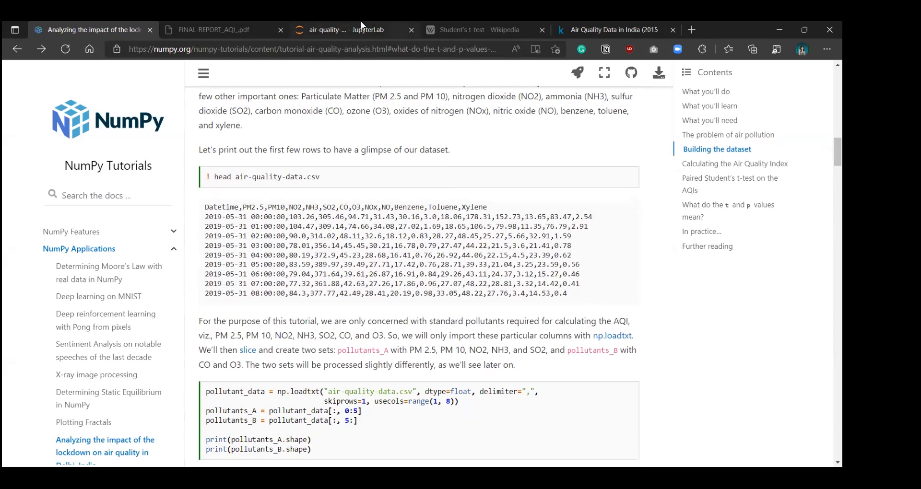
left_click(346, 29)
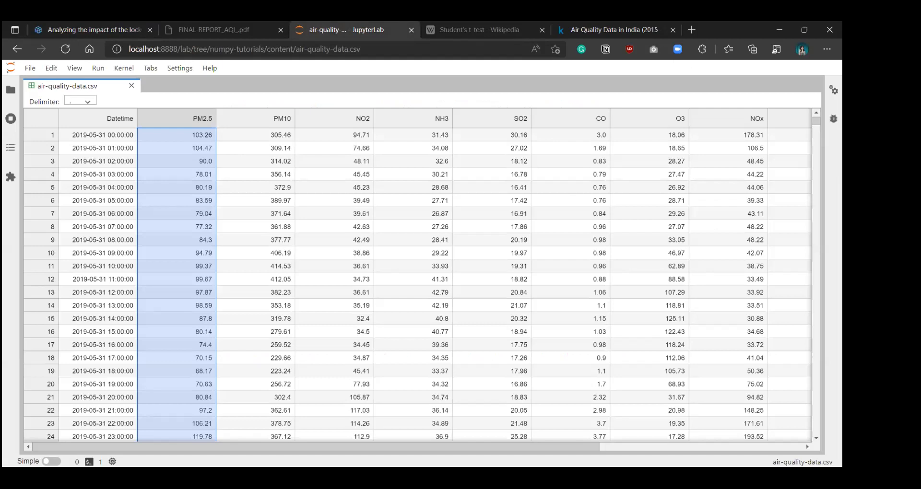
scroll("down", 3)
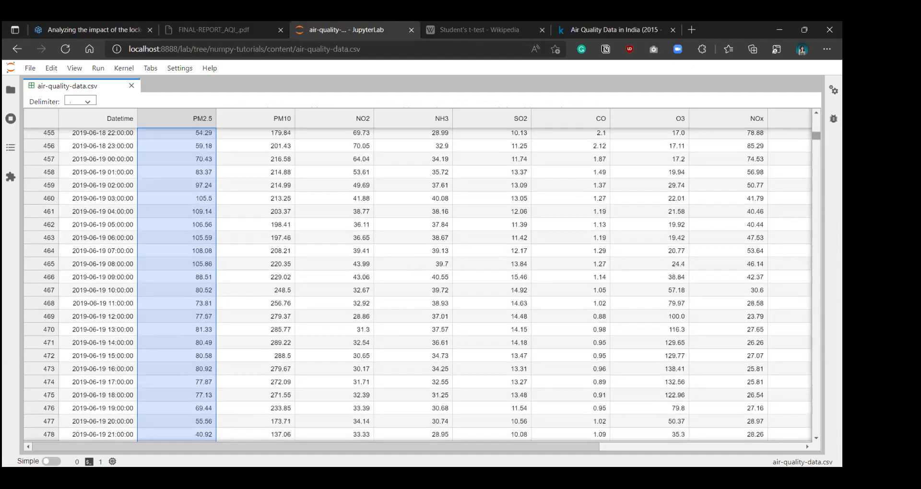
scroll("up", 3)
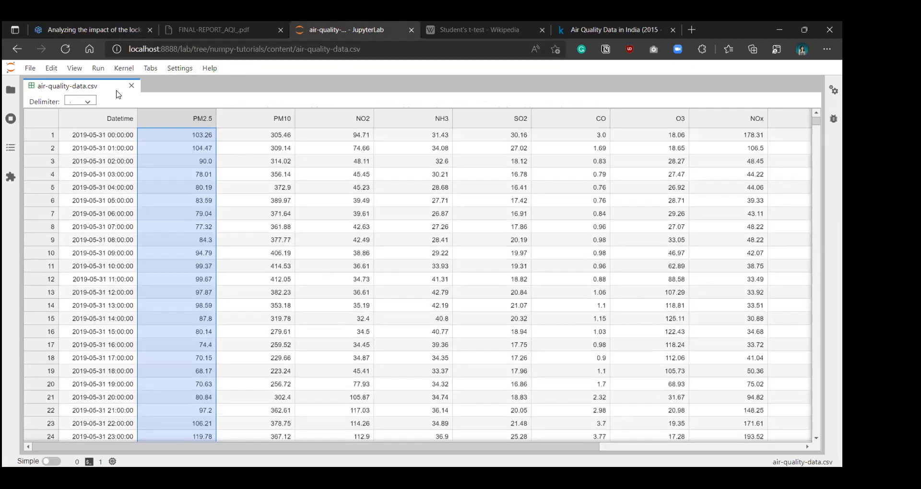
left_click(91, 29)
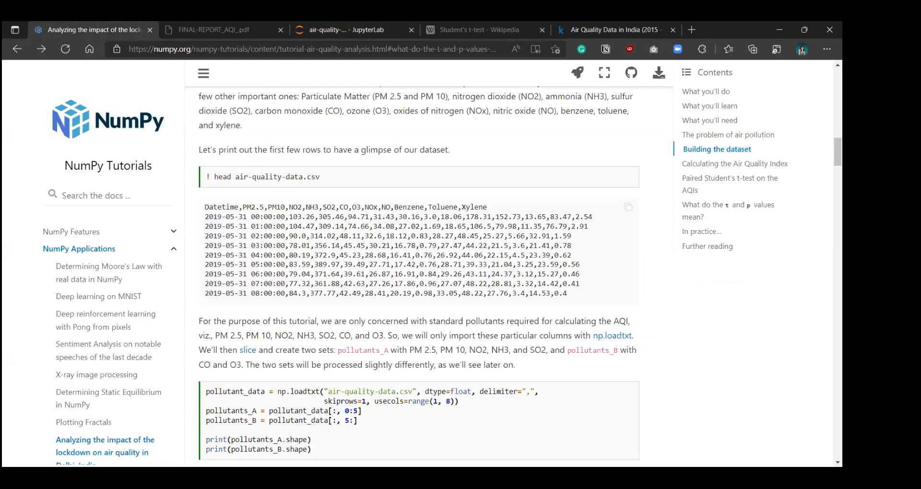
scroll("down", 3)
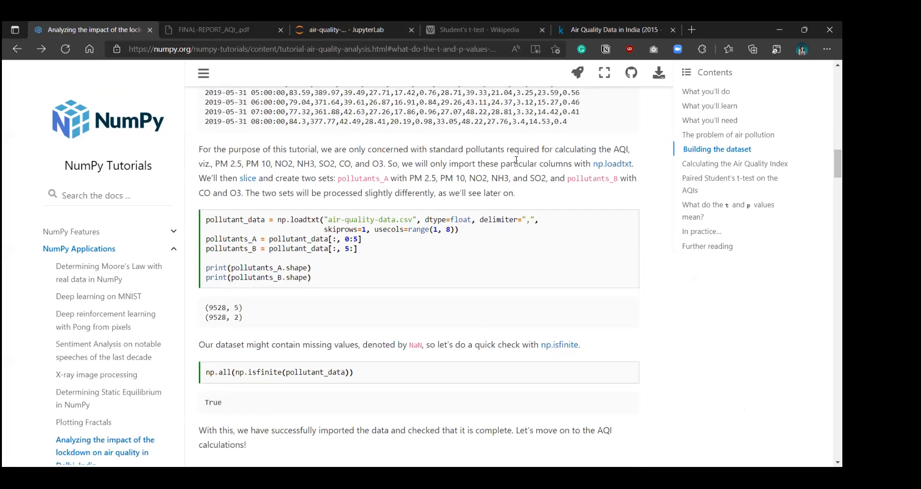
mouse_move(666, 155)
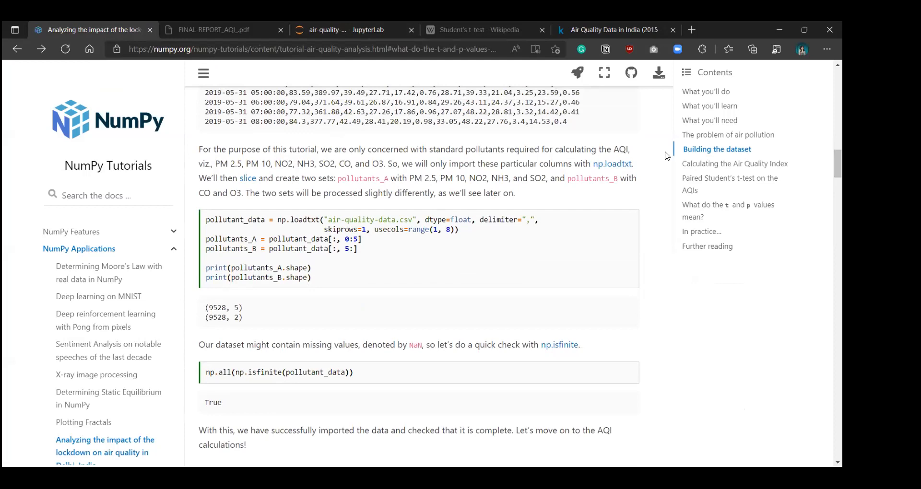
mouse_move(221, 181)
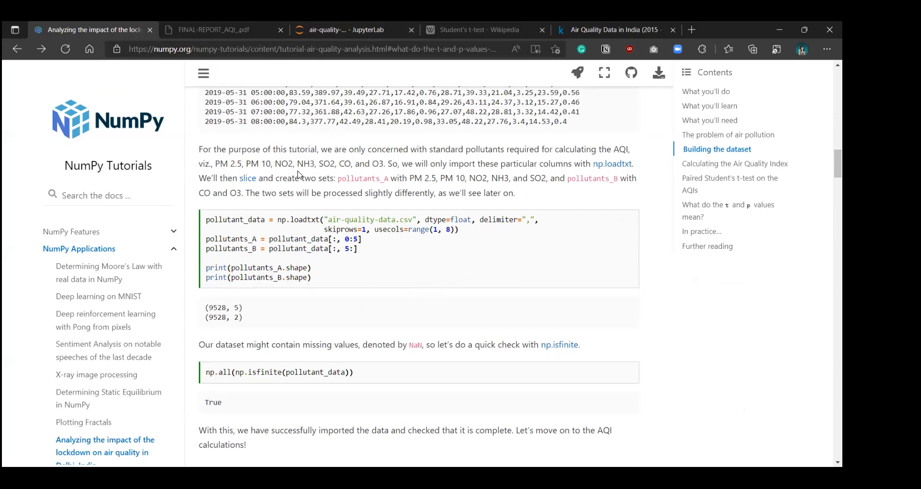
mouse_move(380, 175)
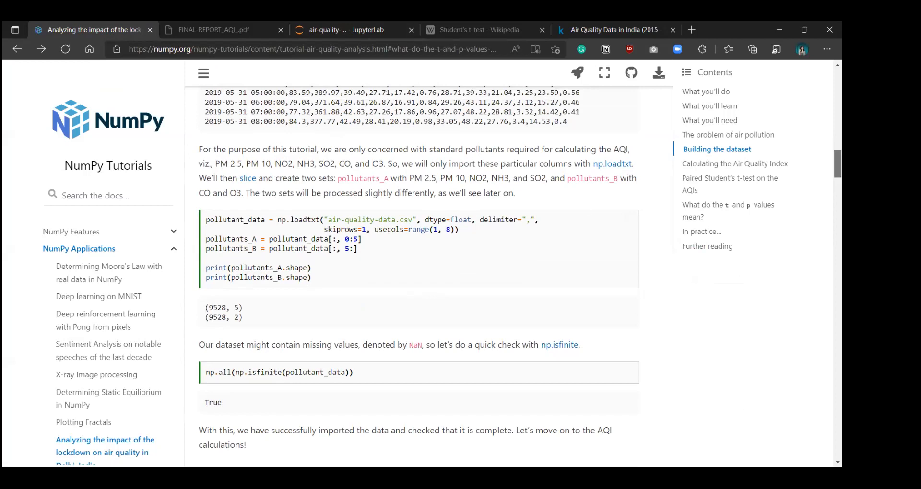
scroll("down", 3)
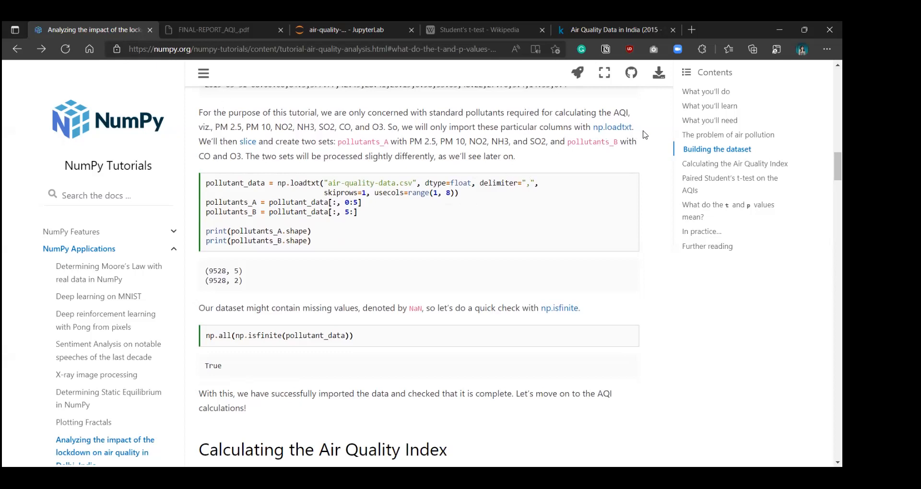
mouse_move(446, 210)
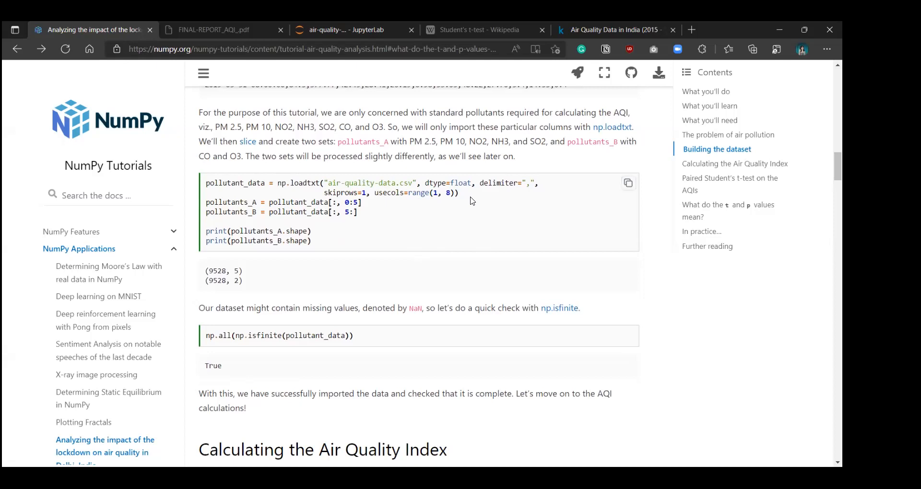
double_click(389, 193)
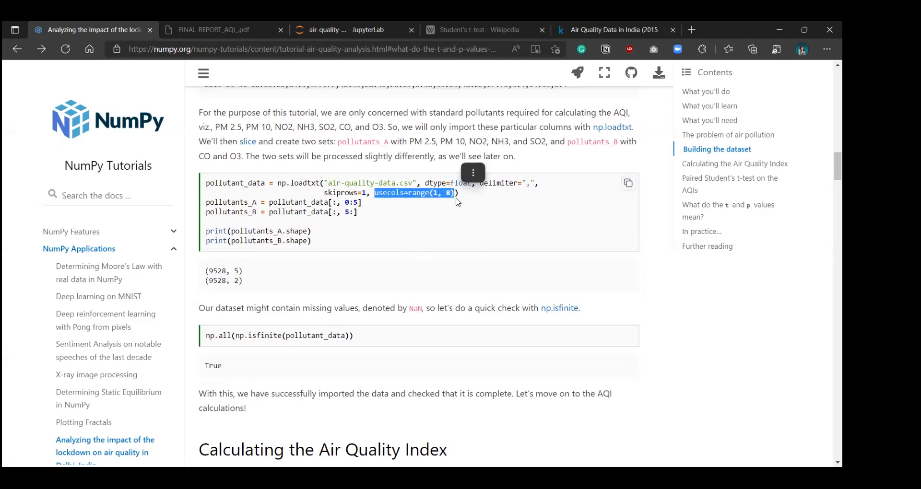
mouse_move(484, 203)
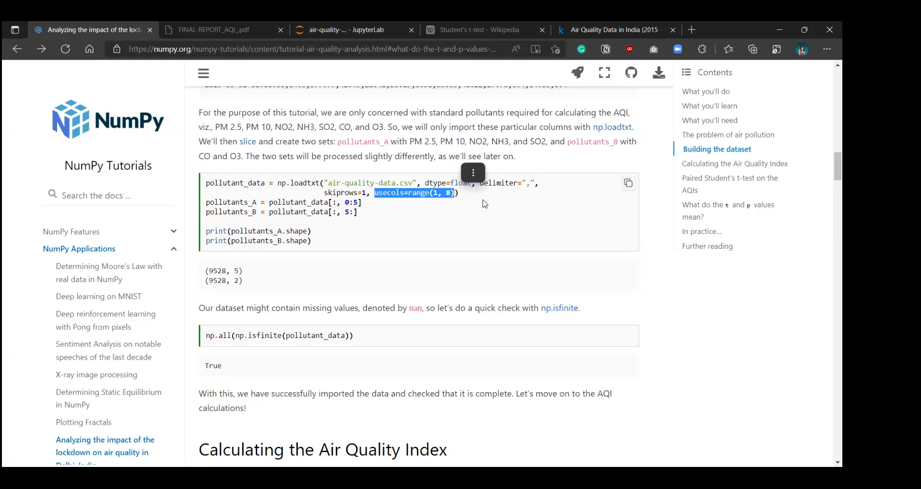
mouse_move(459, 195)
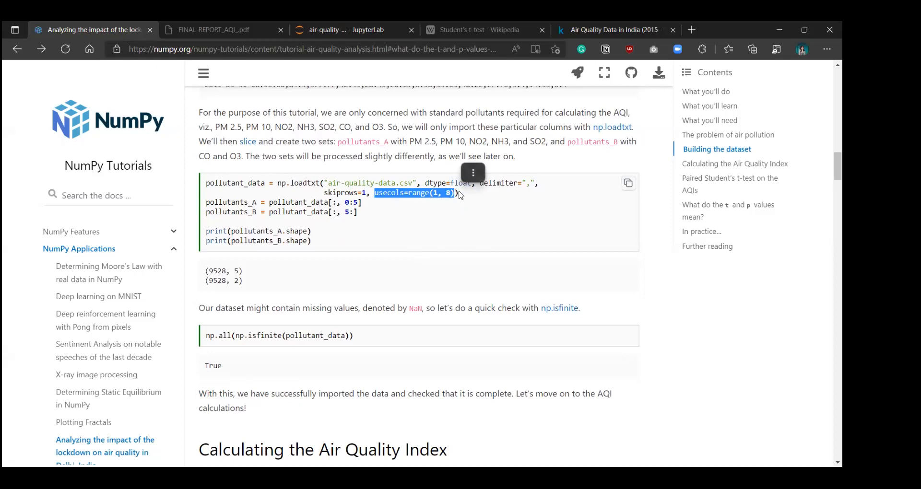
mouse_move(437, 200)
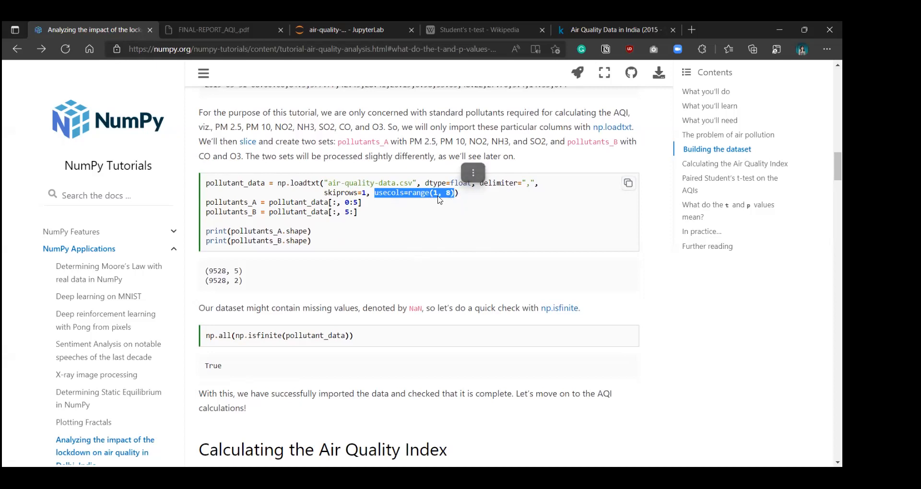
left_click(383, 218)
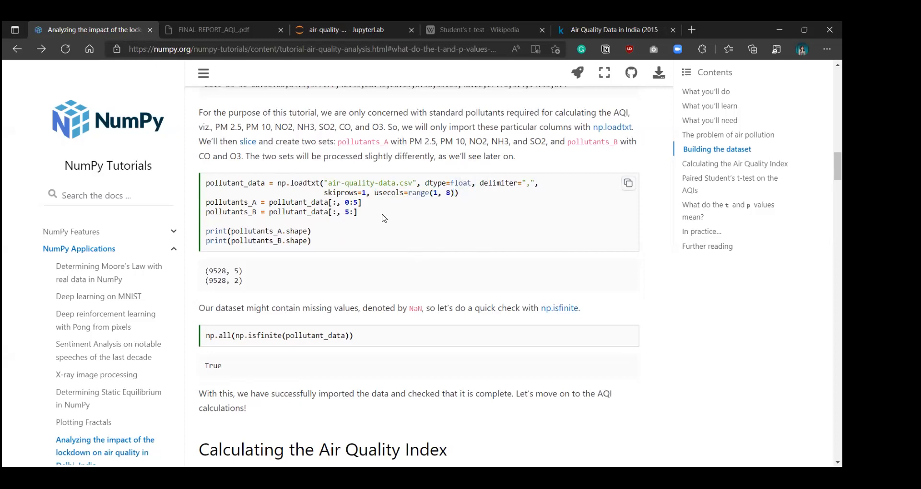
mouse_move(317, 255)
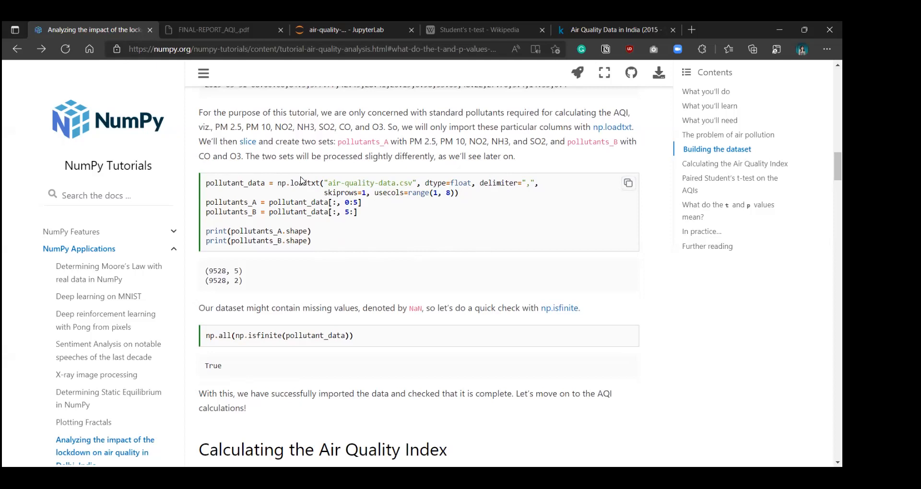
mouse_move(627, 193)
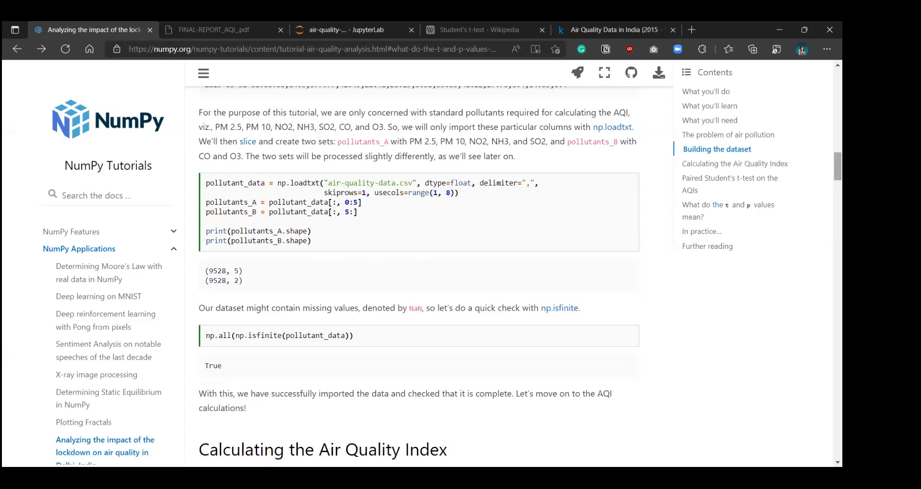
mouse_move(388, 217)
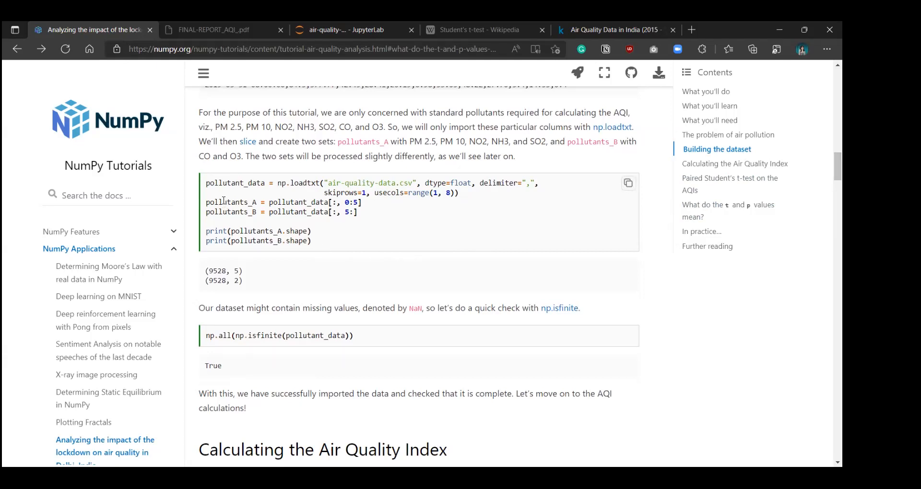
mouse_move(379, 216)
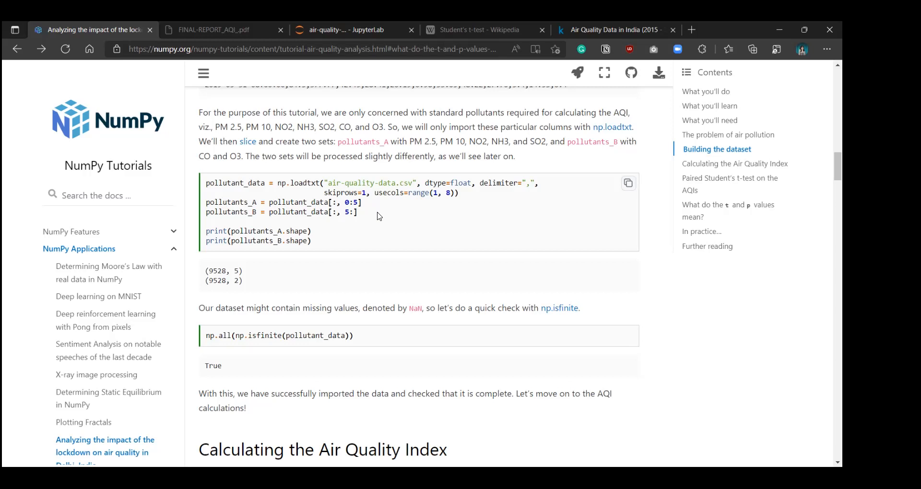
mouse_move(327, 263)
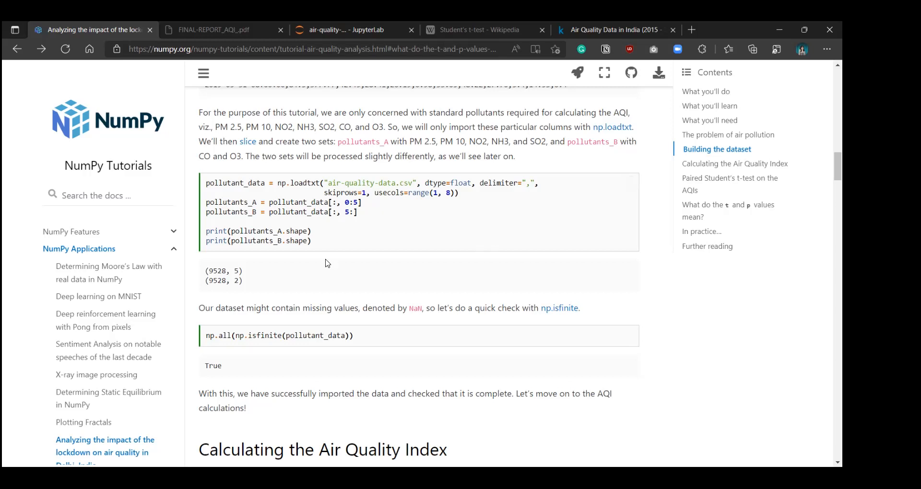
mouse_move(378, 210)
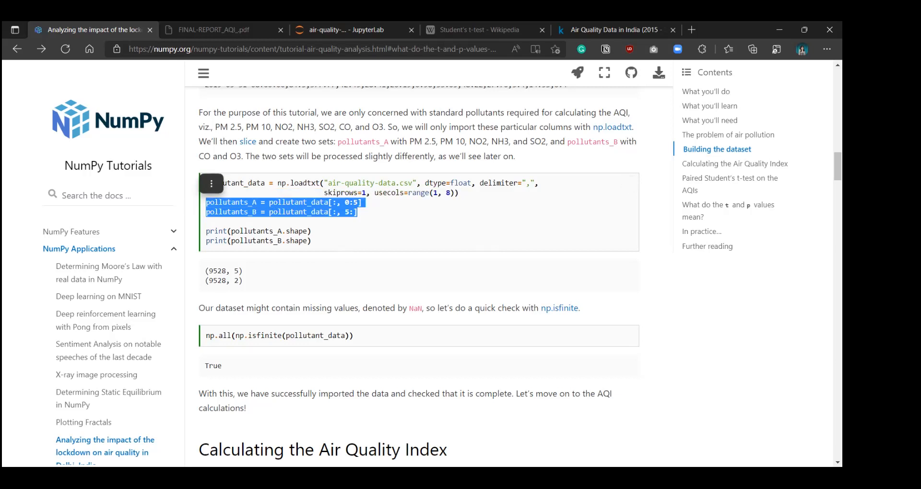
left_click(690, 299)
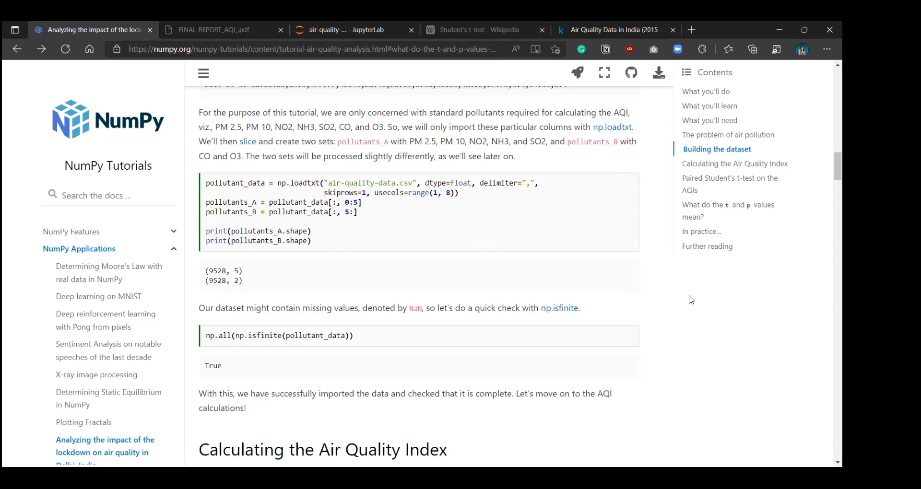
mouse_move(741, 242)
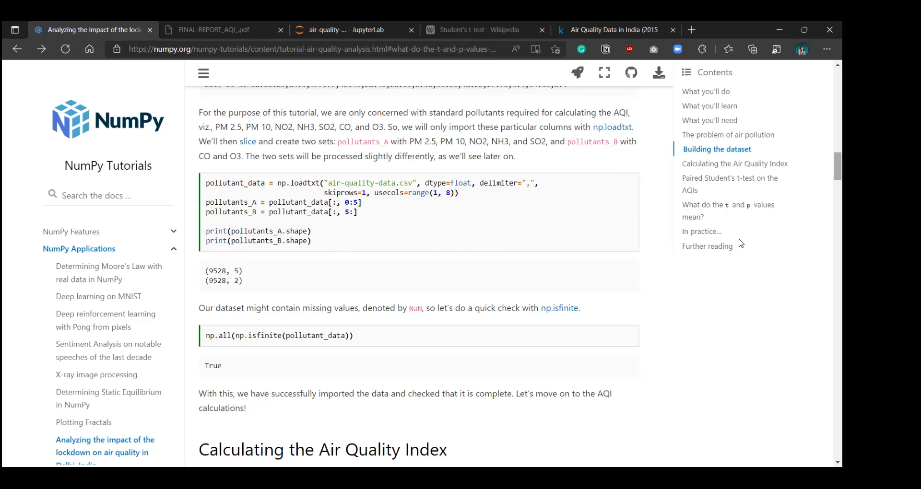
- Scroll past the np.isfinite check to the Calculating the Air Quality Index heading and formula
scroll("down", 3)
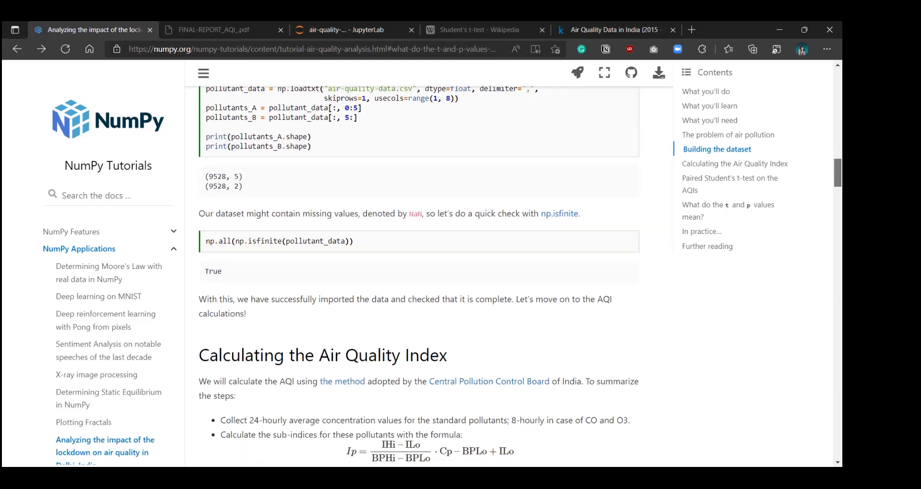
scroll("down", 3)
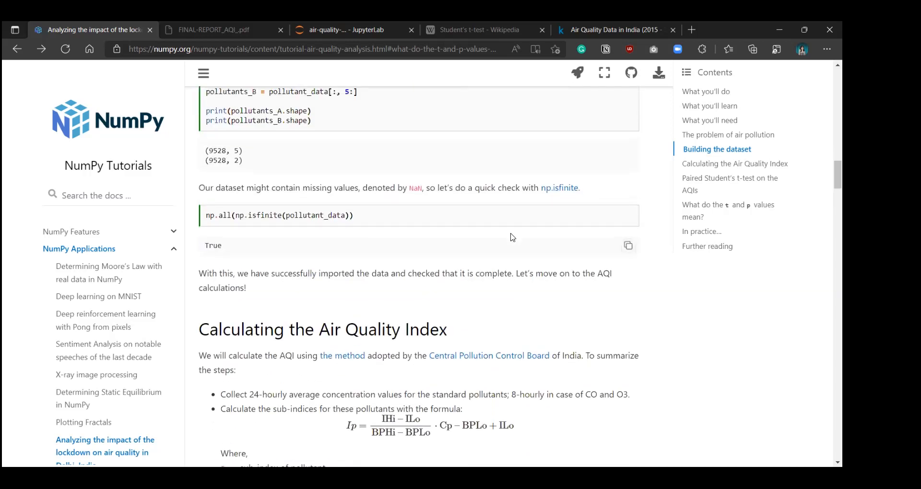
mouse_move(371, 218)
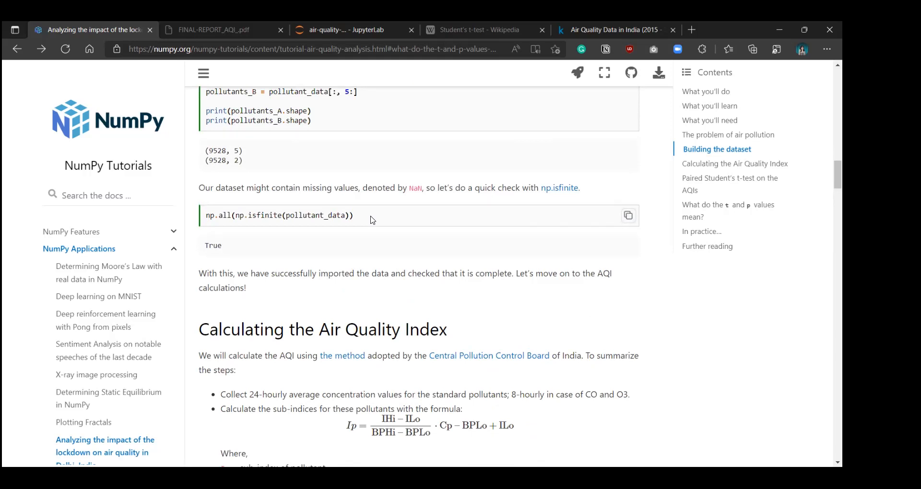
mouse_move(399, 219)
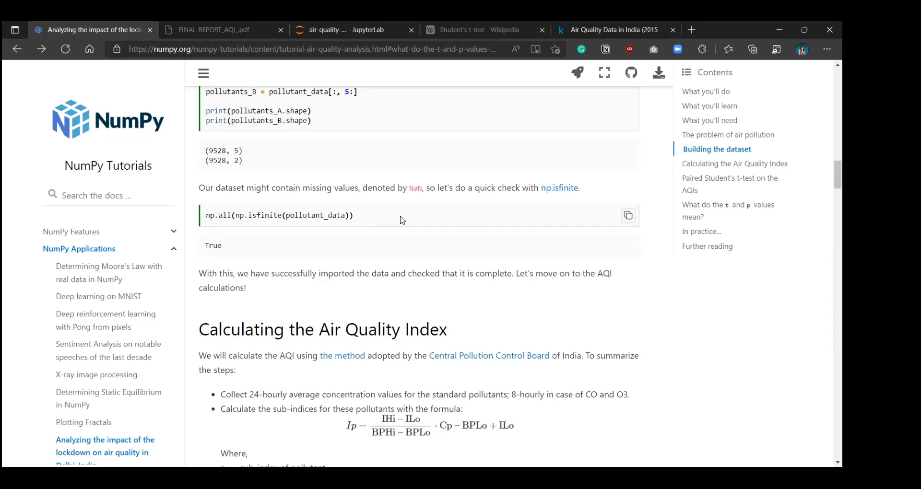
mouse_move(205, 218)
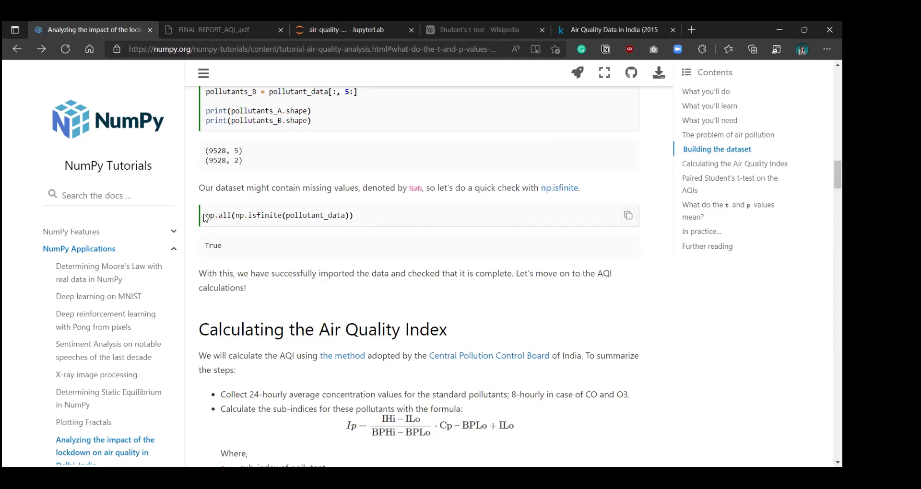
mouse_move(559, 188)
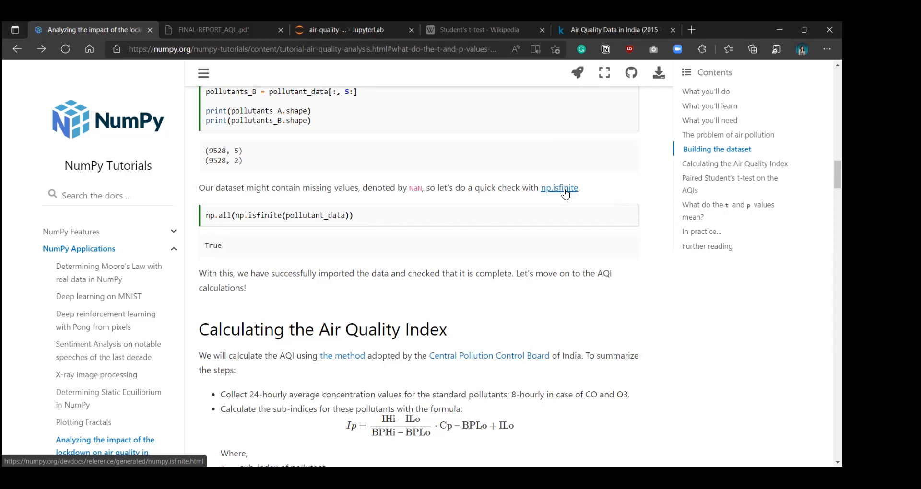
mouse_move(364, 204)
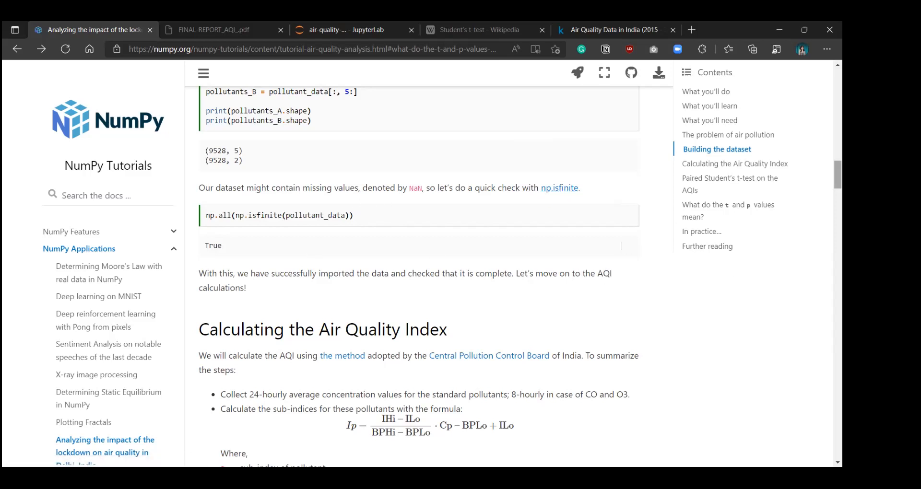
scroll("down", 3)
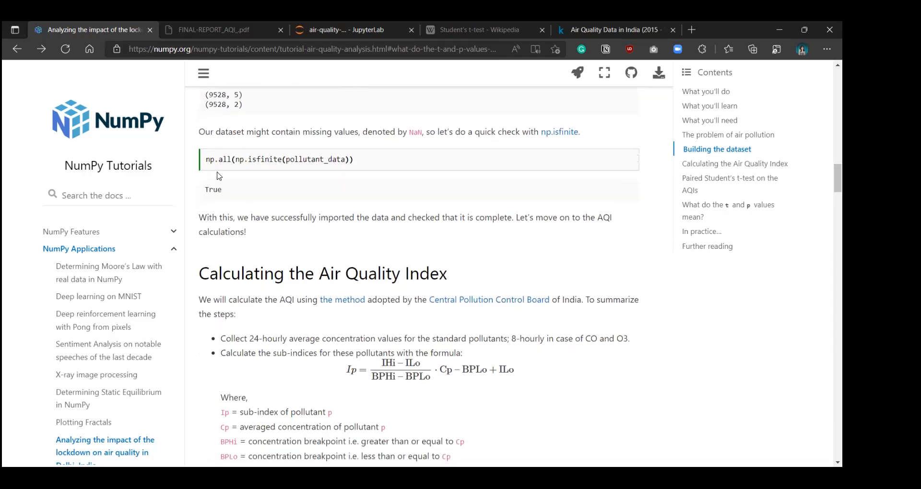
mouse_move(222, 194)
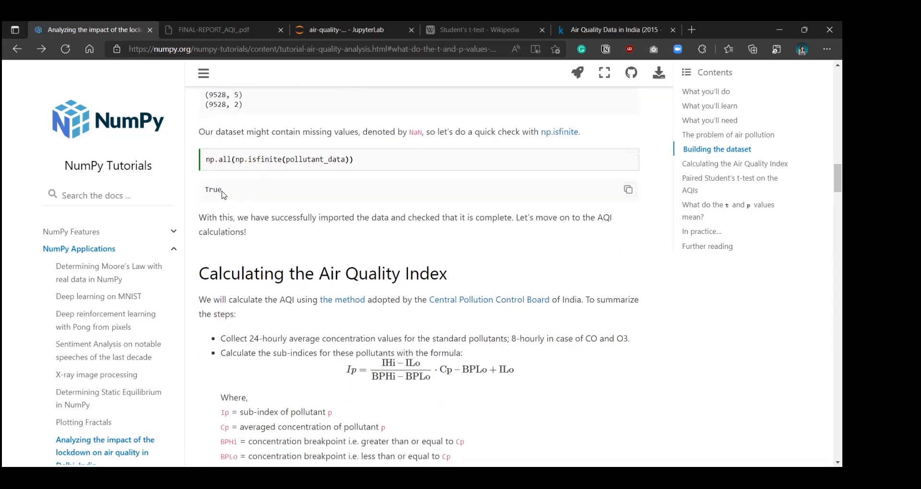
double_click(213, 190)
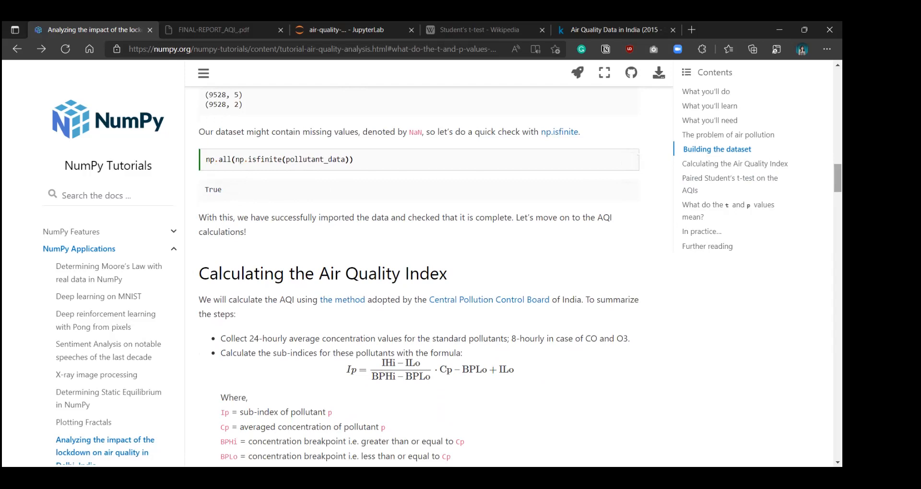
scroll("down", 3)
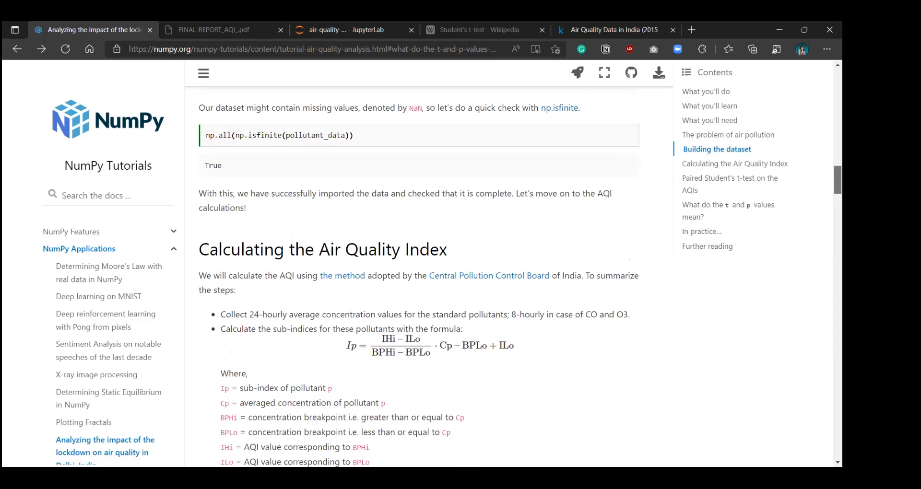
- Browse the AQI breakpoint chart and array code, then return to the section heading
scroll("down", 3)
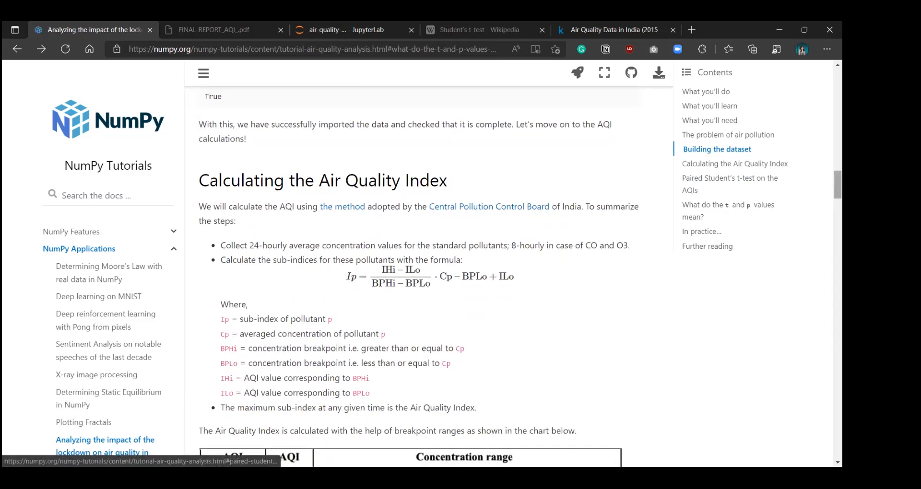
scroll("down", 3)
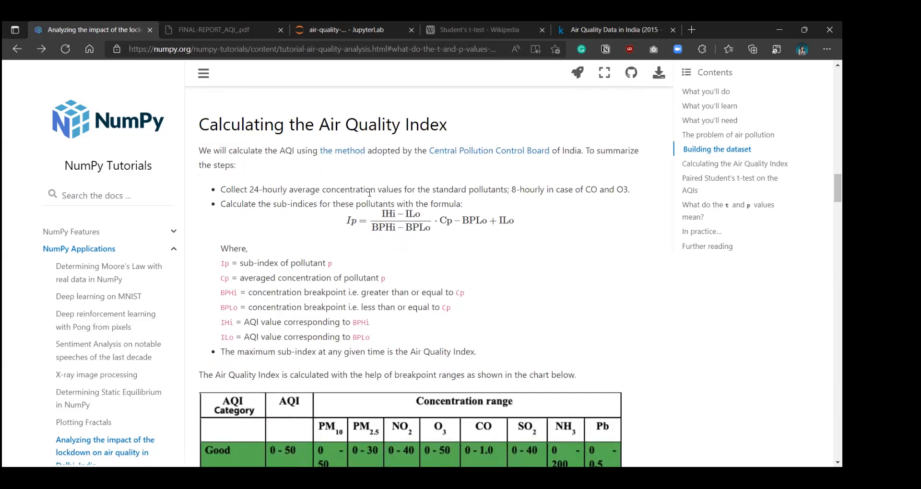
mouse_move(369, 192)
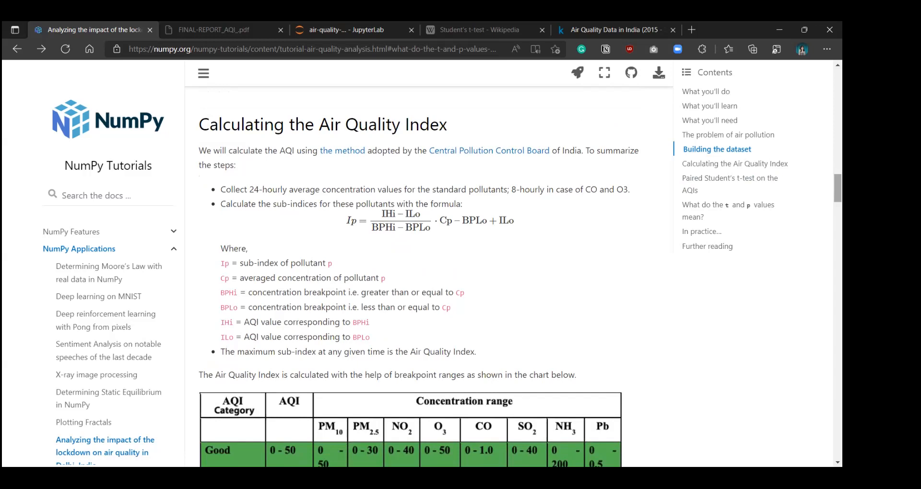
scroll("down", 3)
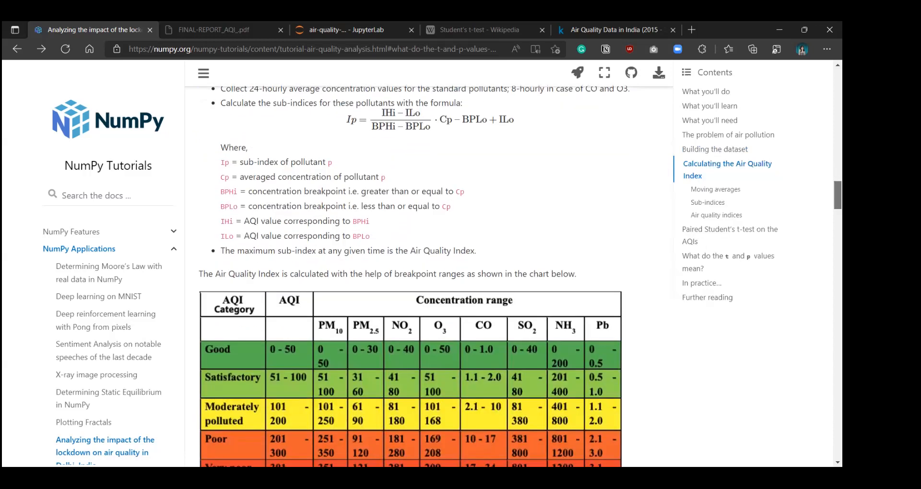
scroll("down", 3)
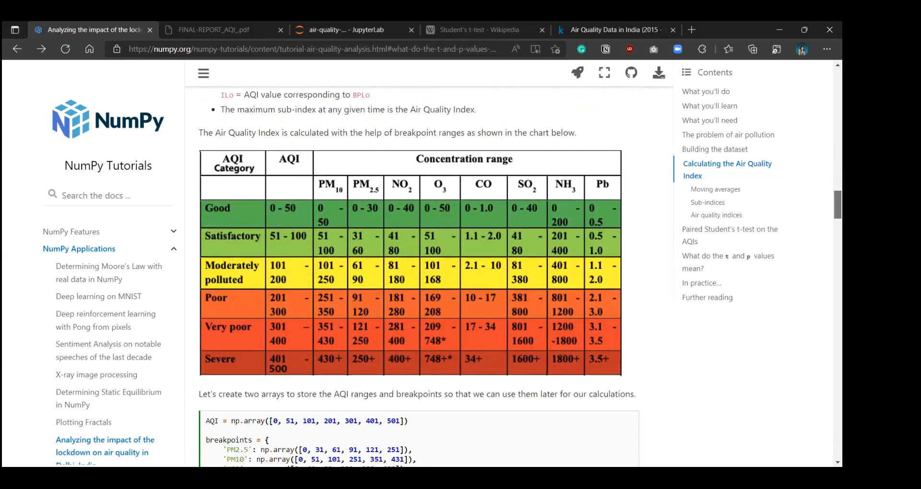
scroll("up", 3)
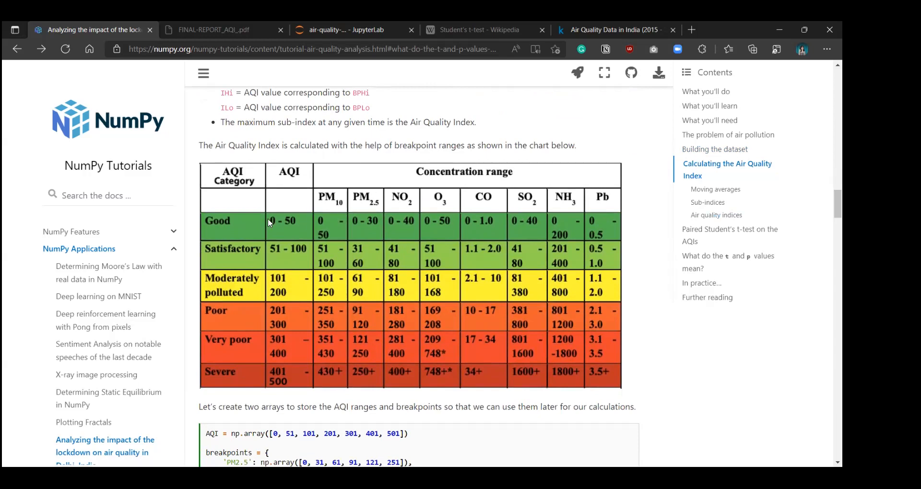
mouse_move(237, 362)
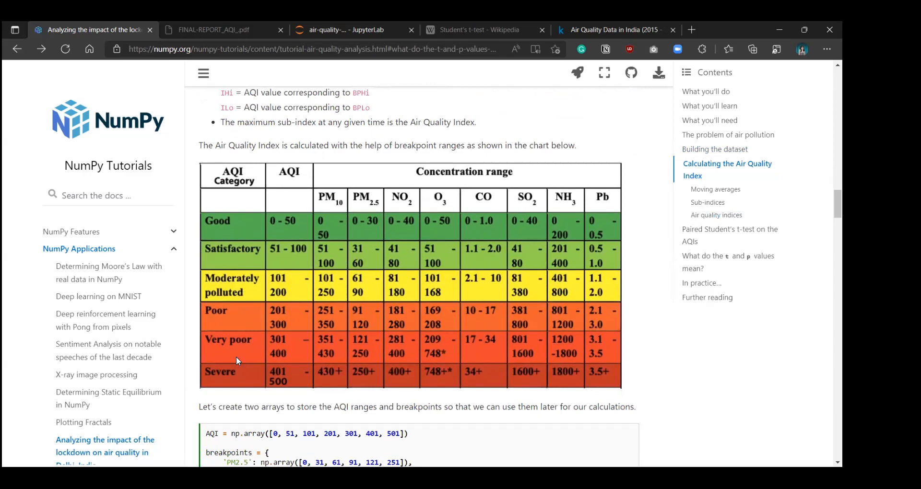
mouse_move(240, 210)
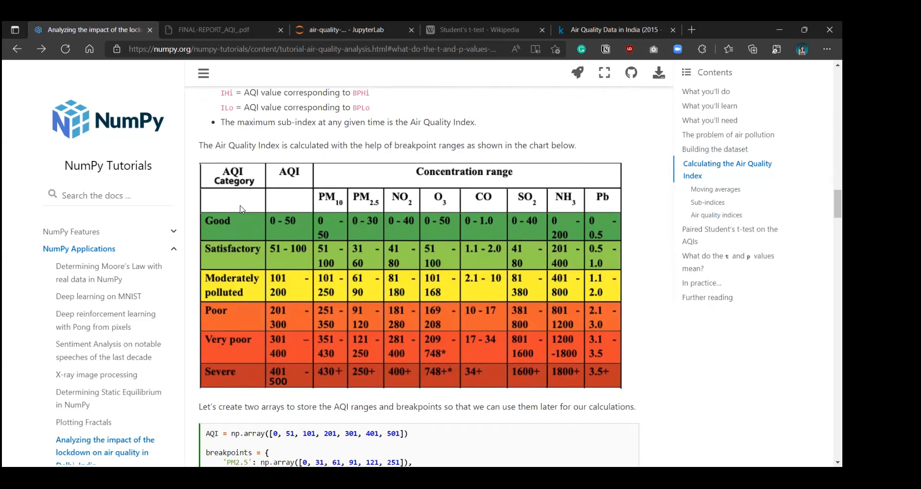
mouse_move(376, 261)
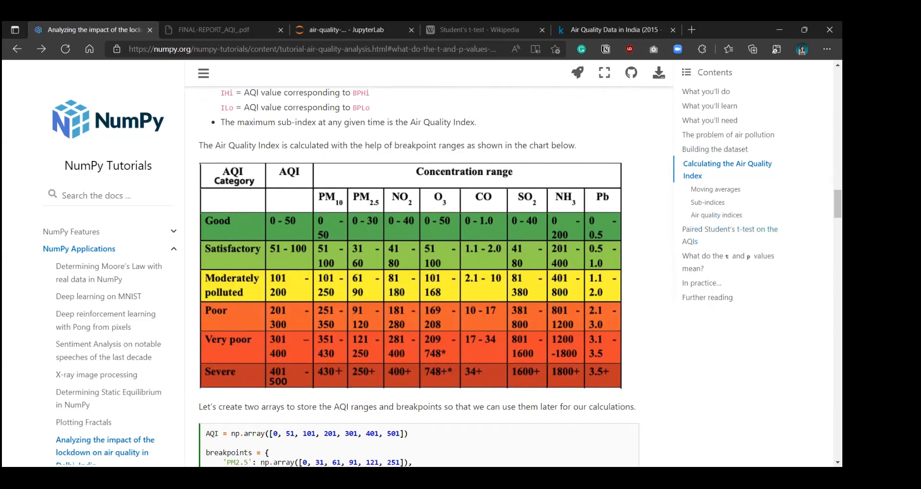
scroll("up", 3)
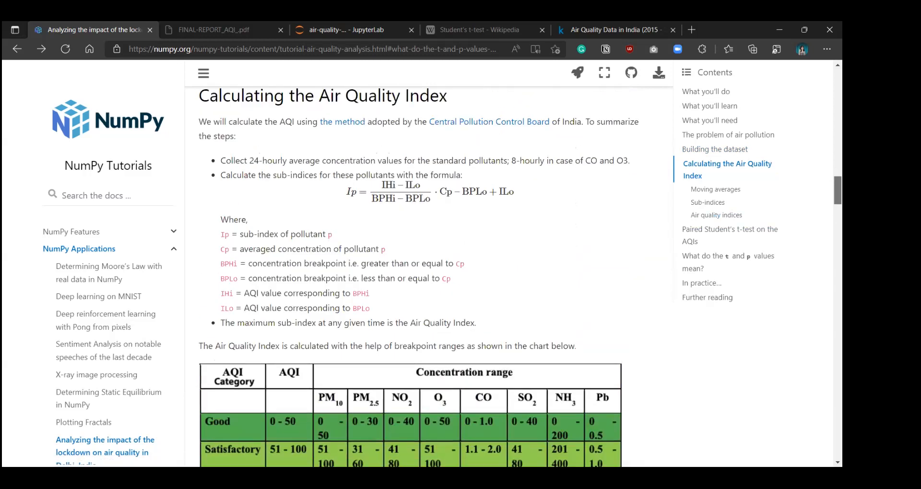
scroll("up", 3)
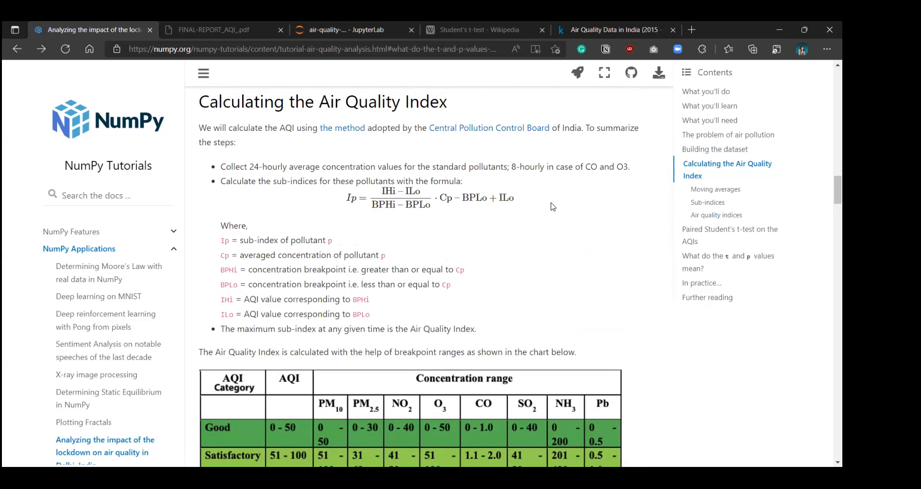
scroll("down", 3)
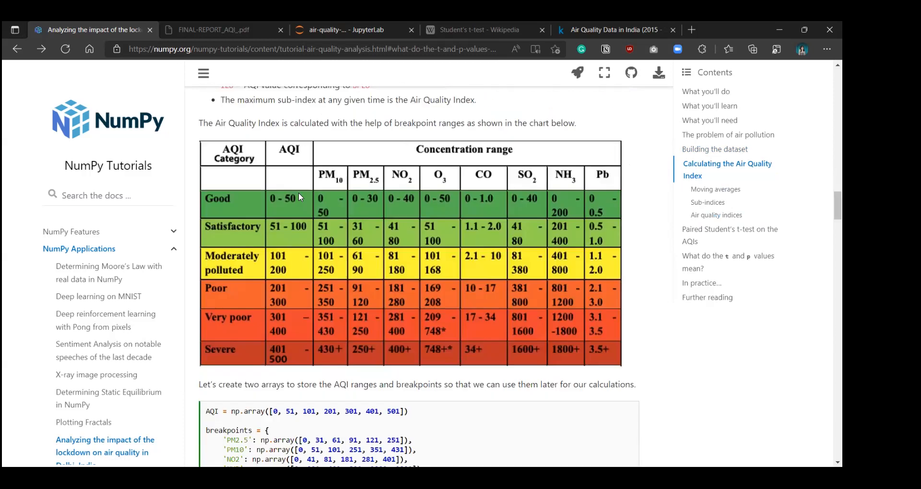
mouse_move(593, 224)
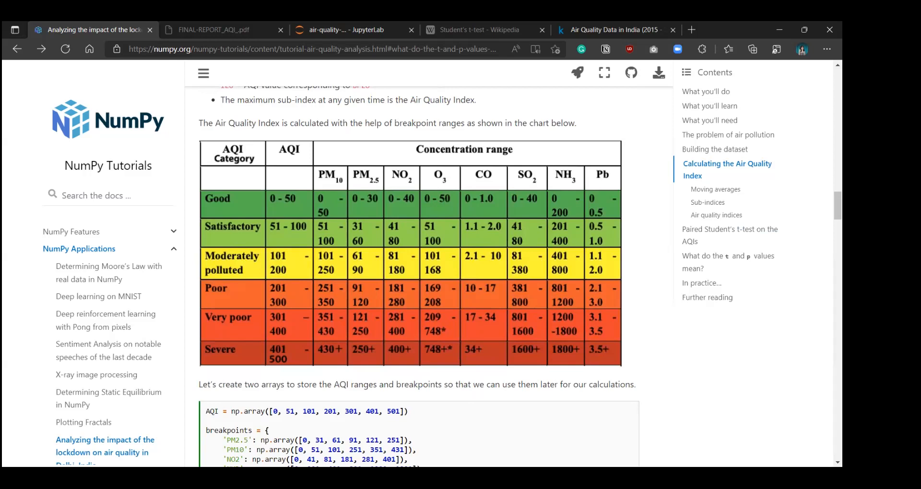
scroll("up", 3)
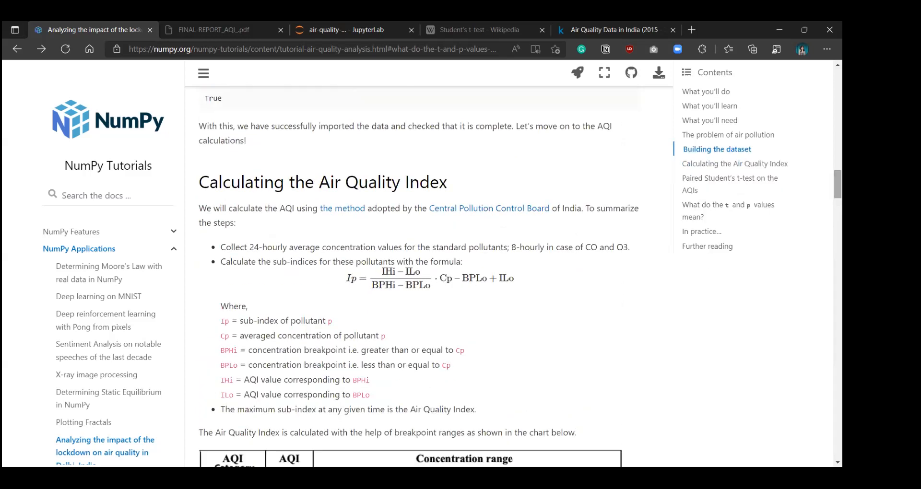
mouse_move(329, 281)
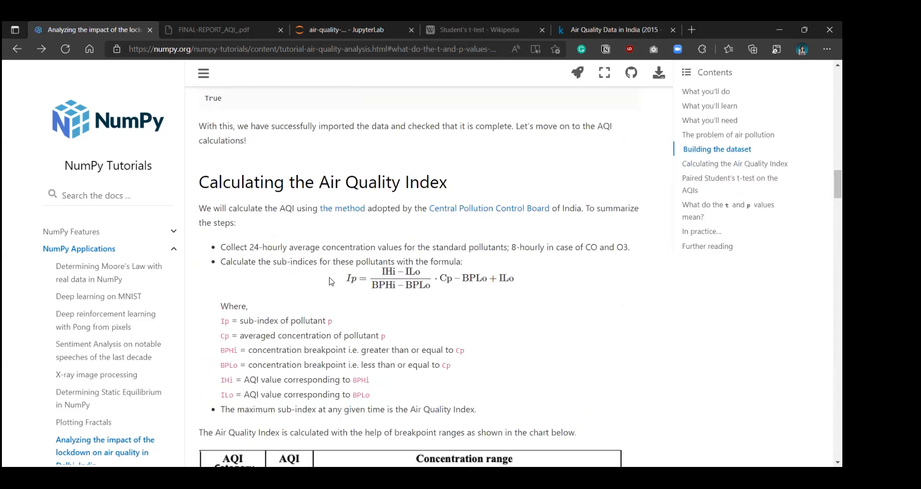
mouse_move(605, 282)
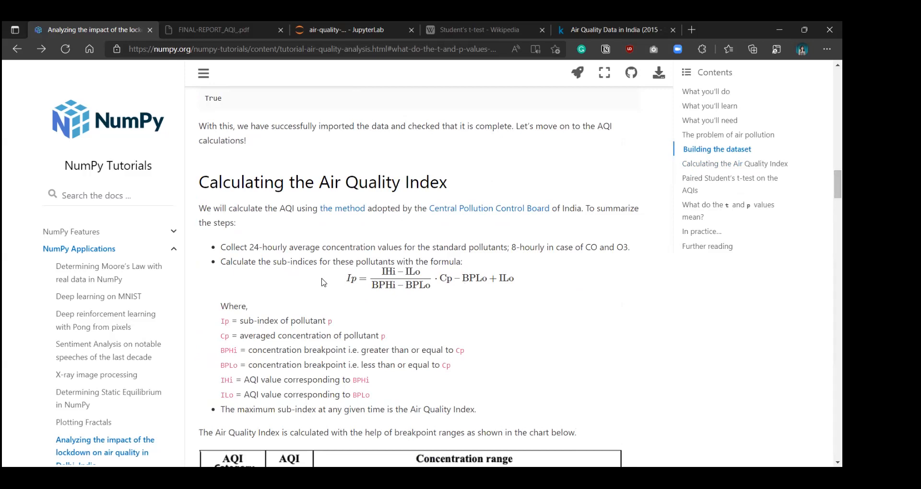
mouse_move(498, 278)
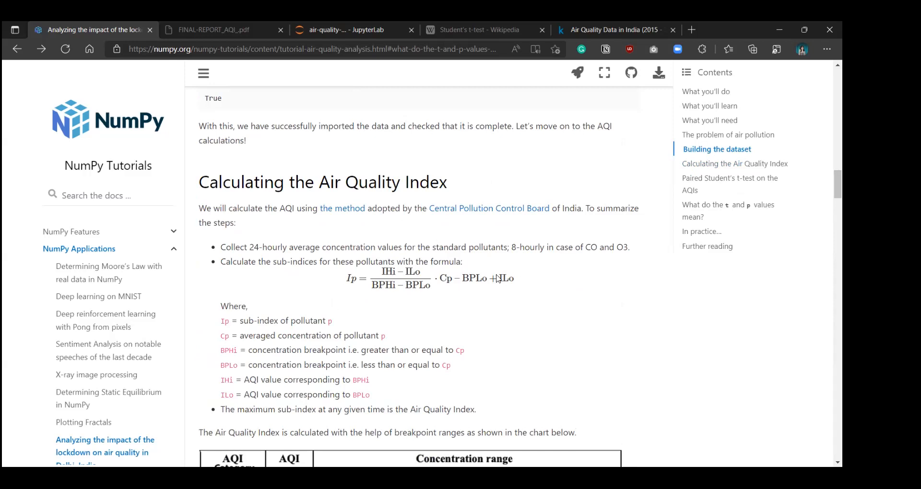
mouse_move(583, 267)
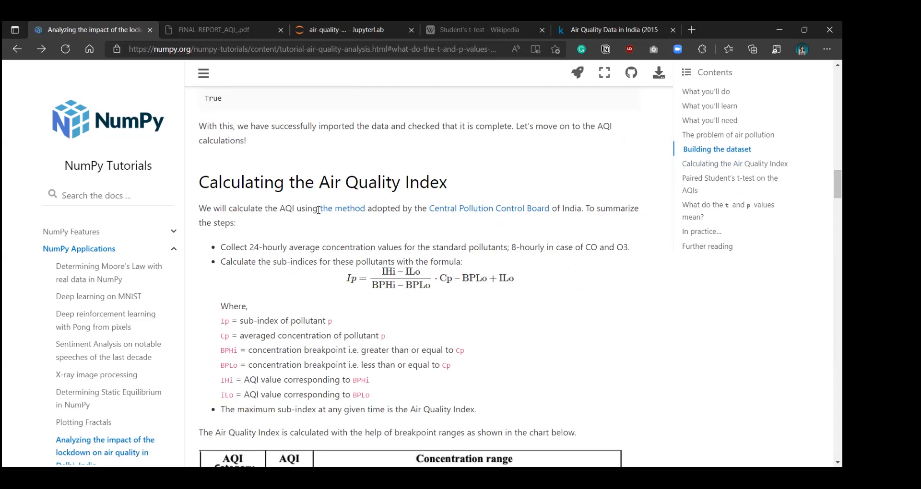
mouse_move(342, 208)
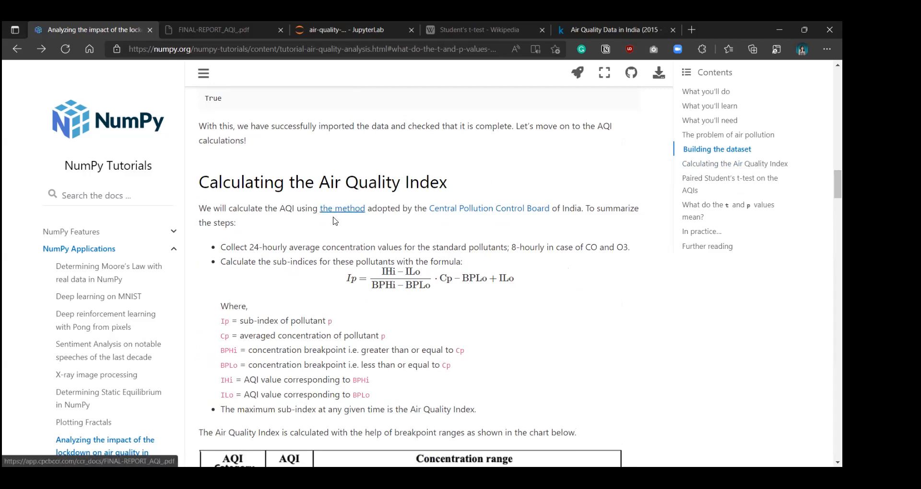
- Open the CPCB AQI report PDF via 'the method' link and scroll to section 2.2 Structure of an Index
left_click(213, 30)
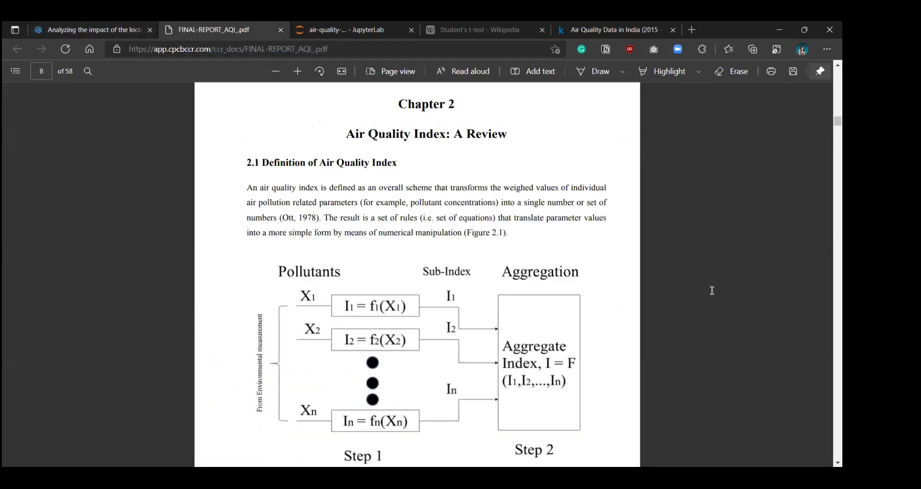
scroll("down", 3)
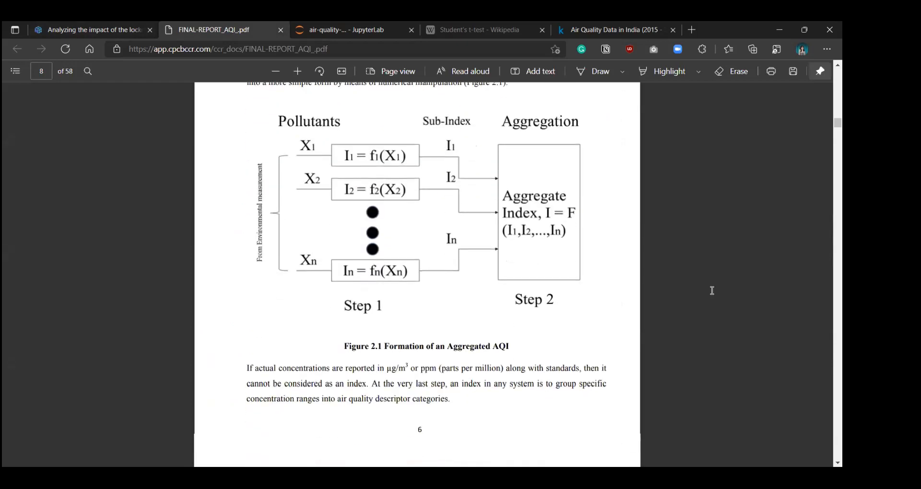
scroll("down", 3)
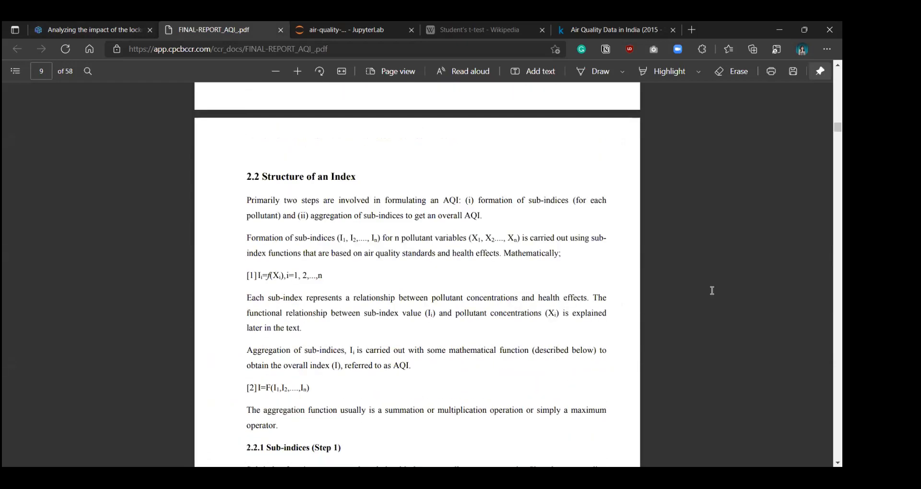
scroll("down", 3)
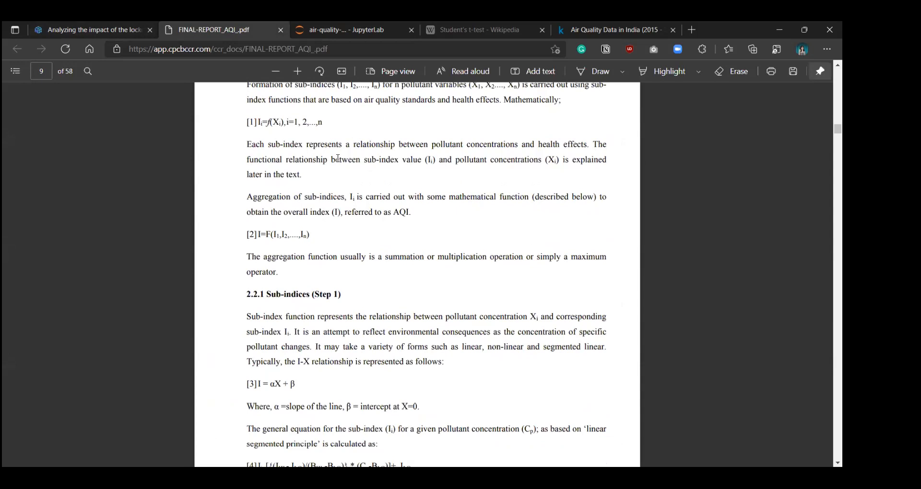
- Return to the tutorial and highlight the 24-hourly averaging step for emphasis
left_click(91, 30)
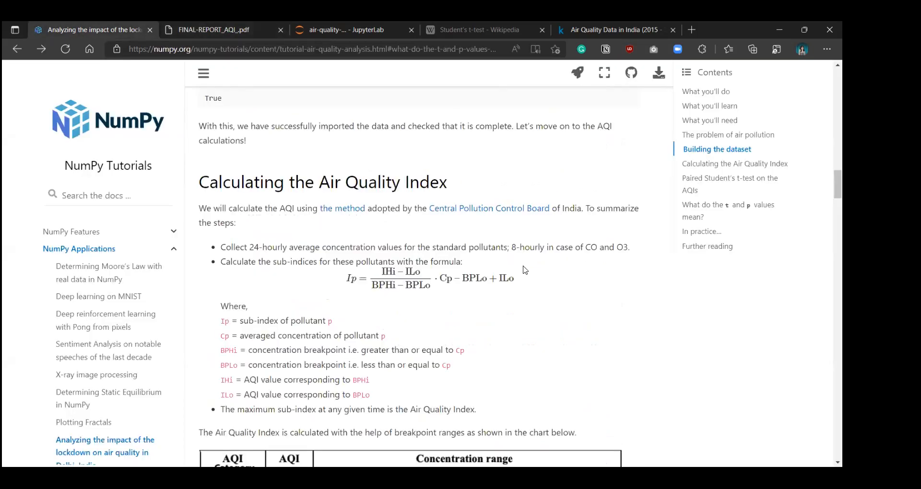
mouse_move(338, 281)
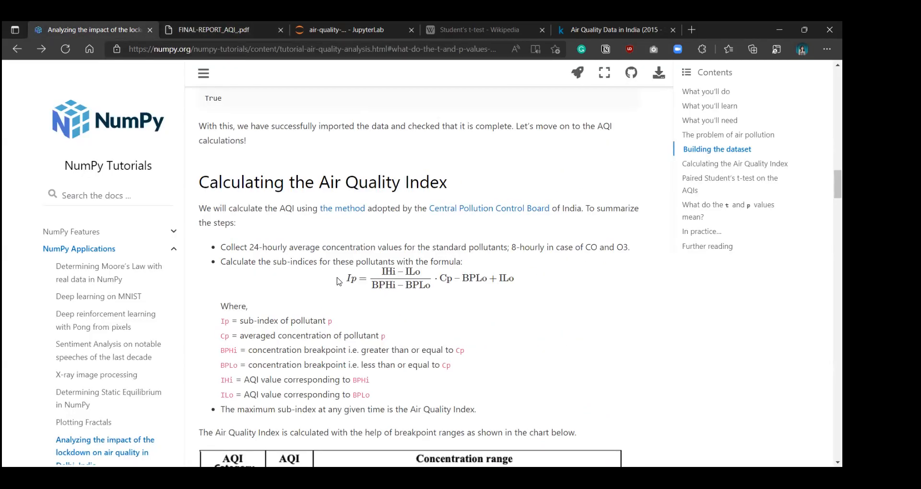
mouse_move(530, 294)
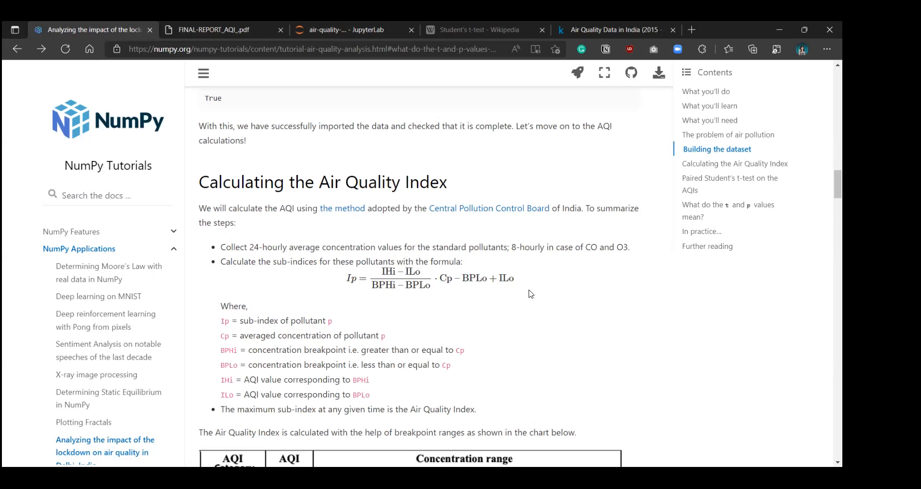
scroll("down", 3)
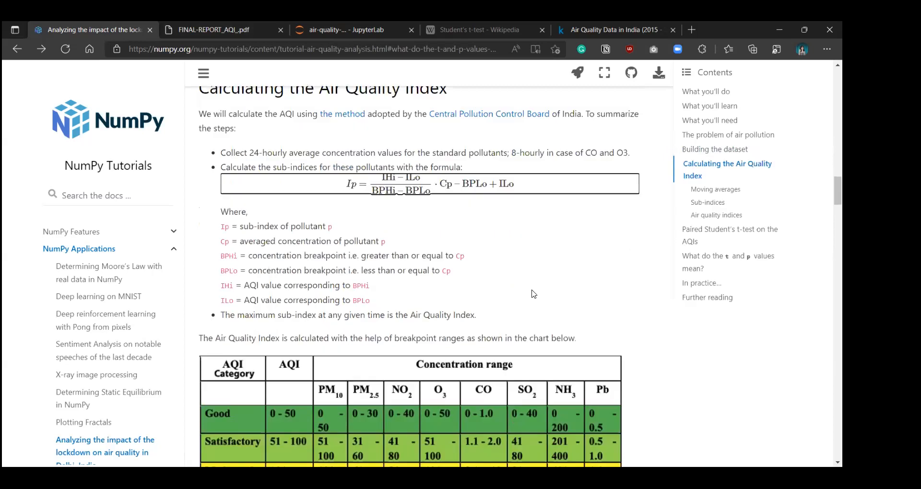
scroll("down", 3)
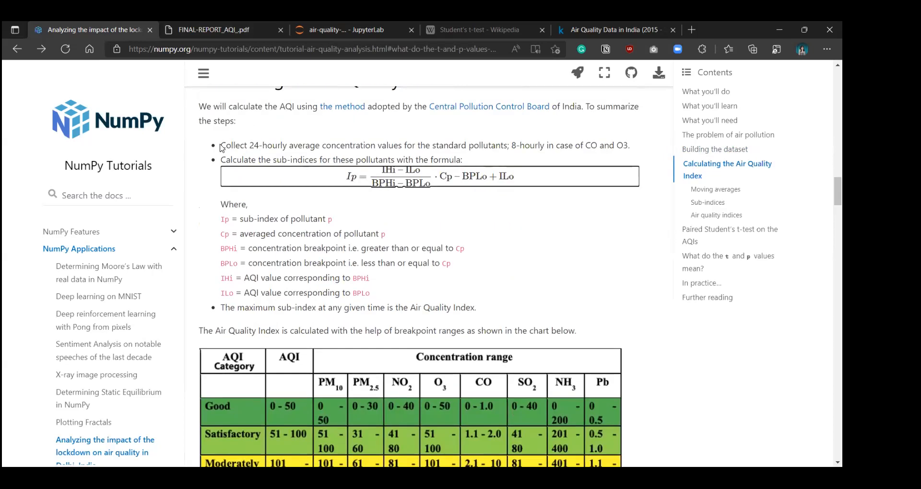
mouse_move(248, 148)
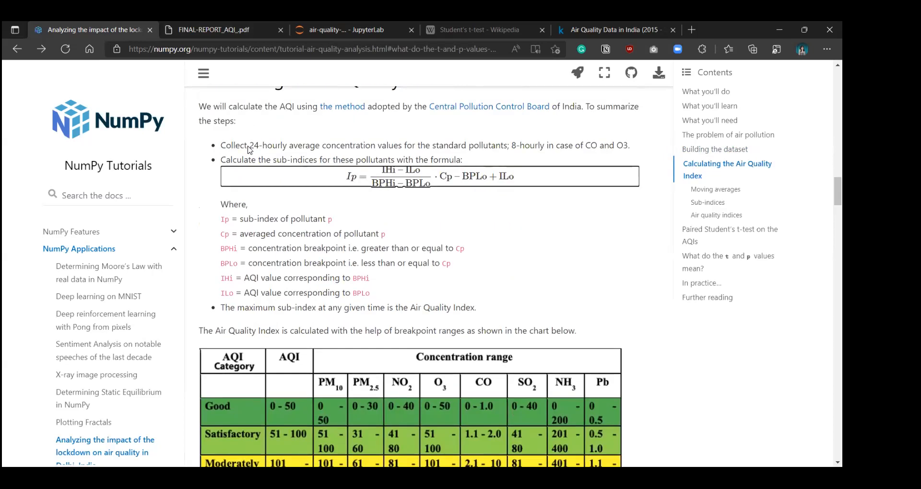
mouse_move(469, 149)
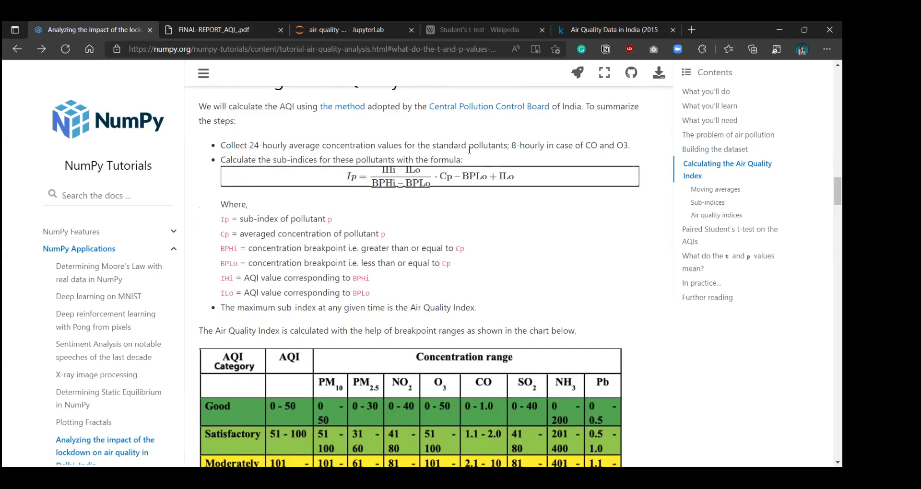
mouse_move(511, 155)
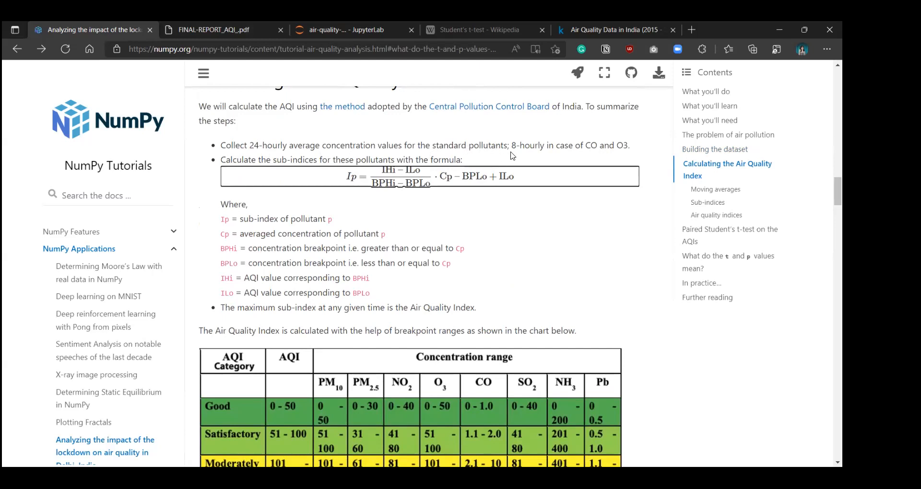
mouse_move(592, 157)
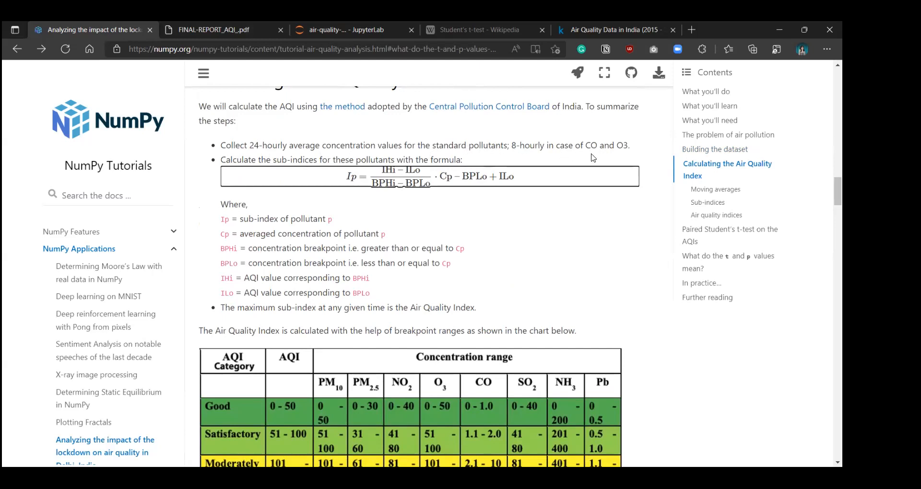
mouse_move(638, 155)
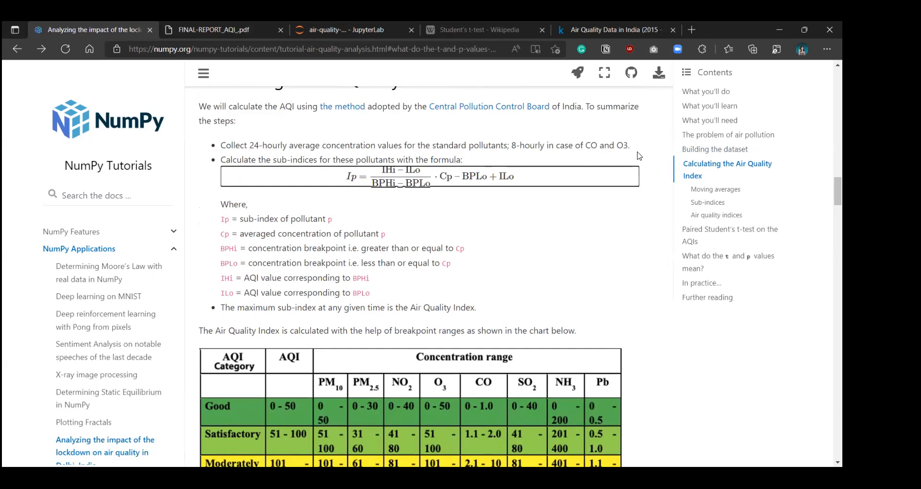
left_click_drag(221, 145, 512, 145)
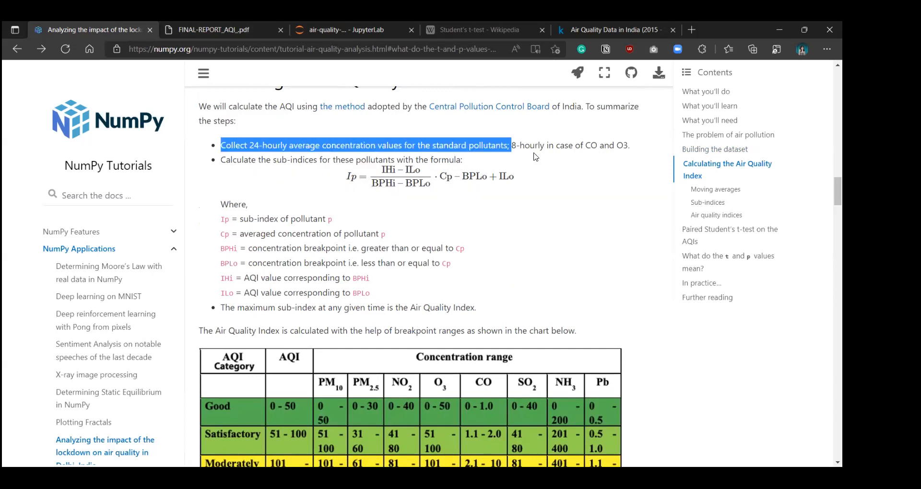
left_click(595, 180)
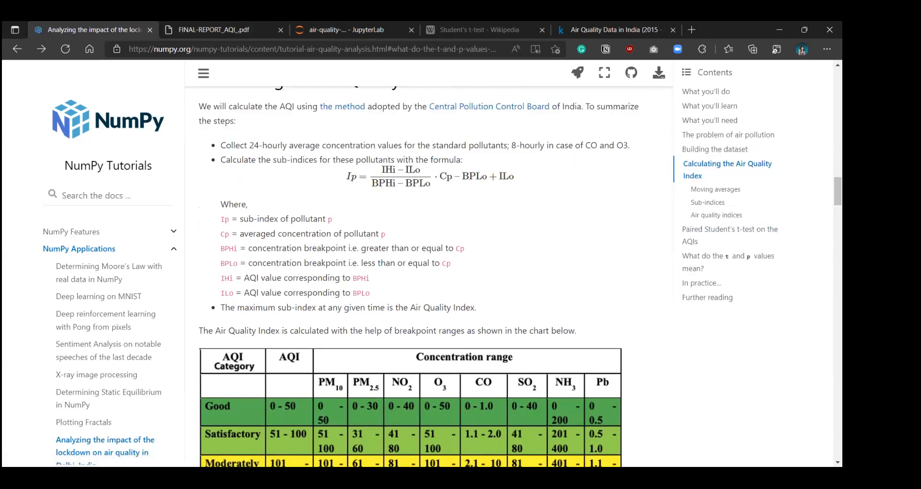
mouse_move(247, 176)
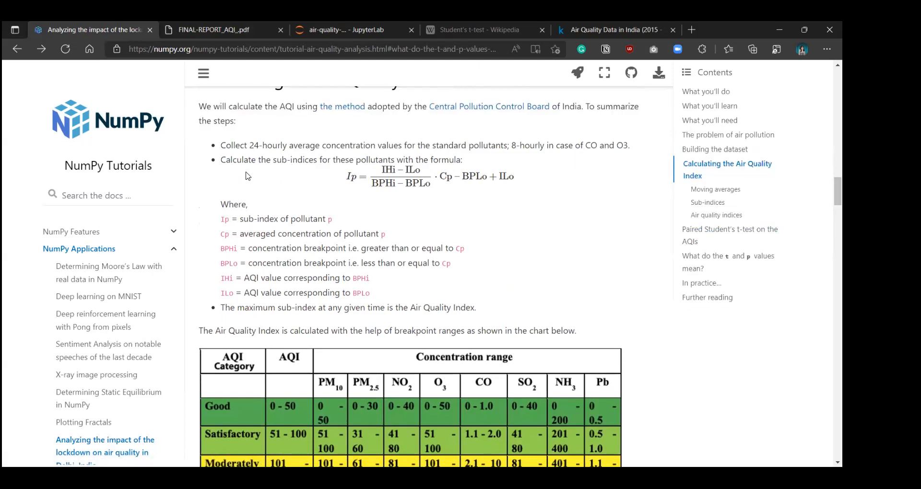
mouse_move(518, 149)
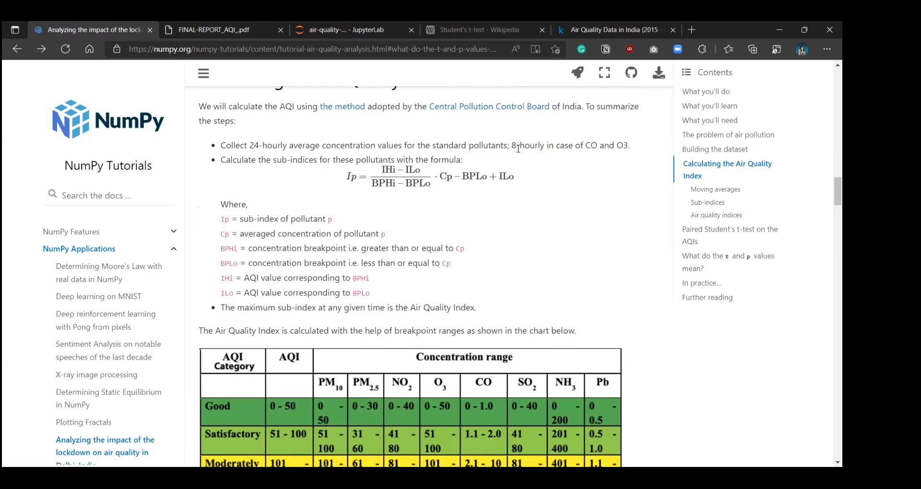
mouse_move(349, 195)
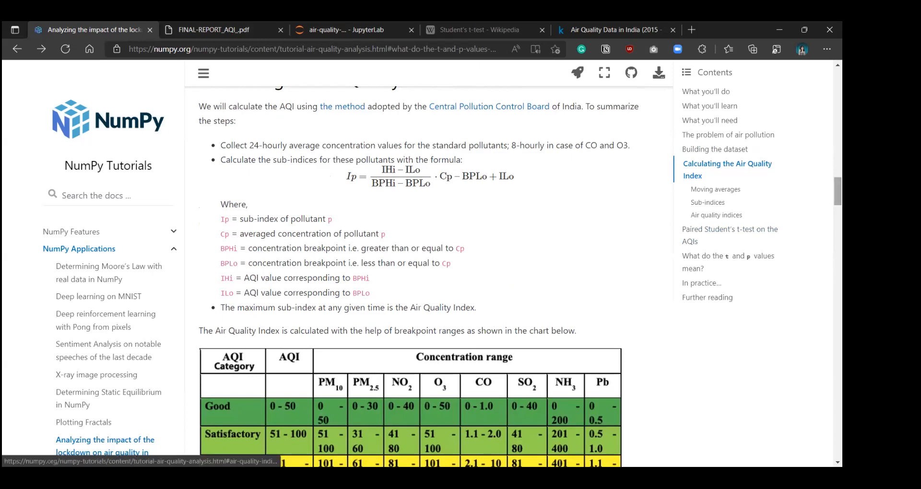
- Scroll to the full AQI breakpoint chart, the breakpoints array code and the Moving averages heading
scroll("down", 3)
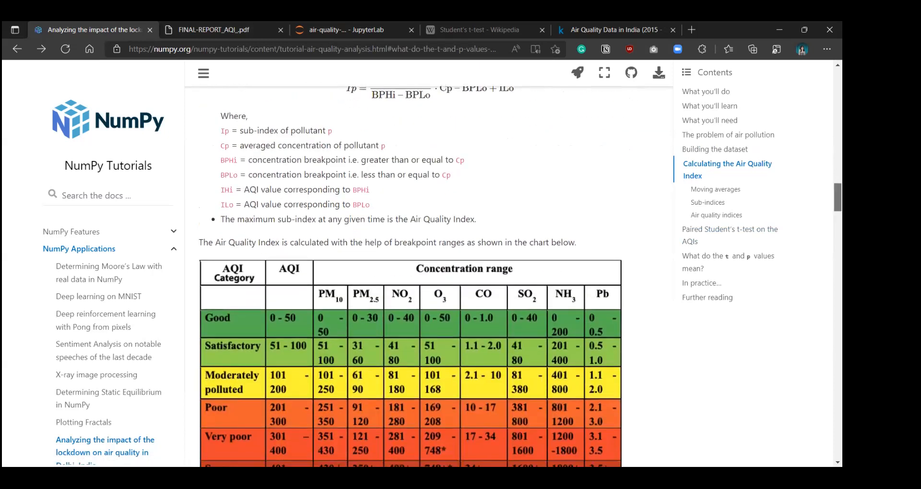
scroll("up", 3)
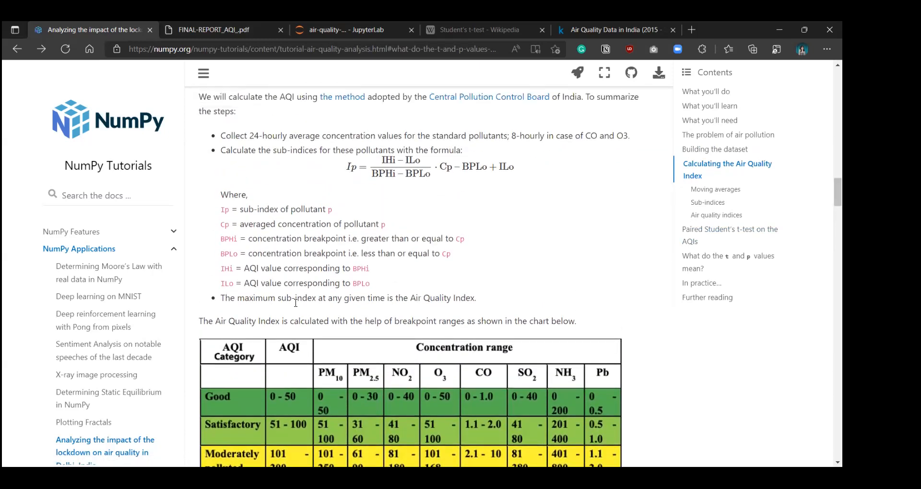
mouse_move(746, 283)
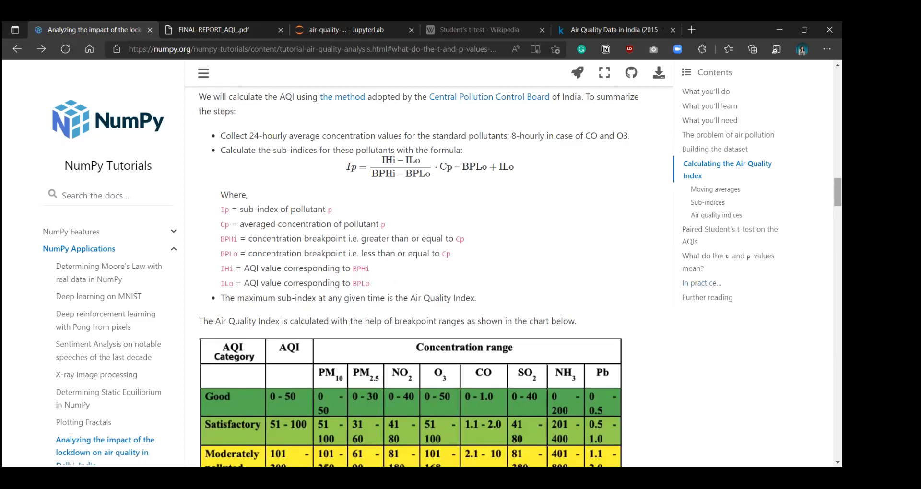
scroll("down", 3)
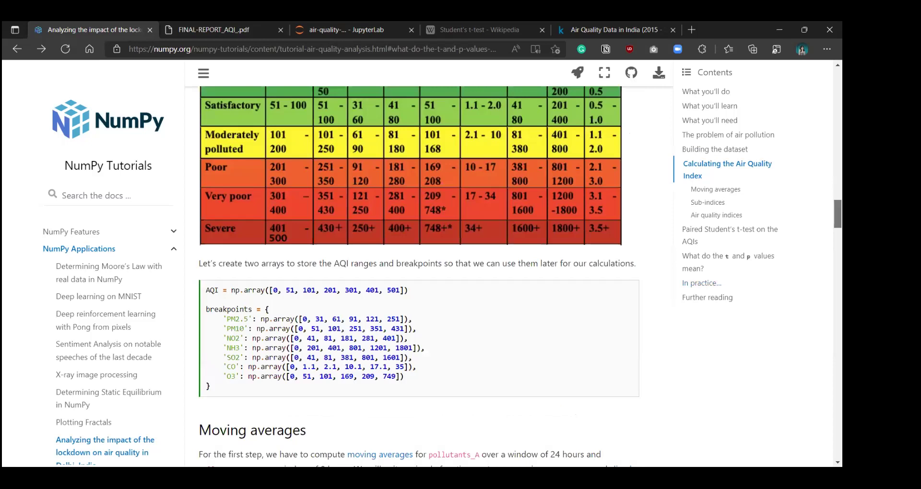
scroll("down", 3)
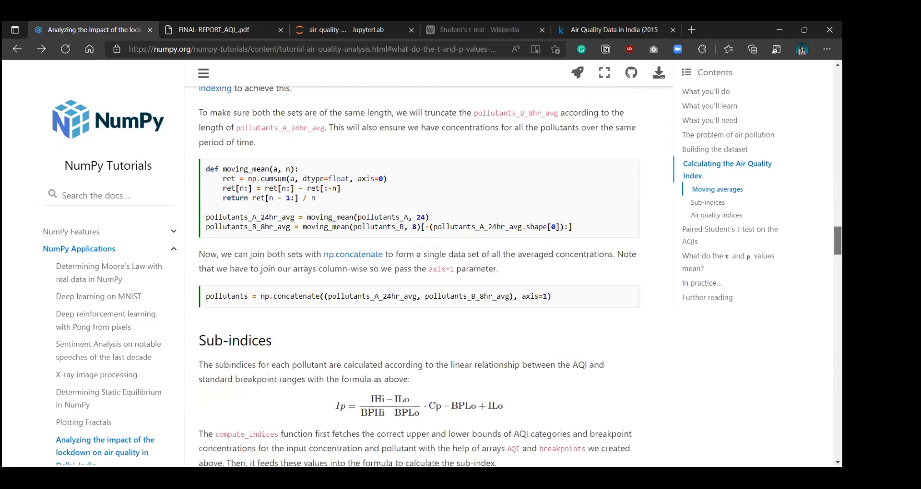
scroll("up", 3)
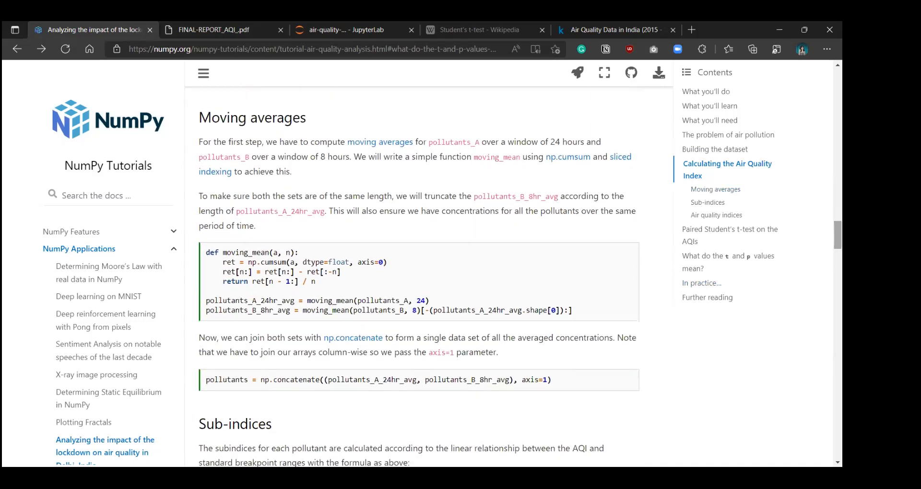
mouse_move(506, 293)
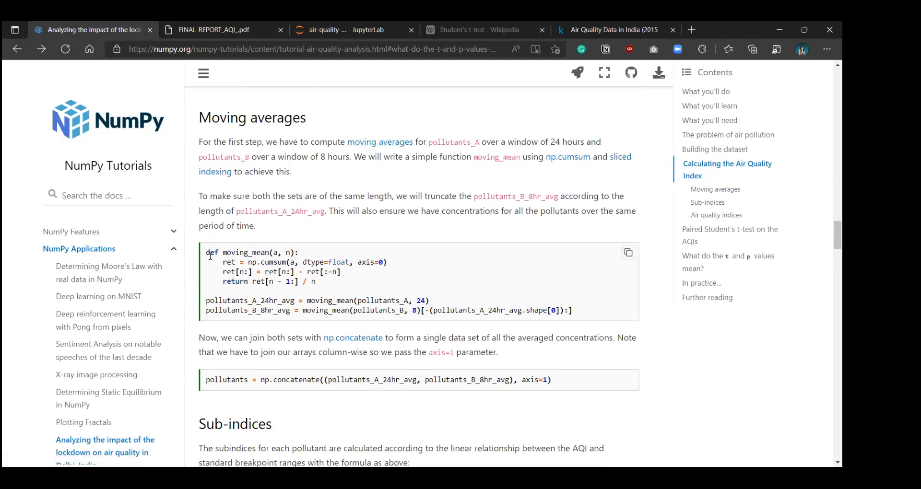
mouse_move(341, 287)
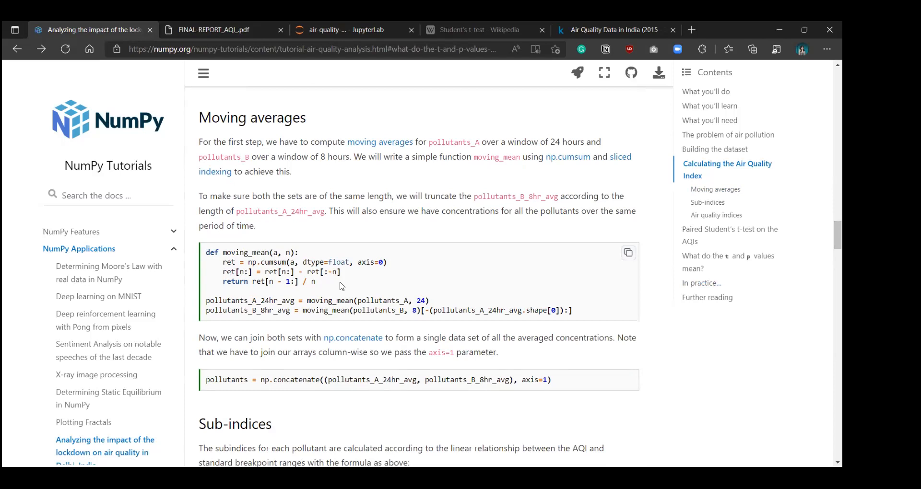
mouse_move(287, 252)
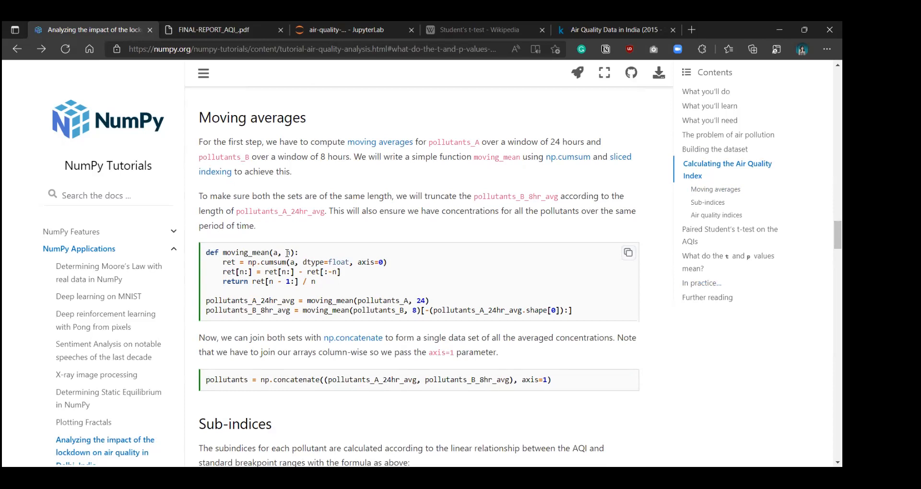
double_click(288, 253)
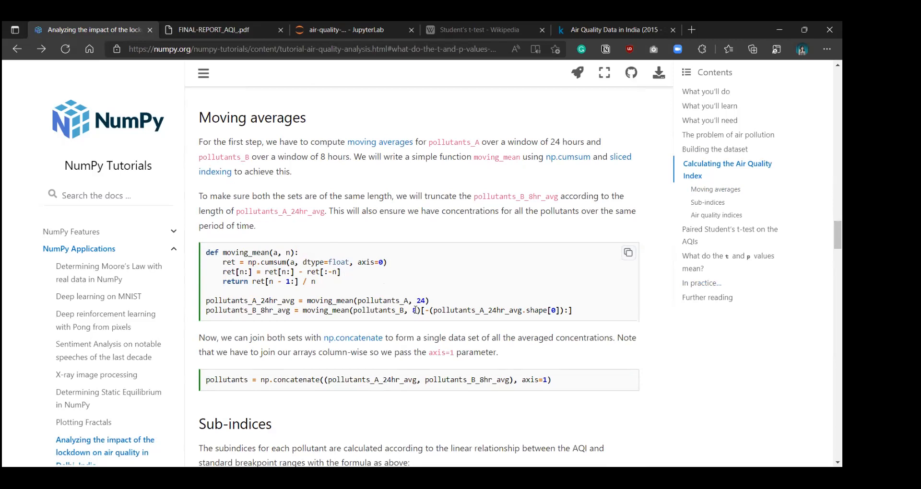
mouse_move(318, 285)
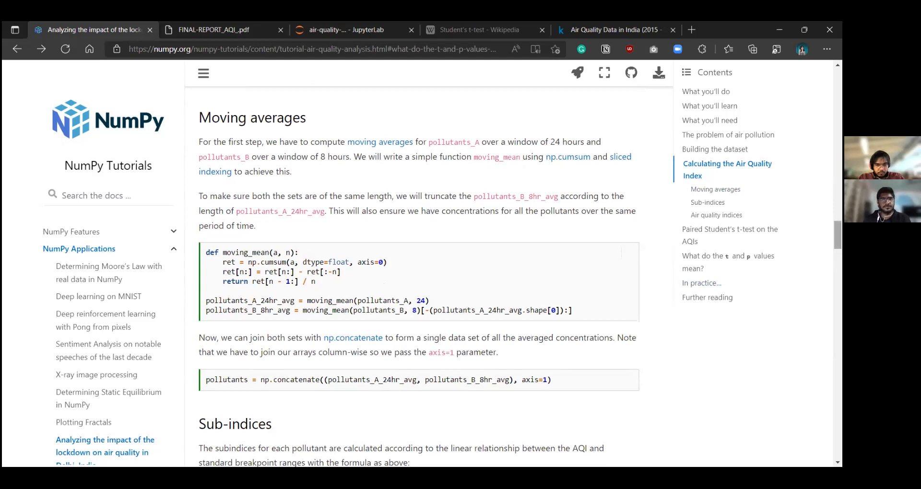
mouse_move(380, 303)
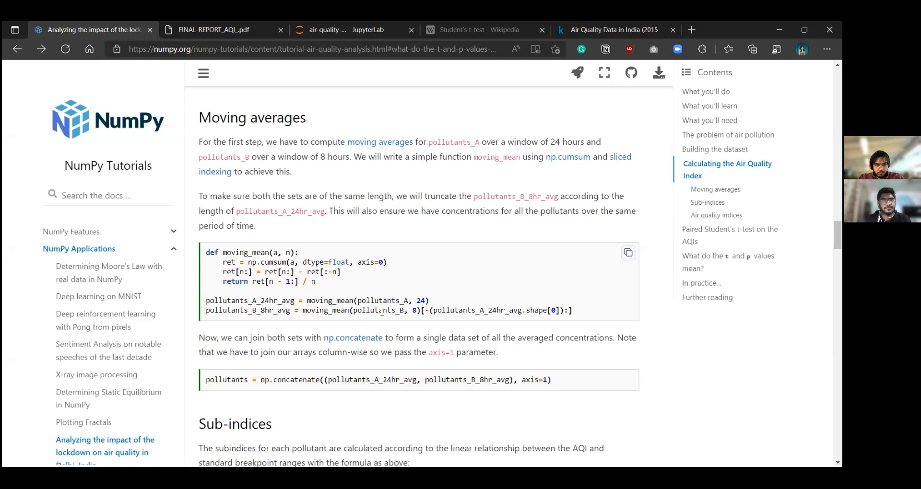
mouse_move(397, 324)
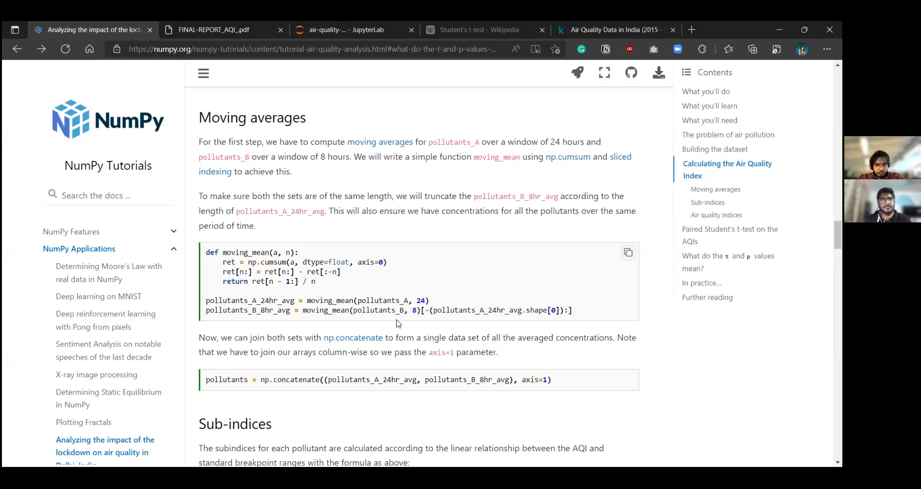
mouse_move(584, 309)
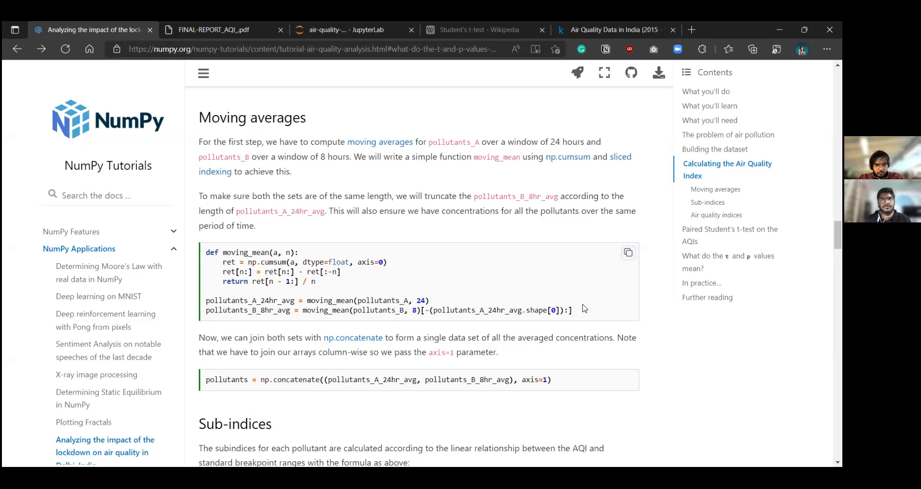
mouse_move(303, 272)
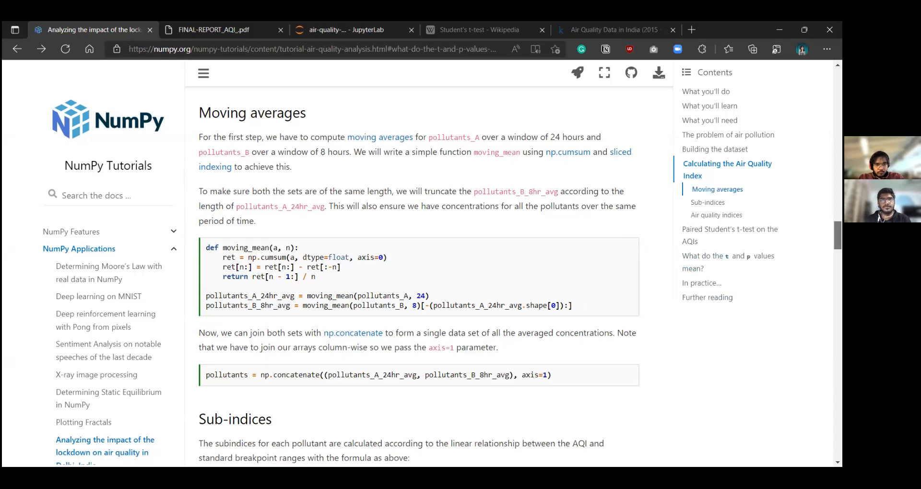
scroll("down", 3)
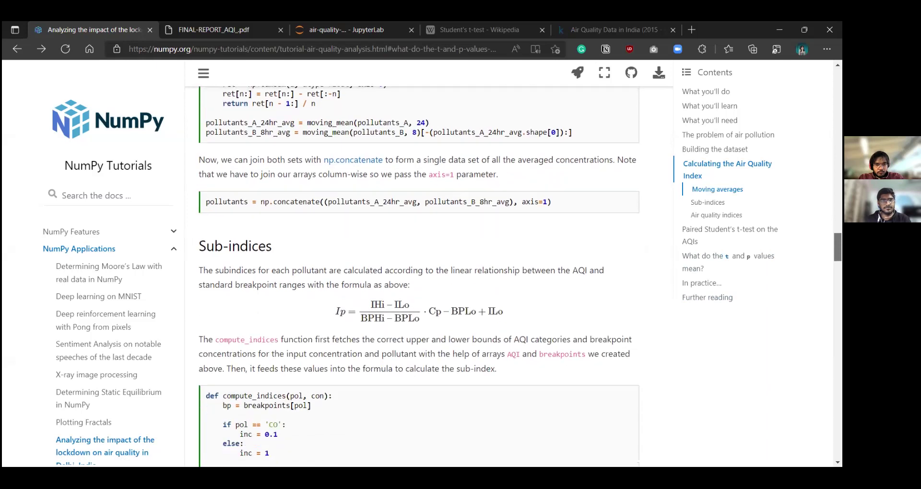
mouse_move(578, 129)
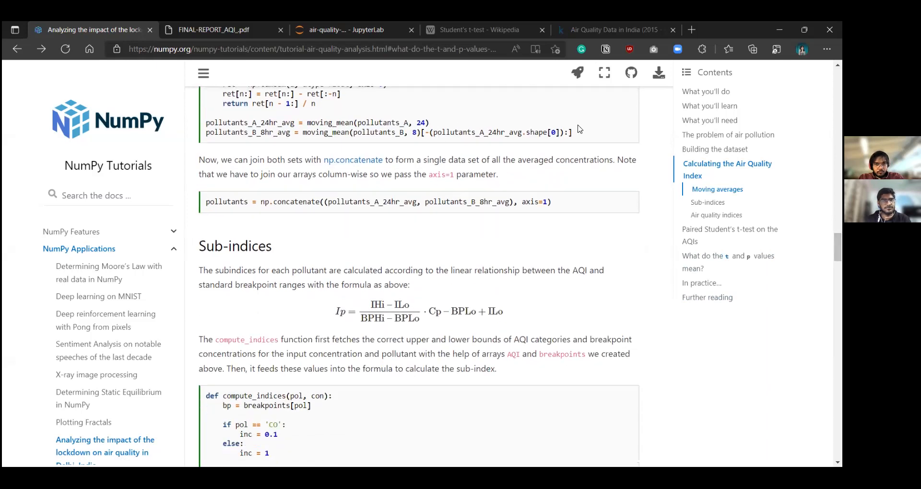
mouse_move(247, 206)
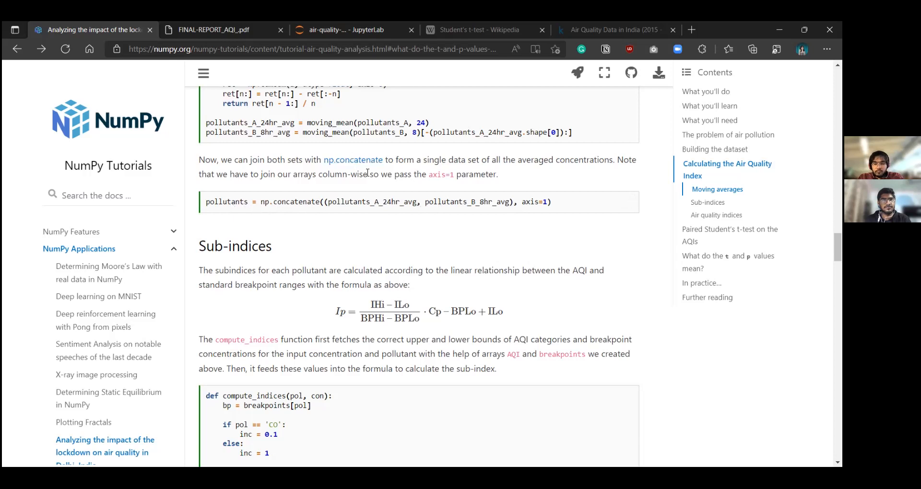
mouse_move(271, 218)
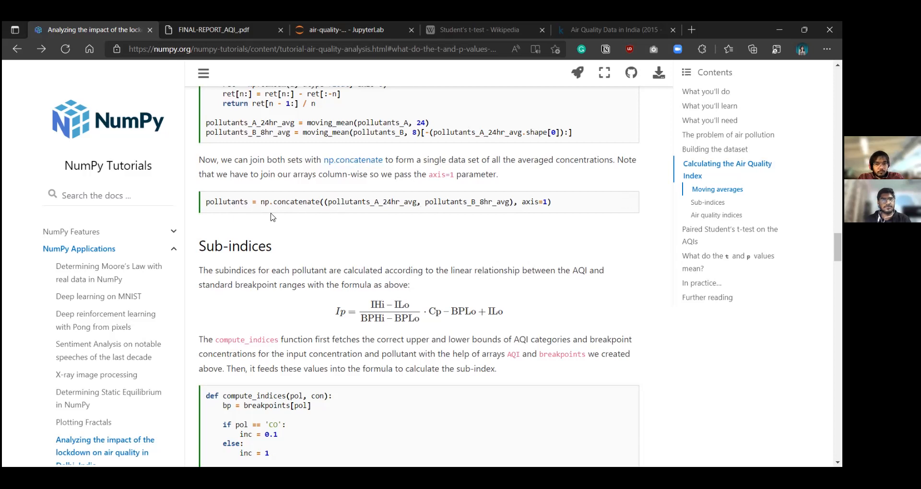
double_click(227, 202)
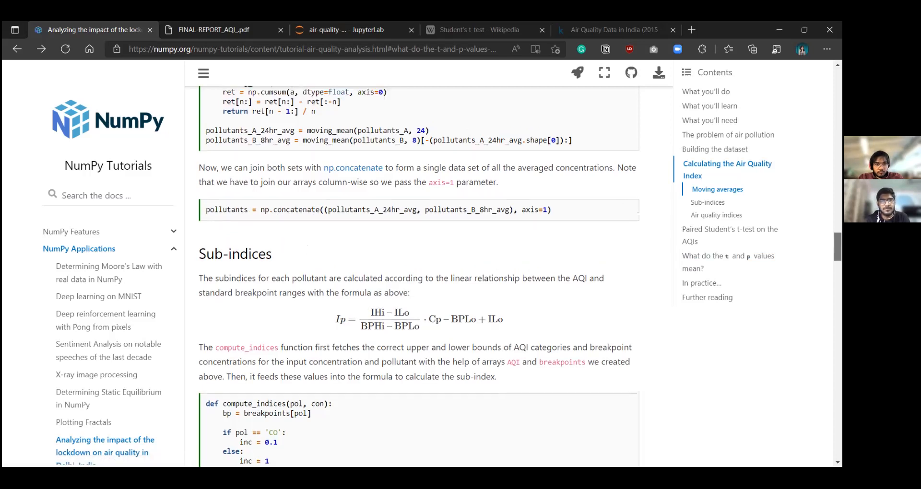
scroll("up", 3)
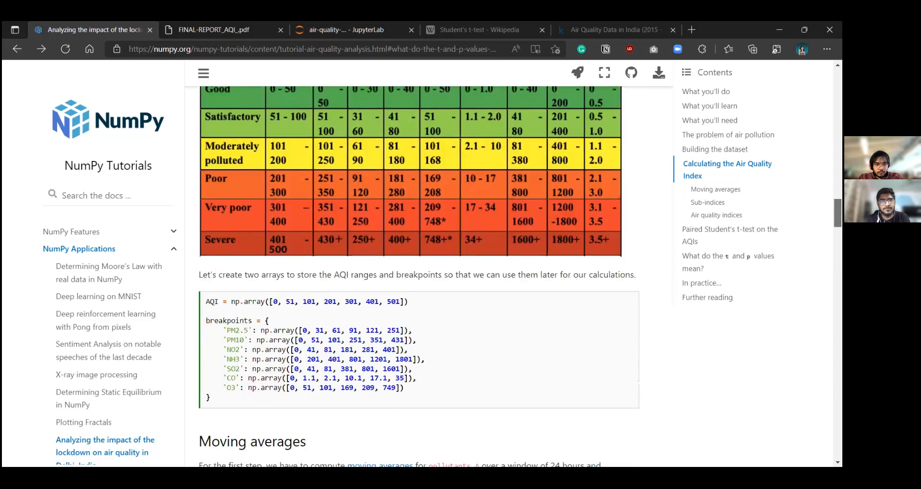
scroll("up", 3)
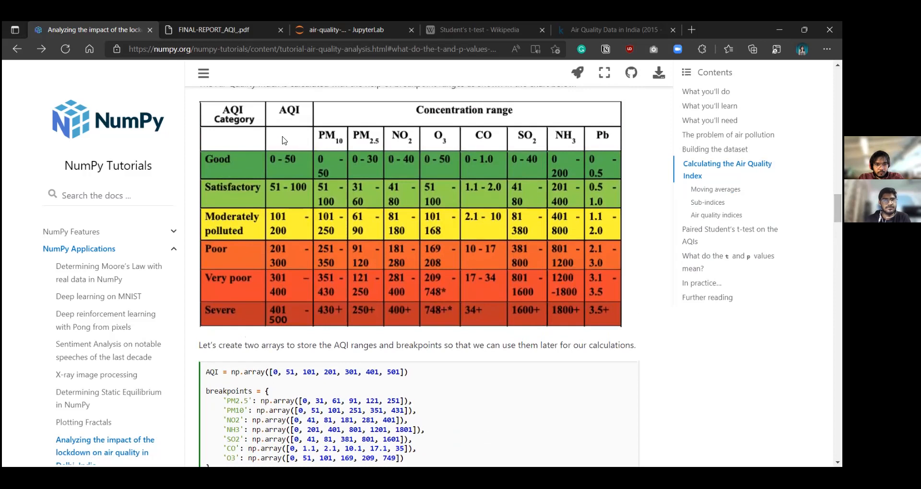
mouse_move(567, 182)
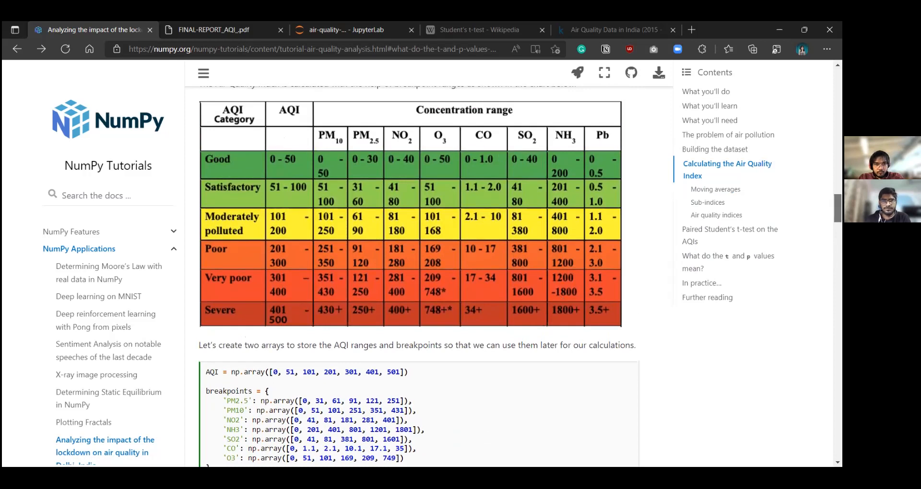
scroll("down", 3)
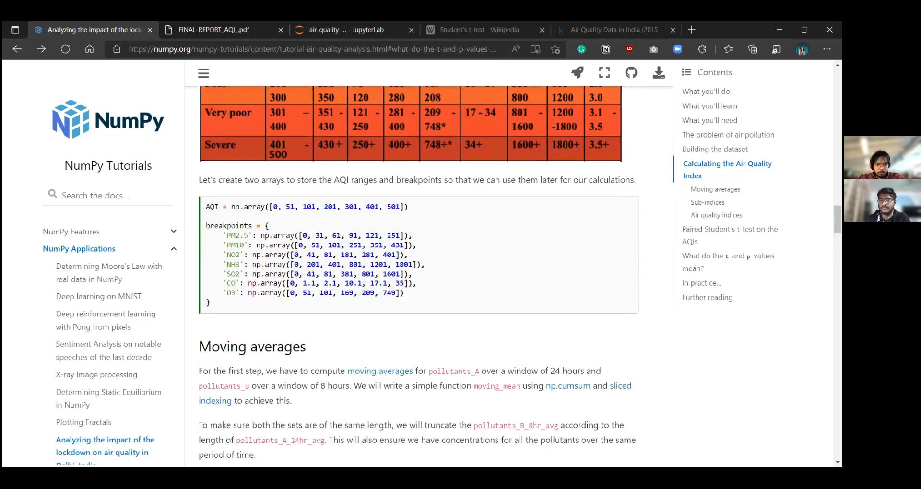
scroll("up", 3)
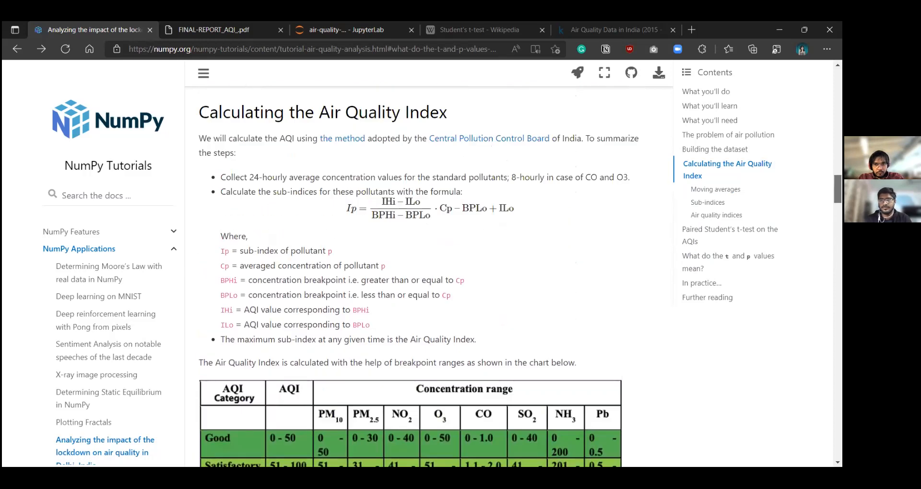
scroll("down", 3)
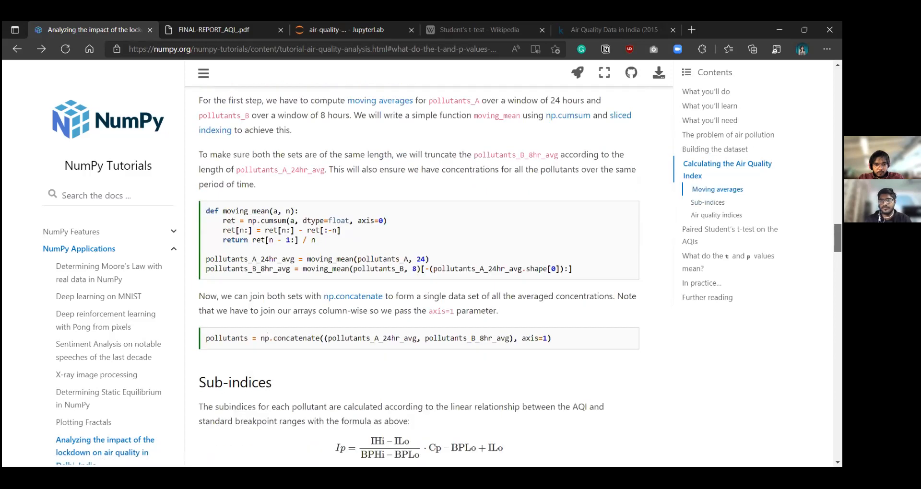
- Scroll through the compute_indices sub-index function, then back up to the AQI breakpoint table
scroll("down", 3)
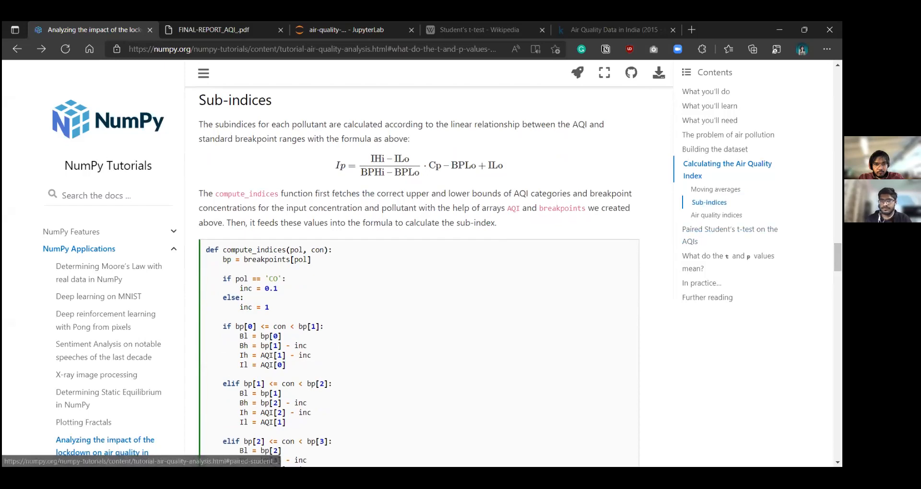
scroll("down", 3)
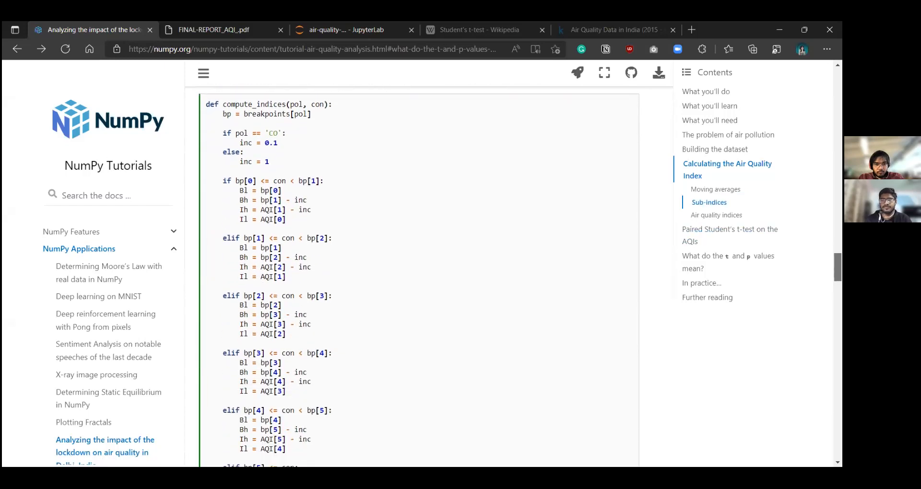
scroll("up", 3)
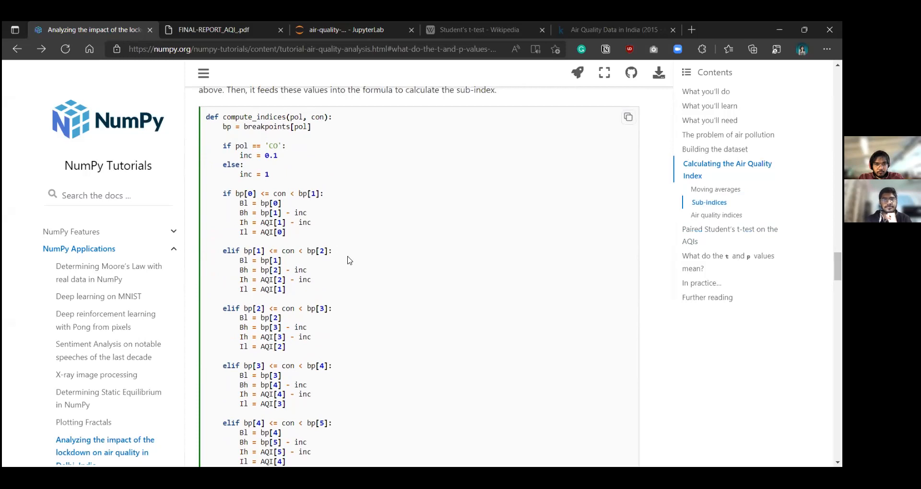
scroll("down", 3)
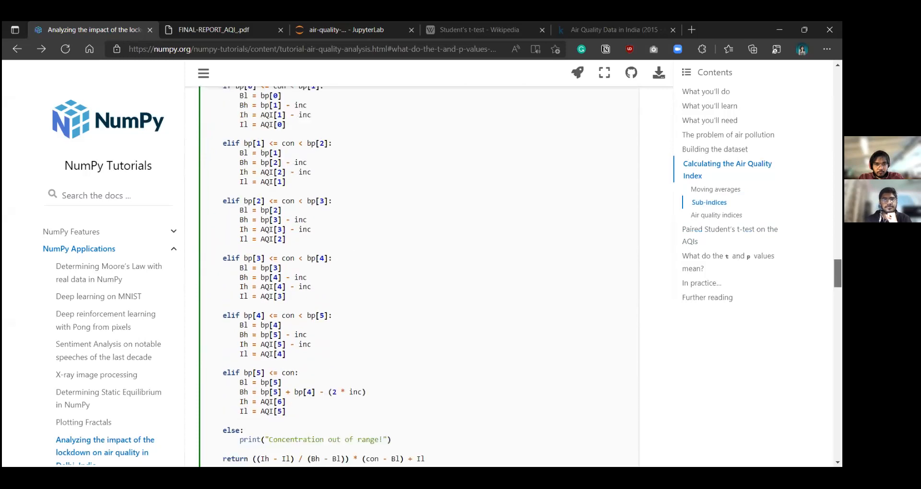
scroll("up", 3)
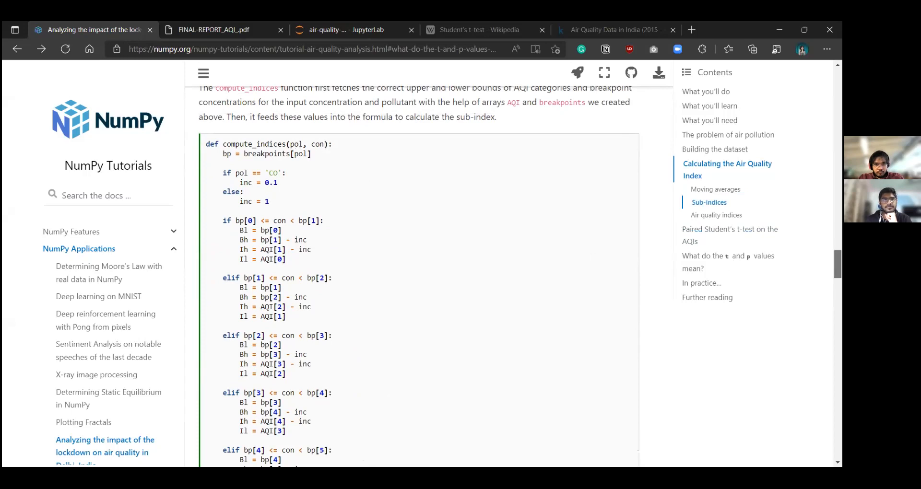
scroll("up", 3)
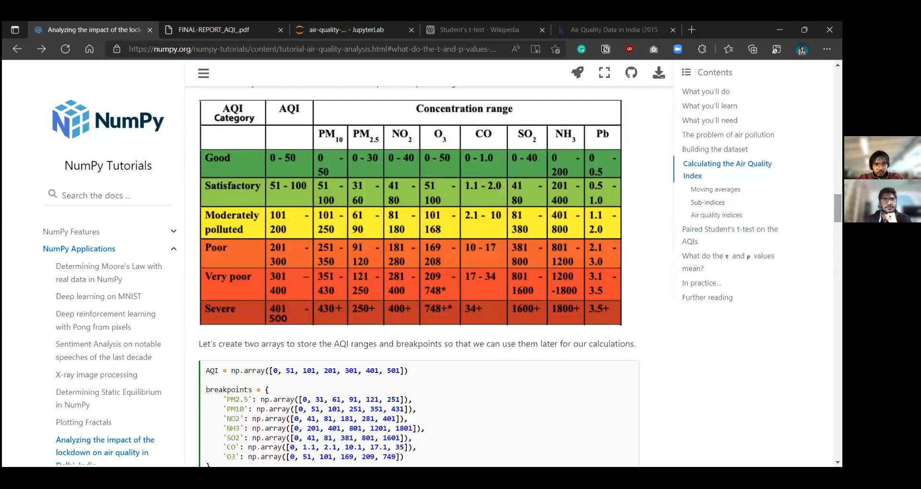
mouse_move(331, 179)
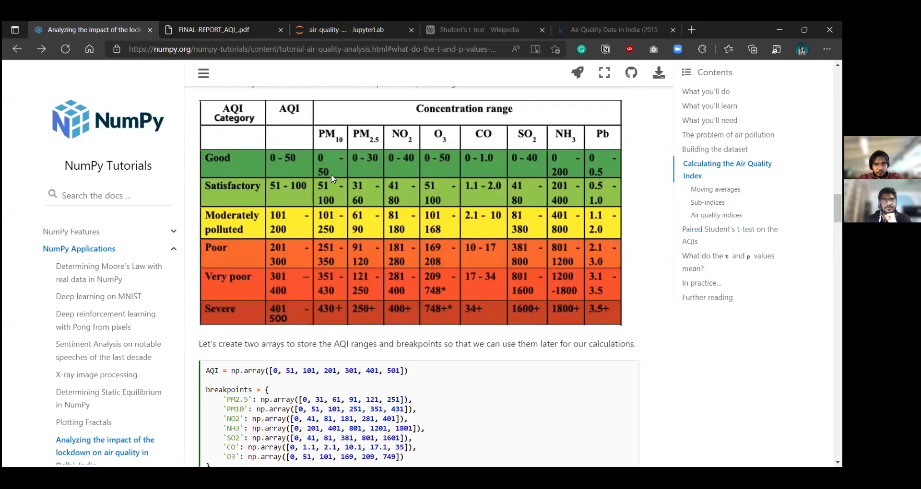
mouse_move(329, 172)
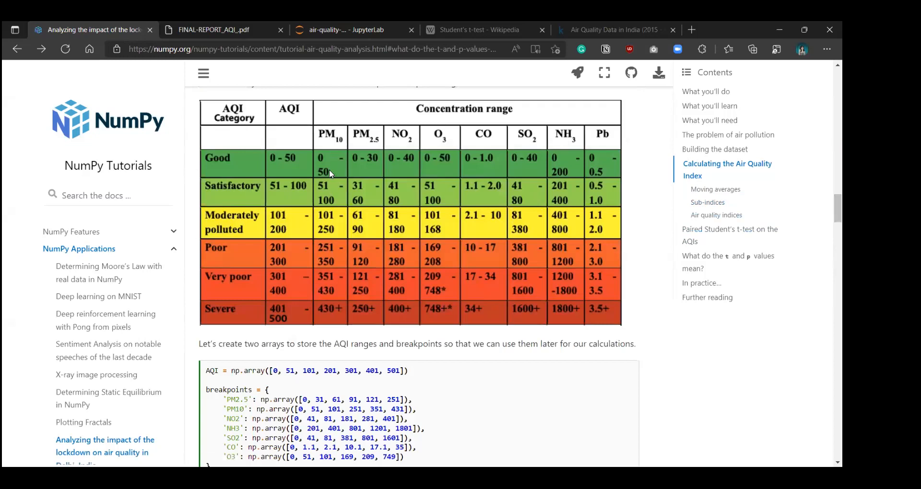
mouse_move(323, 174)
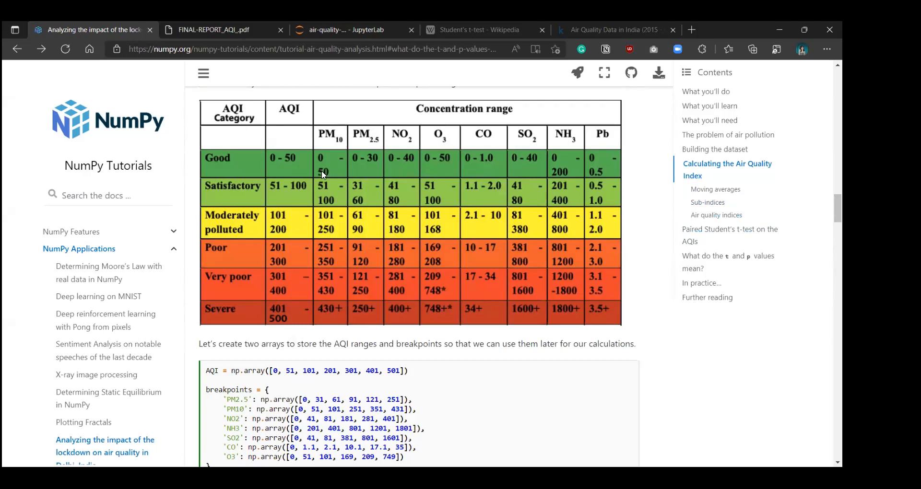
mouse_move(329, 180)
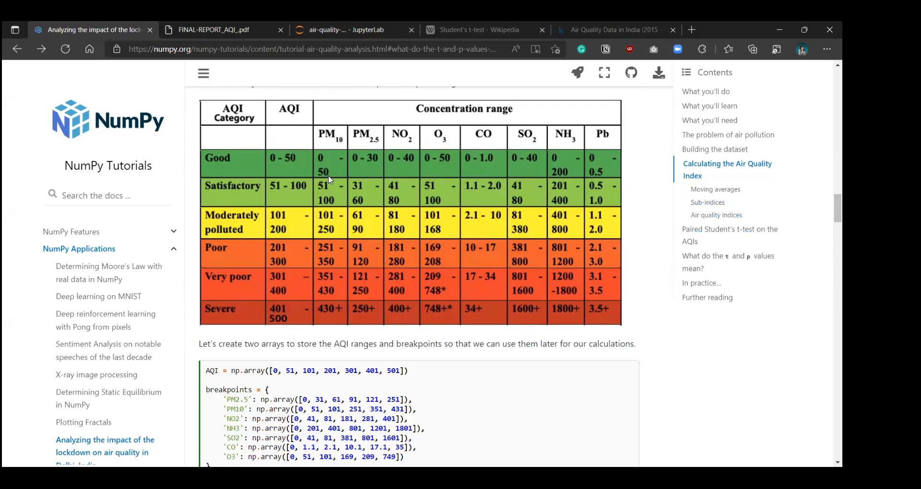
mouse_move(291, 163)
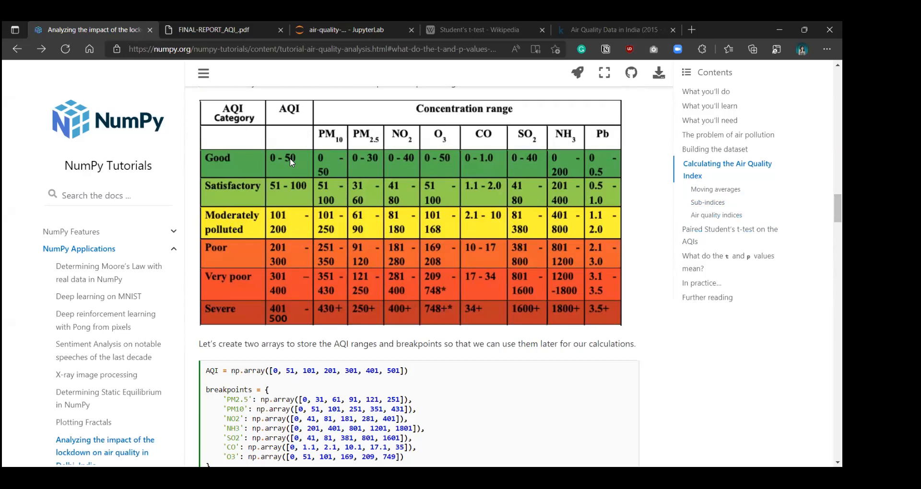
mouse_move(292, 163)
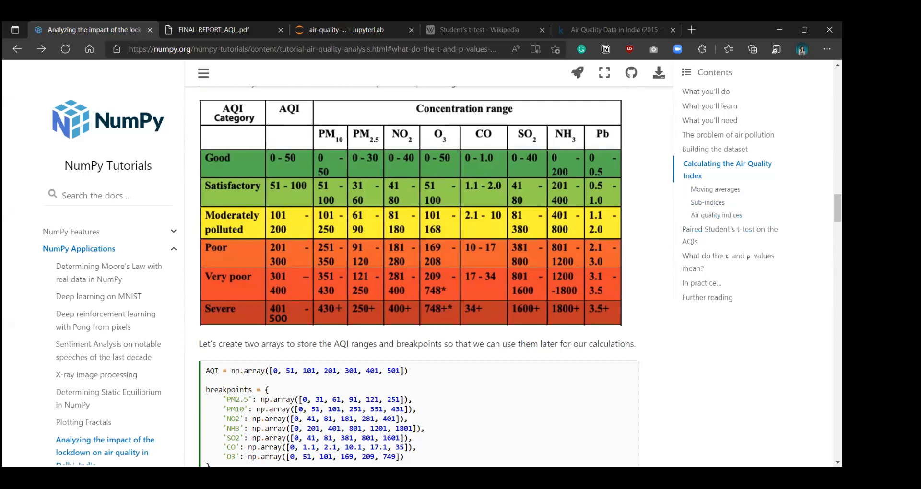
scroll("down", 3)
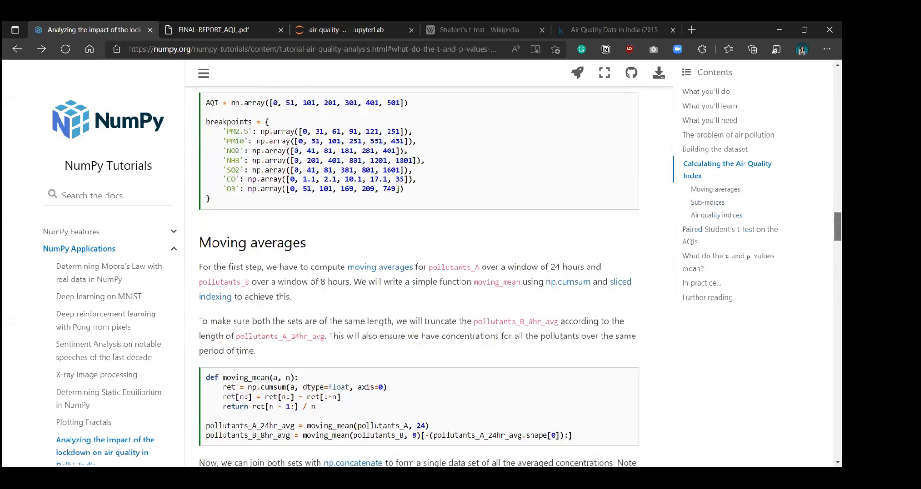
scroll("down", 3)
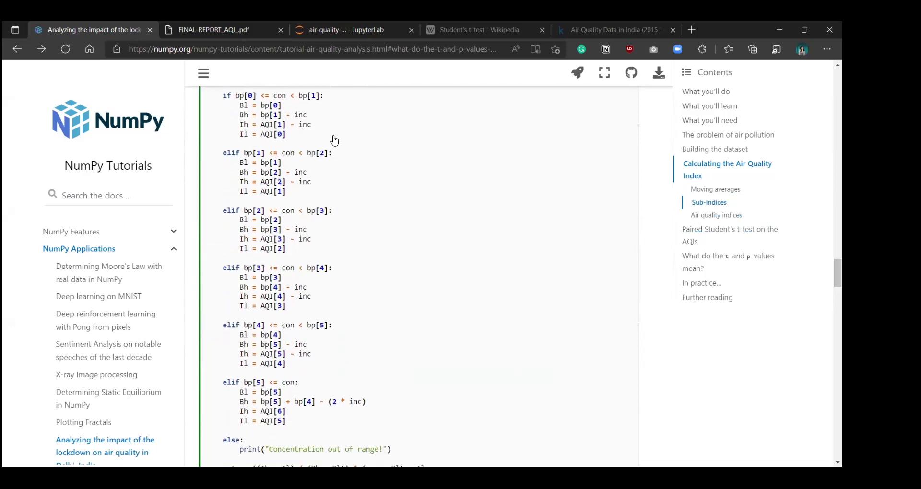
mouse_move(331, 126)
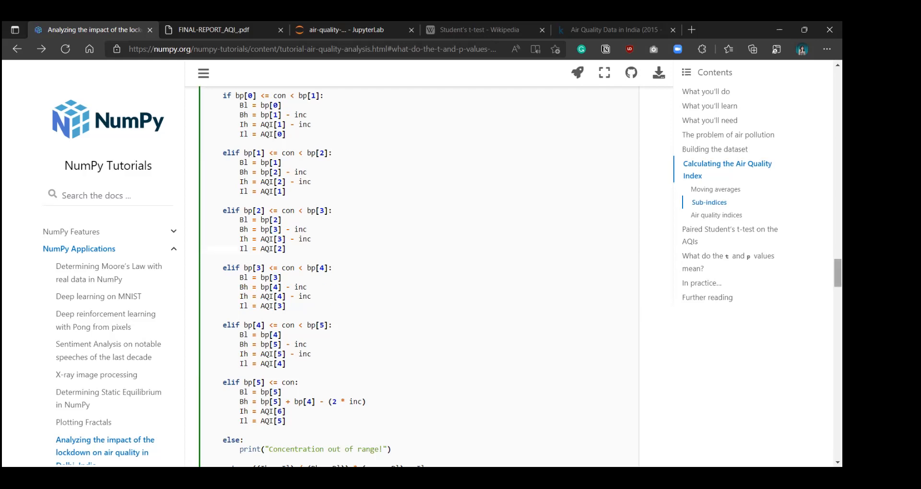
scroll("down", 3)
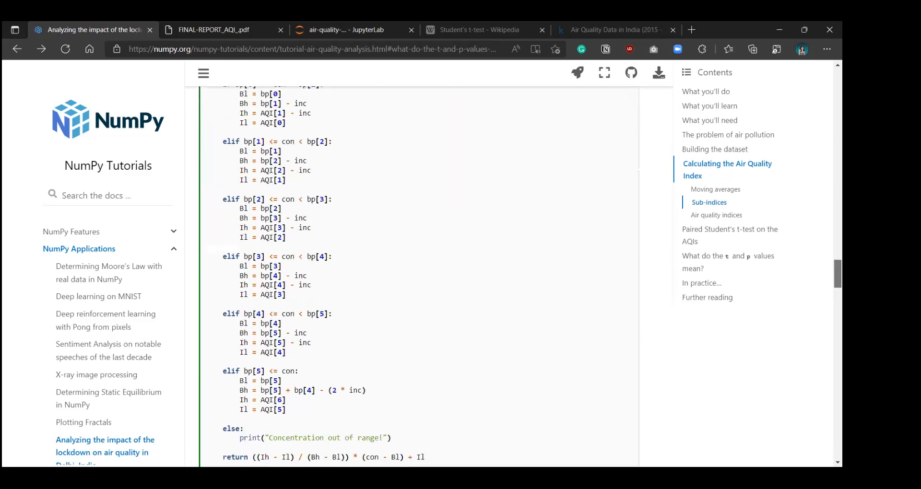
scroll("down", 3)
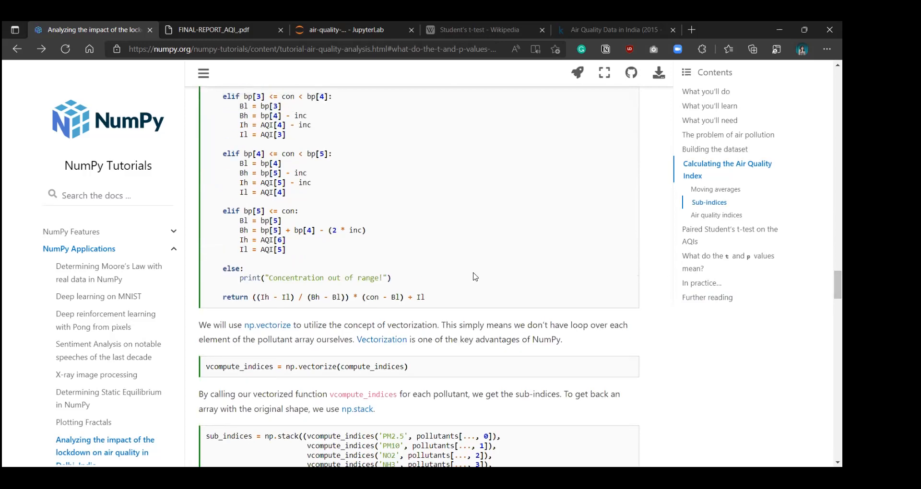
mouse_move(253, 297)
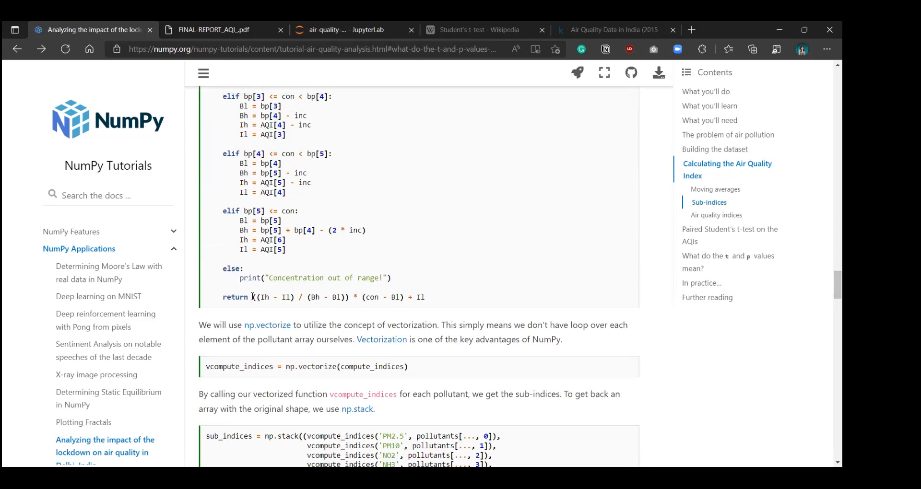
triple_click(335, 297)
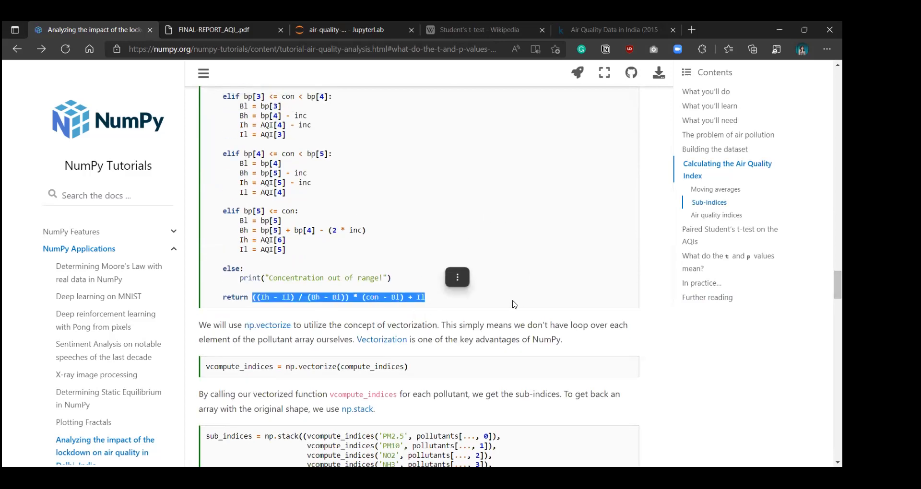
mouse_move(548, 261)
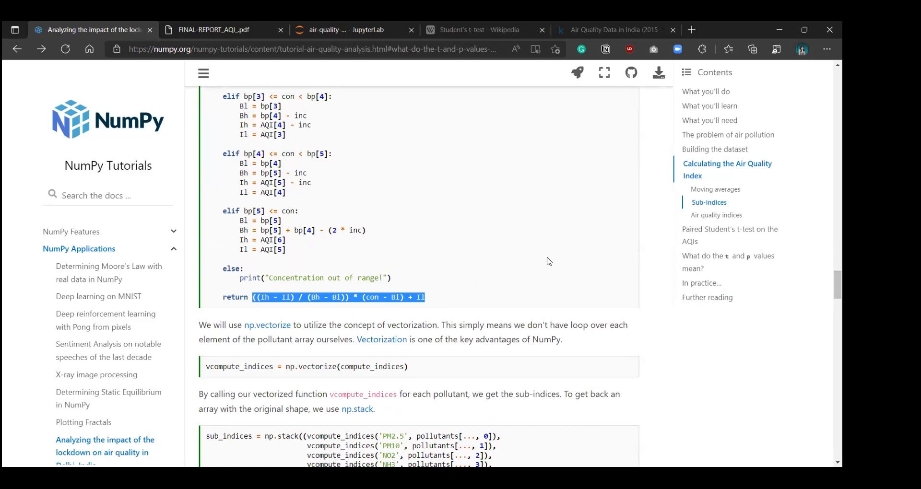
left_click(546, 261)
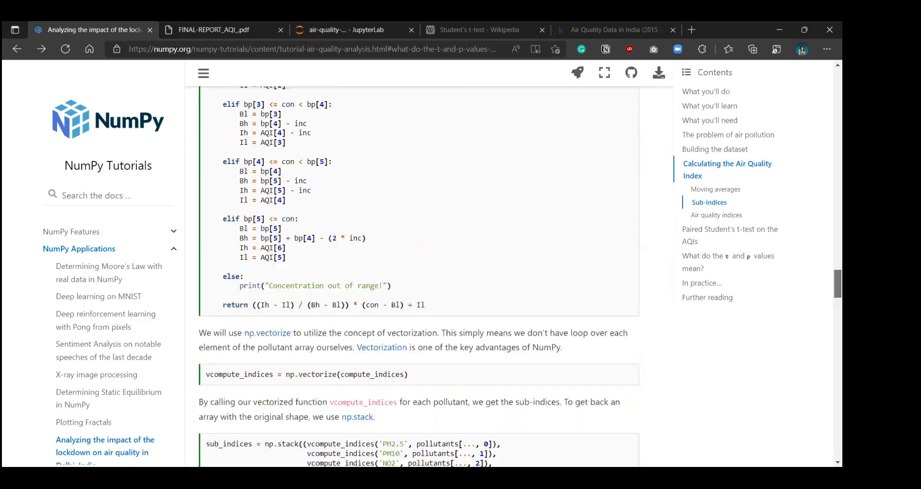
scroll("up", 3)
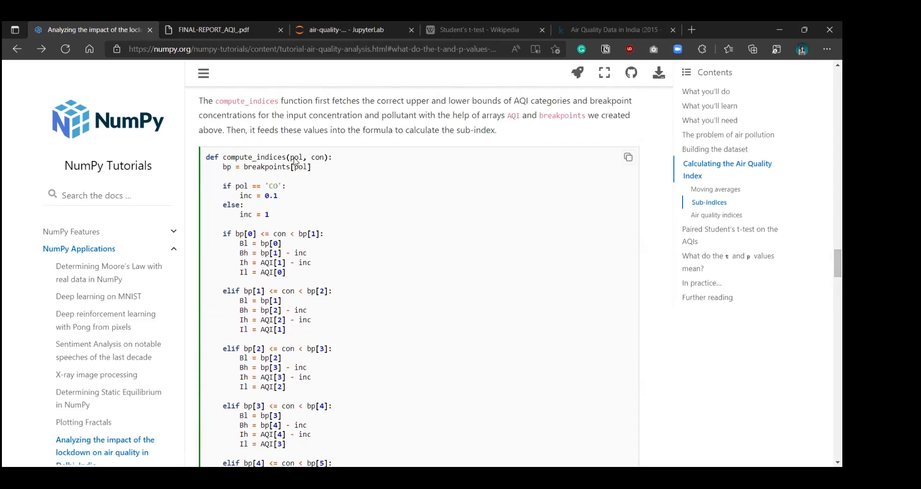
double_click(253, 157)
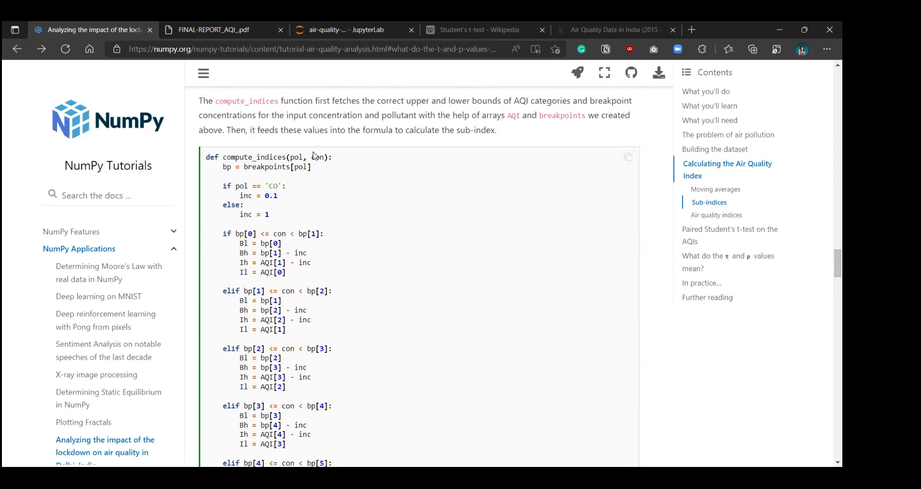
double_click(318, 157)
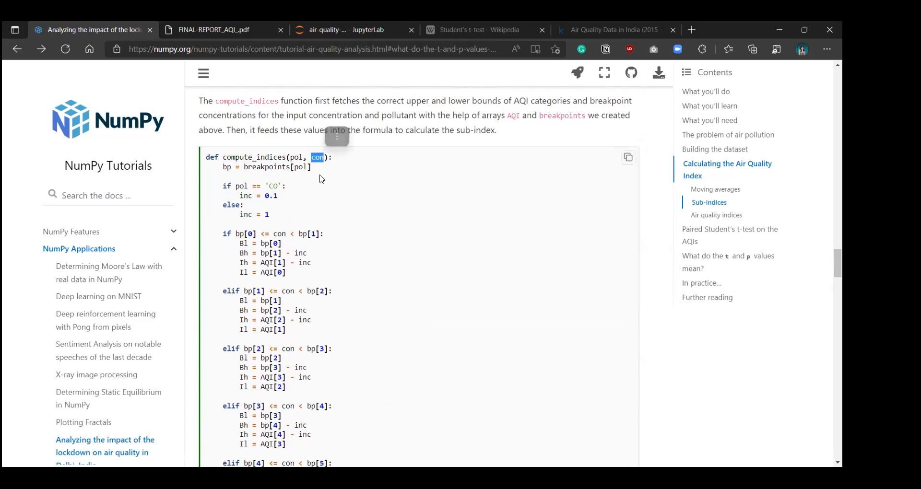
mouse_move(375, 211)
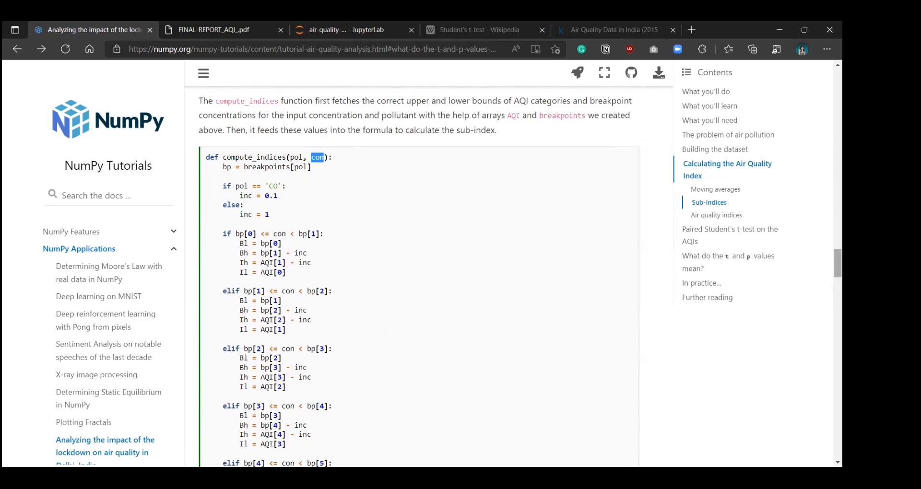
scroll("down", 3)
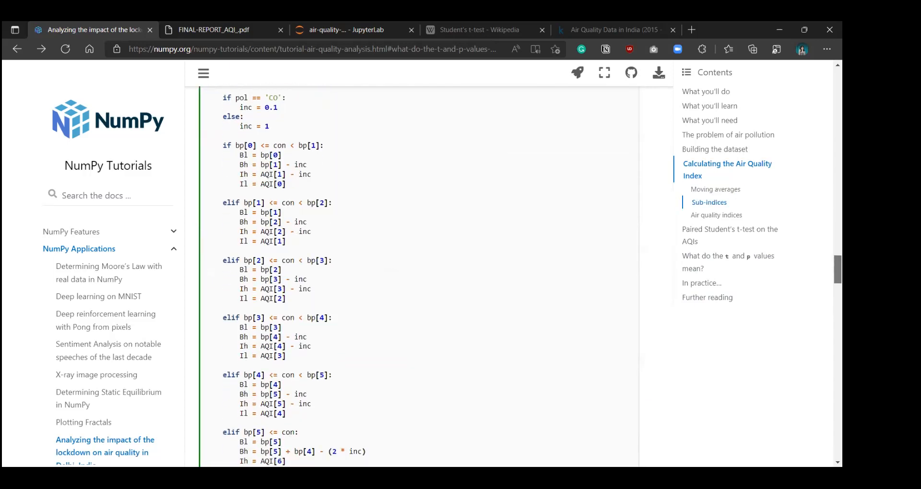
scroll("up", 3)
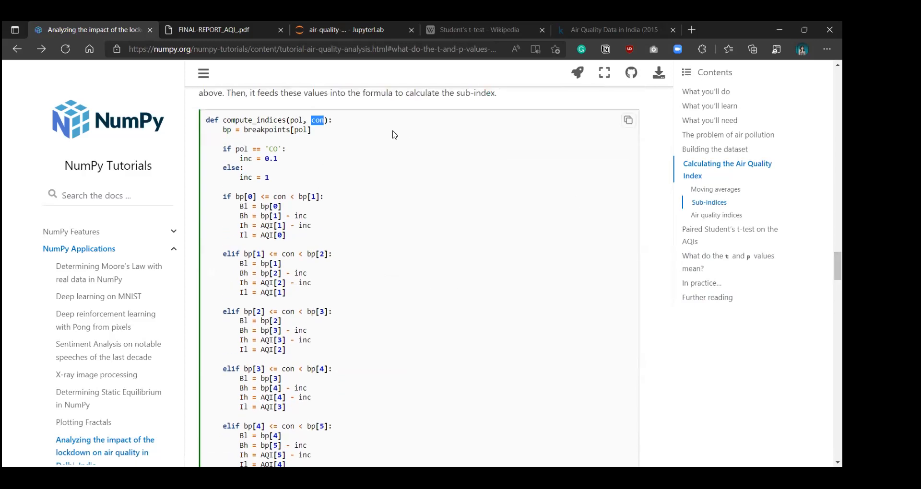
mouse_move(372, 132)
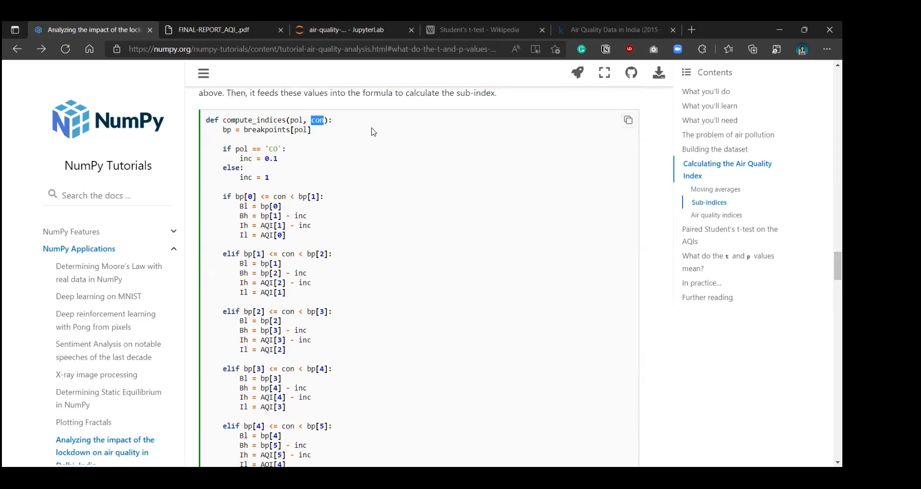
mouse_move(469, 191)
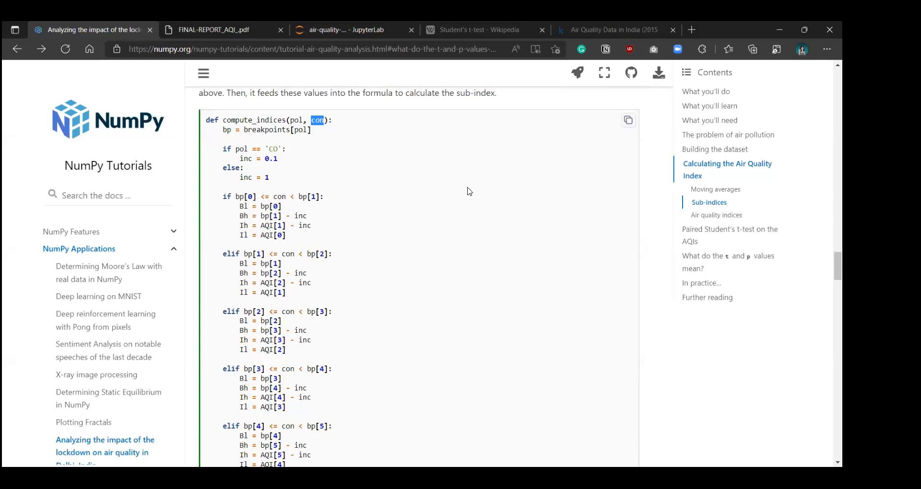
scroll("down", 3)
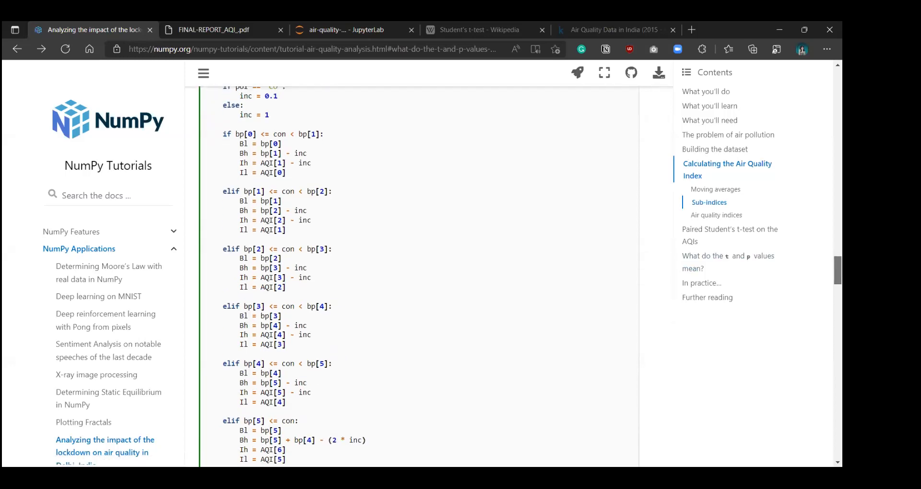
scroll("down", 3)
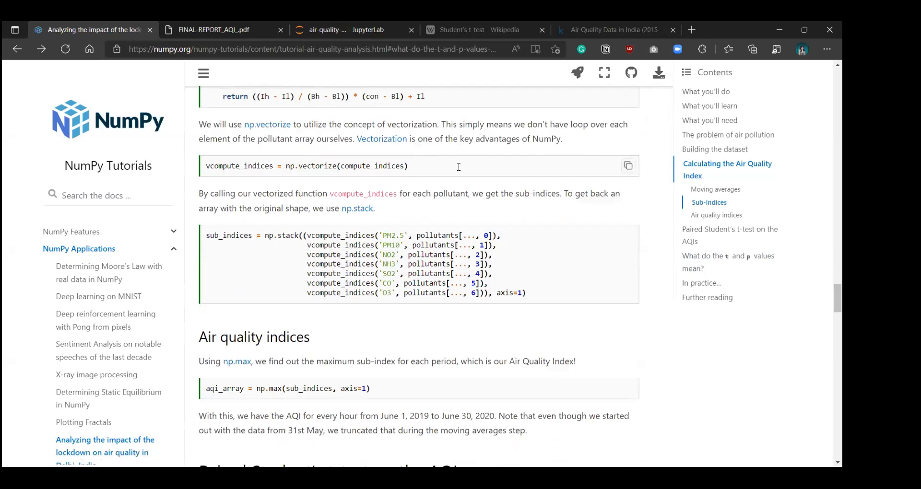
mouse_move(577, 143)
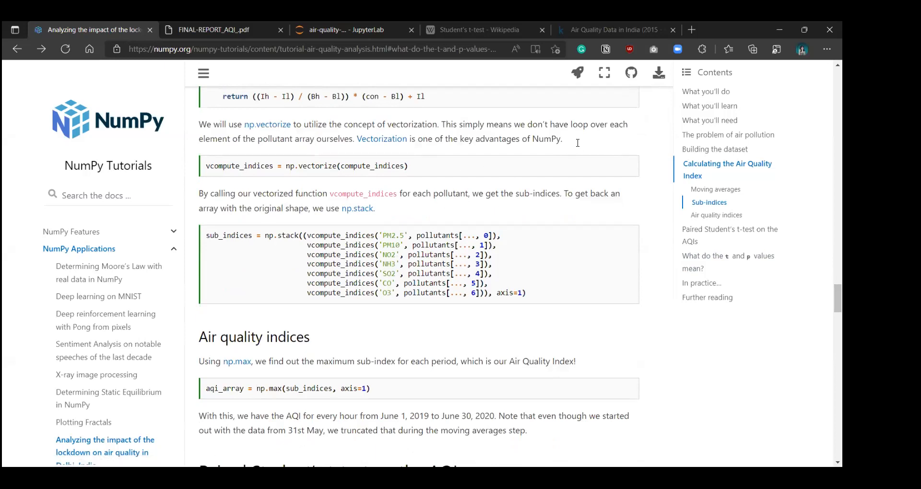
mouse_move(431, 163)
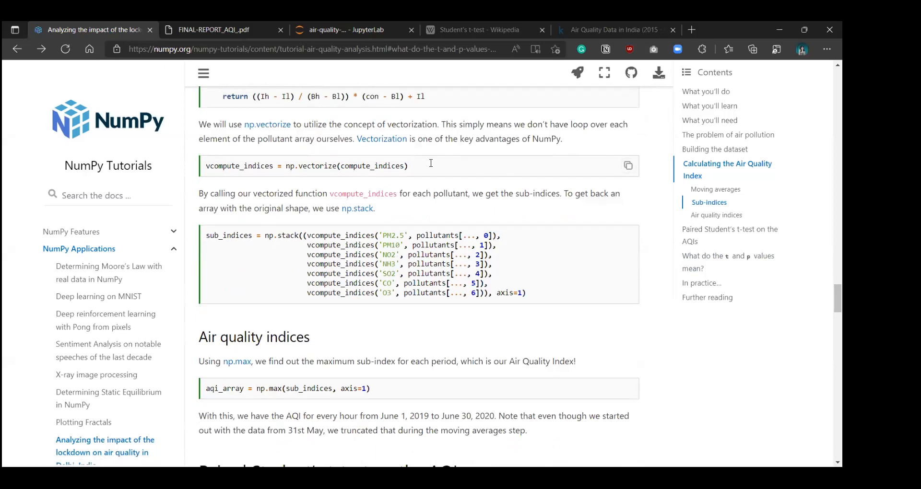
mouse_move(321, 136)
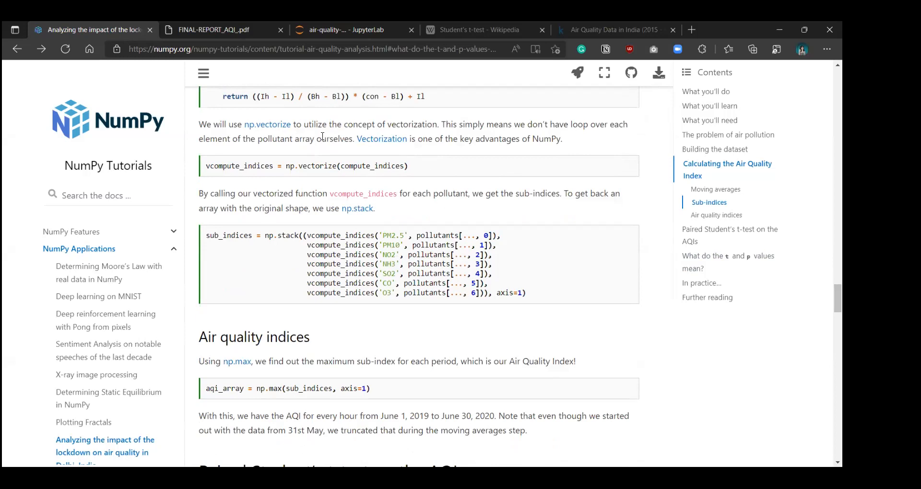
mouse_move(261, 179)
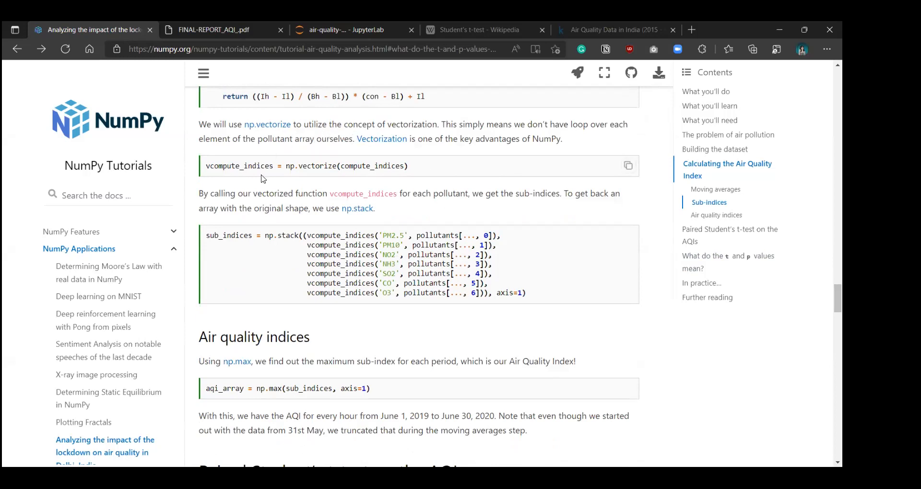
mouse_move(384, 166)
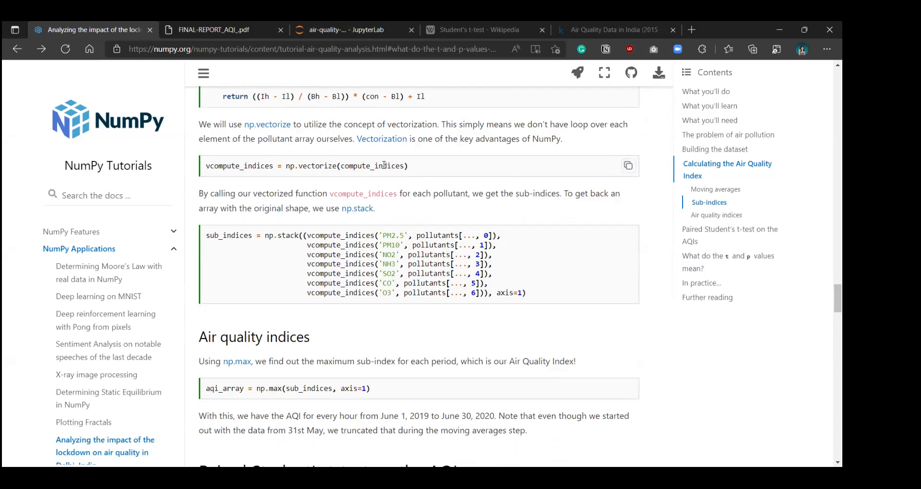
mouse_move(222, 170)
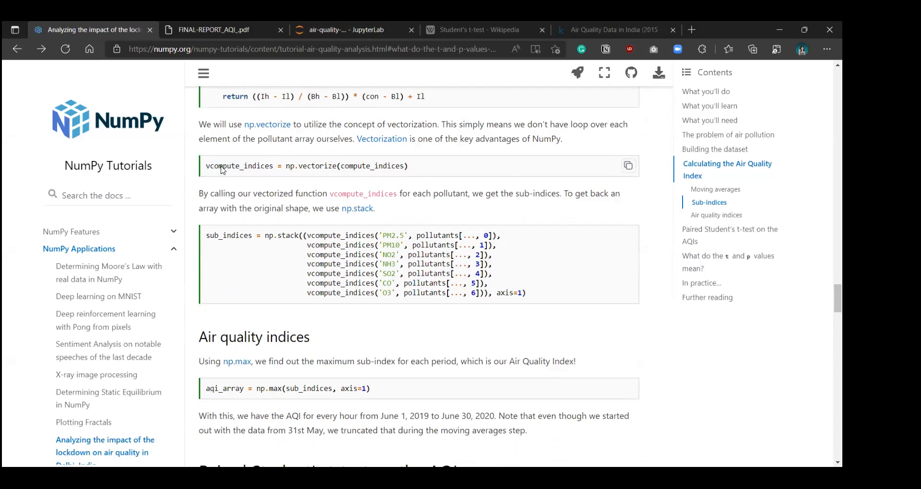
double_click(239, 166)
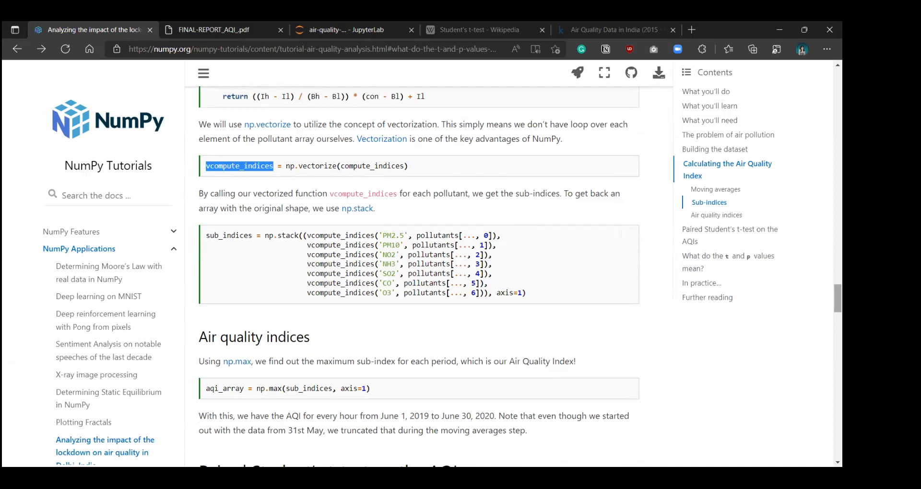
scroll("down", 3)
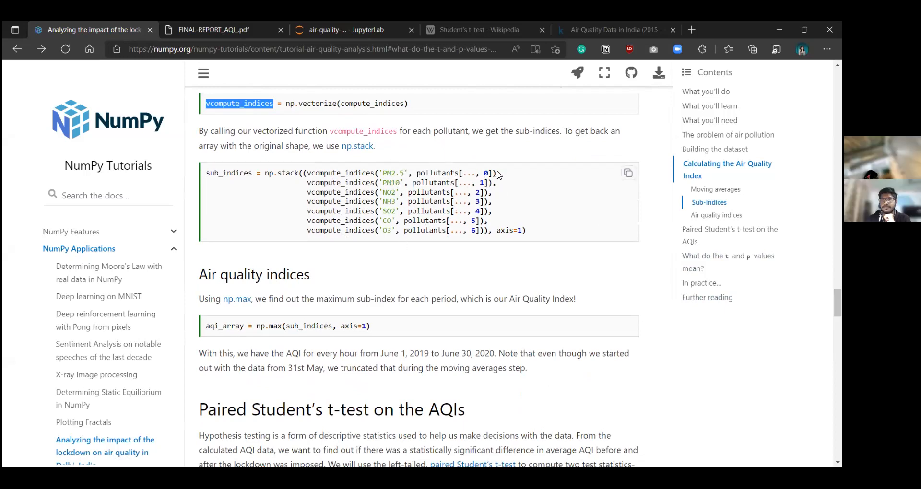
mouse_move(357, 146)
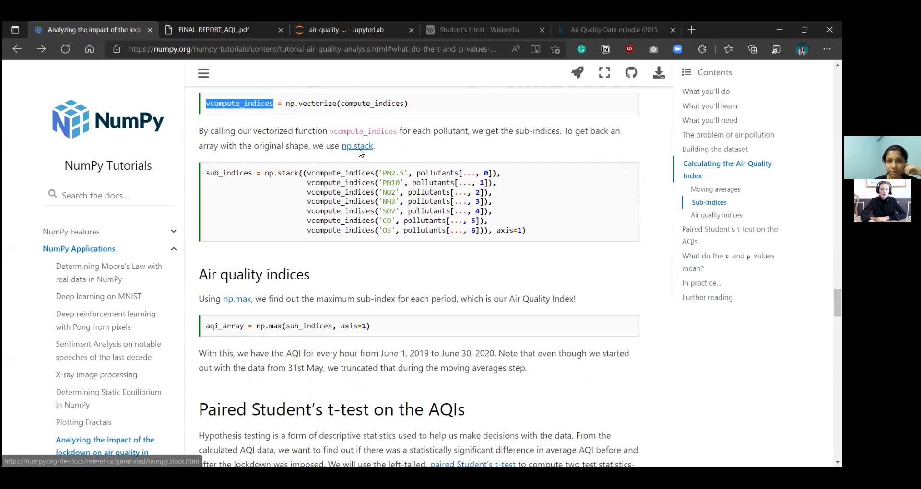
mouse_move(228, 182)
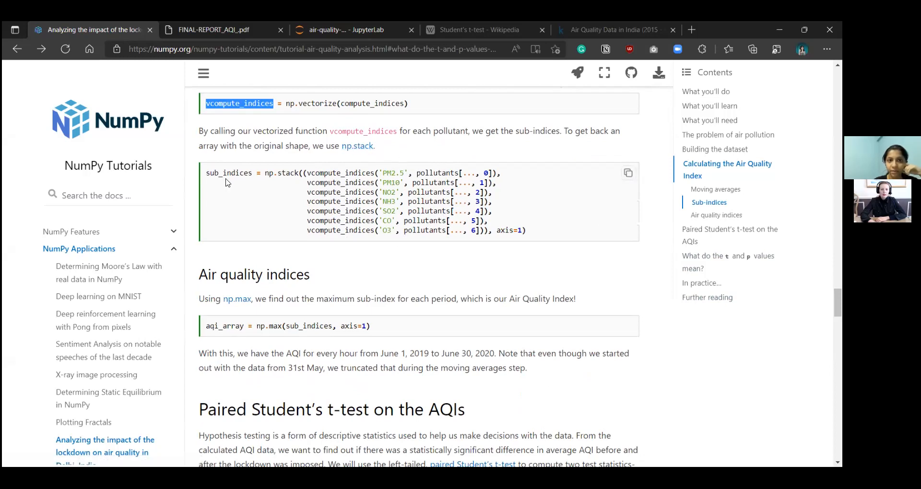
double_click(228, 173)
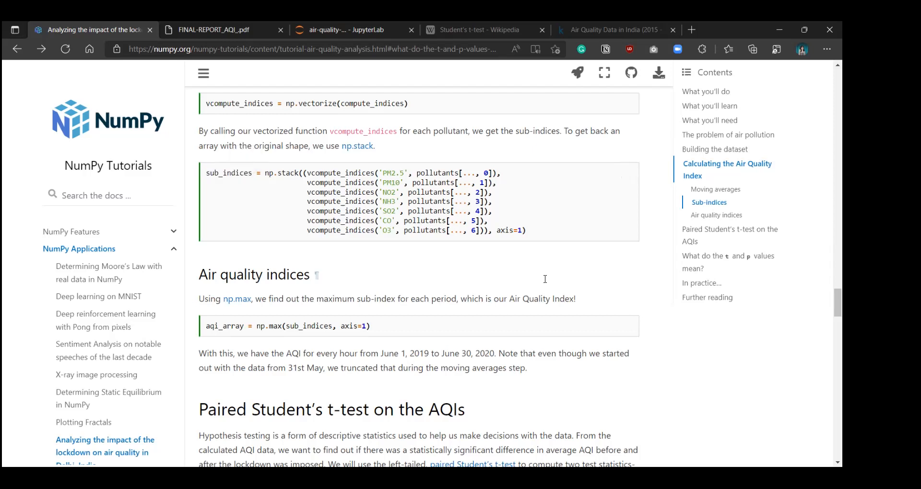
scroll("down", 3)
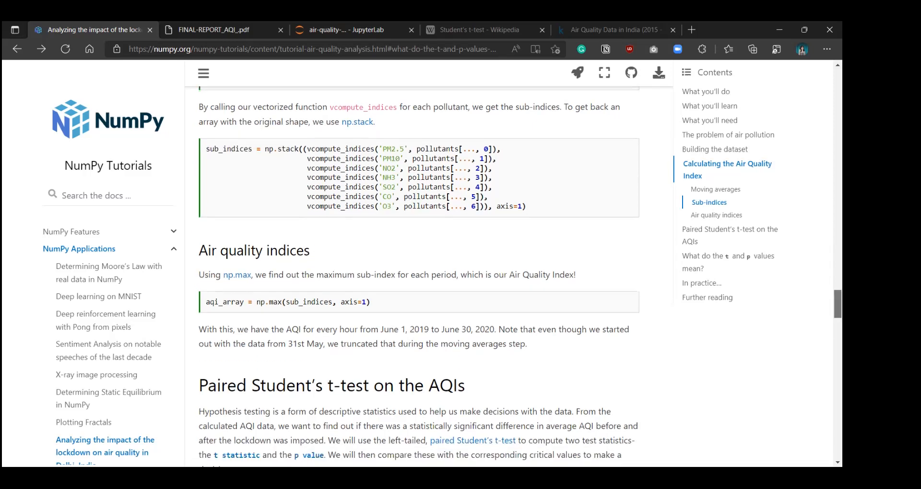
- Scroll past the Air quality indices code to the 'Paired Student's t-test on the AQIs' heading
scroll("down", 3)
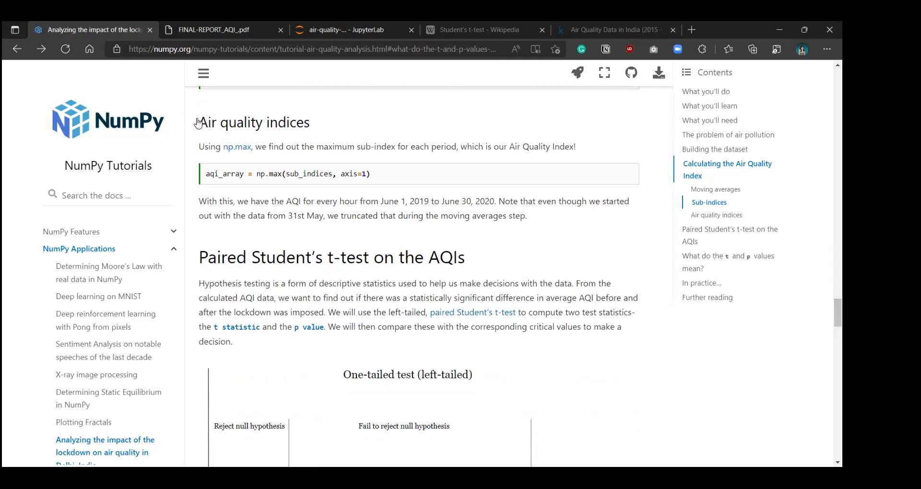
double_click(253, 122)
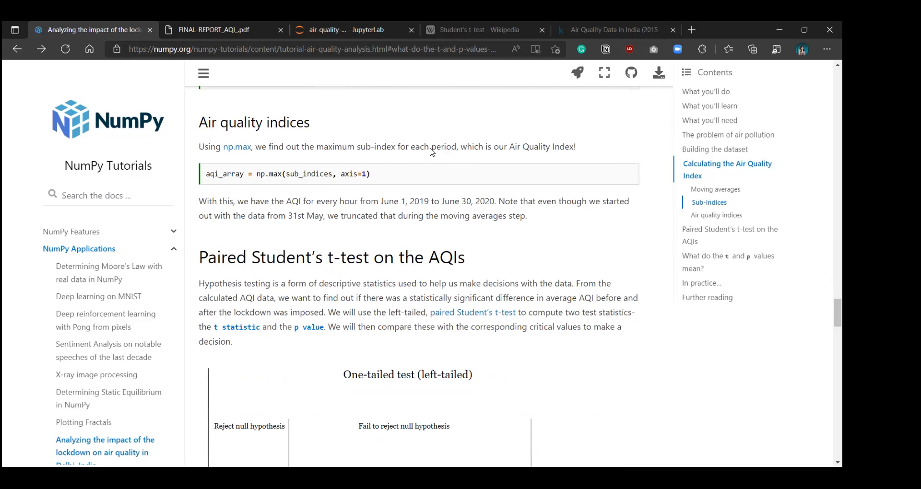
mouse_move(456, 151)
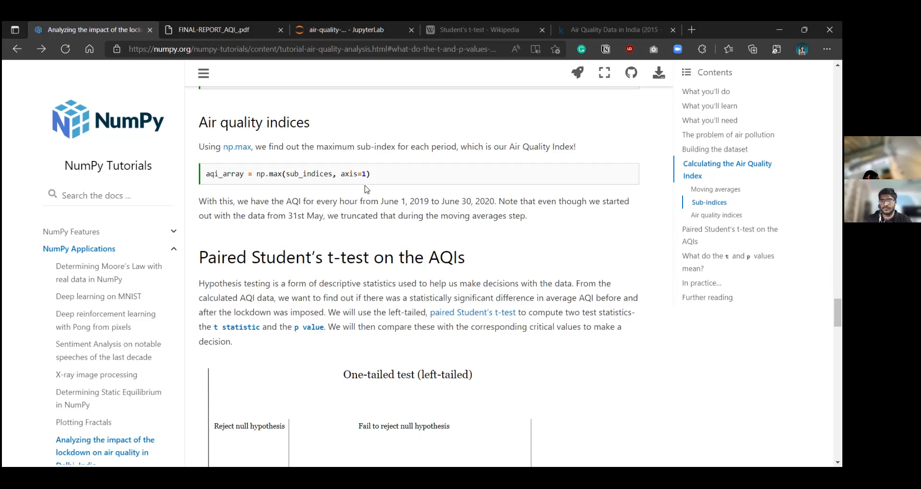
mouse_move(318, 179)
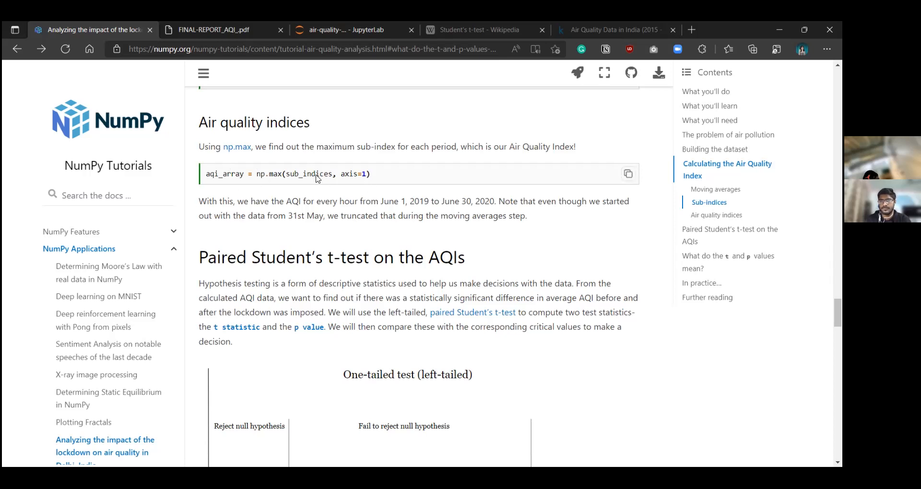
mouse_move(234, 176)
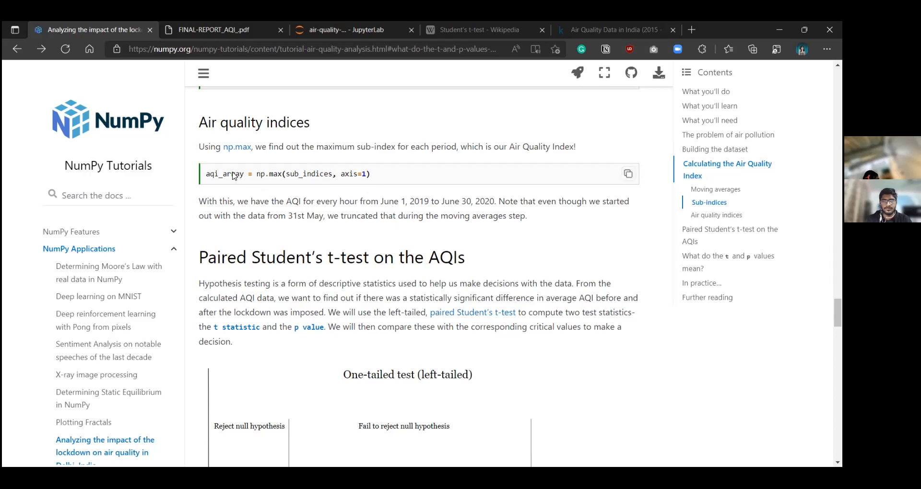
mouse_move(615, 246)
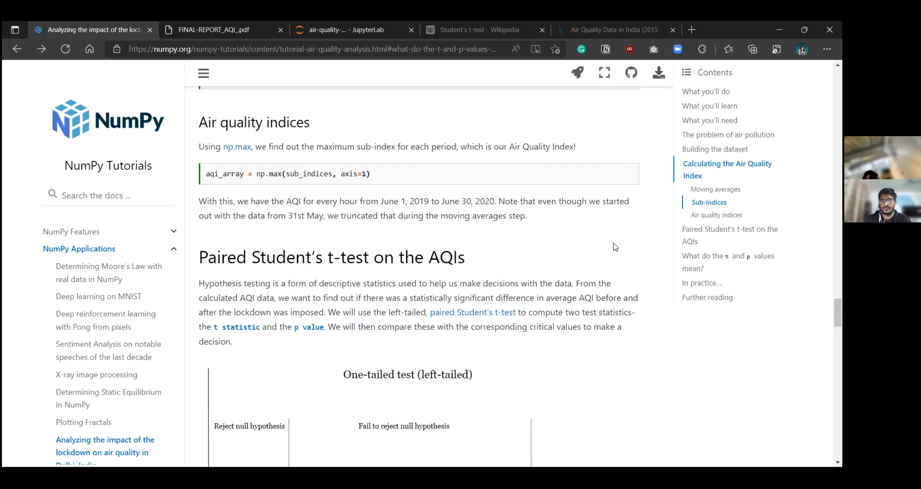
mouse_move(653, 273)
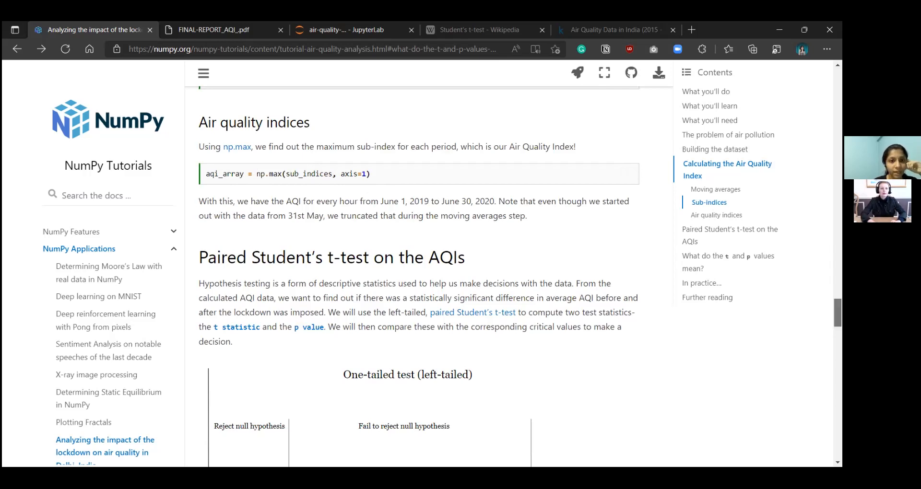
scroll("down", 3)
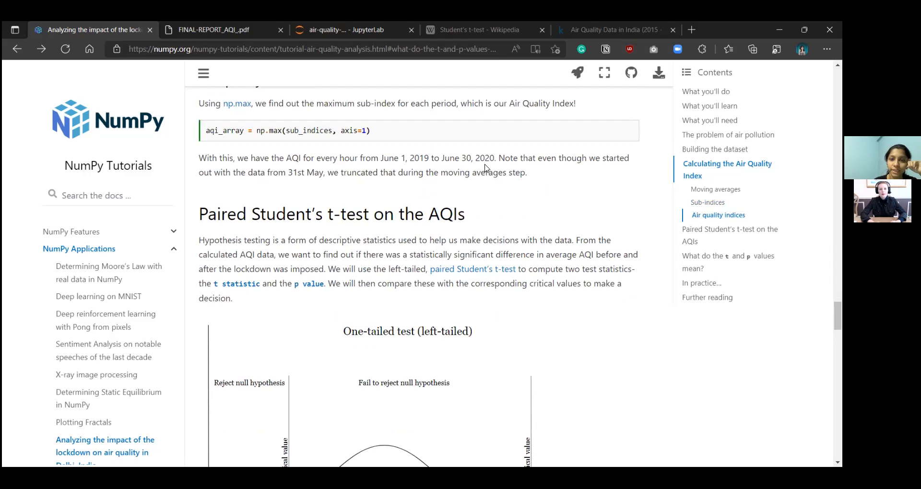
mouse_move(598, 187)
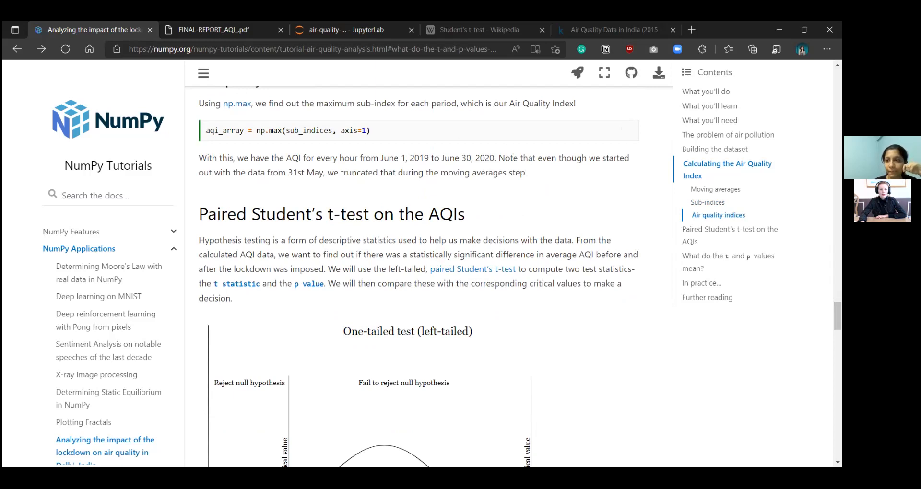
- Scroll so the t-test heading sits at top with the left-tailed distribution figure fully visible
scroll("down", 3)
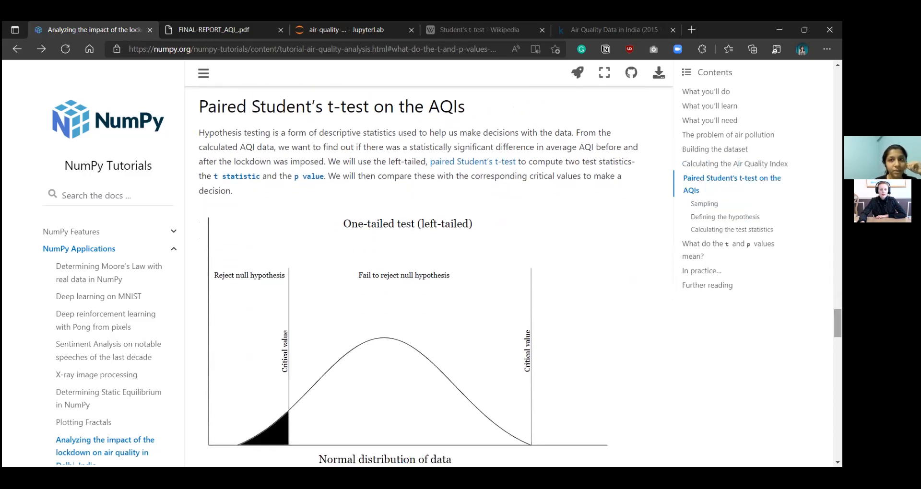
mouse_move(703, 204)
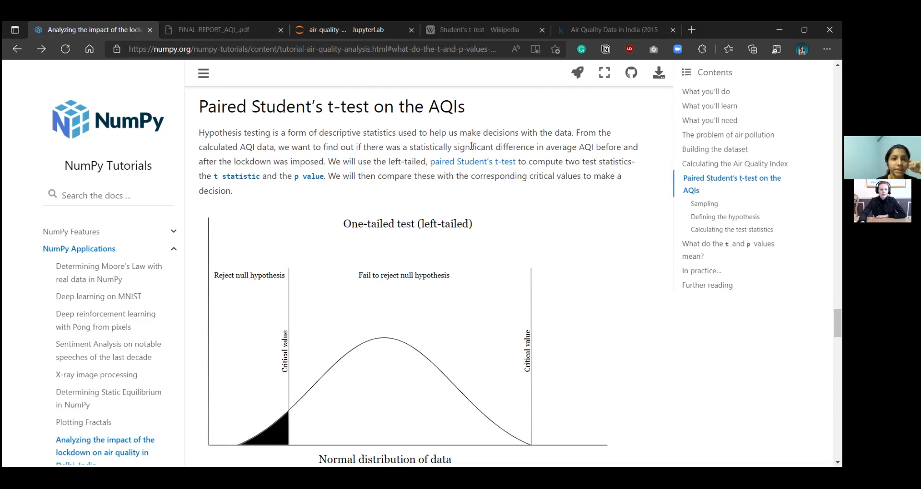
mouse_move(379, 184)
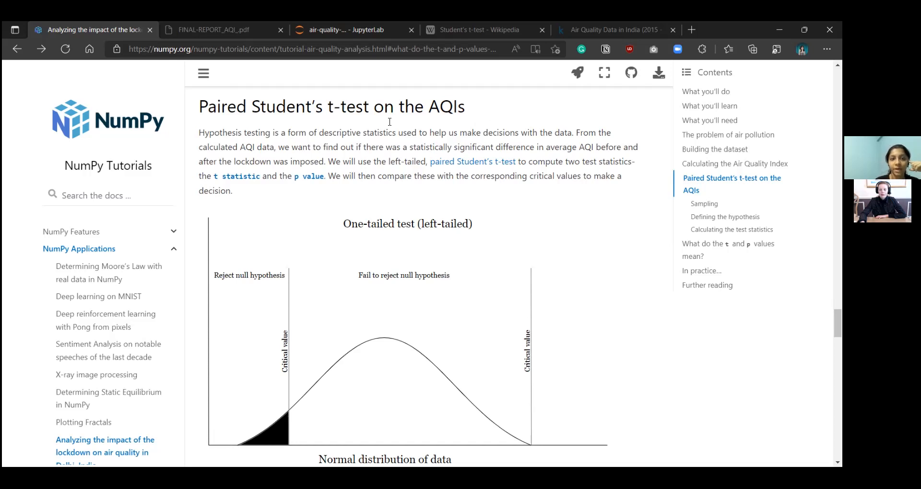
mouse_move(535, 200)
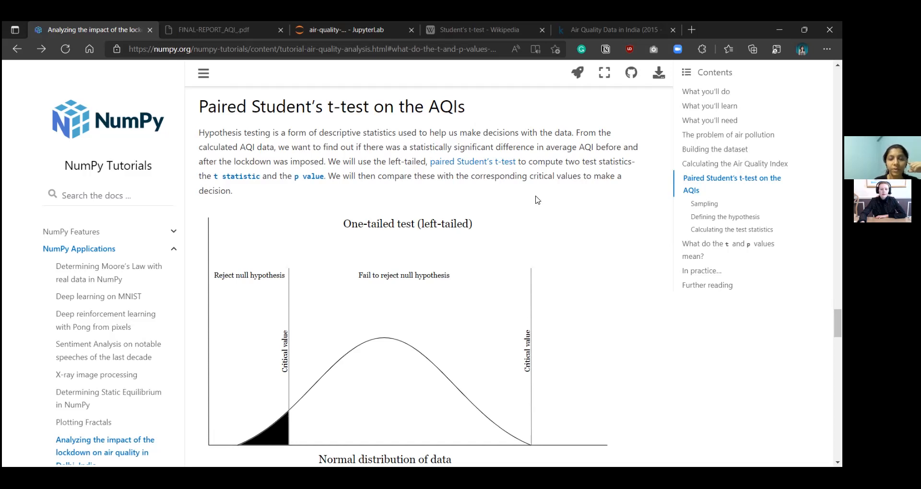
mouse_move(591, 229)
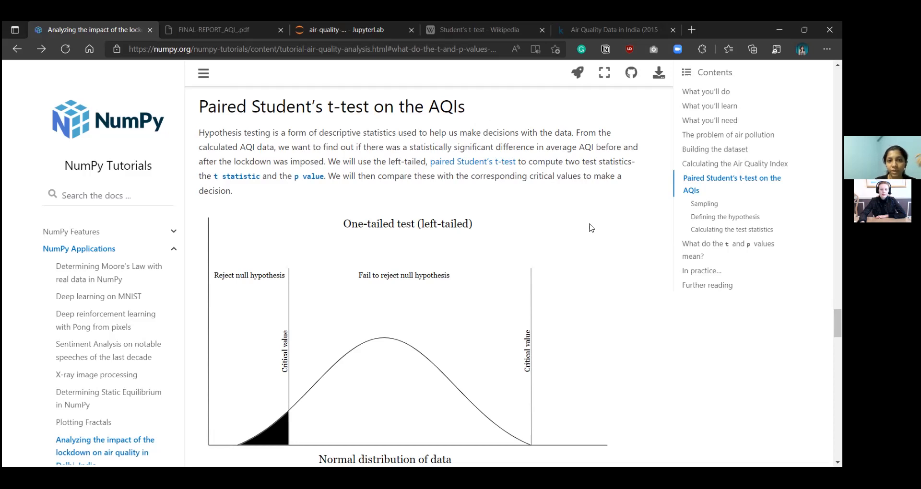
mouse_move(601, 234)
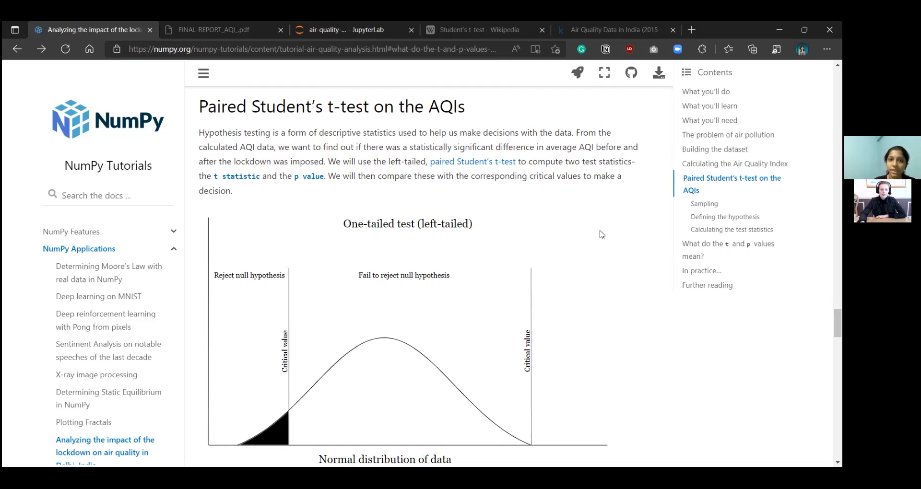
mouse_move(625, 240)
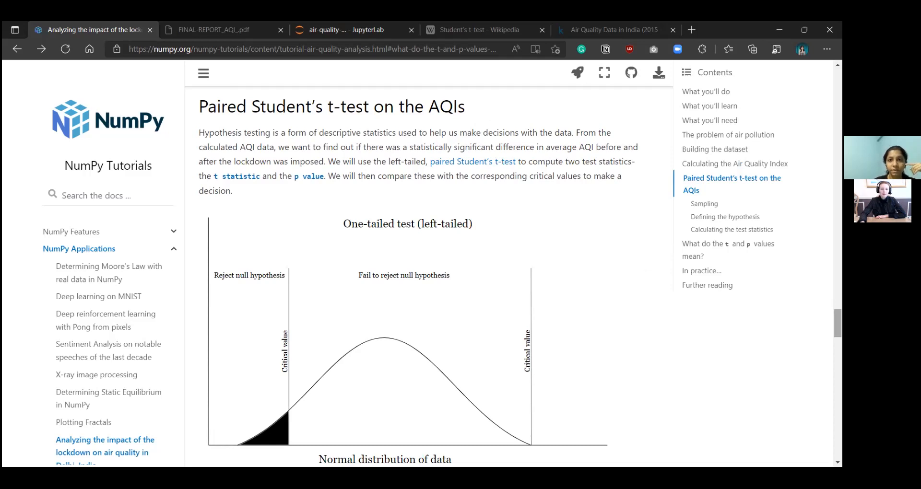
mouse_move(407, 166)
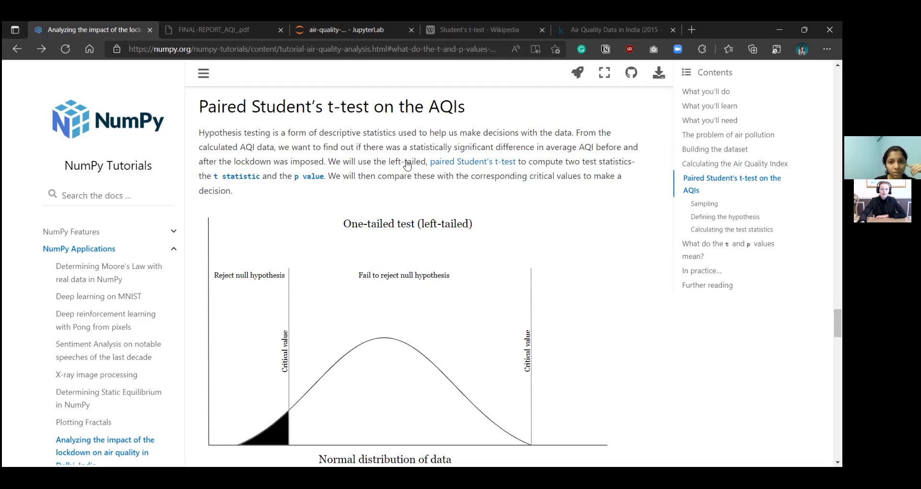
mouse_move(569, 200)
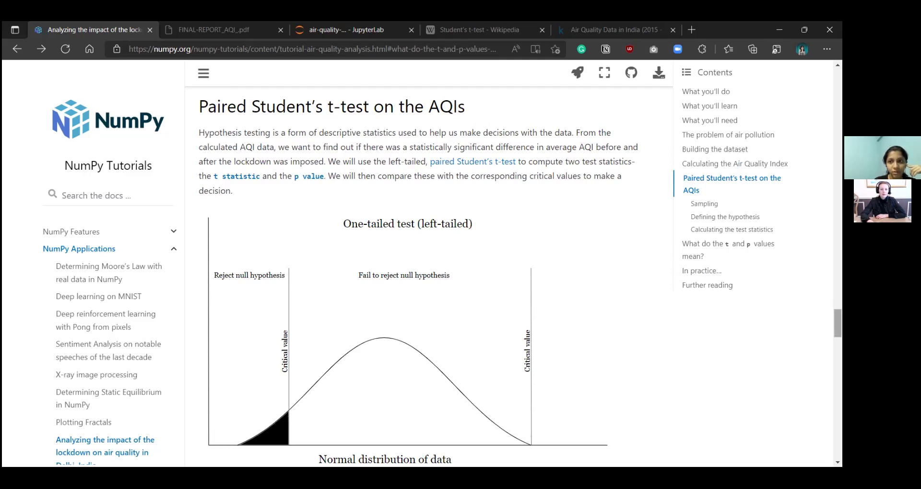
mouse_move(726, 216)
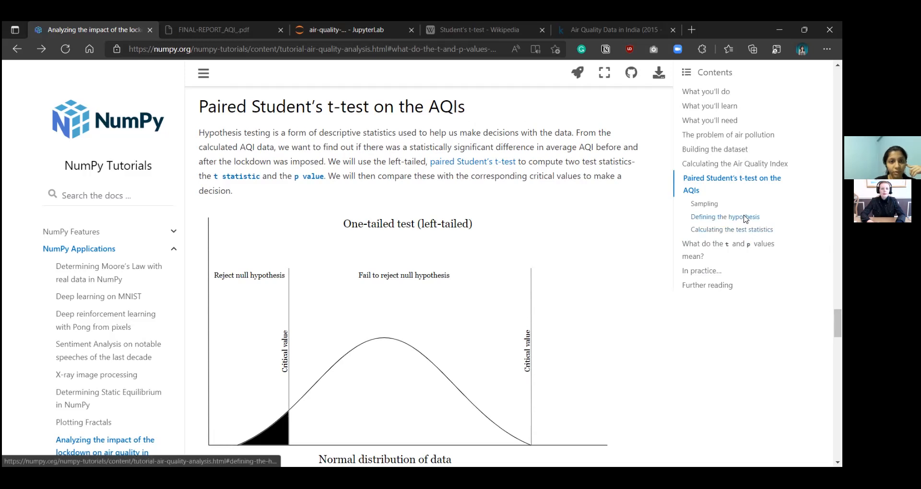
- Jump to 'Defining the hypothesis' via the right-hand Contents sidebar
left_click(726, 217)
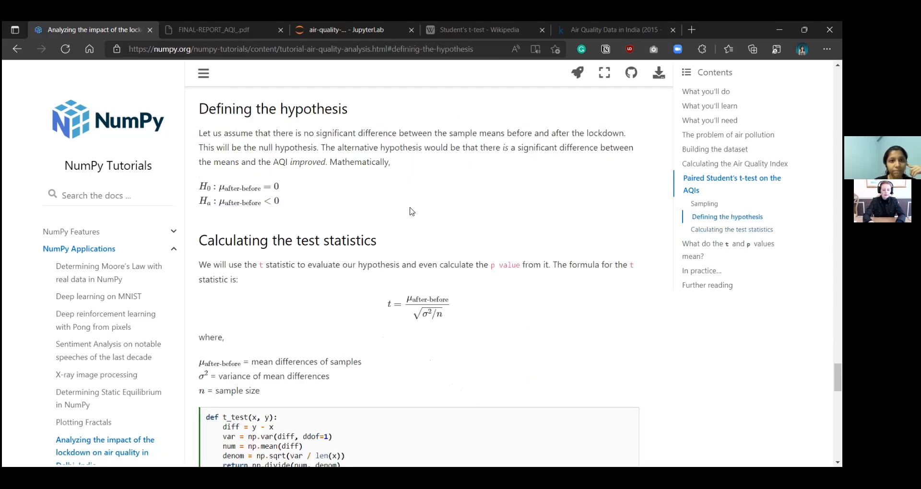
mouse_move(486, 189)
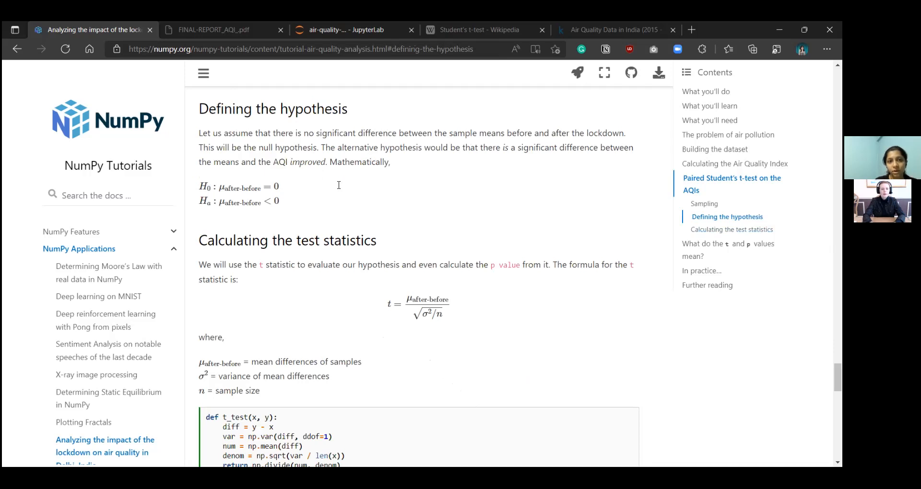
mouse_move(431, 175)
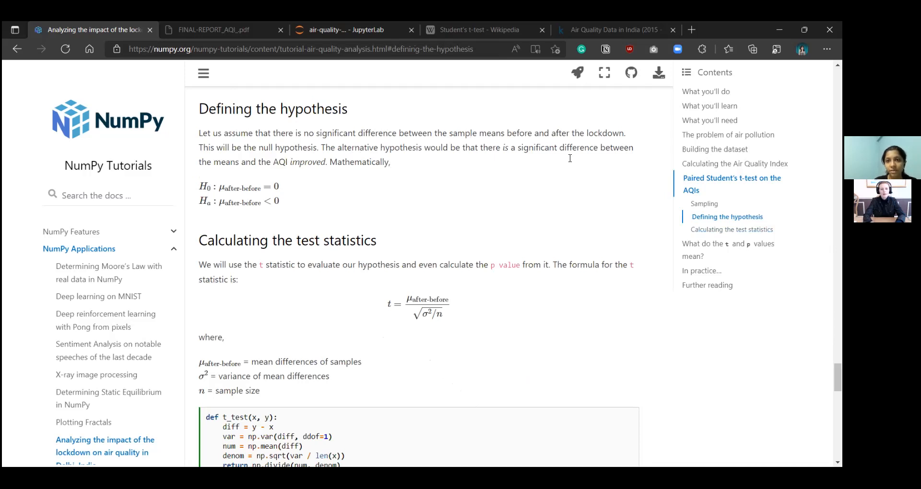
mouse_move(603, 160)
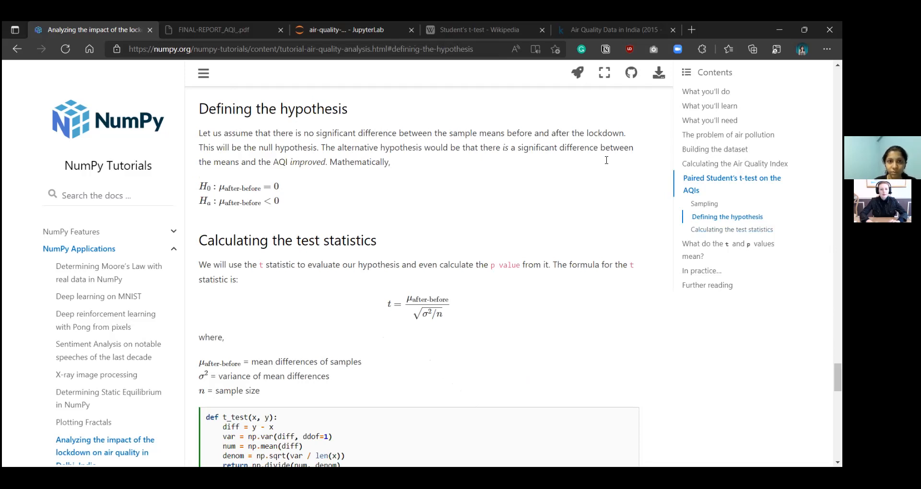
mouse_move(356, 196)
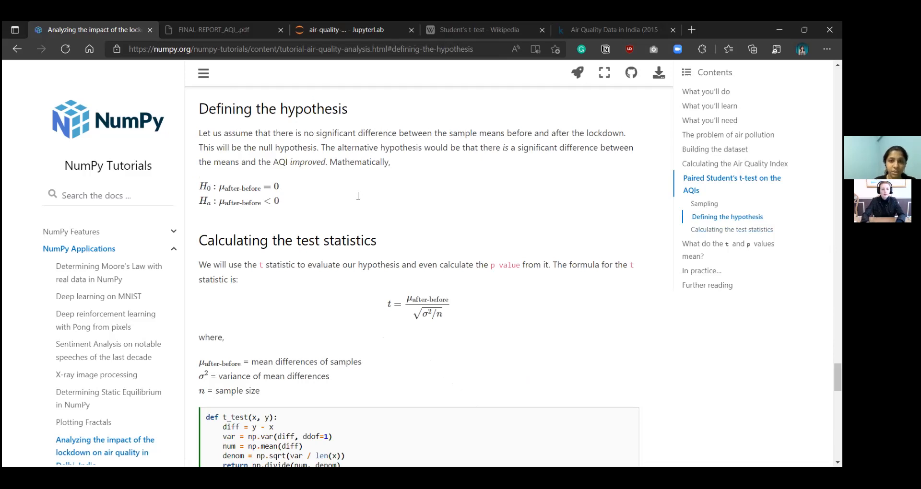
mouse_move(476, 184)
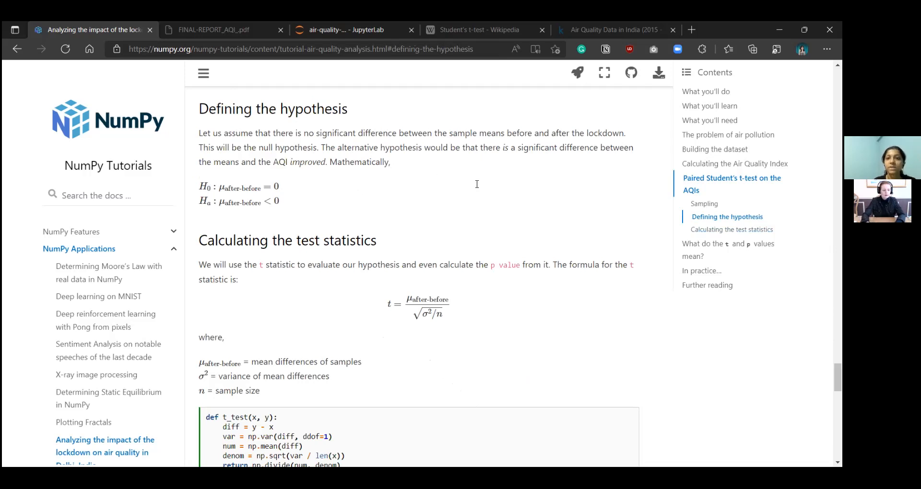
mouse_move(565, 163)
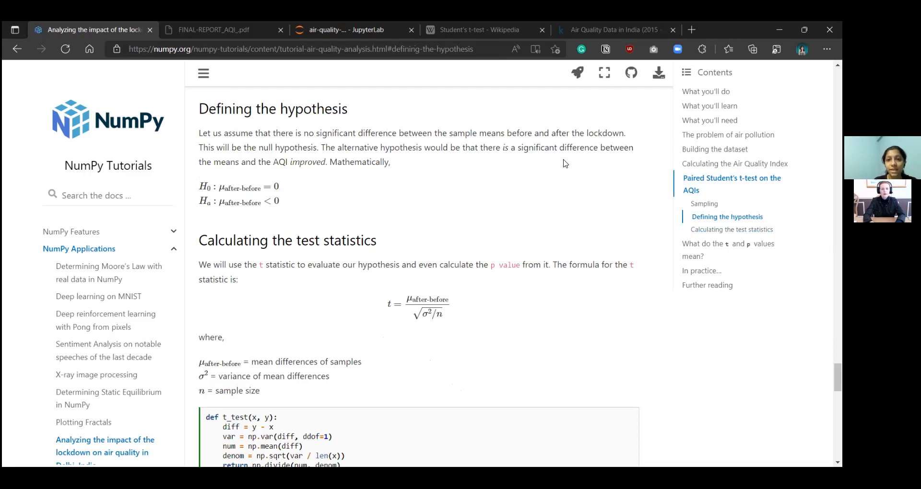
mouse_move(354, 185)
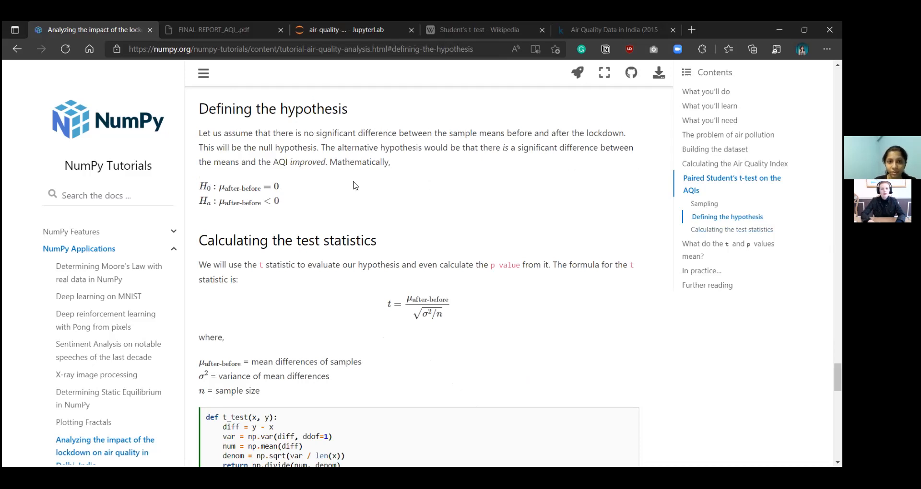
mouse_move(312, 179)
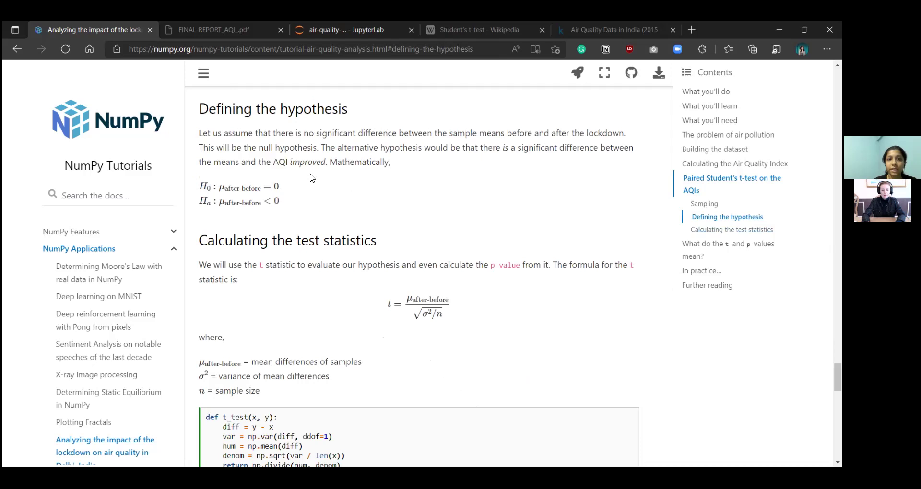
mouse_move(342, 184)
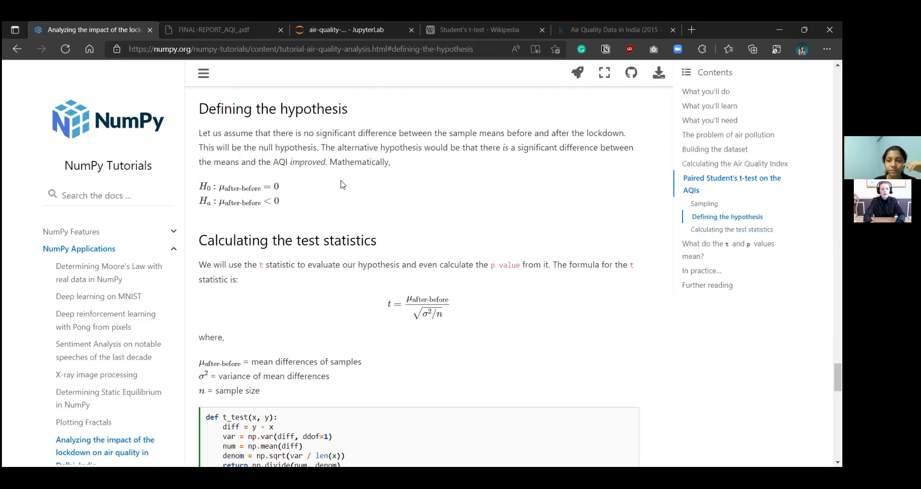
mouse_move(682, 254)
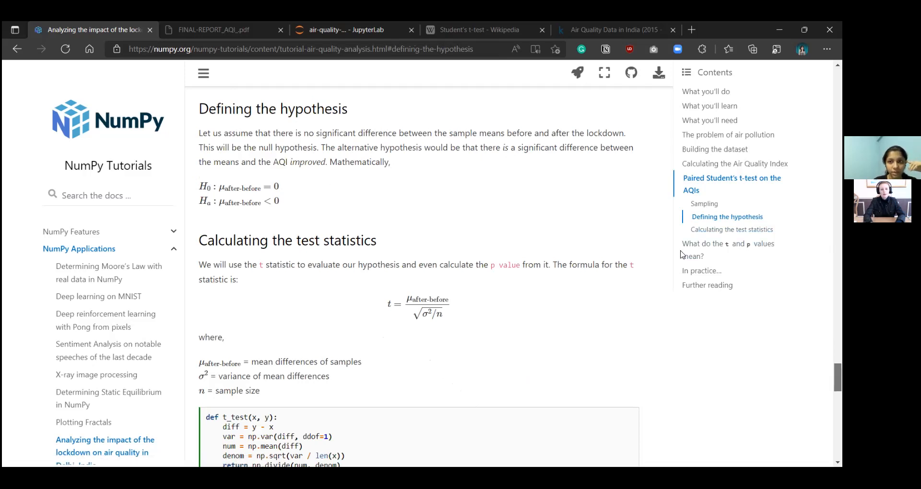
scroll("up", 3)
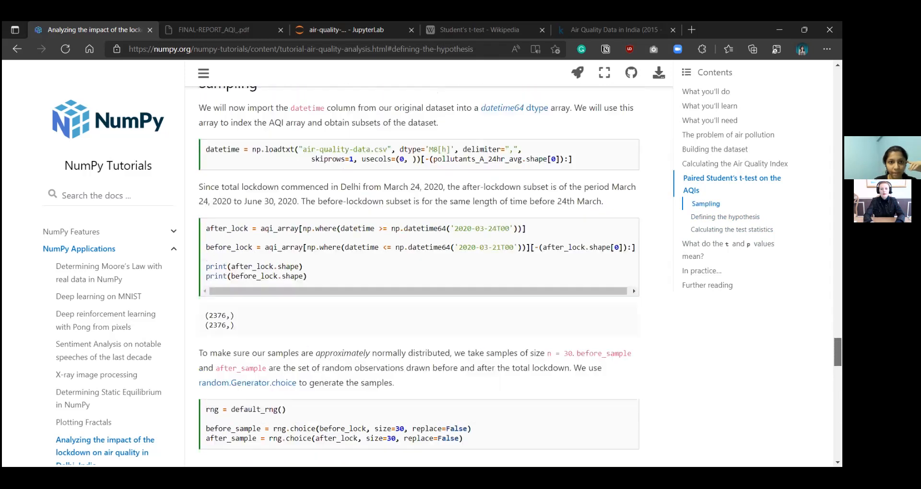
scroll("up", 3)
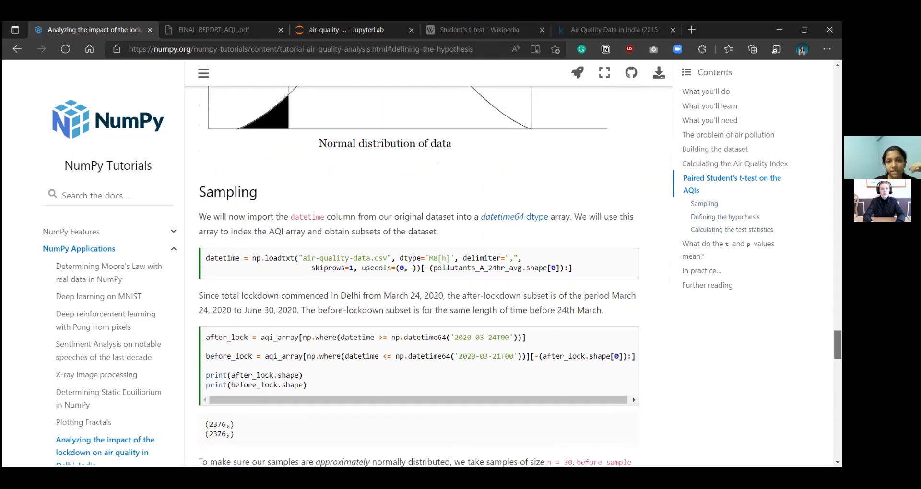
scroll("up", 3)
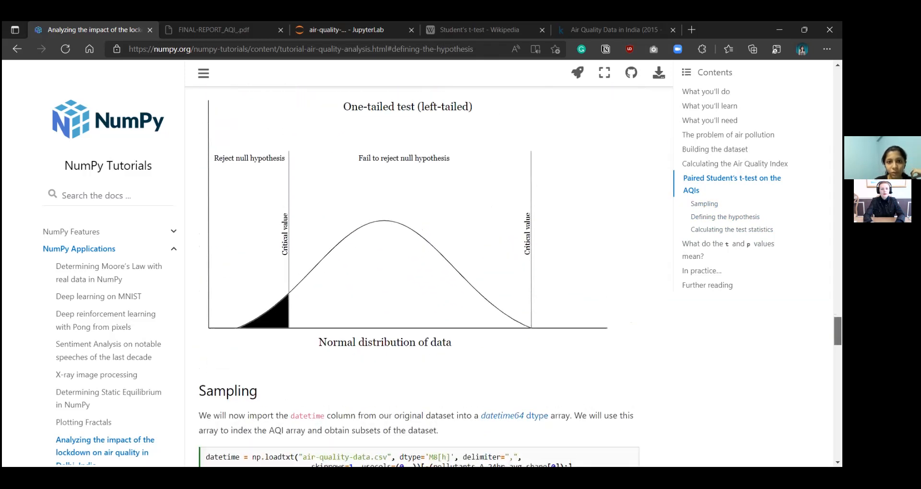
scroll("up", 3)
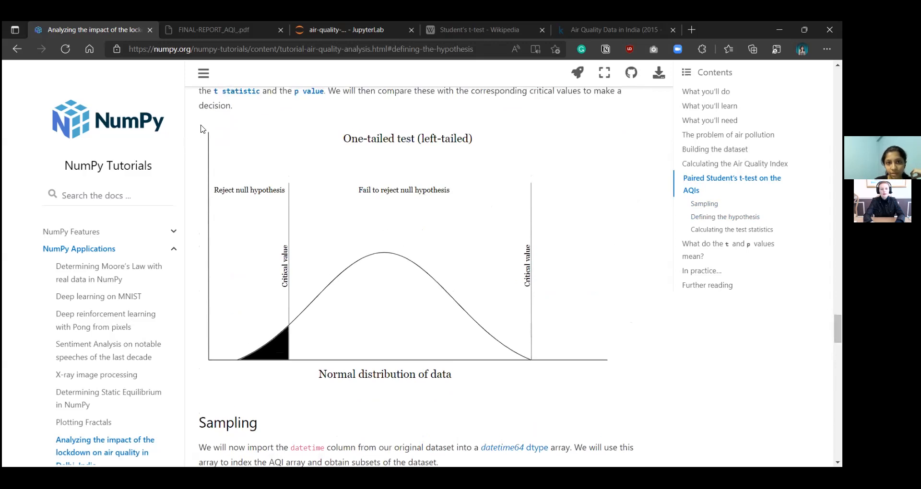
mouse_move(130, 299)
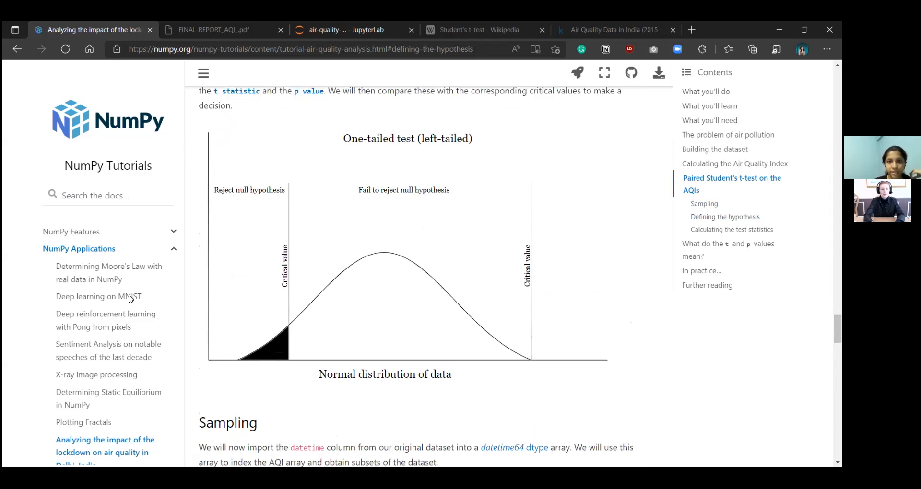
mouse_move(277, 362)
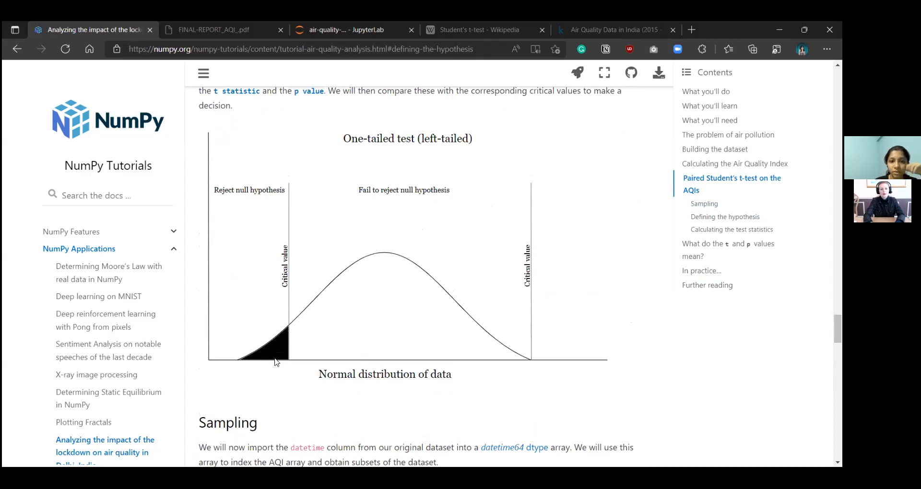
mouse_move(626, 351)
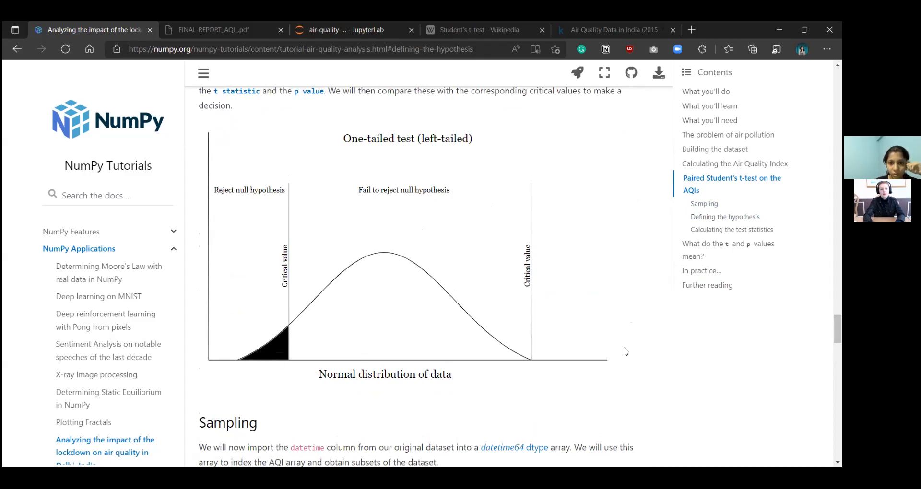
mouse_move(354, 348)
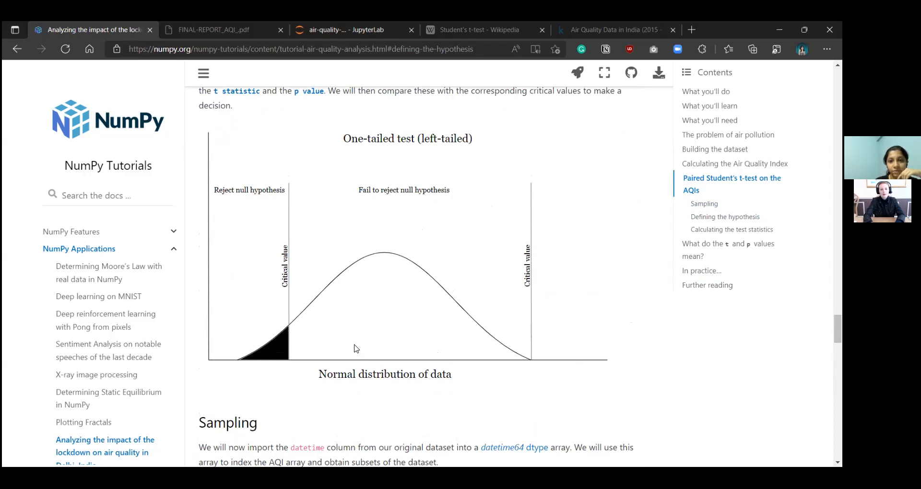
mouse_move(584, 322)
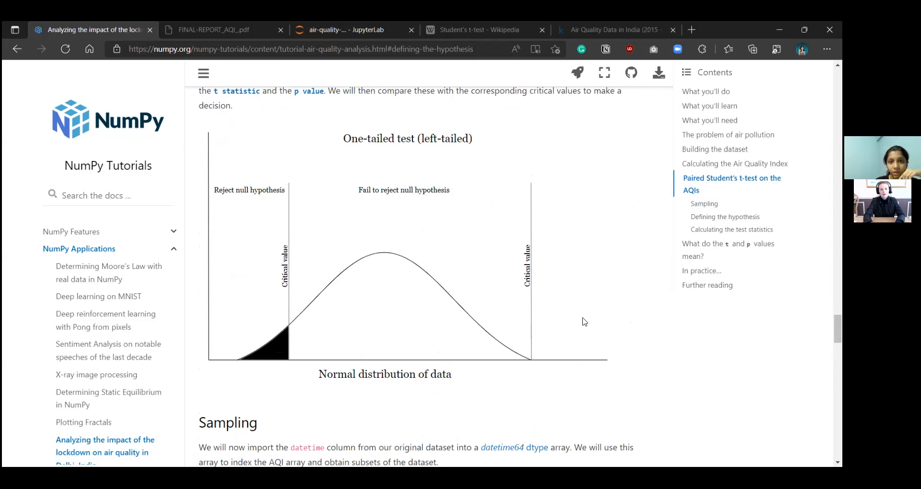
scroll("up", 3)
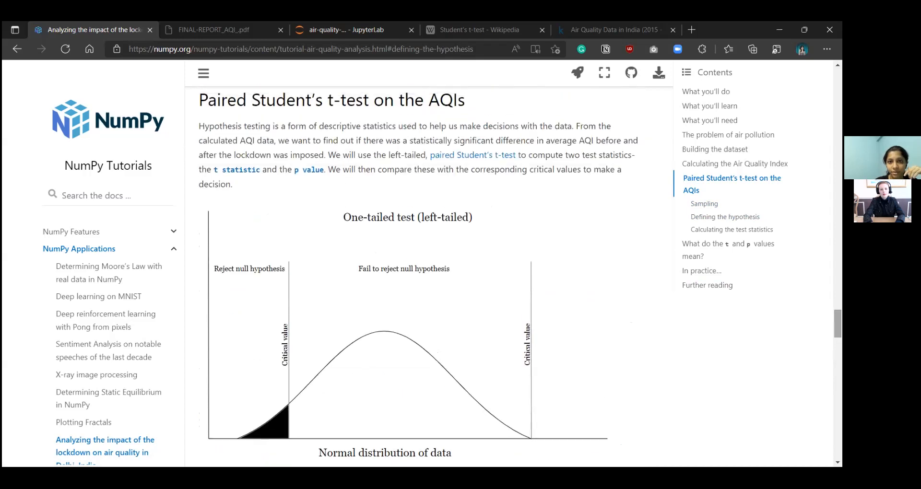
mouse_move(519, 189)
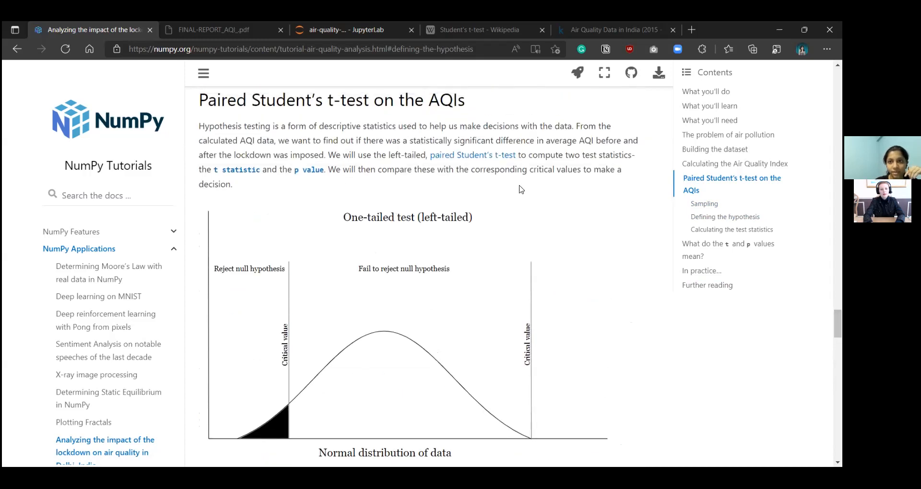
mouse_move(237, 173)
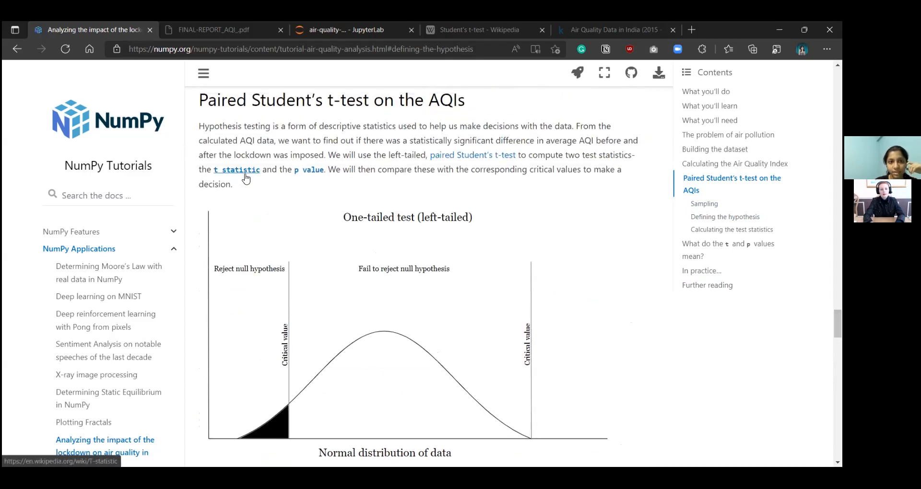
mouse_move(602, 223)
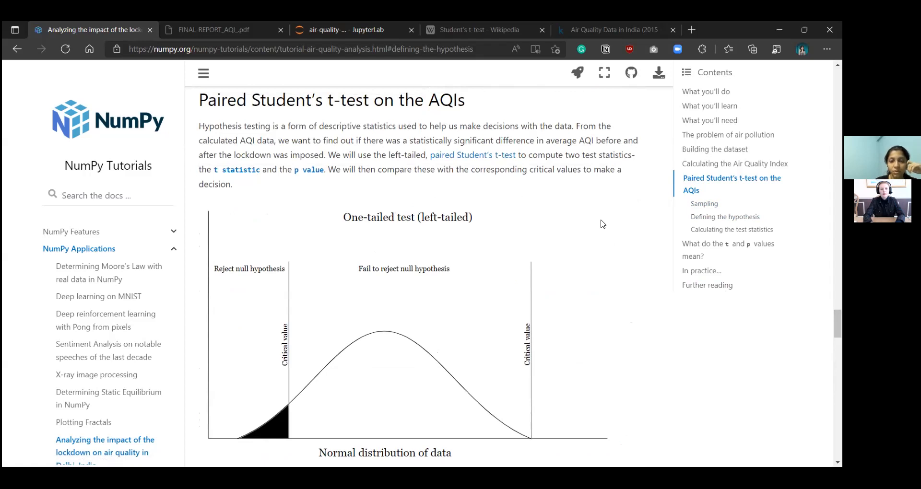
scroll("down", 3)
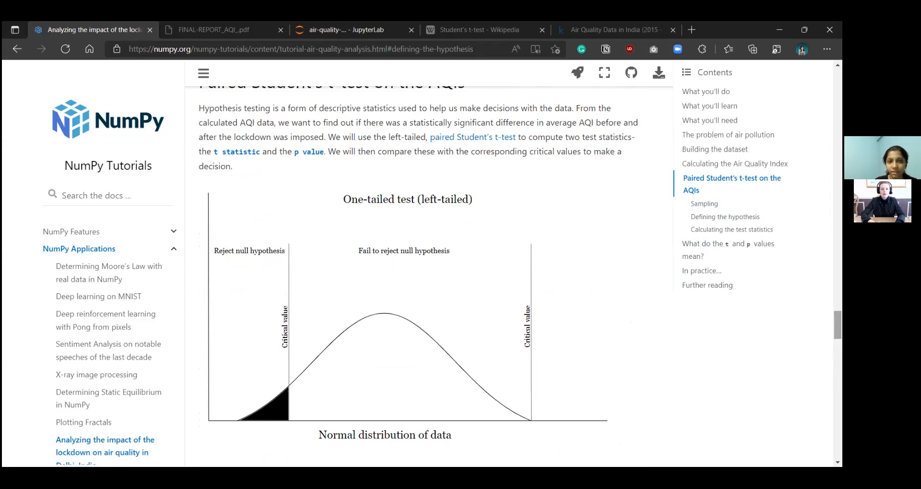
scroll("down", 3)
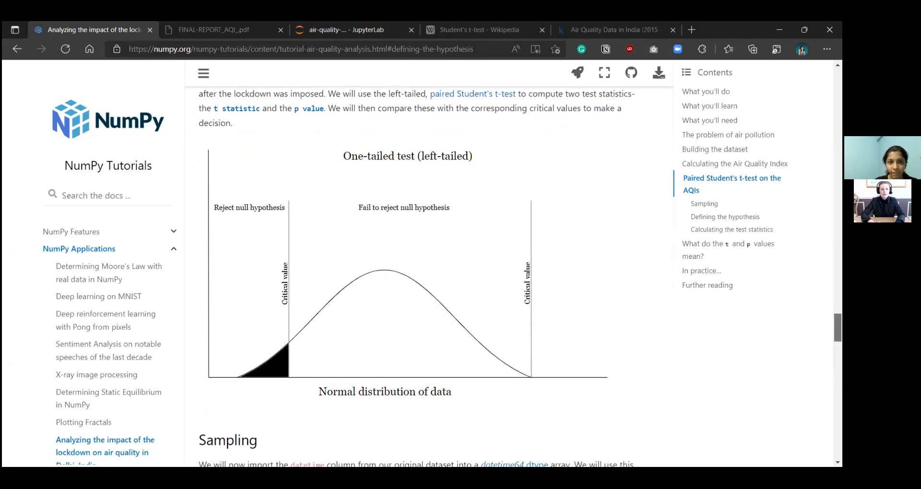
mouse_move(327, 245)
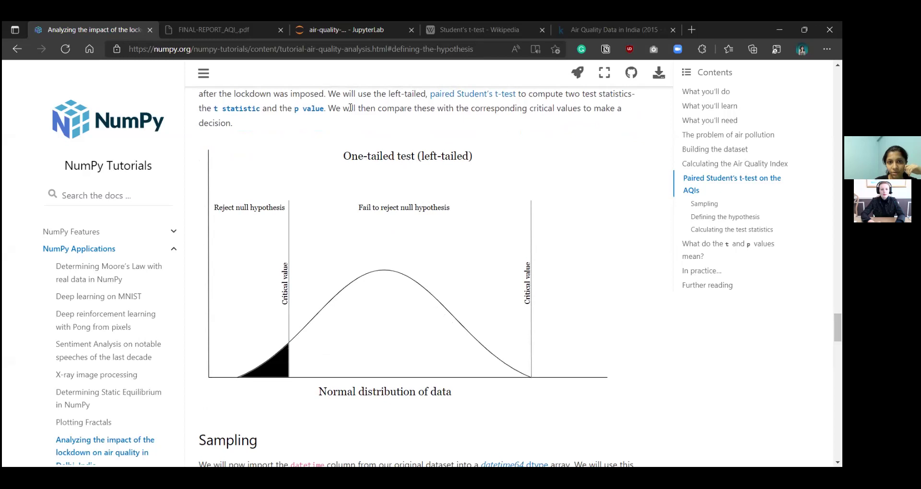
mouse_move(287, 355)
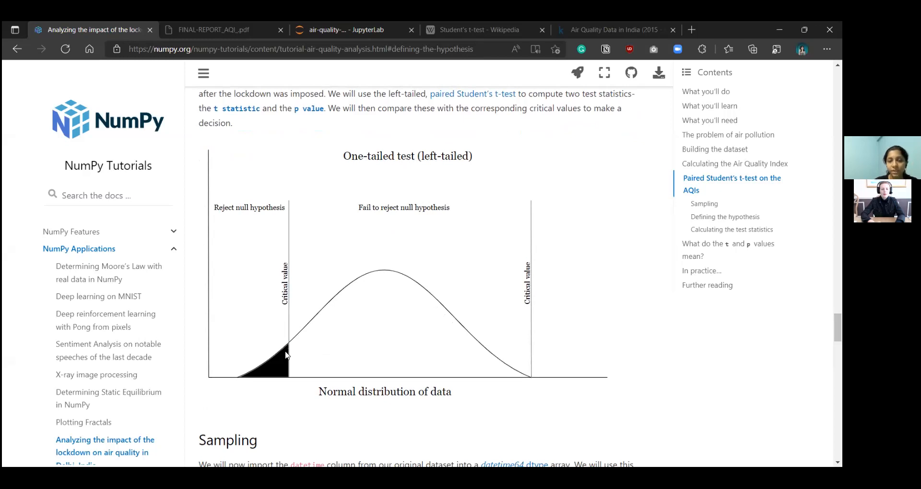
mouse_move(337, 338)
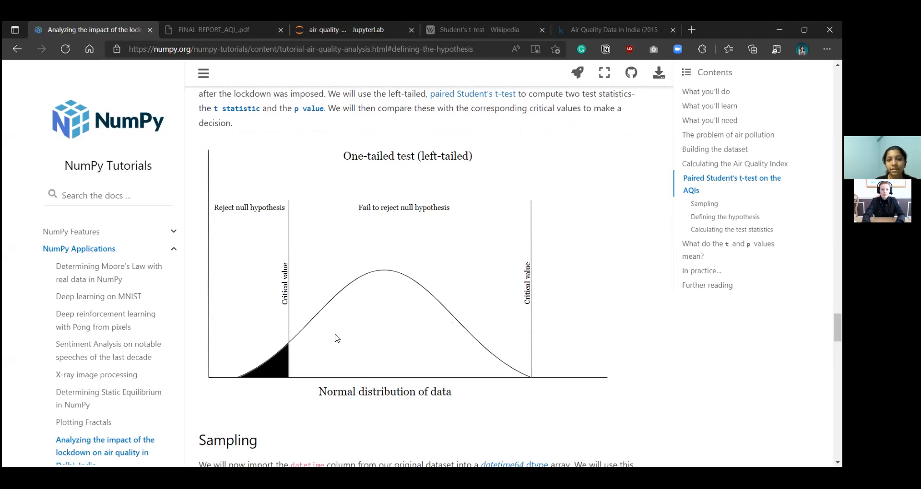
mouse_move(612, 251)
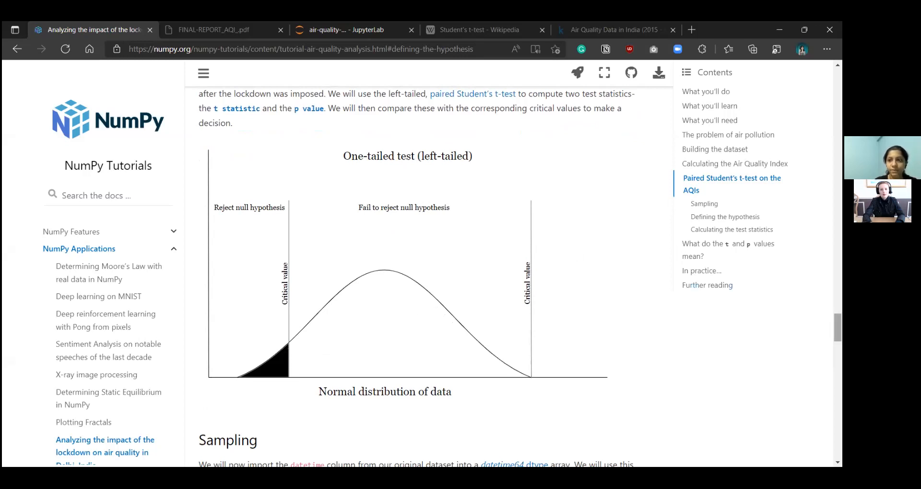
scroll("down", 3)
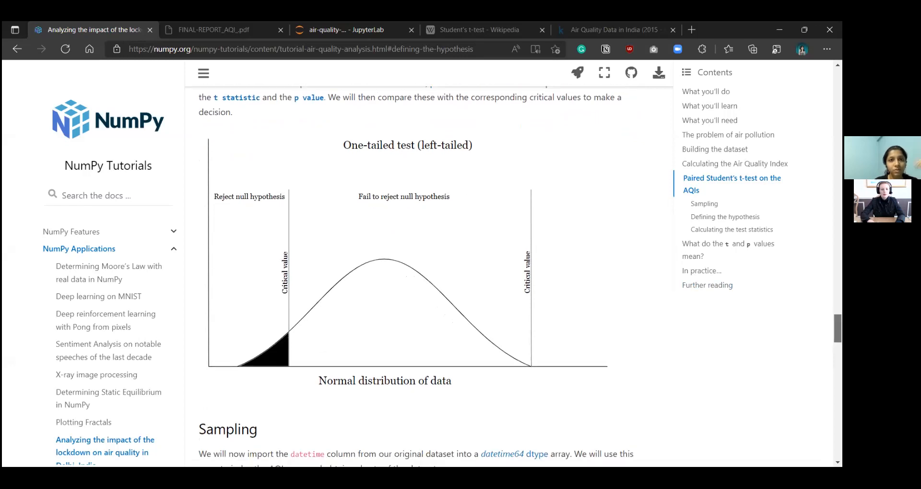
scroll("down", 3)
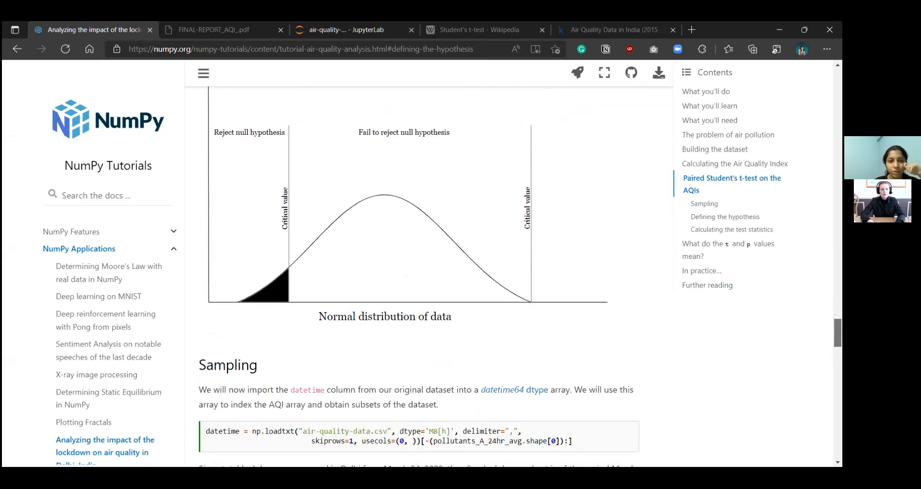
- Scroll to the Sampling section with the datetime import and after_lock/before_lock subset code
scroll("down", 3)
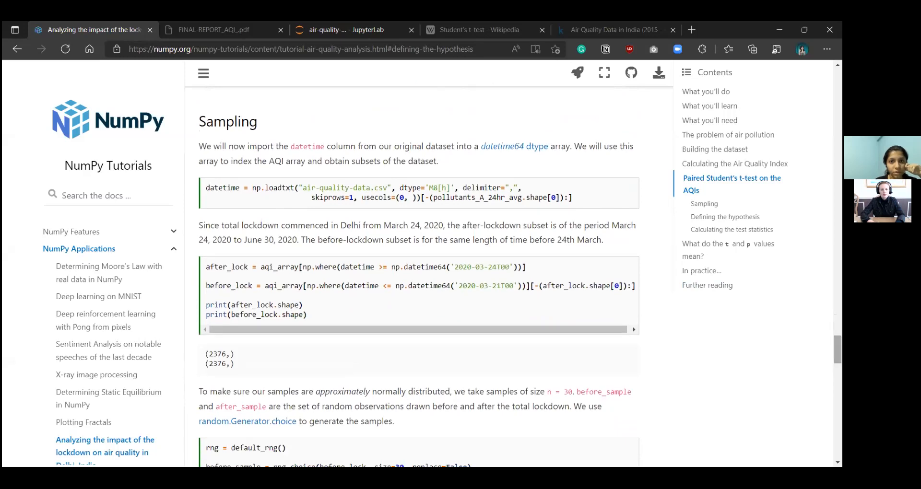
mouse_move(287, 160)
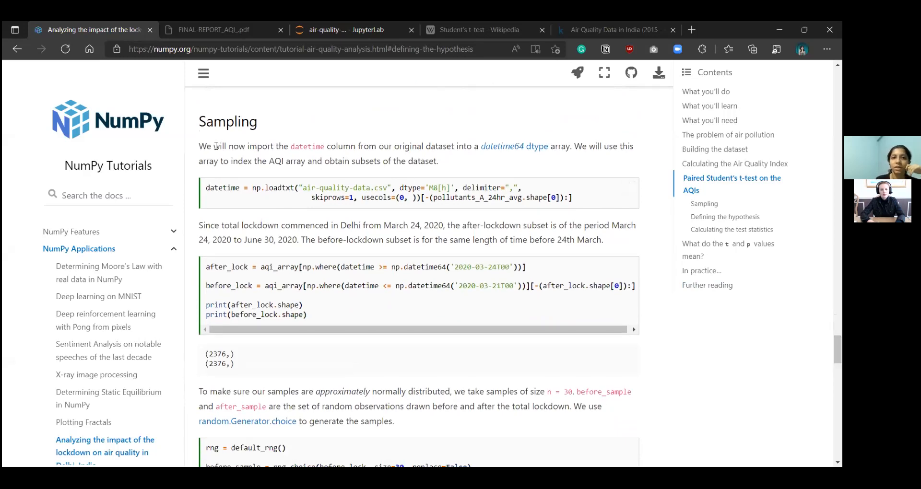
mouse_move(459, 176)
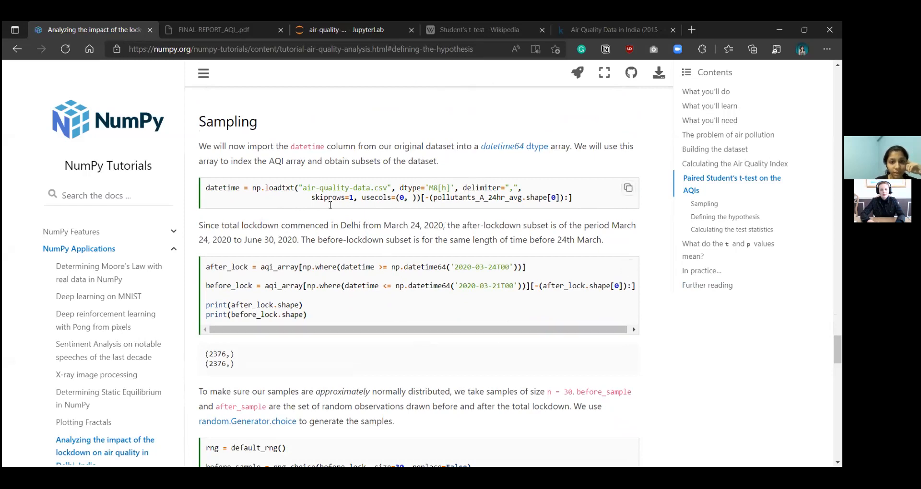
mouse_move(283, 197)
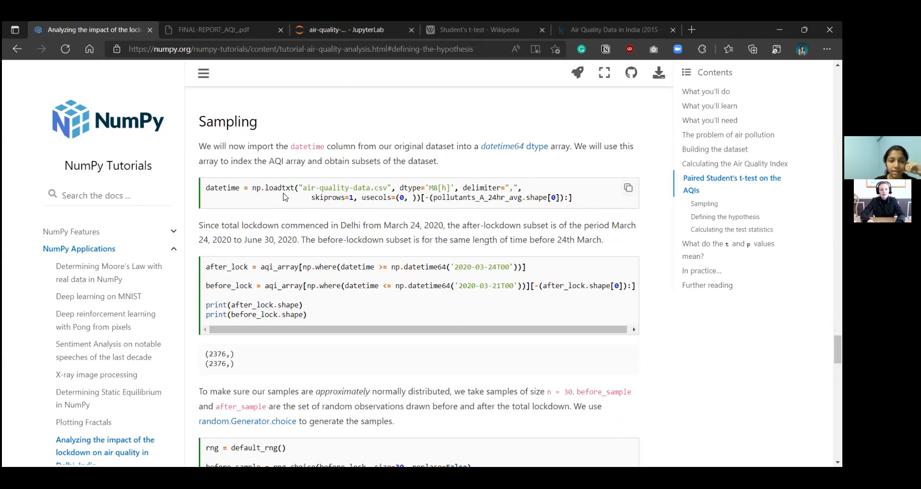
mouse_move(204, 193)
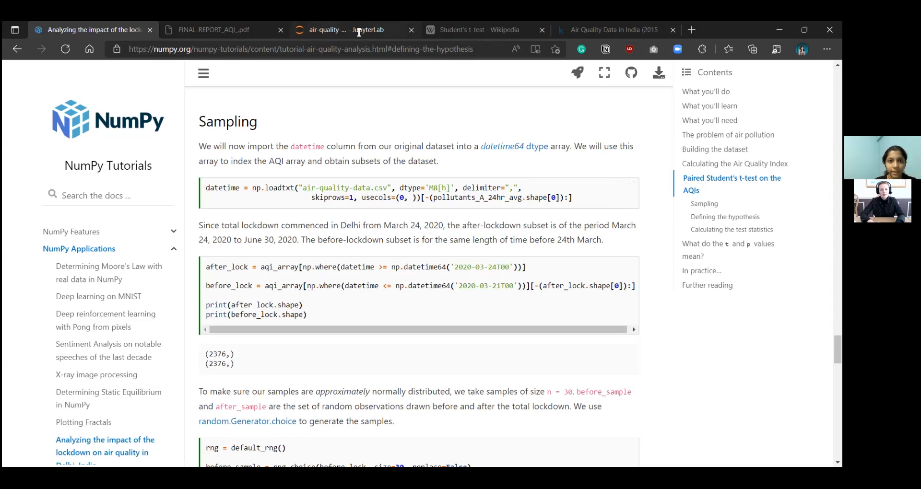
- Switch to the JupyterLab tab showing the air-quality-data.csv hourly readings table
left_click(341, 29)
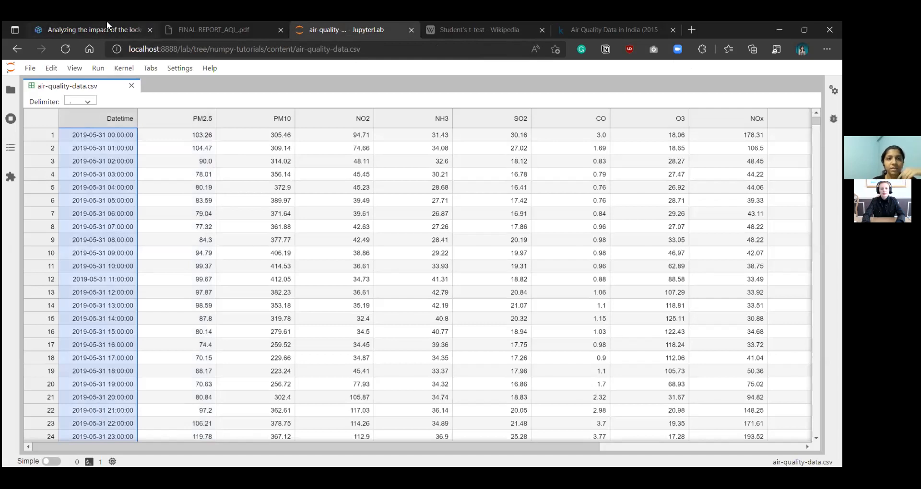
mouse_move(94, 30)
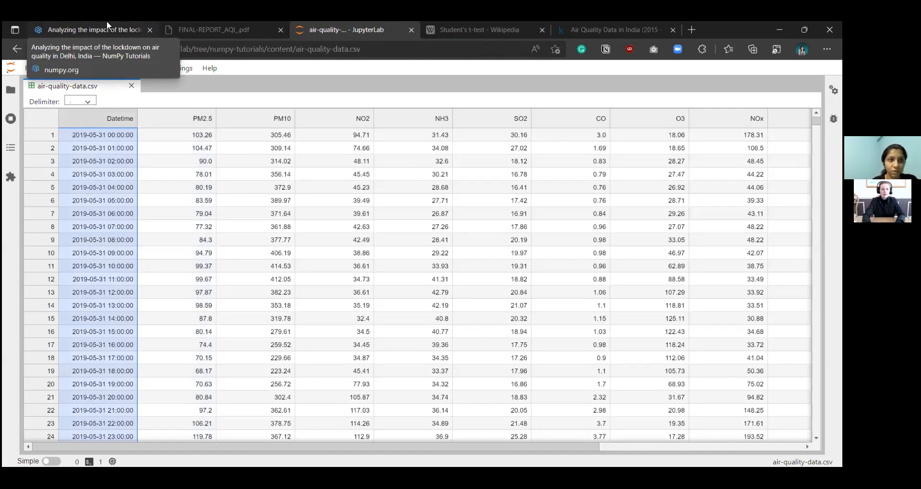
- Return to the tutorial's Sampling code and highlight the after-lockdown start date
left_click(91, 29)
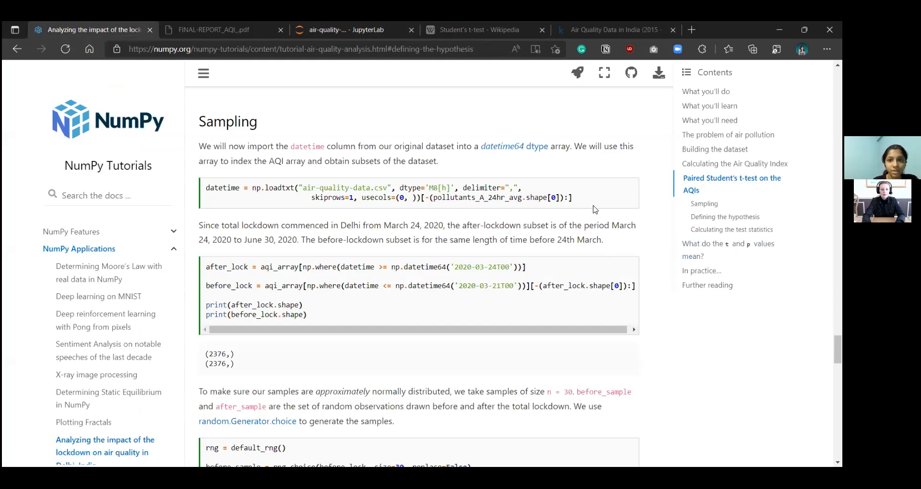
mouse_move(569, 247)
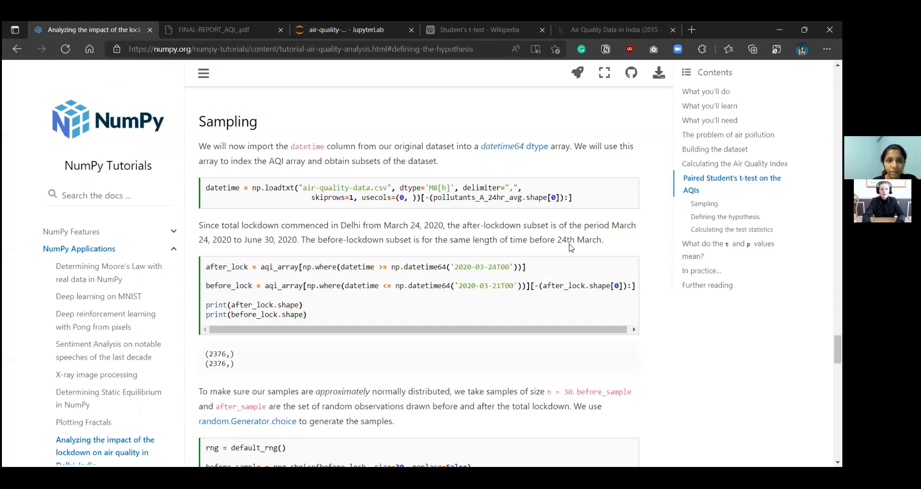
mouse_move(676, 249)
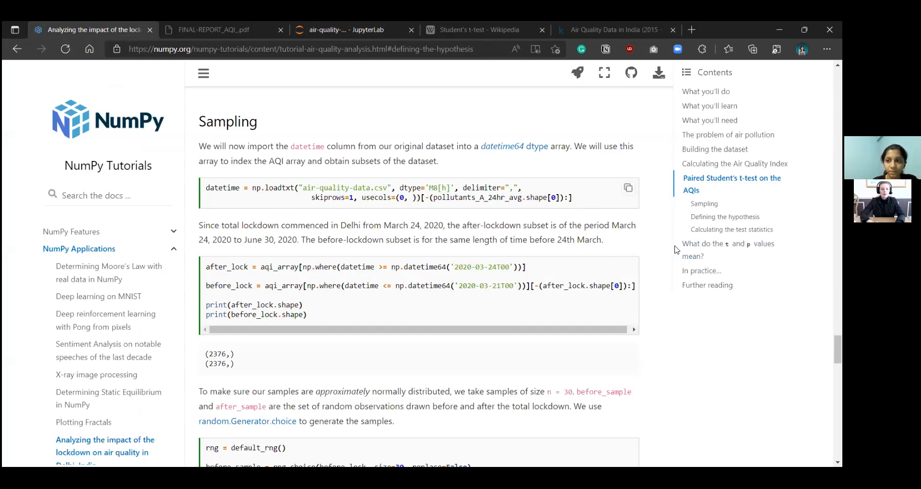
scroll("down", 3)
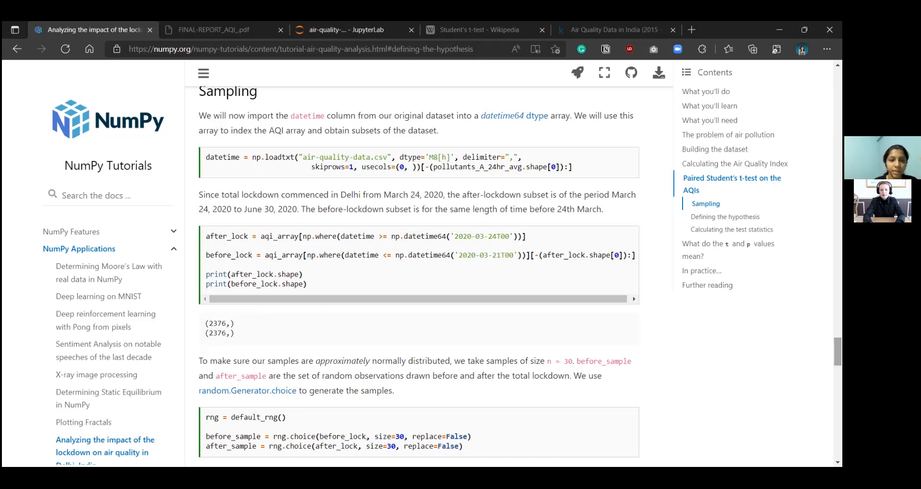
scroll("down", 3)
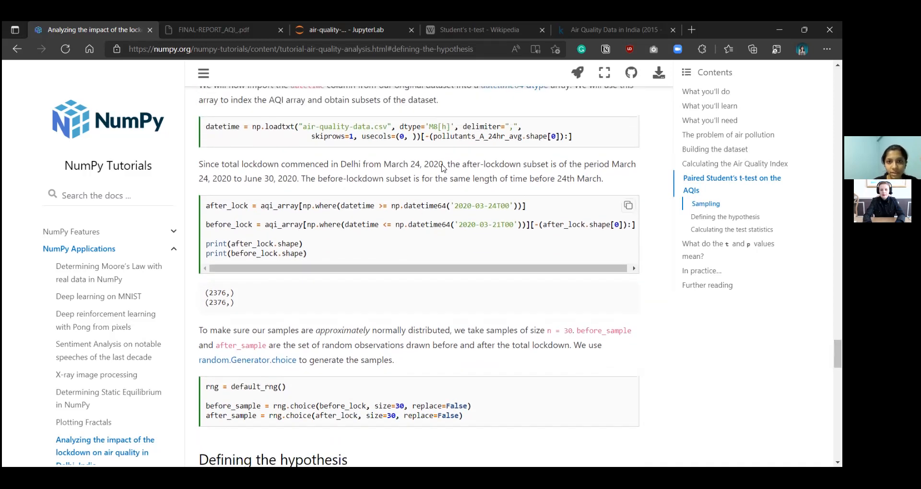
mouse_move(561, 194)
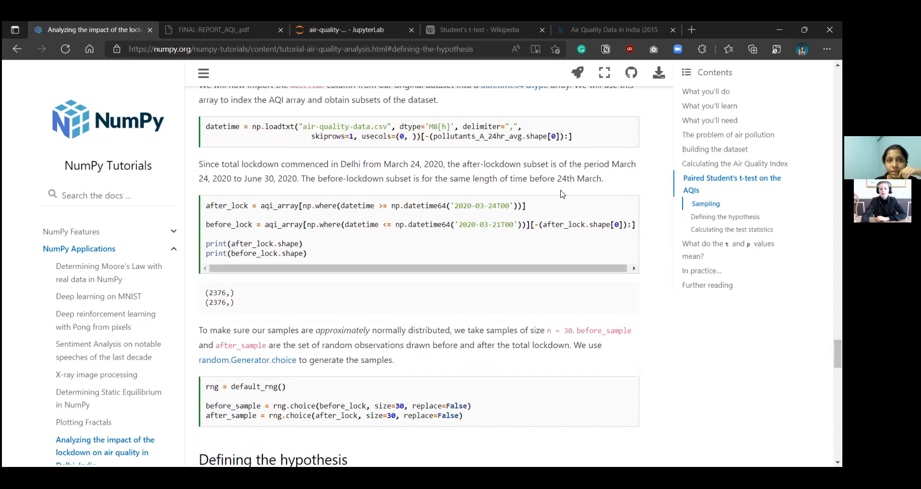
mouse_move(654, 224)
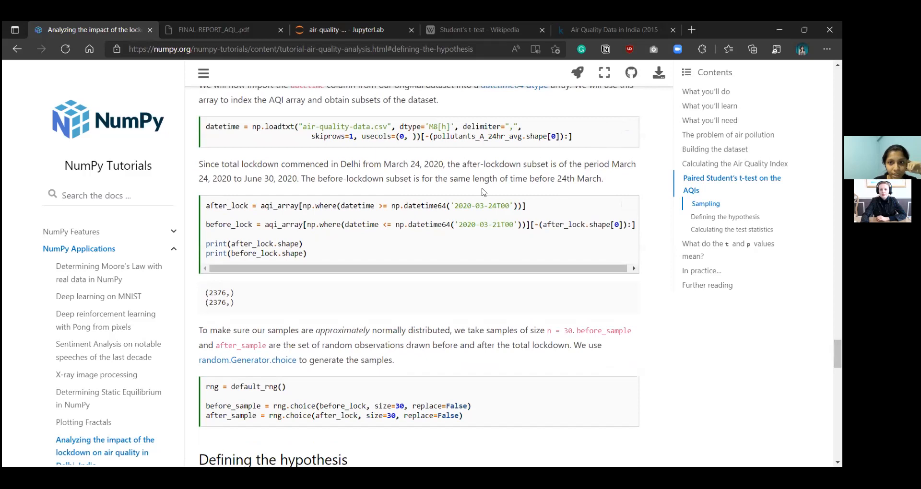
mouse_move(587, 184)
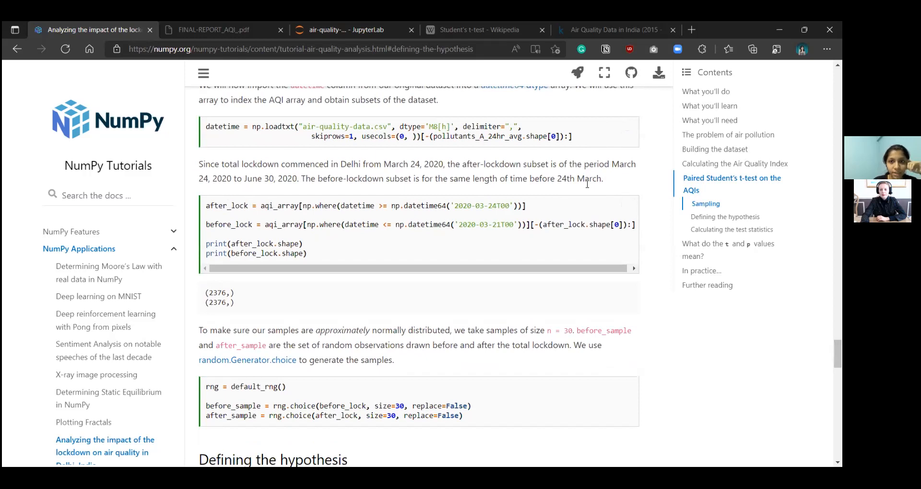
mouse_move(387, 207)
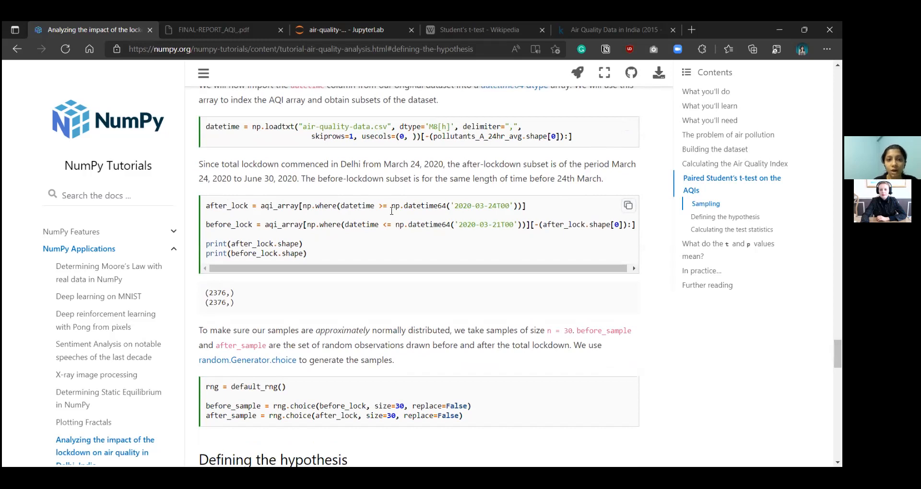
mouse_move(334, 236)
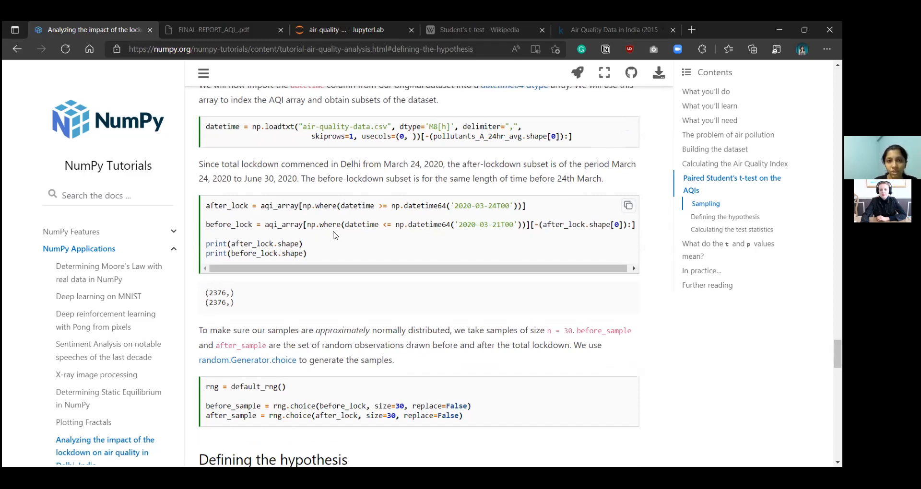
mouse_move(247, 210)
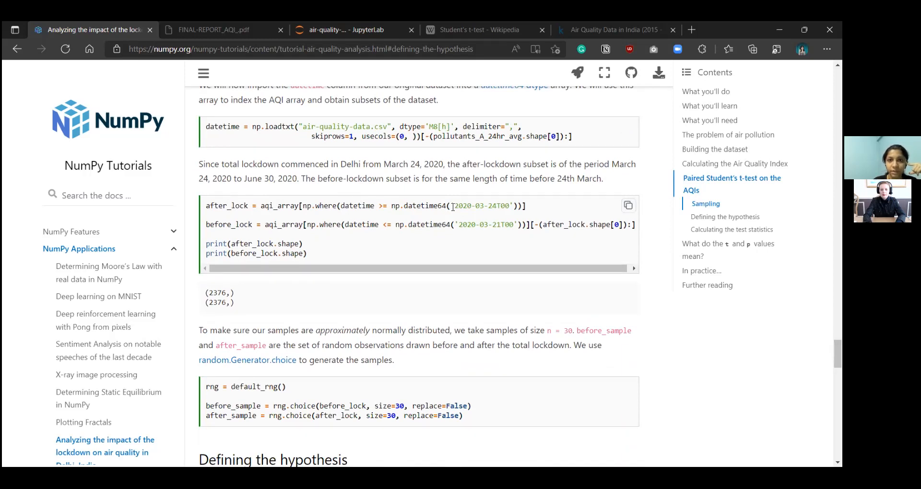
double_click(481, 205)
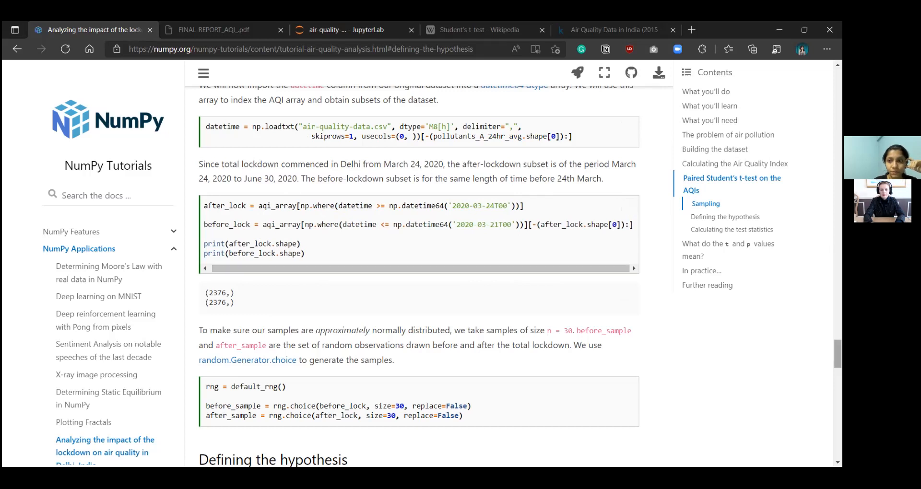
- Scroll to the rng.choice sampling cell and highlight size=30, then clear the highlight
scroll("down", 3)
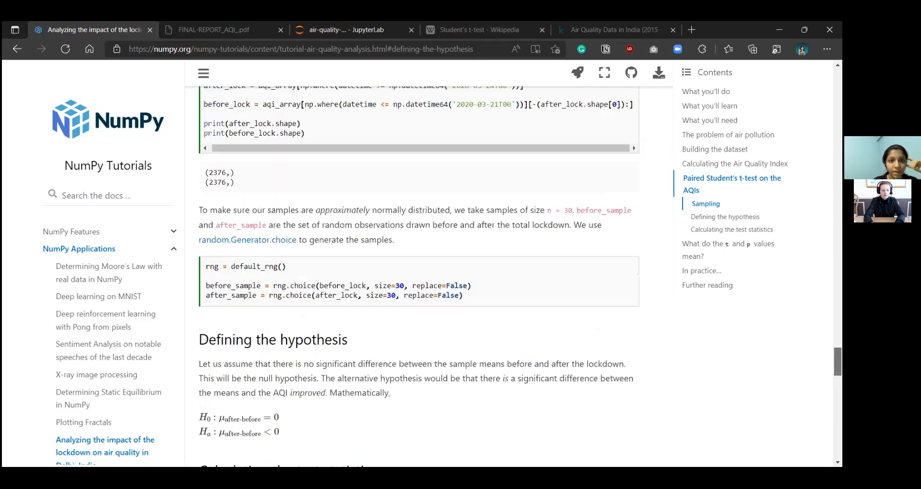
scroll("up", 3)
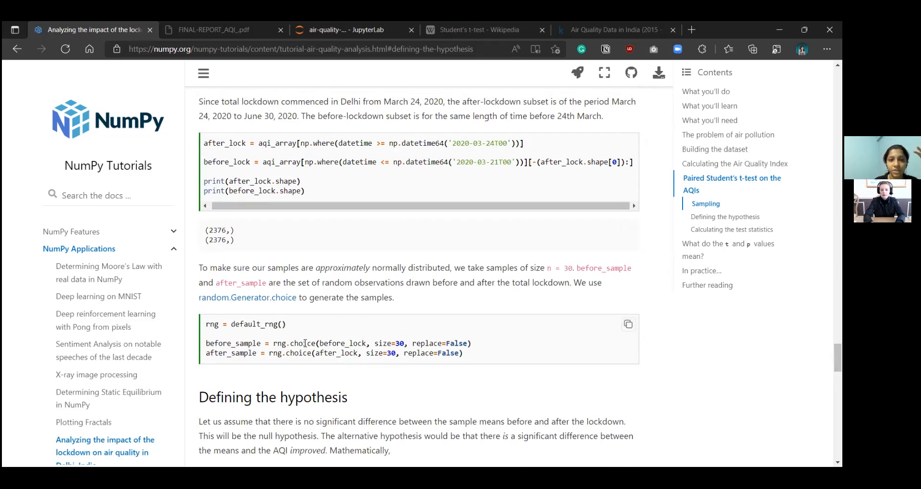
mouse_move(413, 280)
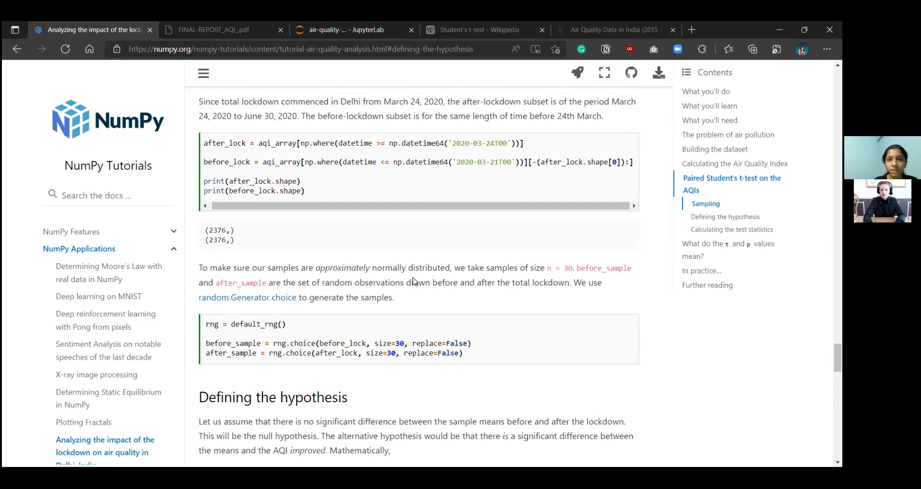
mouse_move(558, 322)
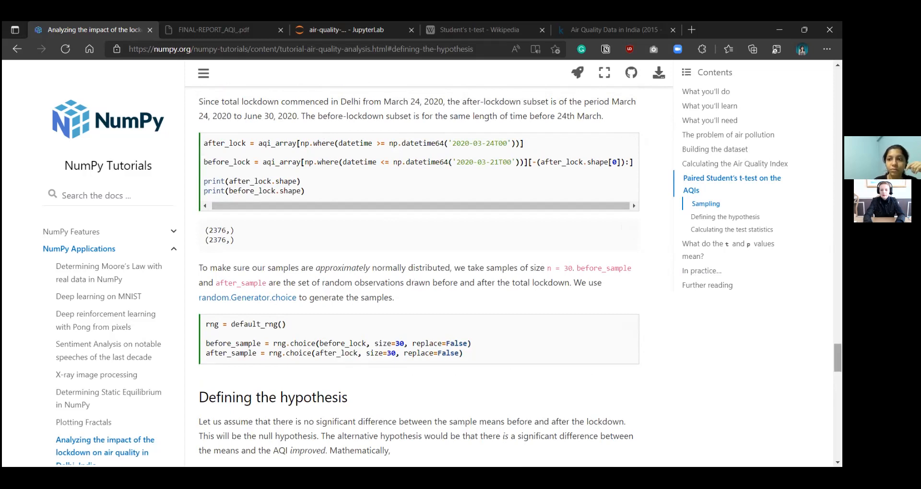
scroll("down", 3)
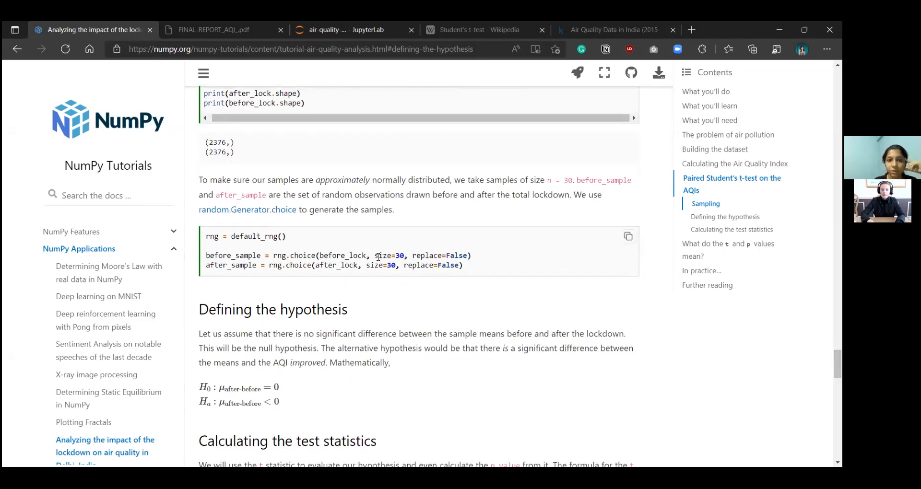
double_click(388, 255)
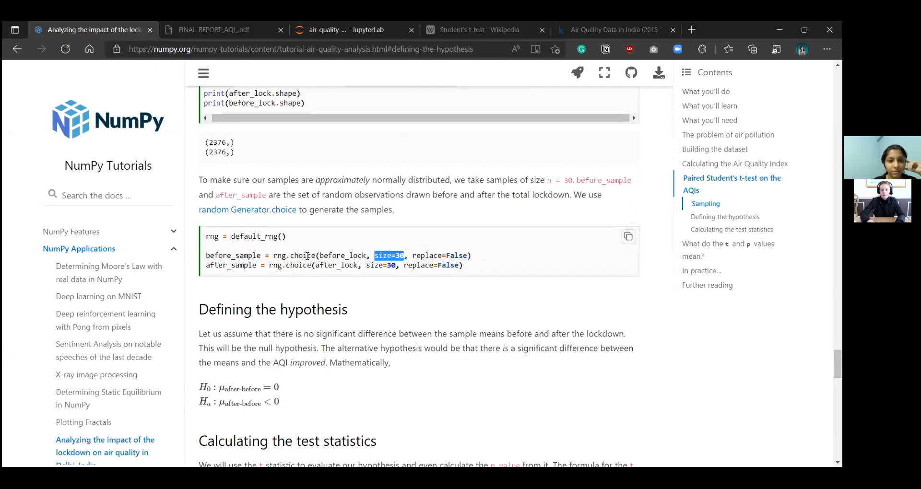
mouse_move(274, 220)
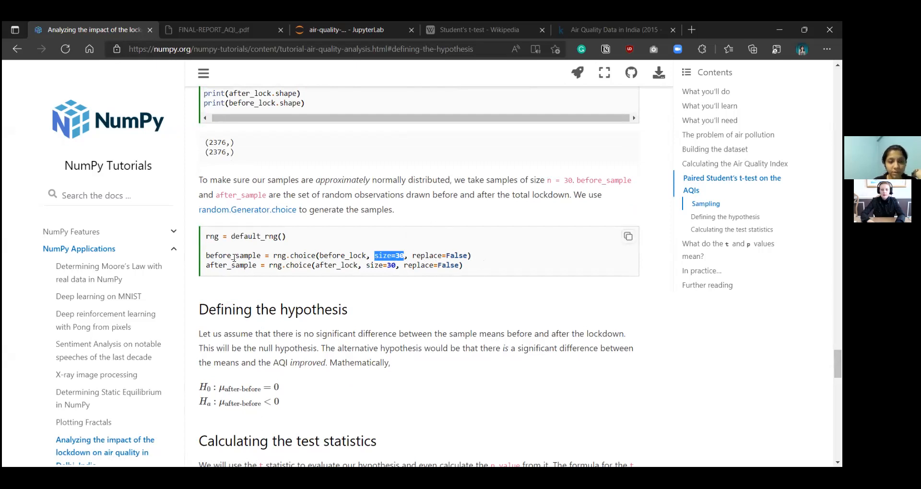
double_click(233, 255)
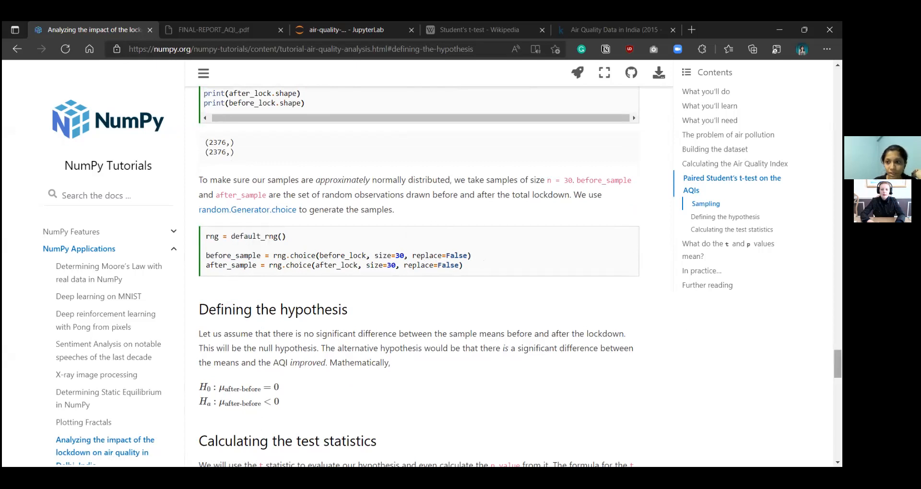
- Scroll to 'Calculating the test statistics' with the t formula, t_test function and p-value code
scroll("down", 3)
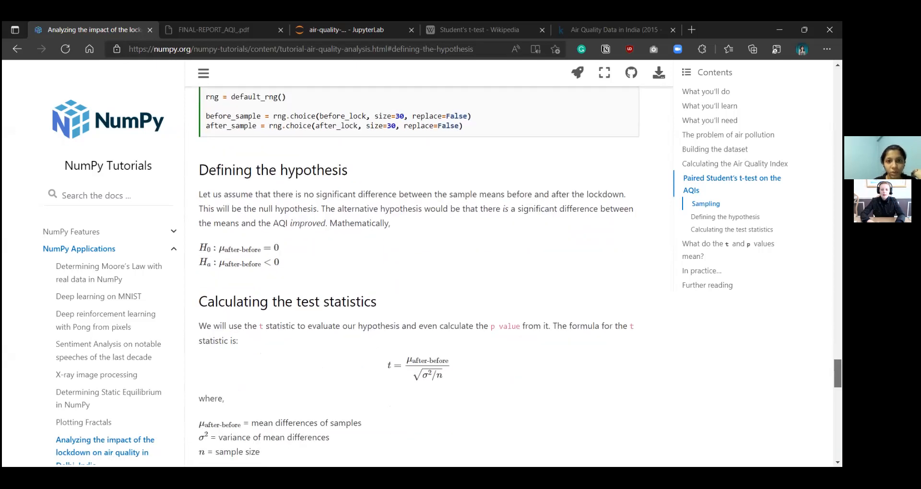
scroll("down", 3)
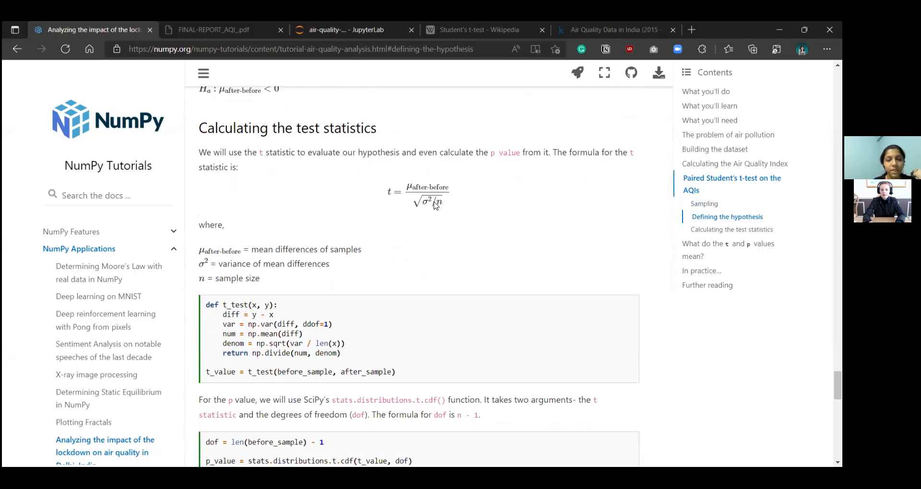
mouse_move(385, 263)
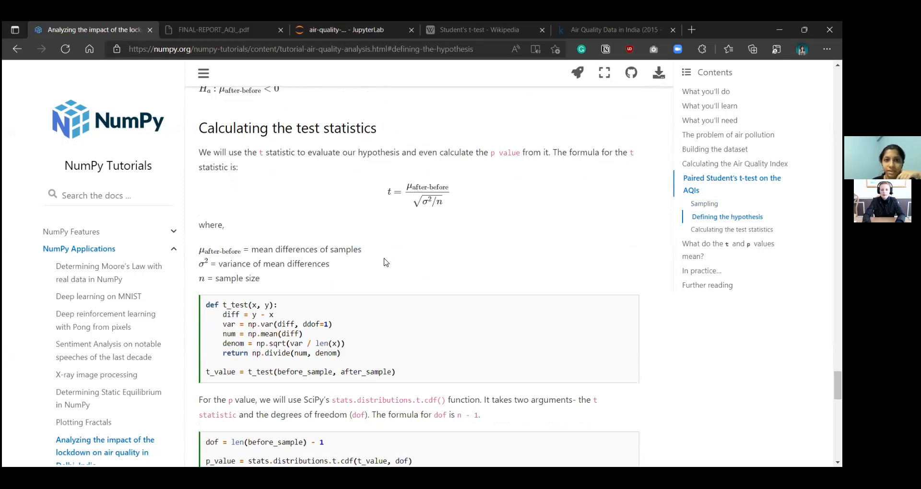
mouse_move(253, 189)
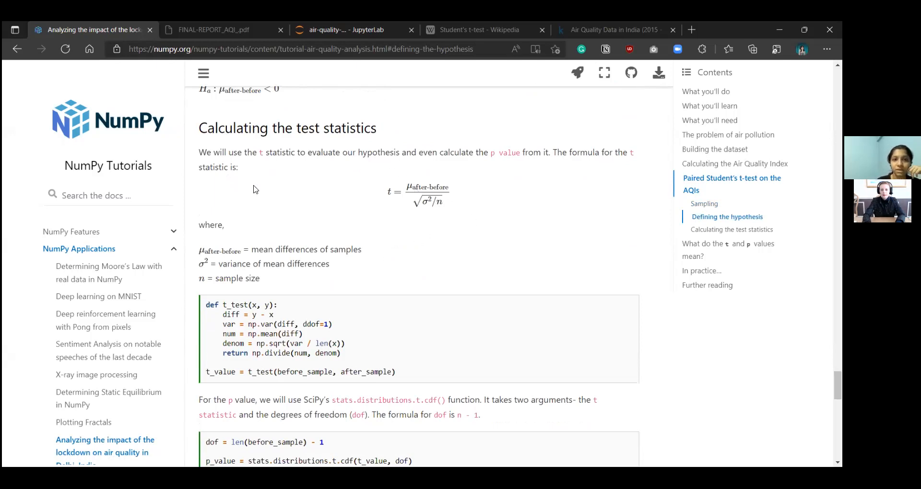
mouse_move(639, 164)
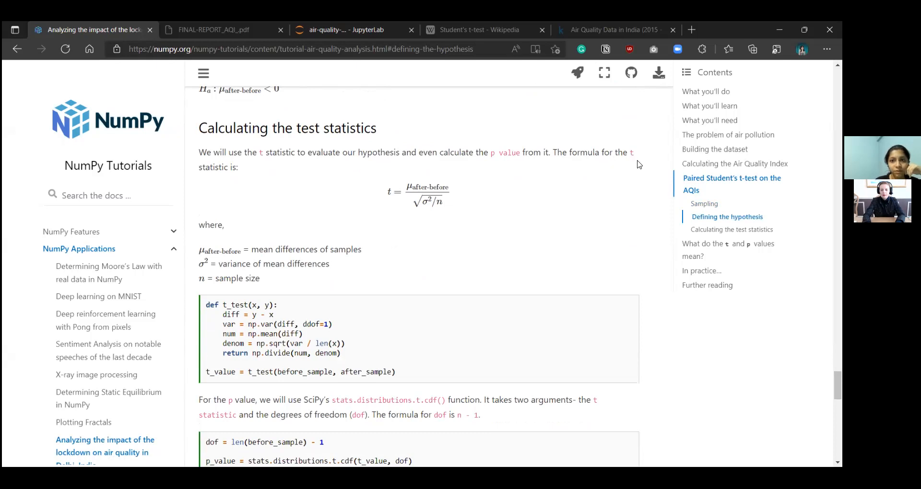
mouse_move(606, 189)
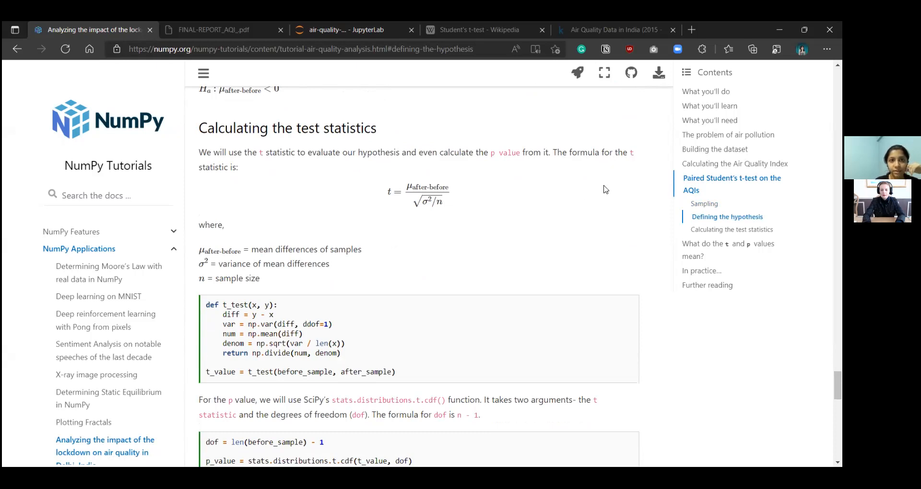
mouse_move(374, 189)
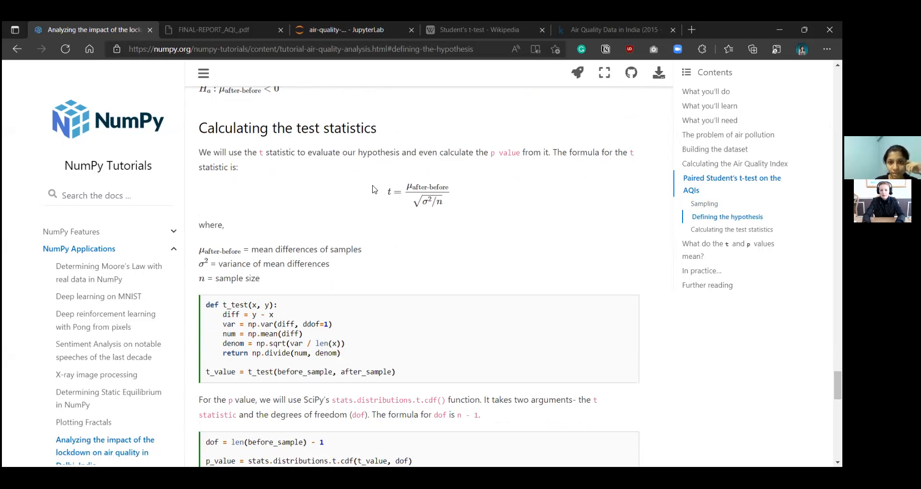
mouse_move(440, 206)
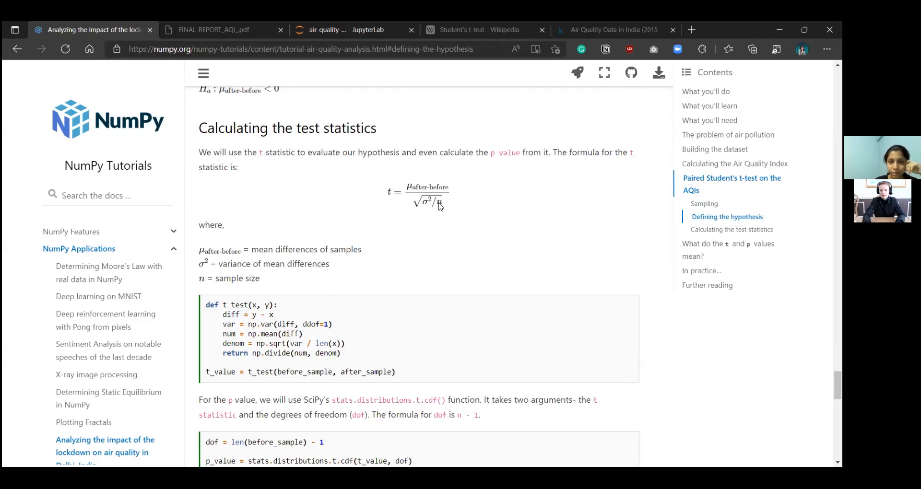
mouse_move(417, 194)
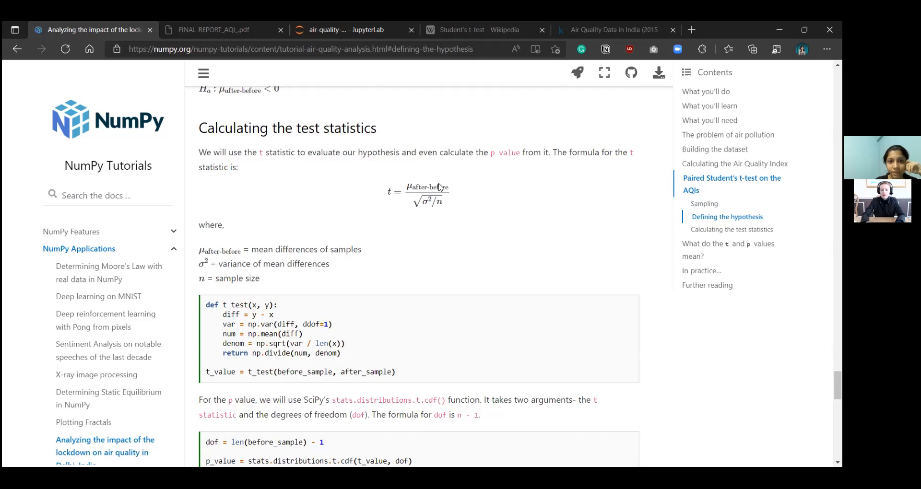
mouse_move(412, 208)
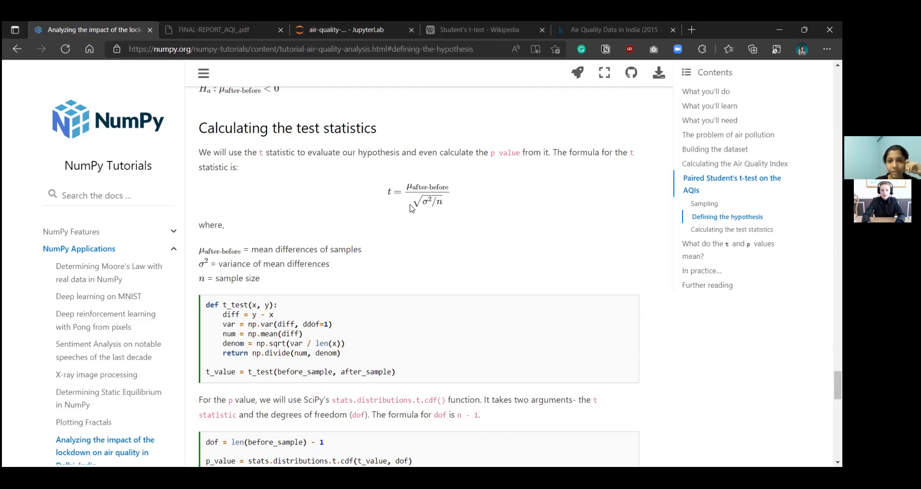
mouse_move(428, 206)
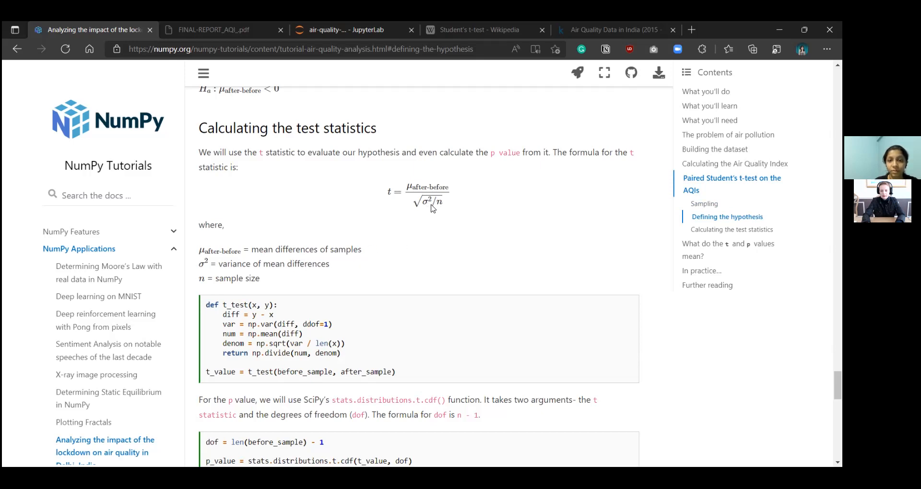
mouse_move(428, 210)
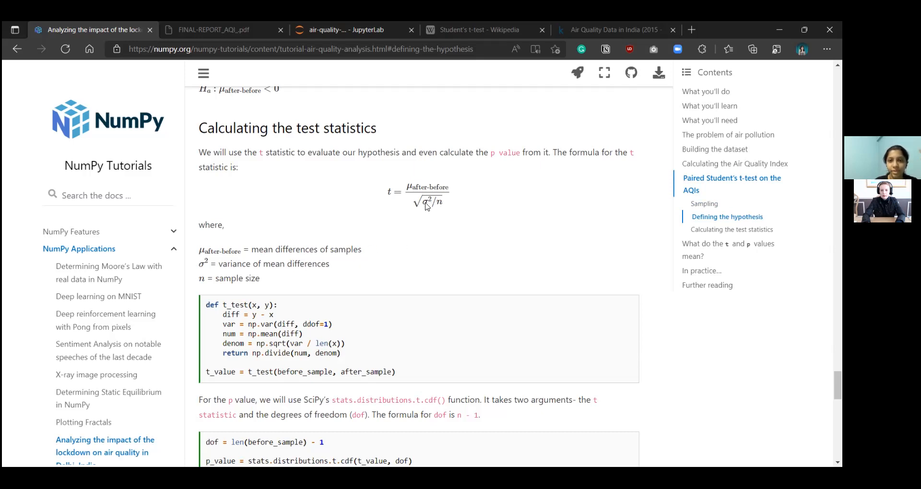
mouse_move(450, 216)
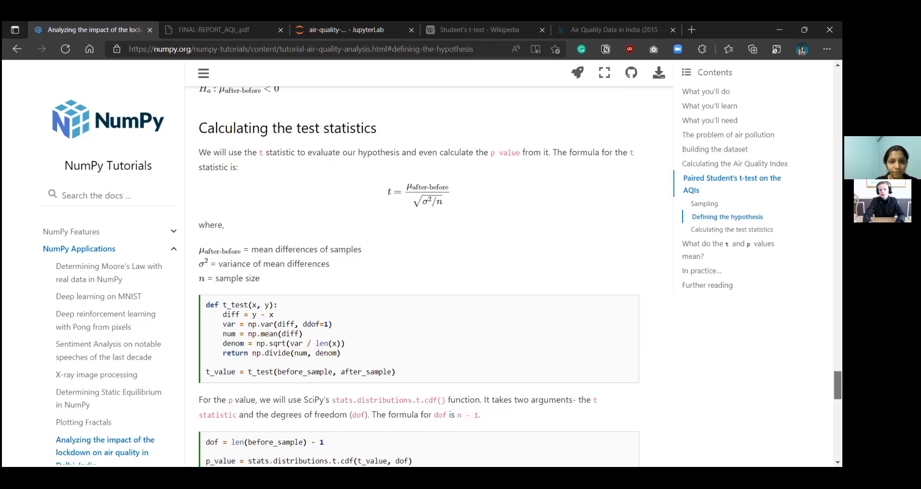
scroll("down", 3)
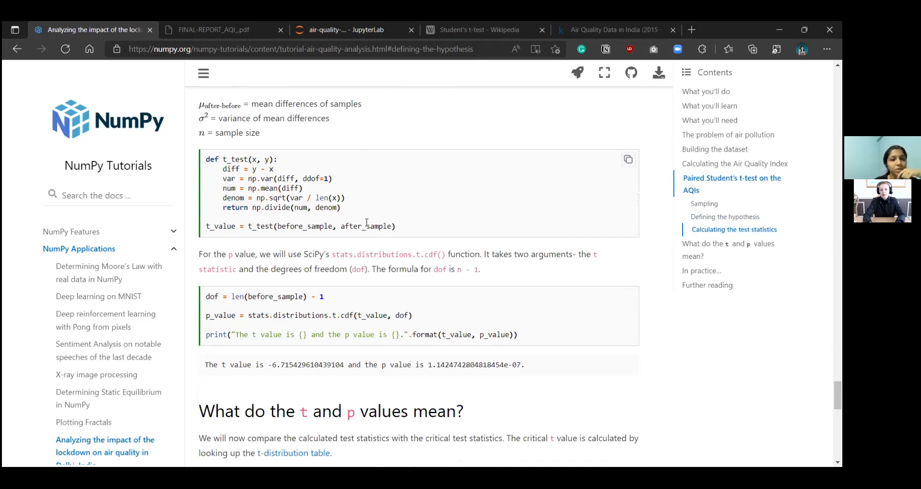
scroll("up", 3)
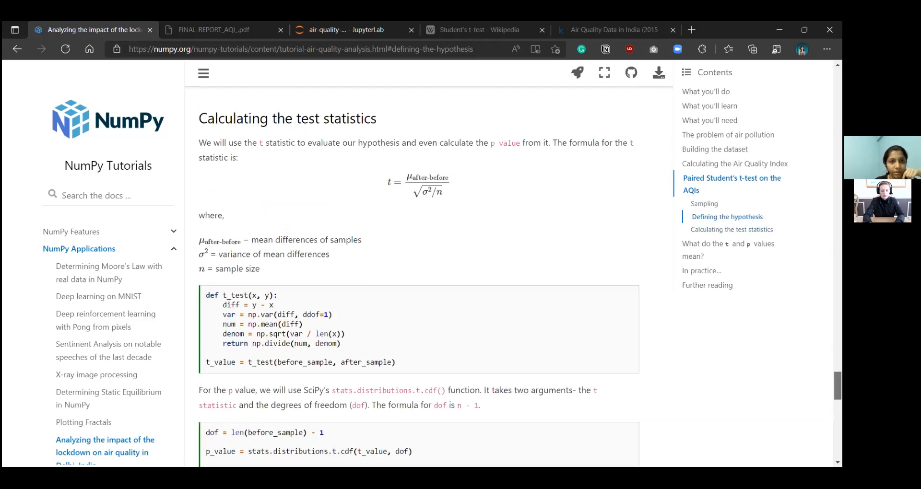
mouse_move(382, 195)
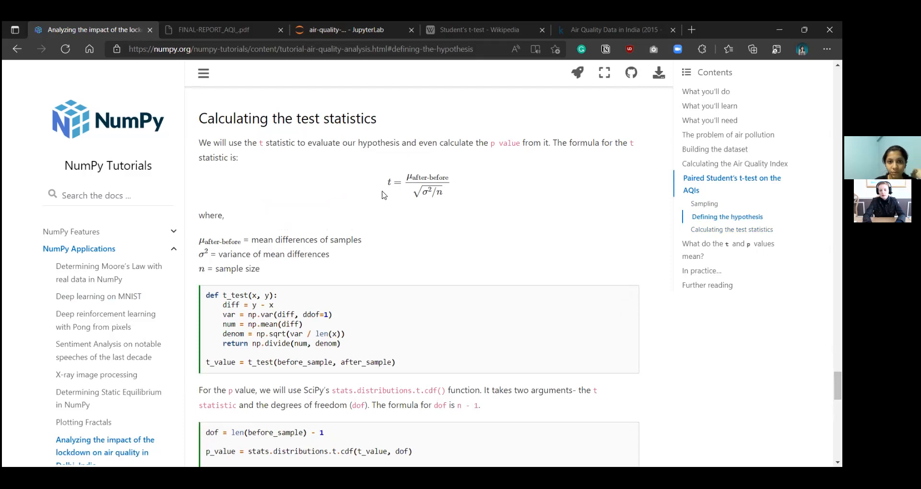
mouse_move(221, 295)
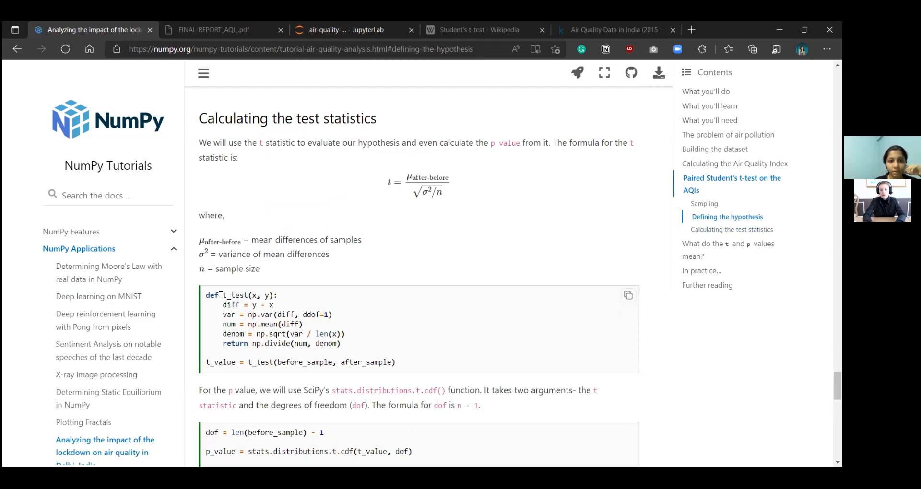
double_click(235, 294)
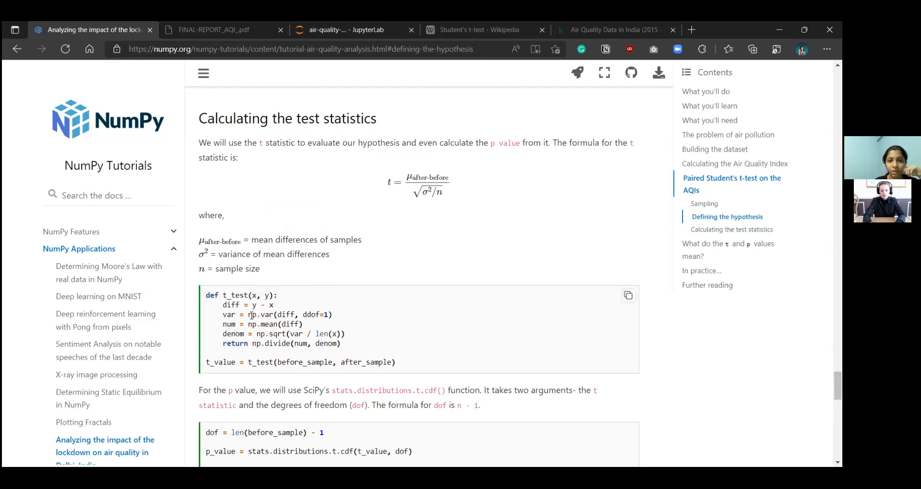
double_click(261, 315)
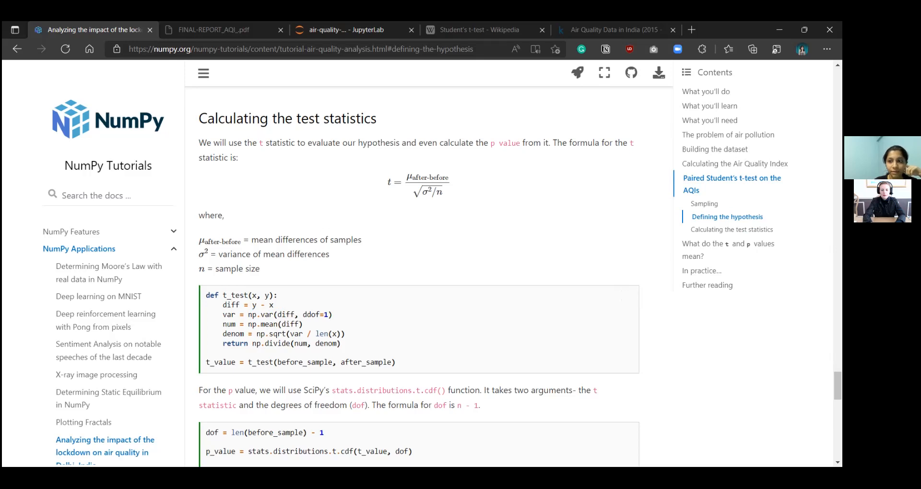
scroll("down", 3)
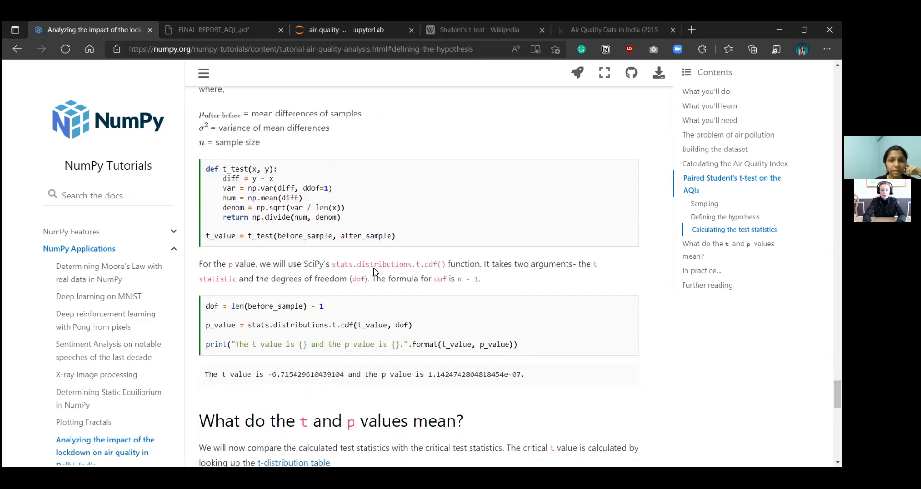
mouse_move(448, 267)
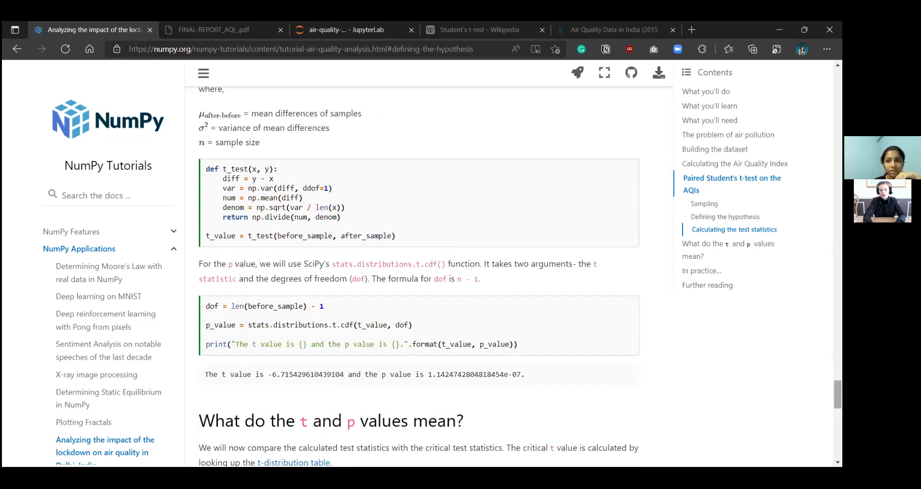
scroll("down", 3)
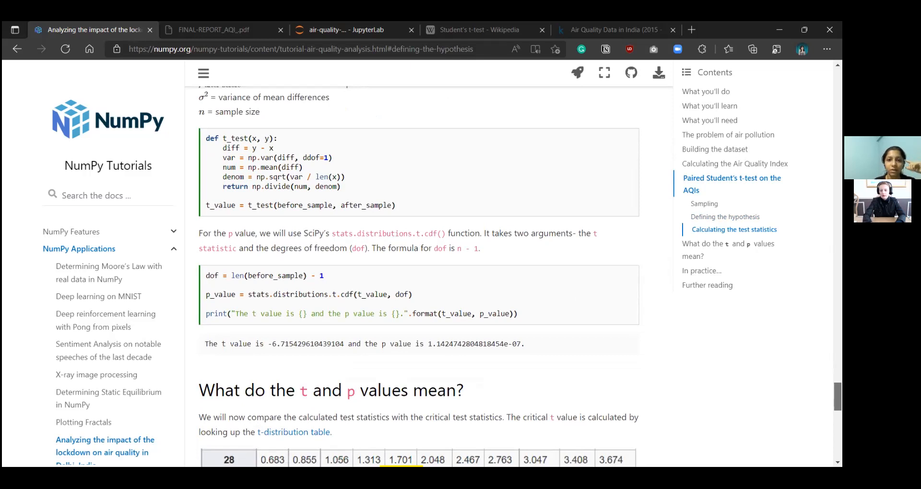
scroll("up", 3)
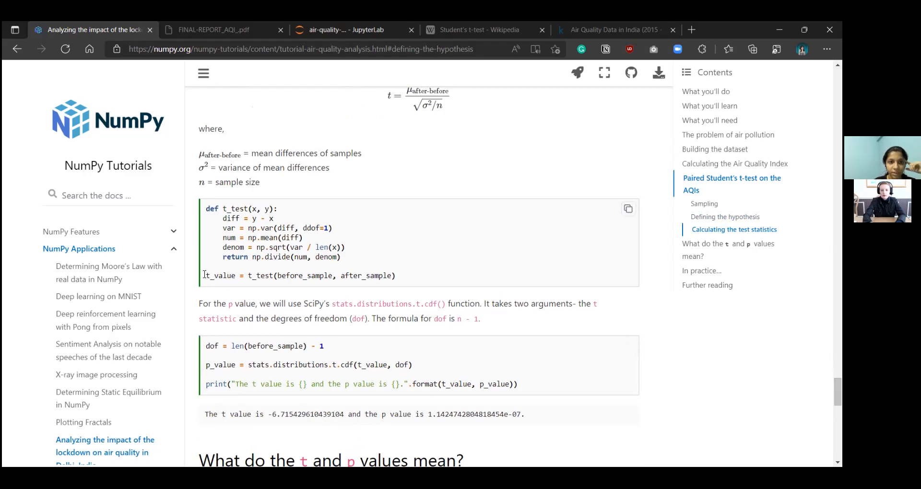
double_click(219, 276)
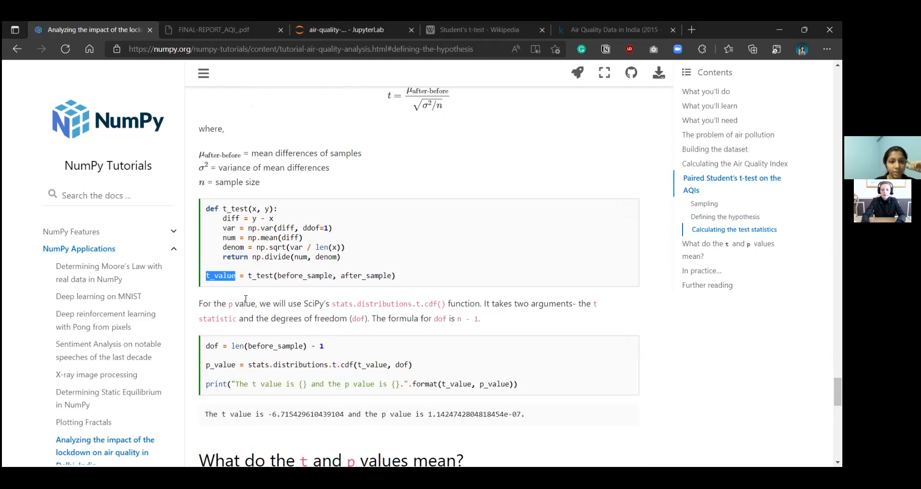
mouse_move(467, 296)
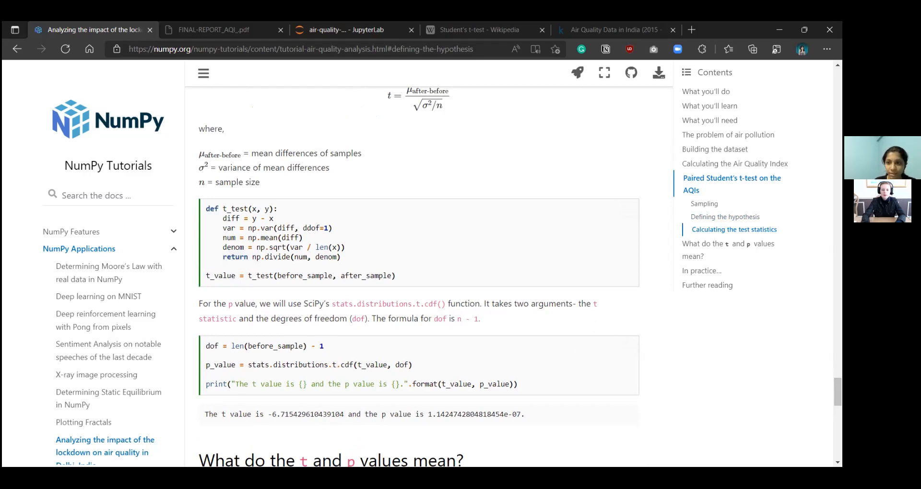
scroll("down", 3)
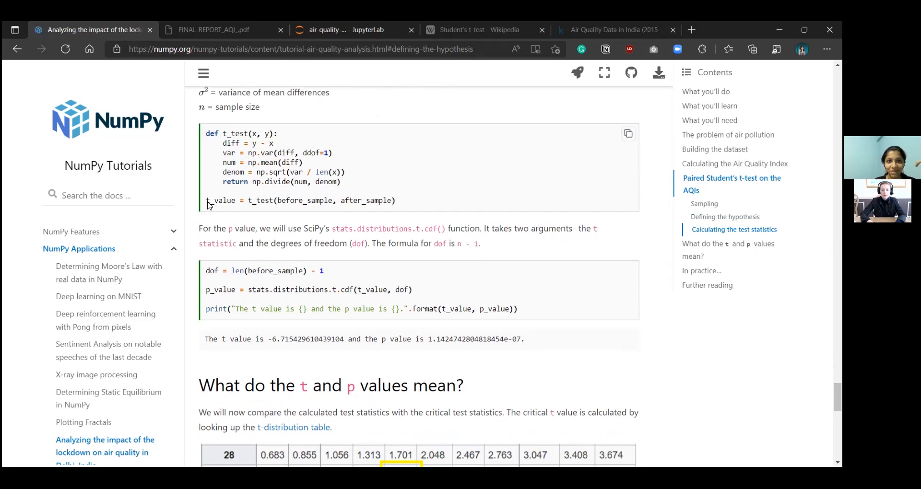
mouse_move(257, 241)
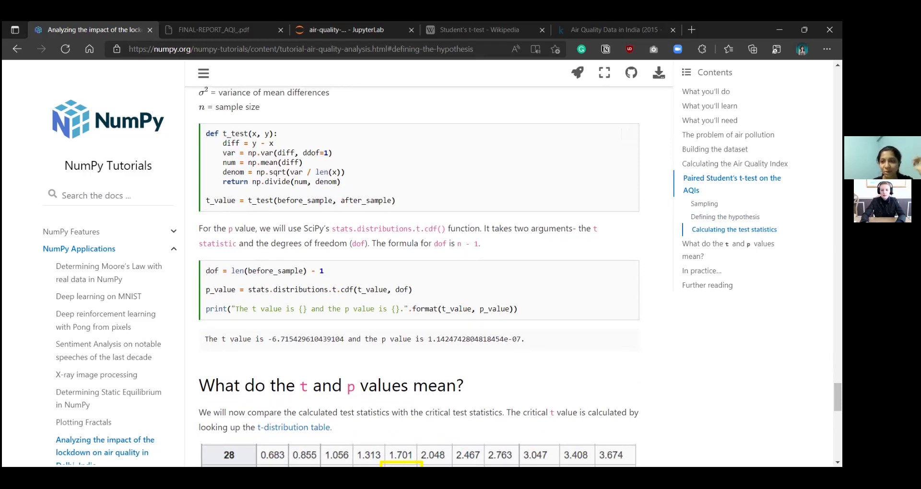
scroll("down", 3)
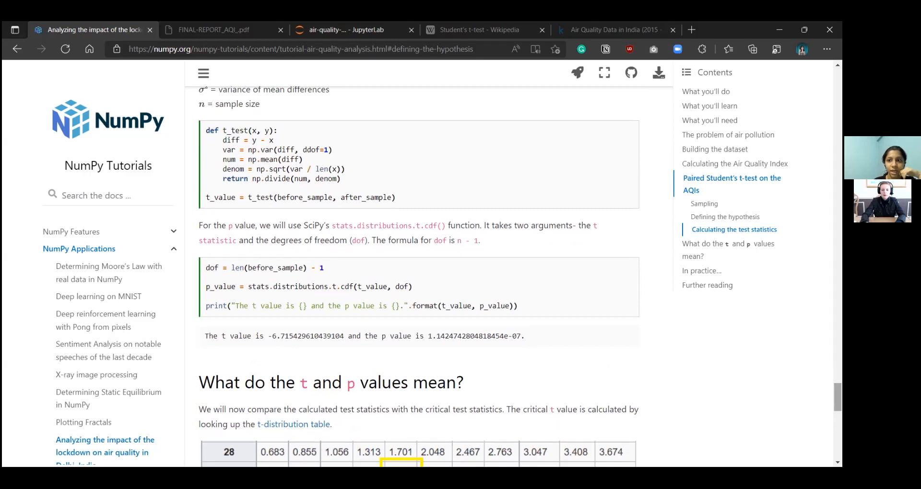
scroll("down", 3)
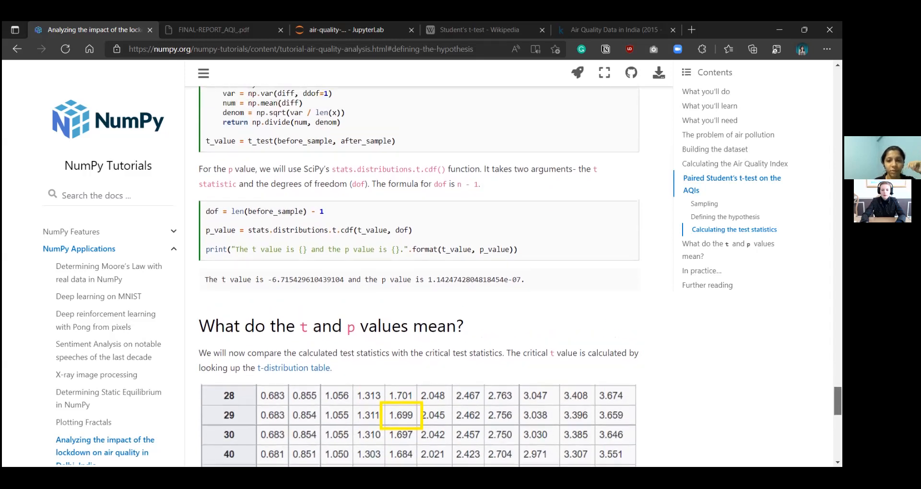
scroll("up", 3)
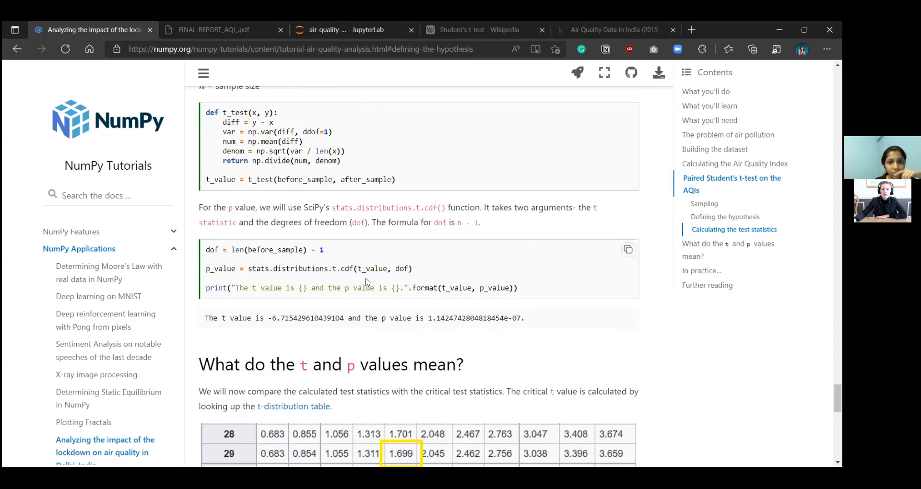
mouse_move(287, 265)
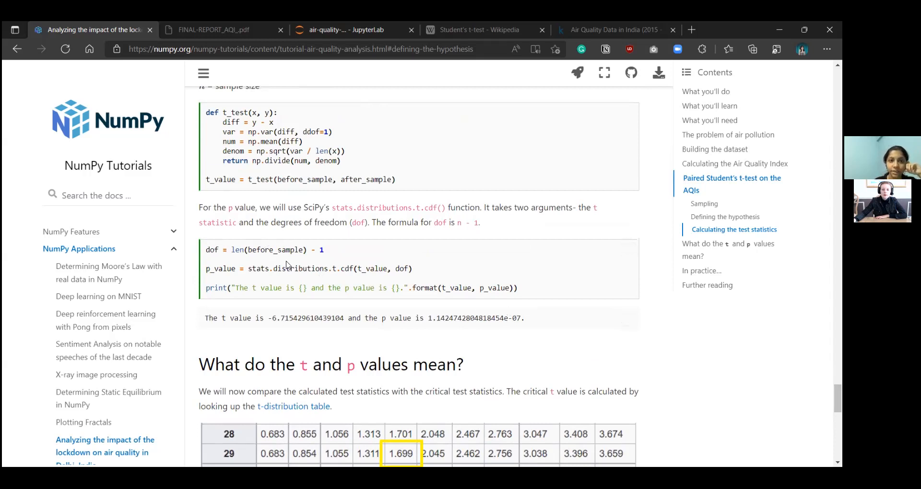
mouse_move(570, 296)
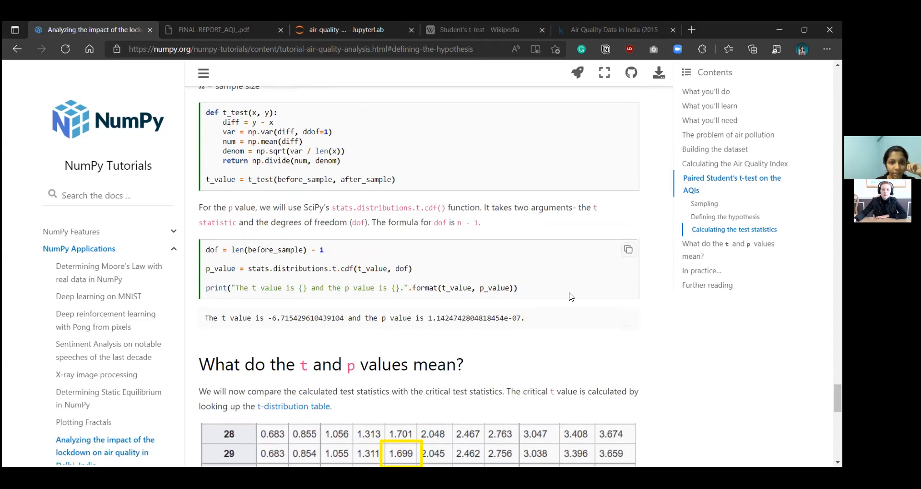
mouse_move(261, 277)
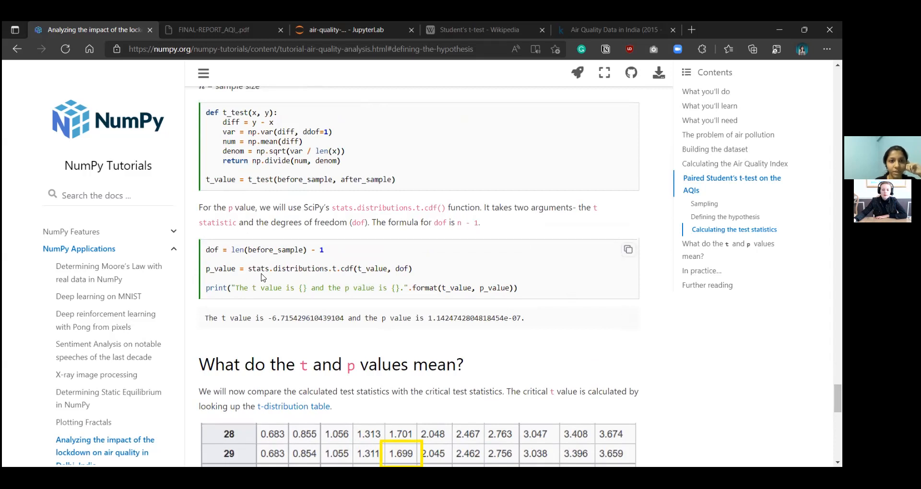
mouse_move(349, 277)
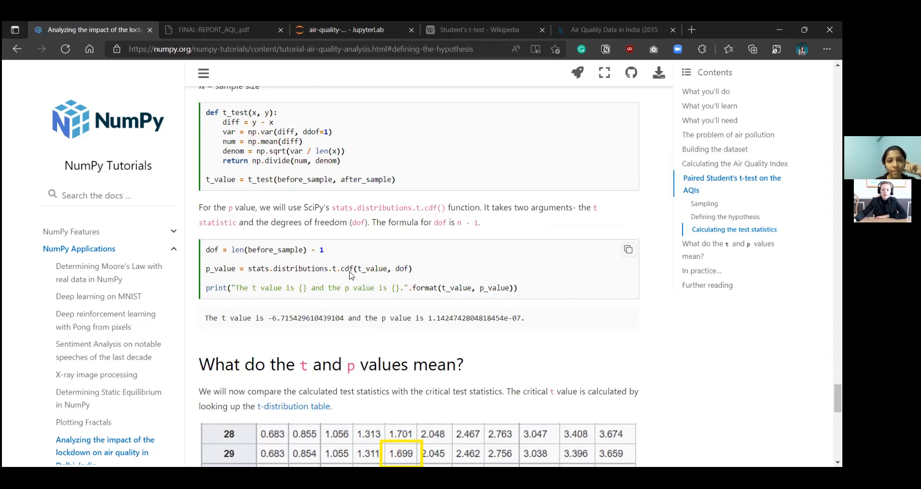
mouse_move(264, 276)
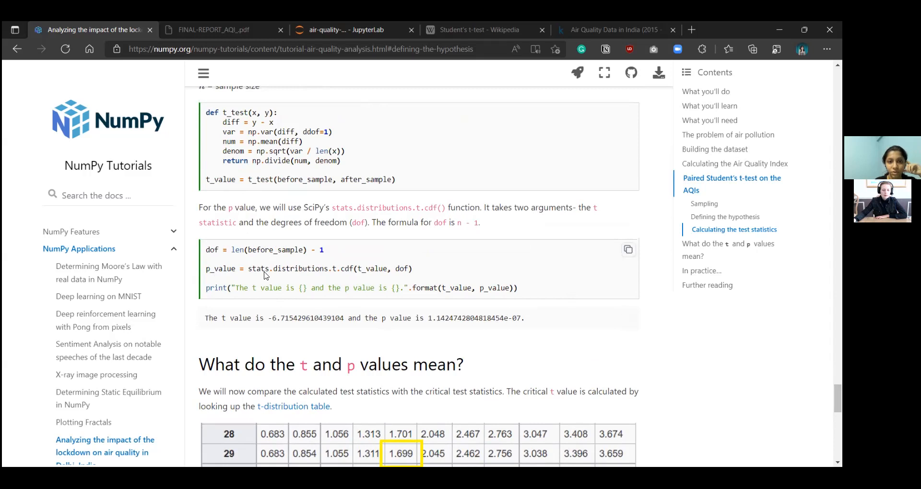
mouse_move(443, 326)
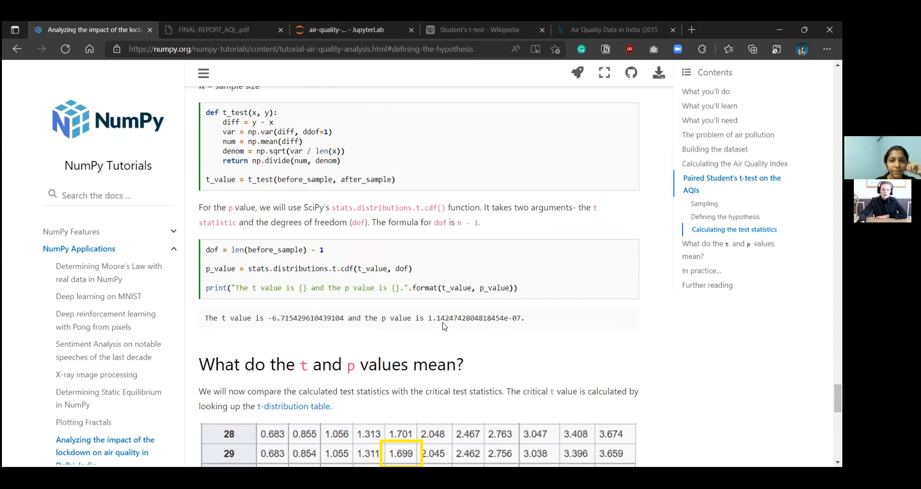
mouse_move(438, 269)
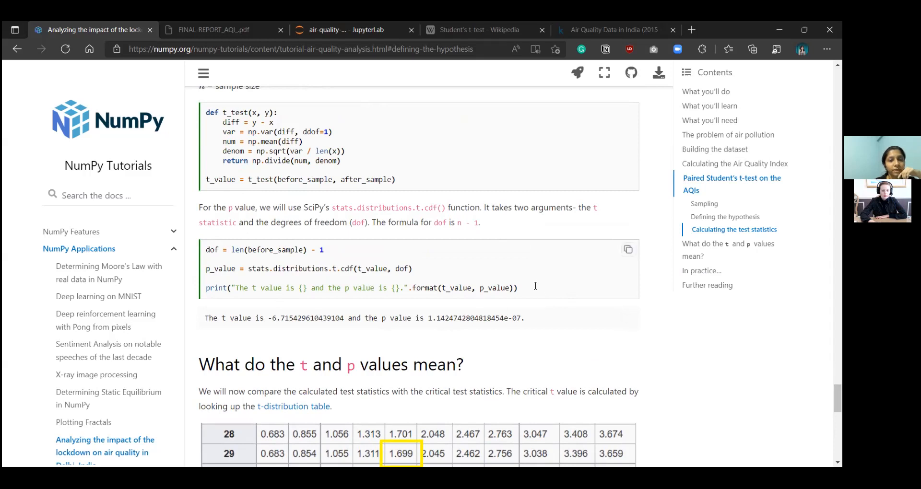
mouse_move(535, 286)
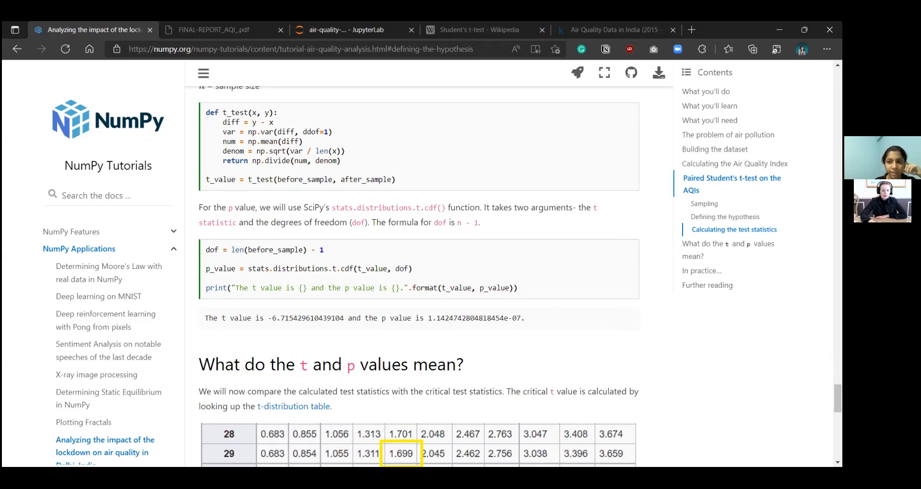
scroll("down", 3)
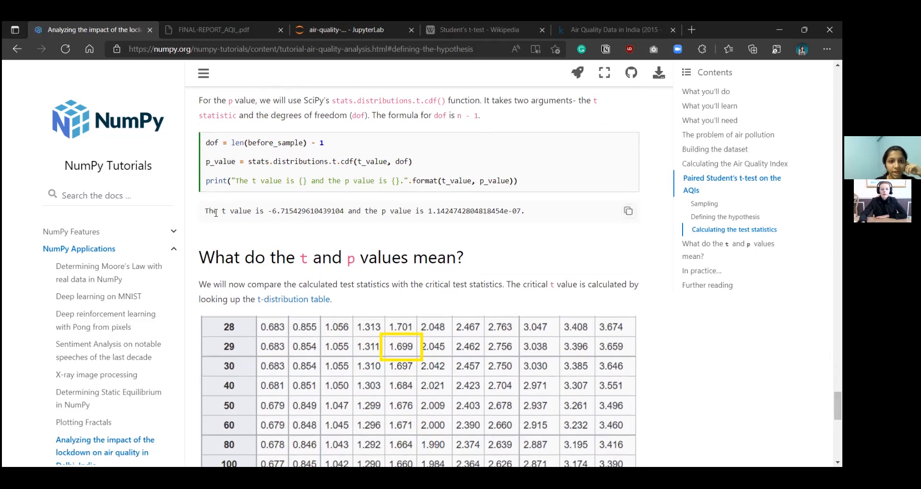
triple_click(364, 211)
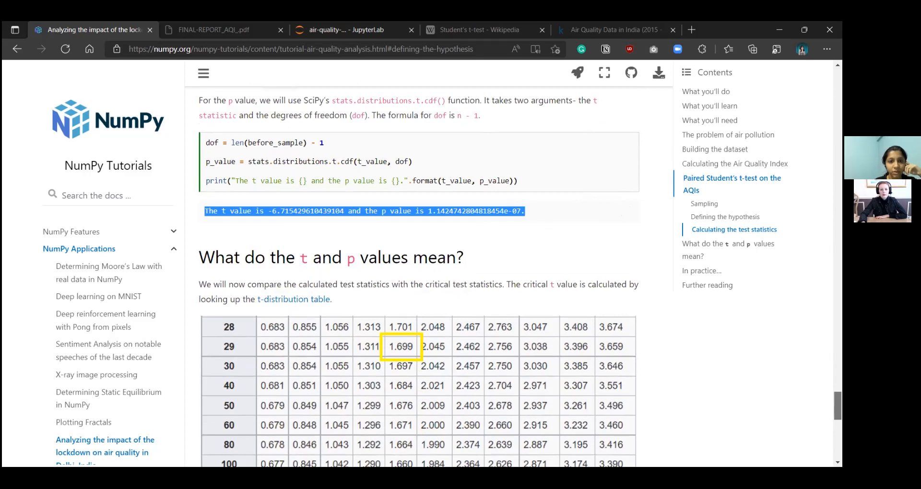
scroll("down", 3)
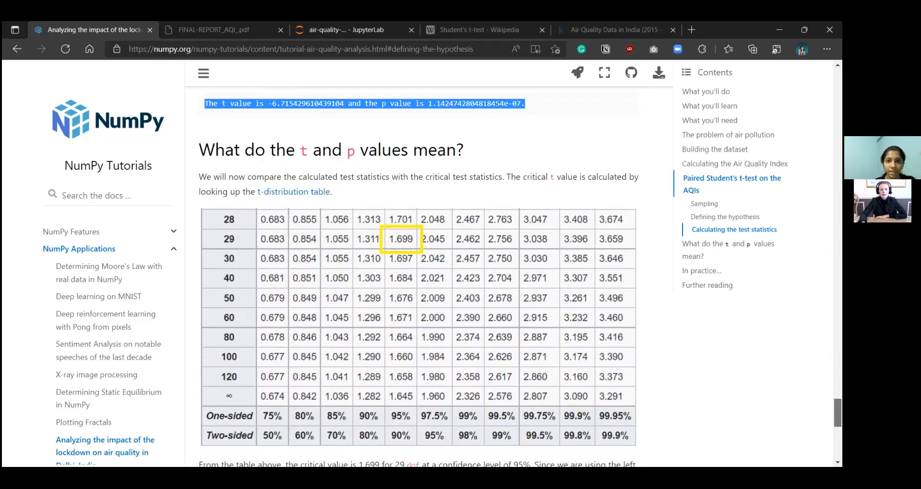
scroll("down", 3)
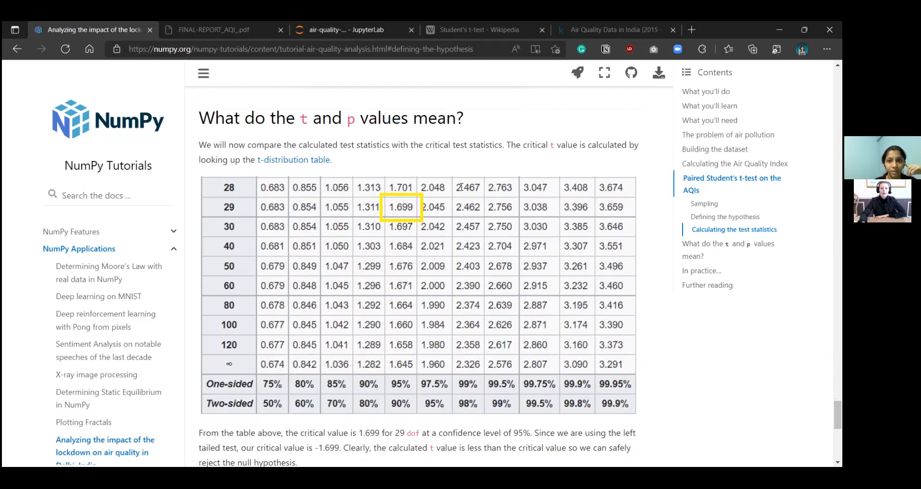
mouse_move(393, 320)
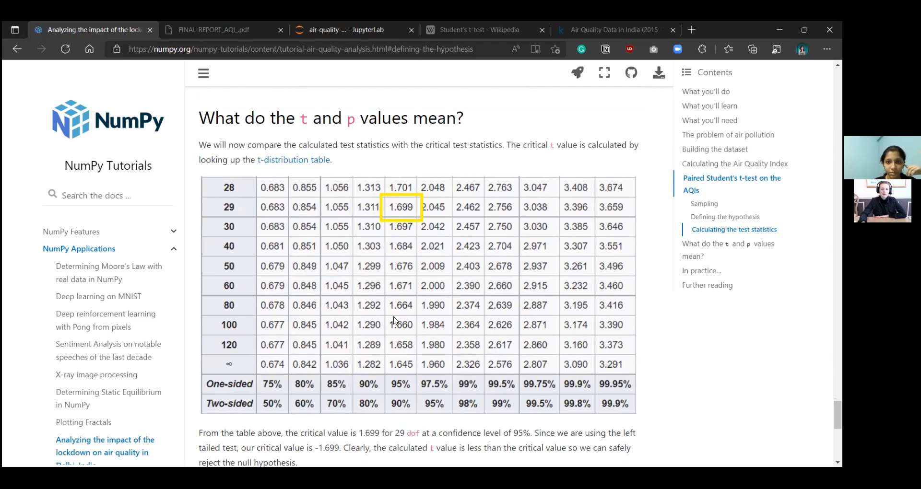
mouse_move(293, 159)
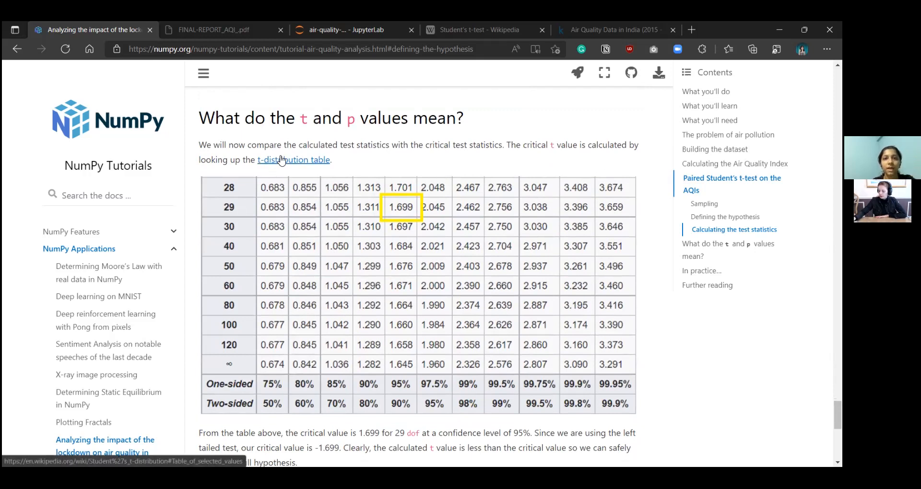
- View Wikipedia's t-distribution table of selected values, marking the 95% one-sided confidence heading
left_click(294, 159)
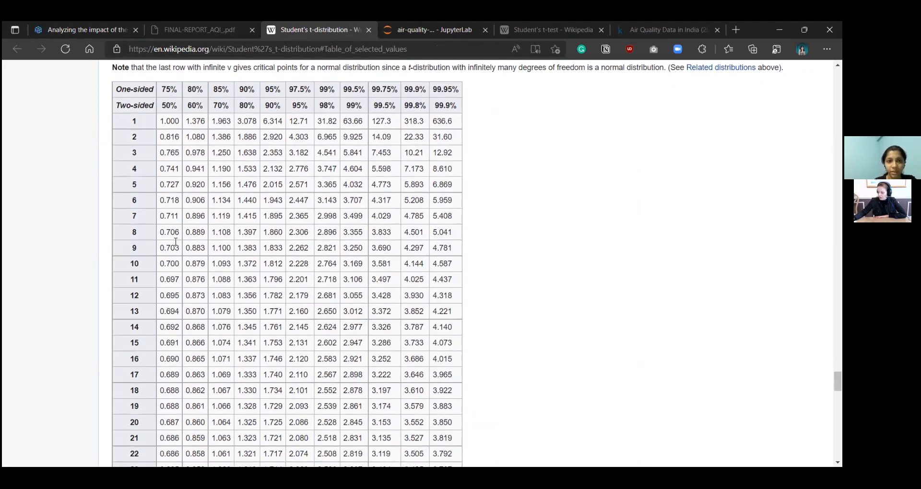
mouse_move(284, 94)
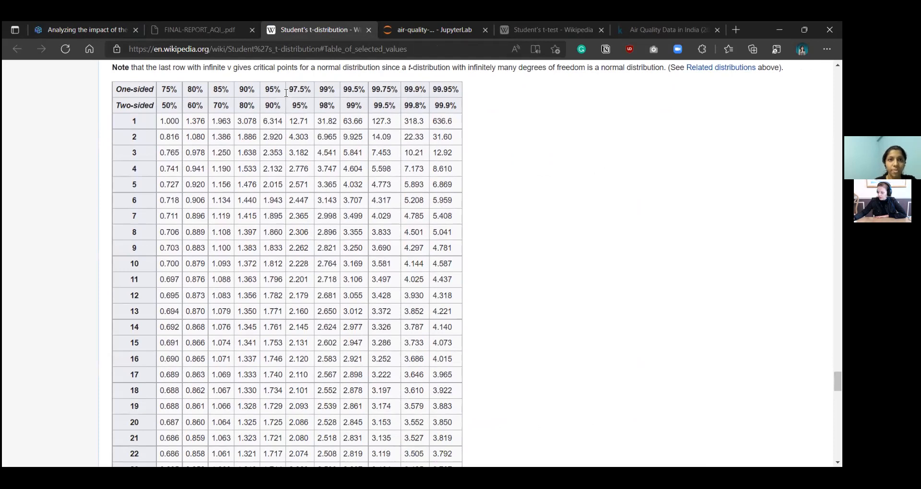
mouse_move(261, 249)
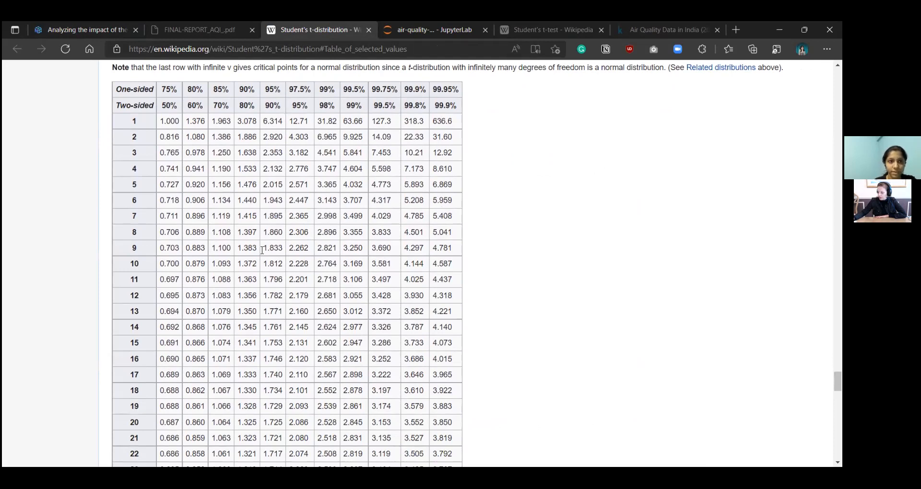
mouse_move(266, 296)
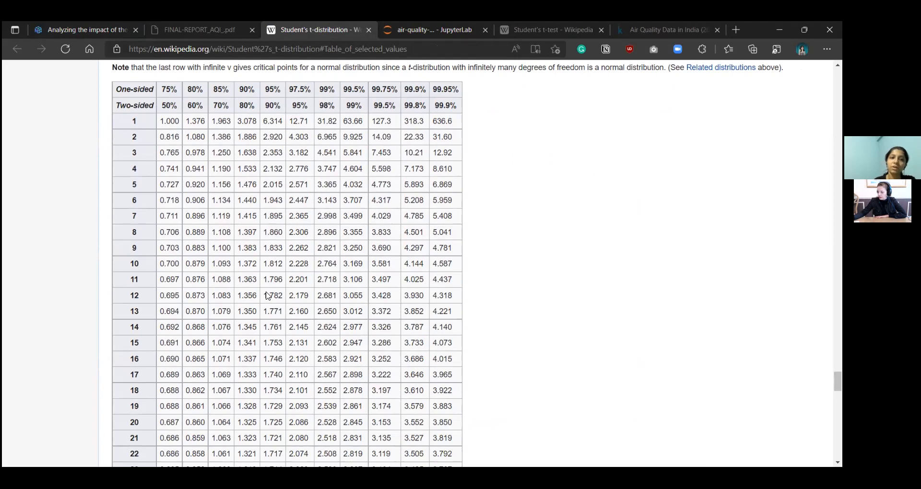
mouse_move(280, 301)
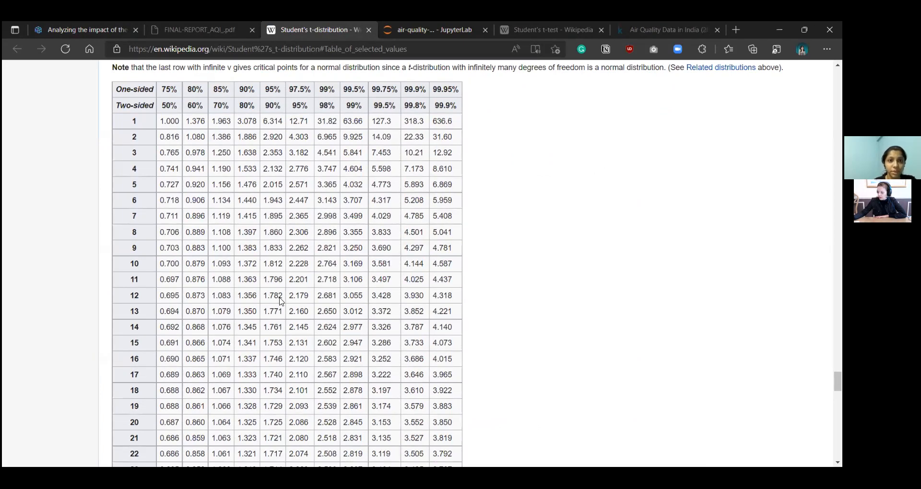
mouse_move(275, 87)
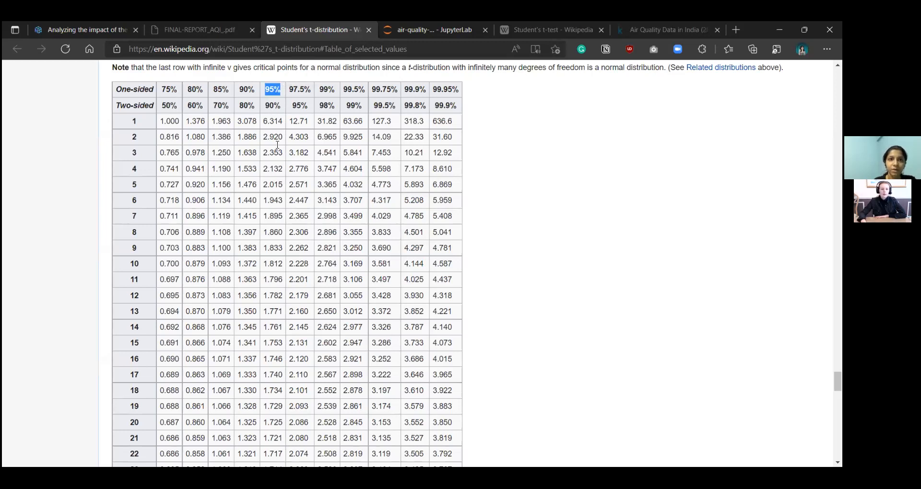
left_click(272, 89)
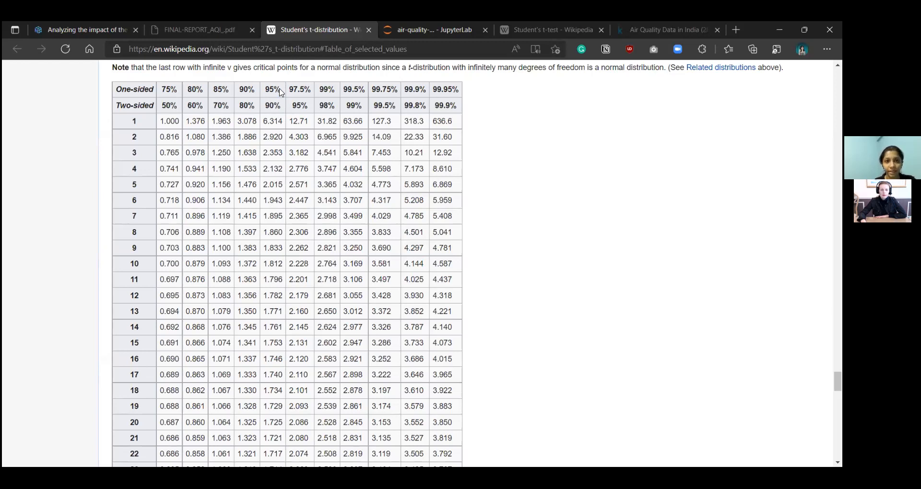
mouse_move(270, 91)
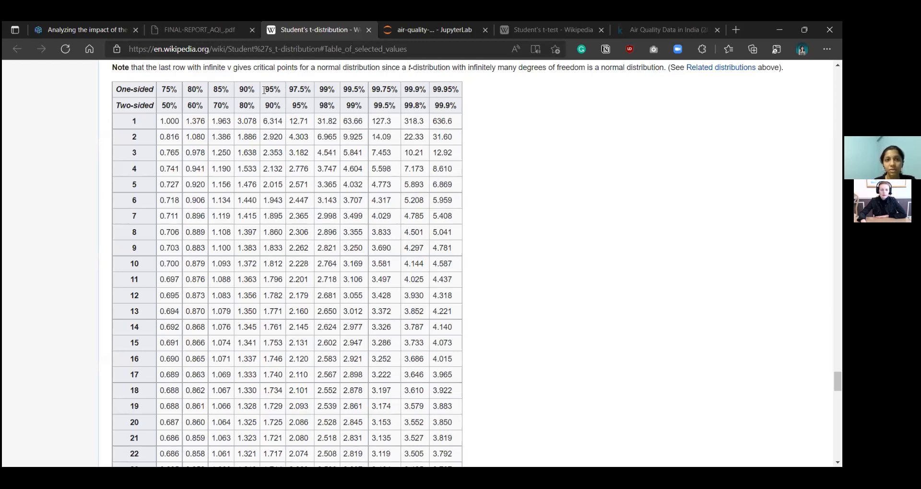
double_click(271, 88)
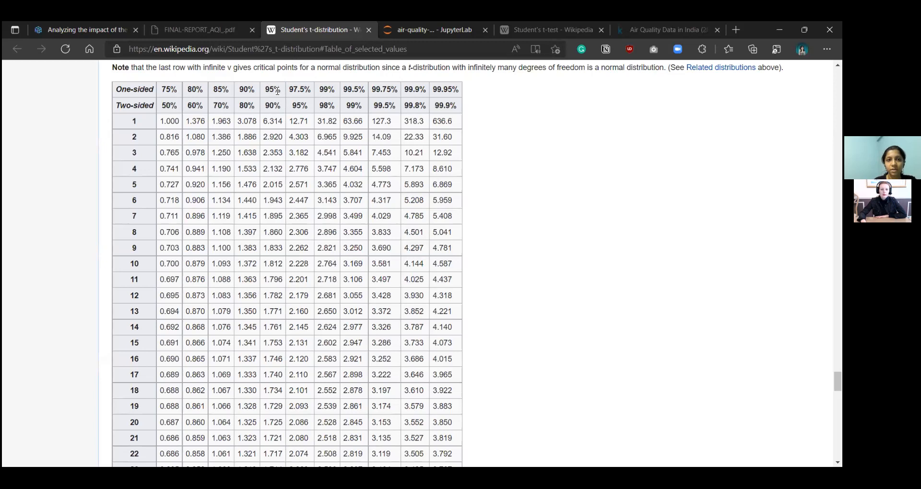
mouse_move(272, 91)
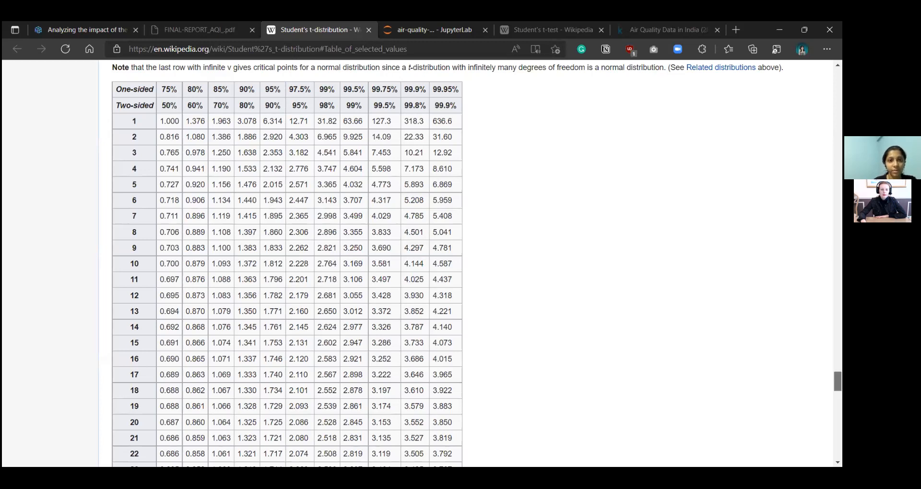
scroll("down", 3)
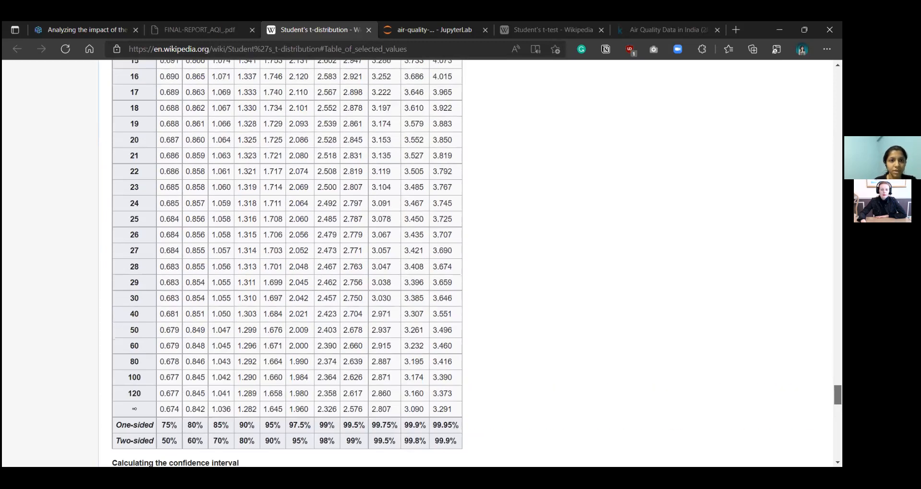
scroll("up", 3)
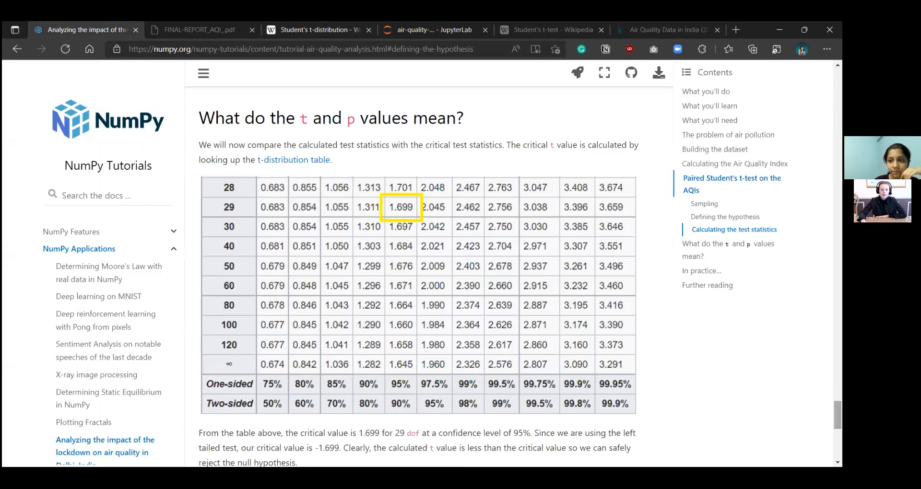
scroll("up", 3)
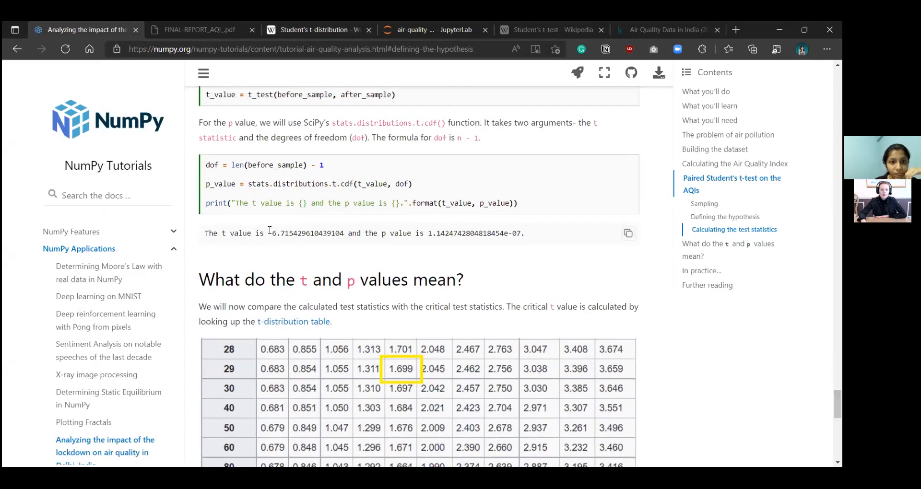
mouse_move(650, 385)
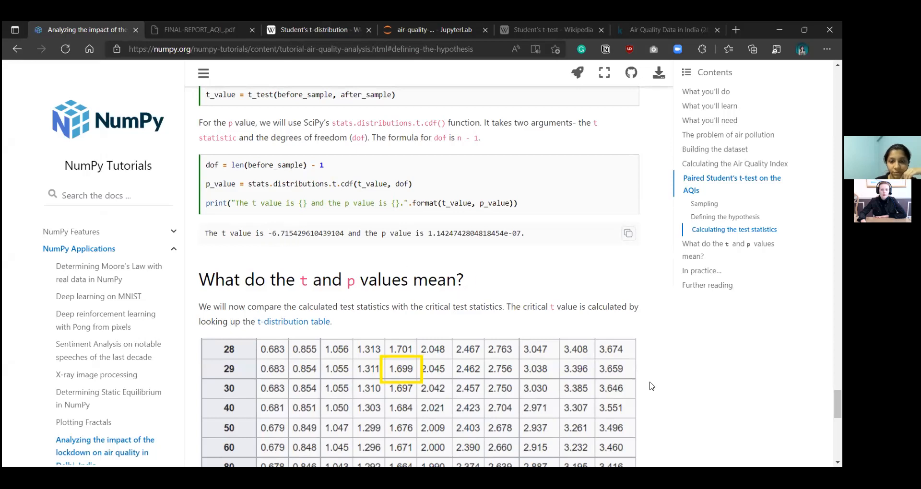
scroll("down", 3)
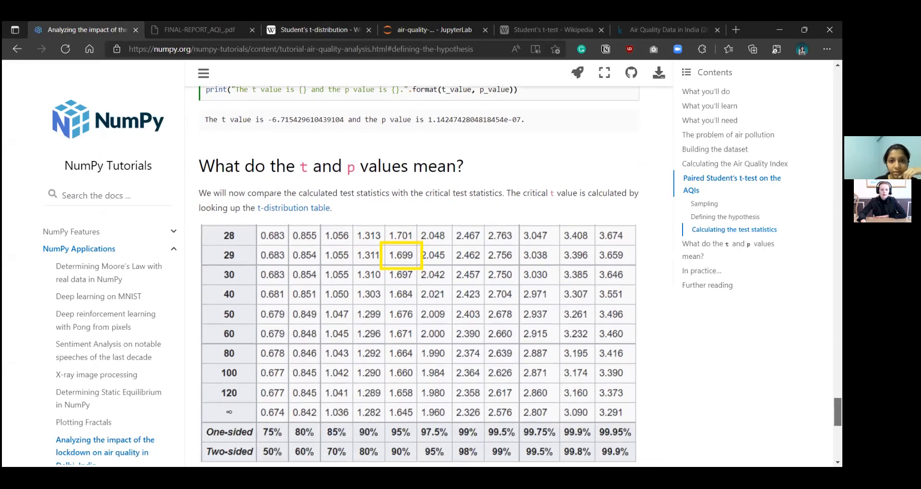
scroll("down", 3)
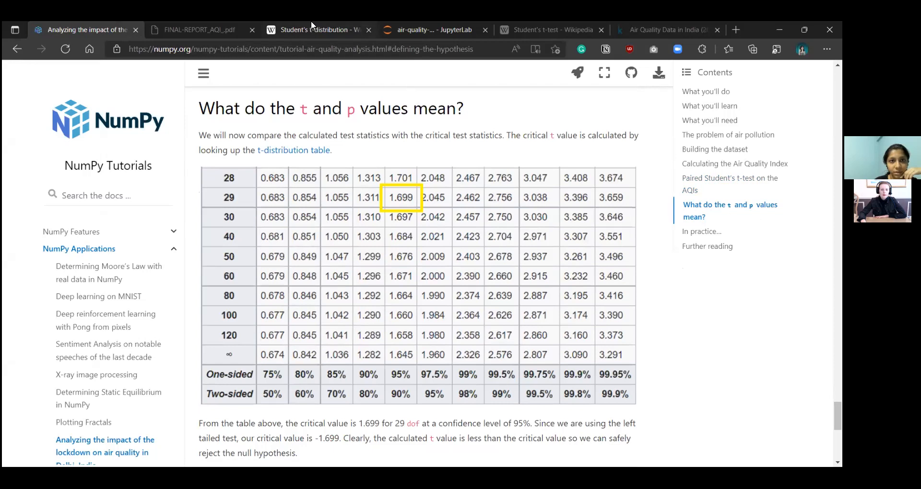
- Glance at the Student's t-test article, then settle on the t-distribution article's table of critical values for 1–21 degrees of freedom
left_click(318, 30)
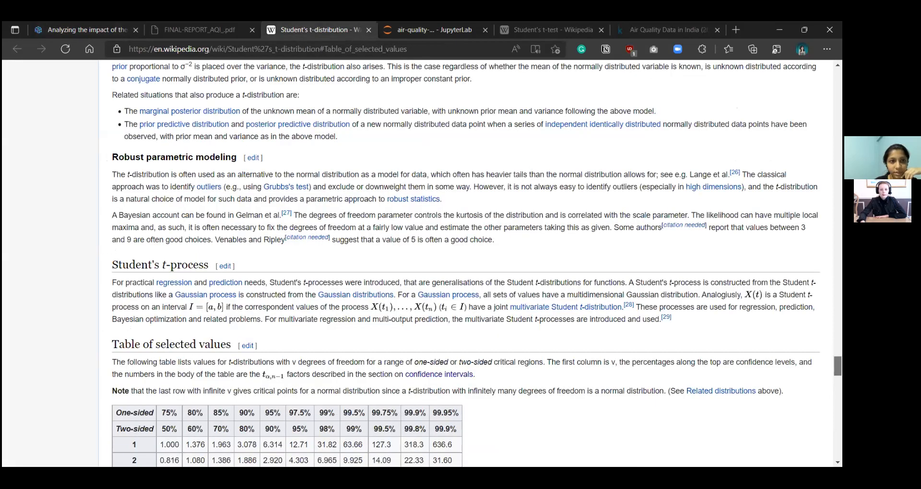
scroll("up", 3)
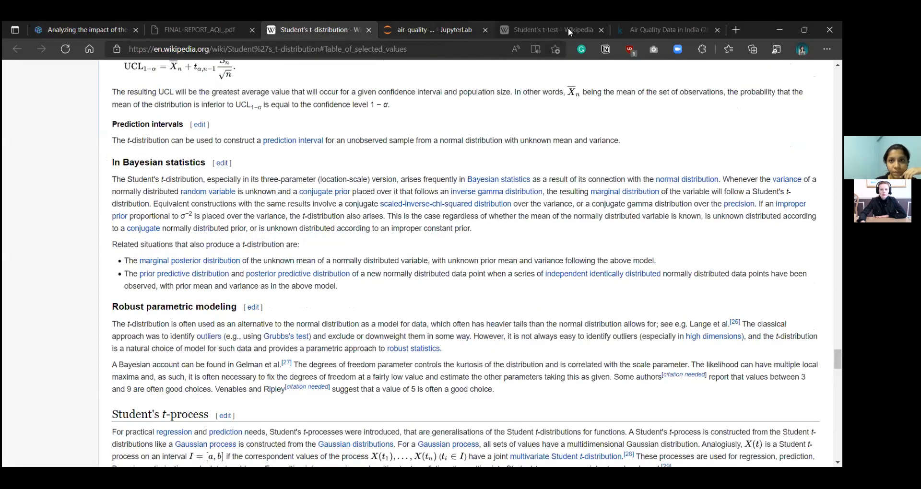
left_click(549, 29)
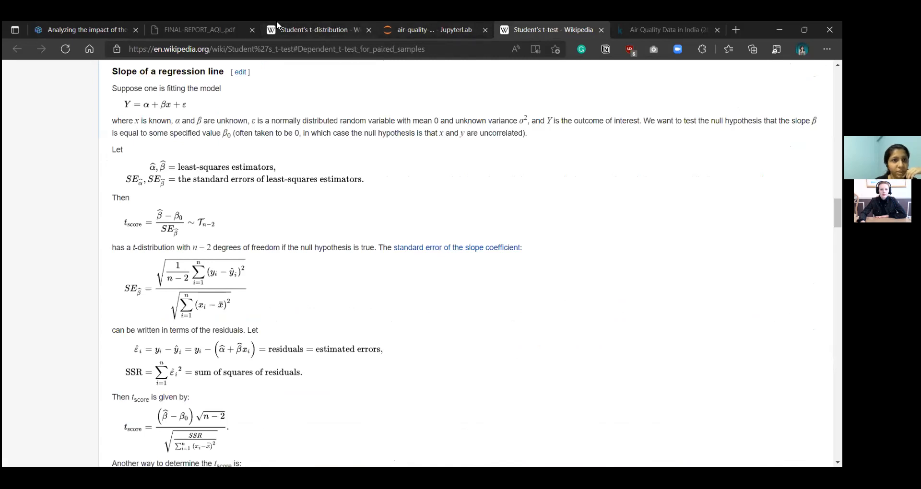
left_click(317, 30)
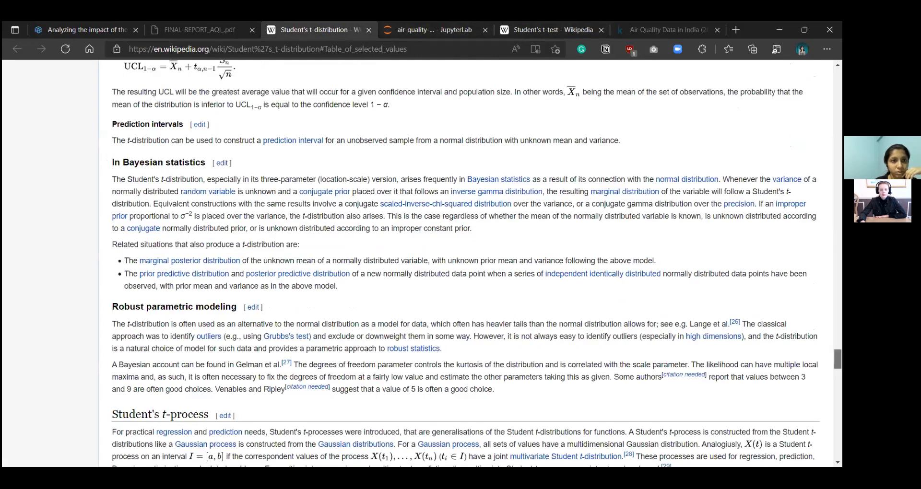
scroll("down", 3)
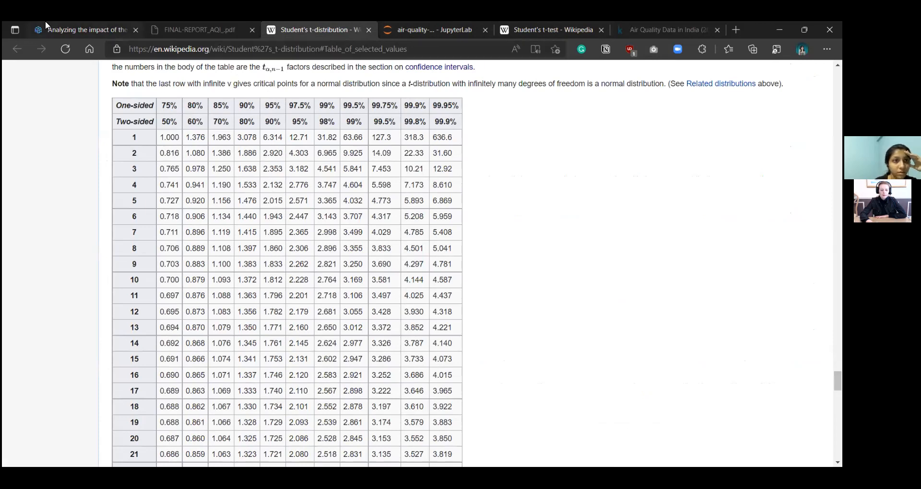
- Back in the air quality tutorial, move past the null-hypothesis rejection to the In practice and Further reading sections
left_click(85, 30)
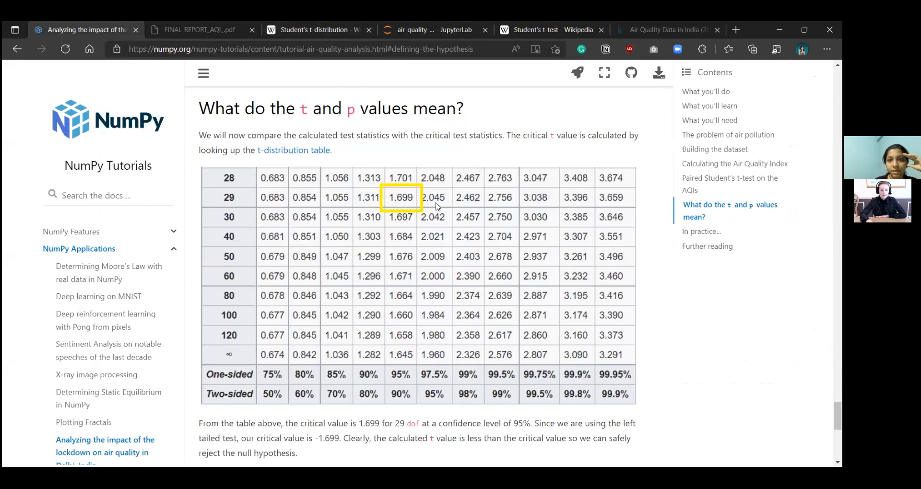
mouse_move(616, 241)
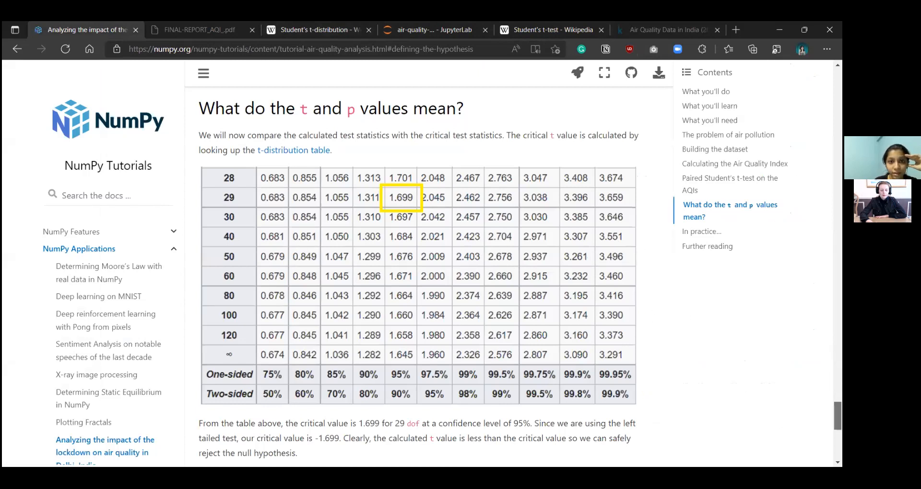
scroll("up", 3)
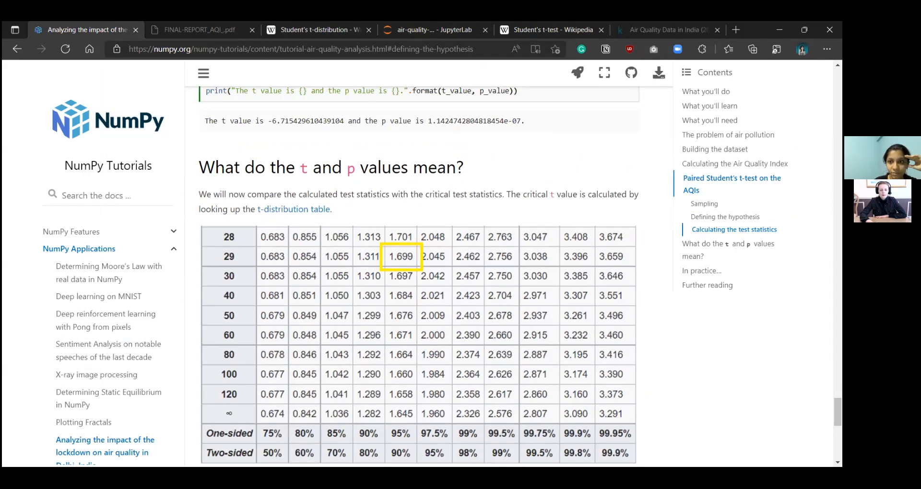
scroll("up", 3)
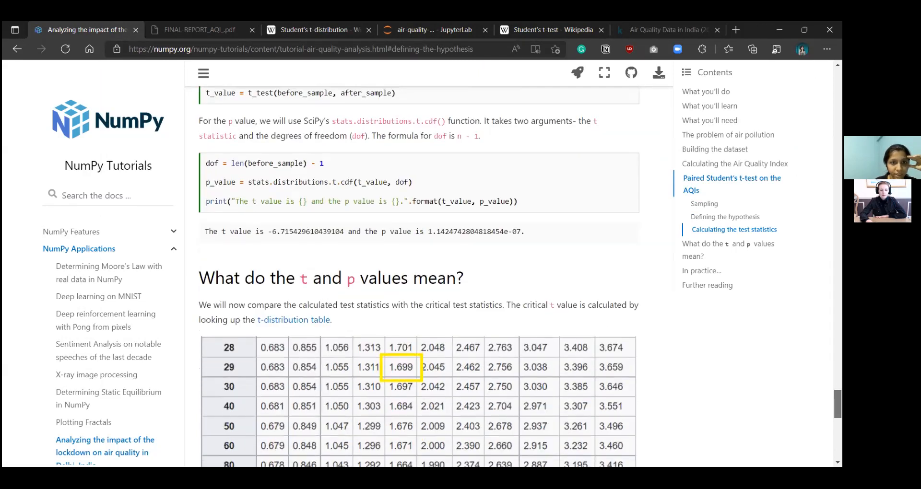
scroll("up", 3)
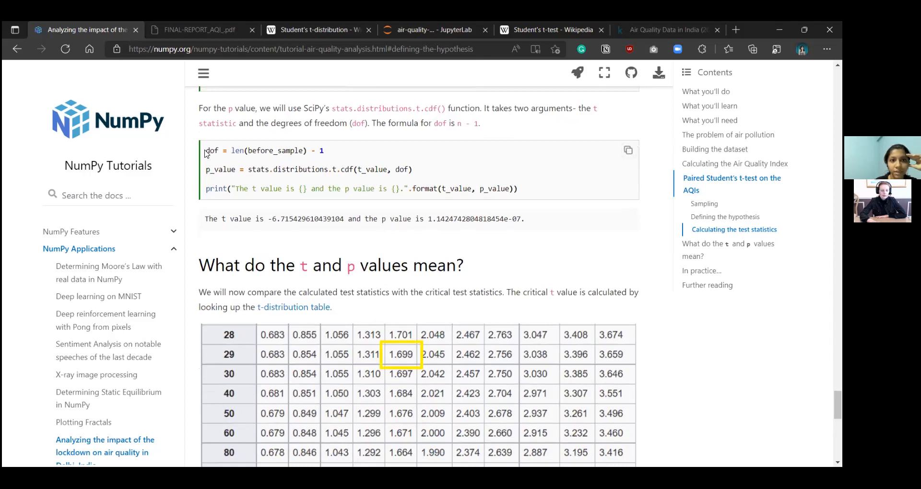
mouse_move(306, 158)
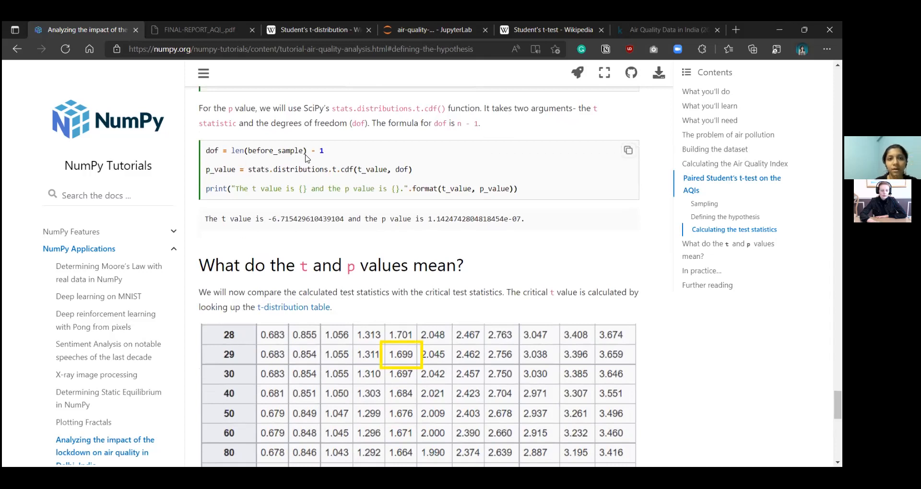
mouse_move(337, 163)
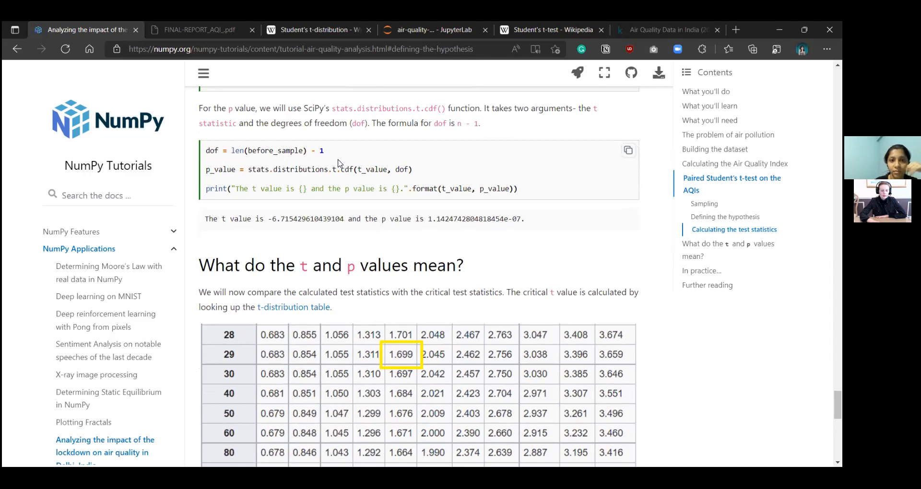
mouse_move(390, 358)
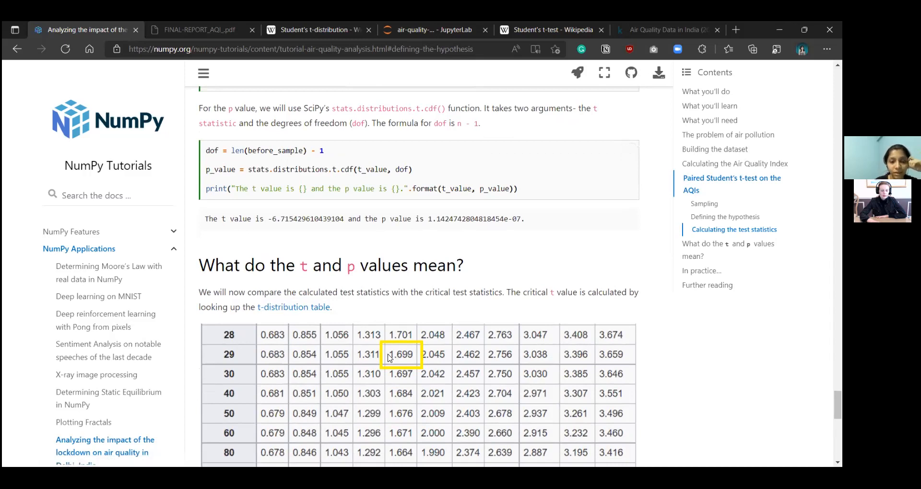
mouse_move(363, 277)
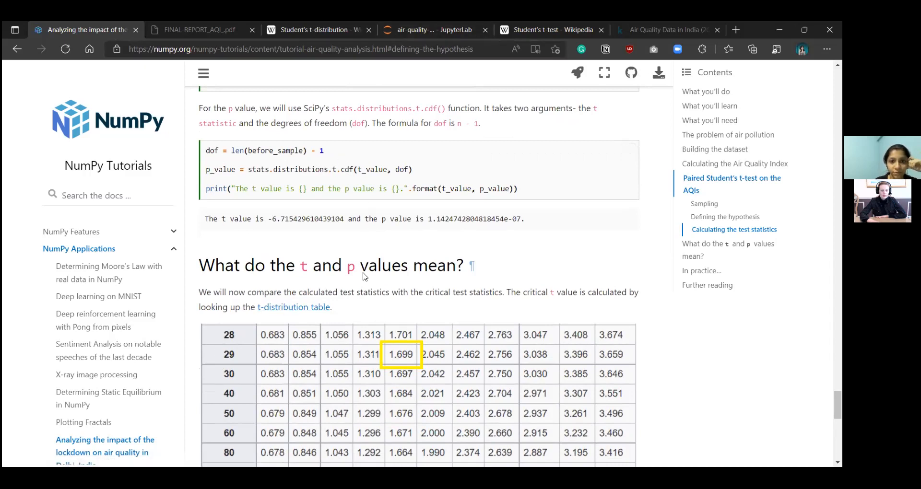
mouse_move(408, 357)
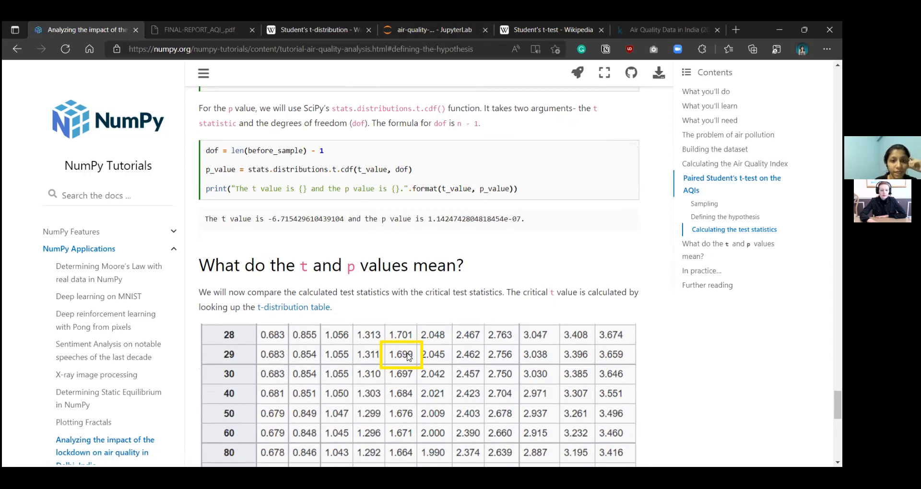
scroll("down", 3)
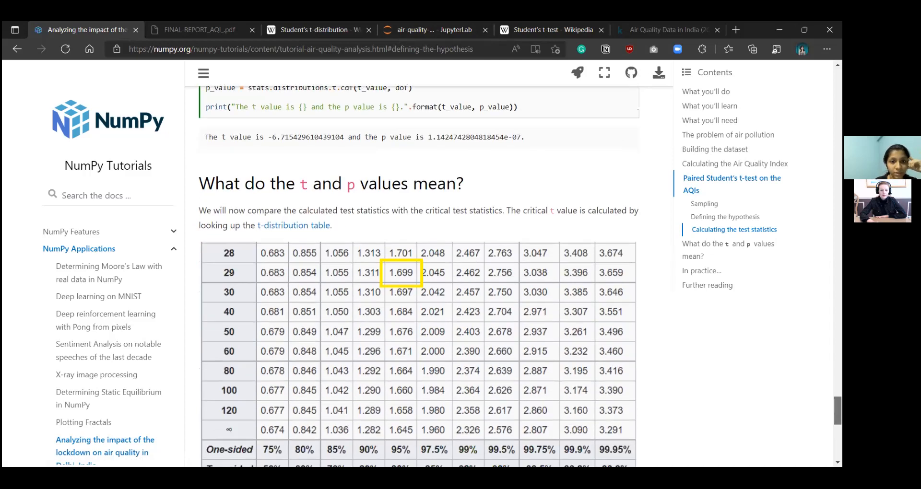
scroll("down", 3)
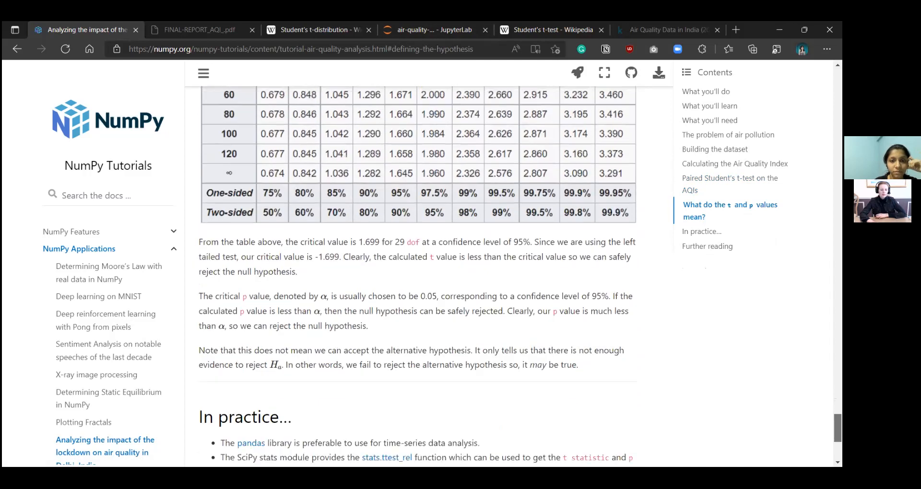
scroll("up", 3)
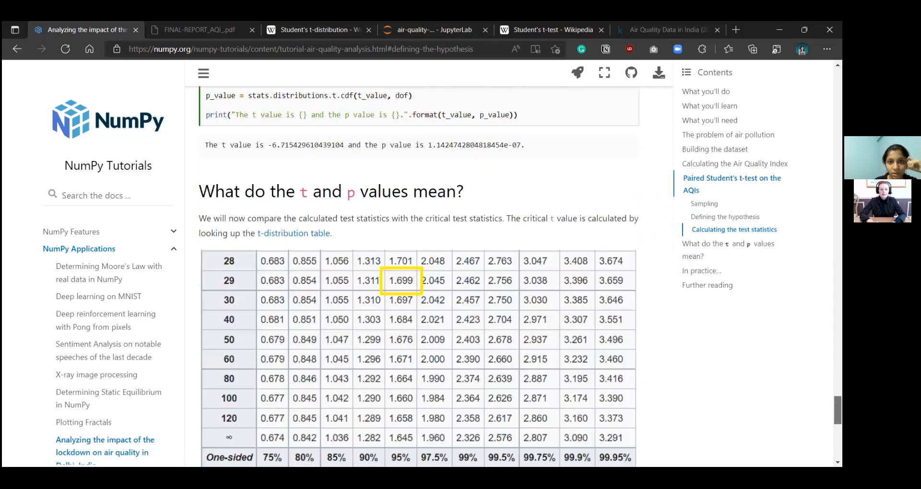
scroll("down", 3)
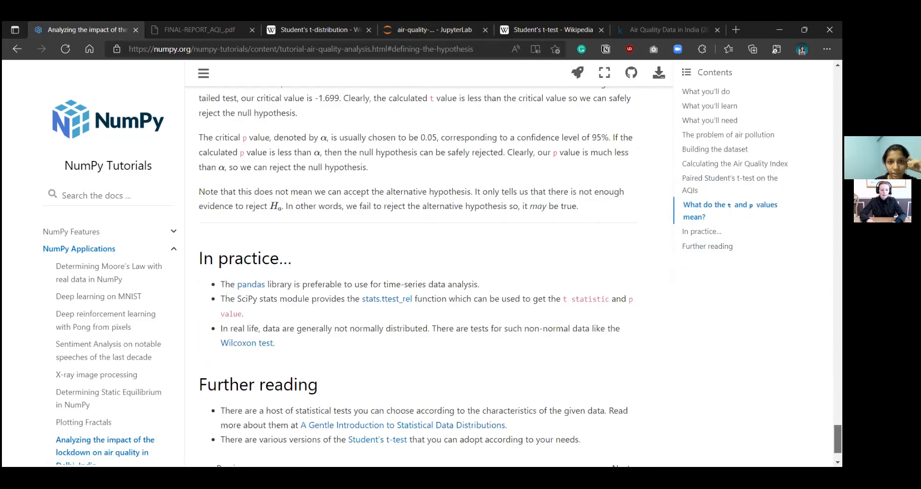
scroll("up", 3)
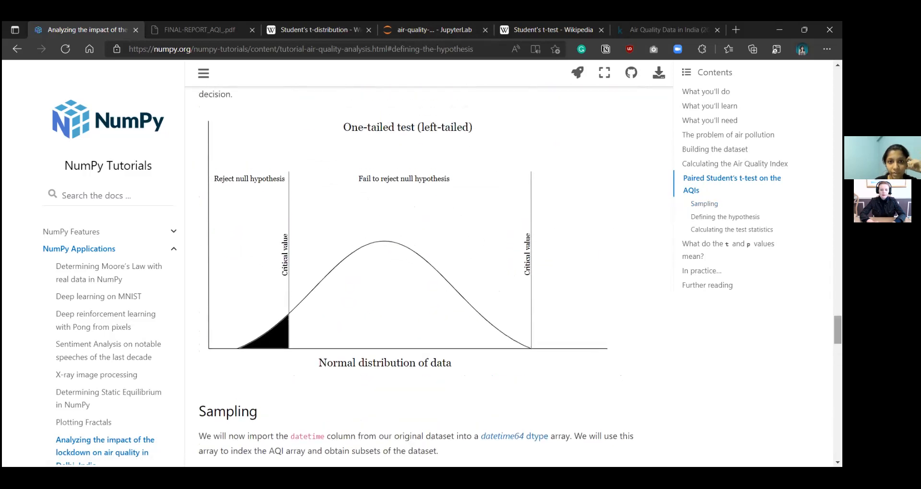
mouse_move(255, 304)
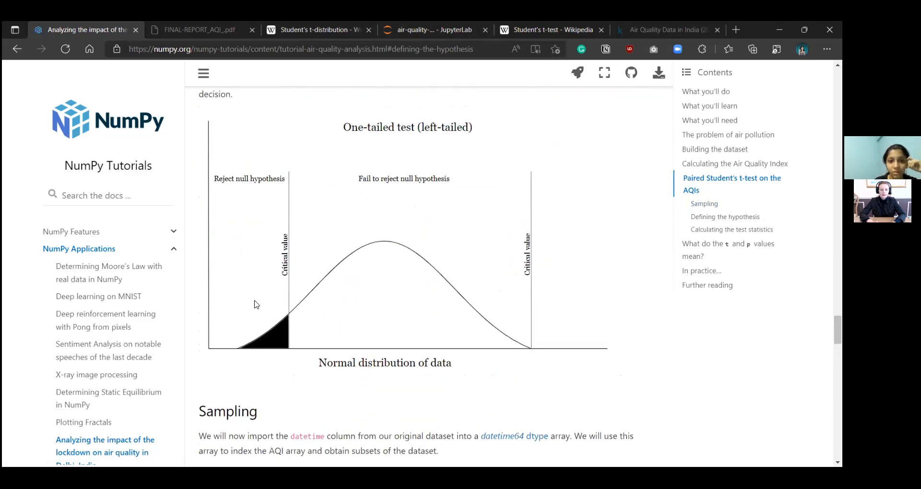
mouse_move(288, 355)
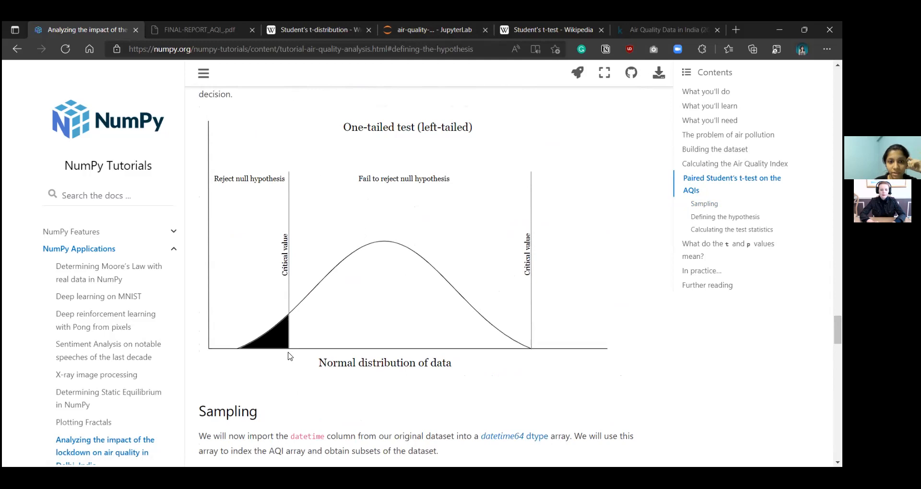
mouse_move(299, 364)
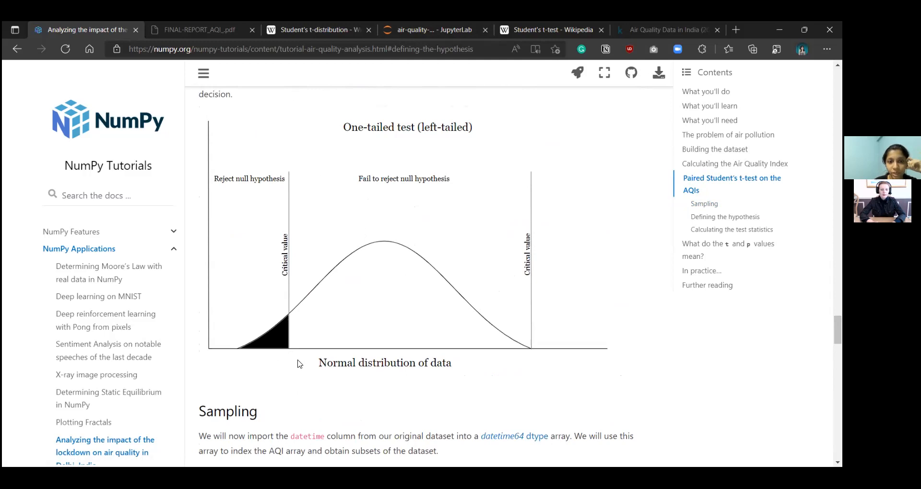
mouse_move(530, 357)
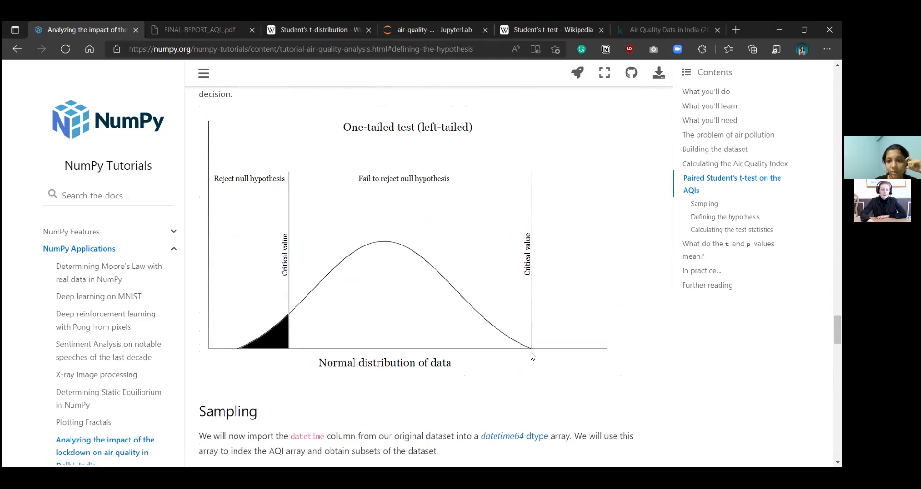
mouse_move(753, 347)
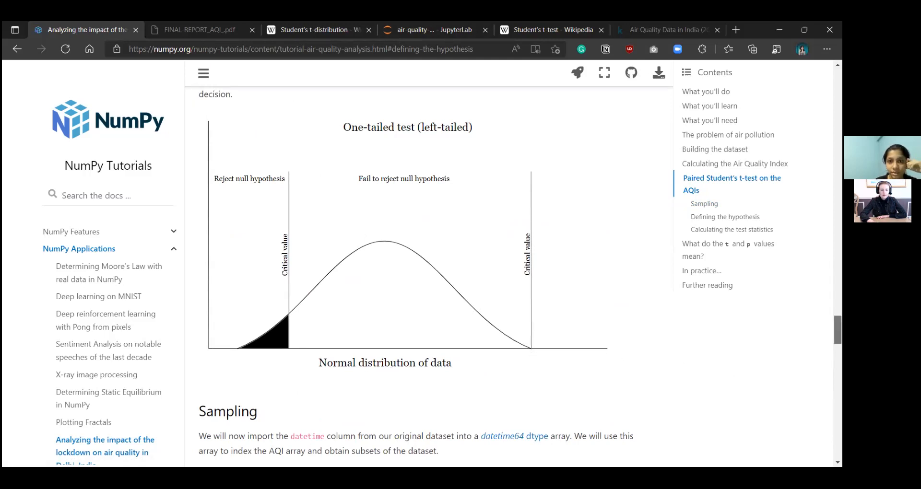
scroll("down", 3)
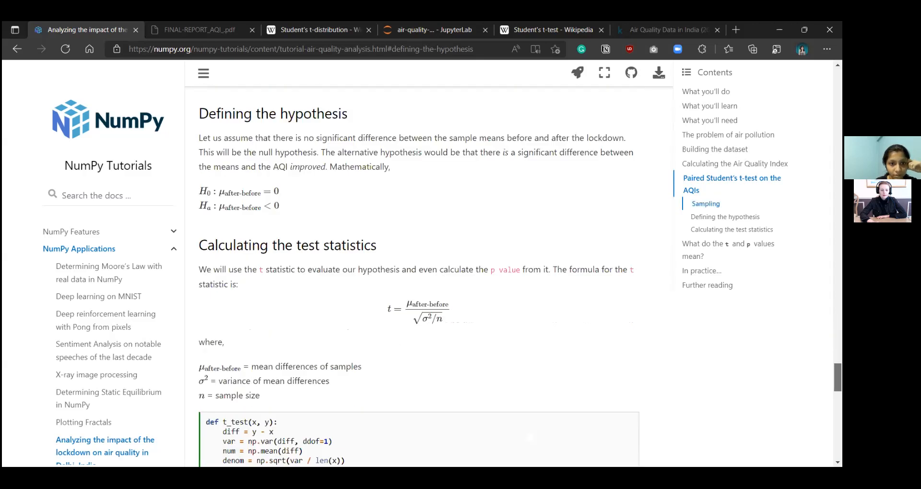
scroll("up", 3)
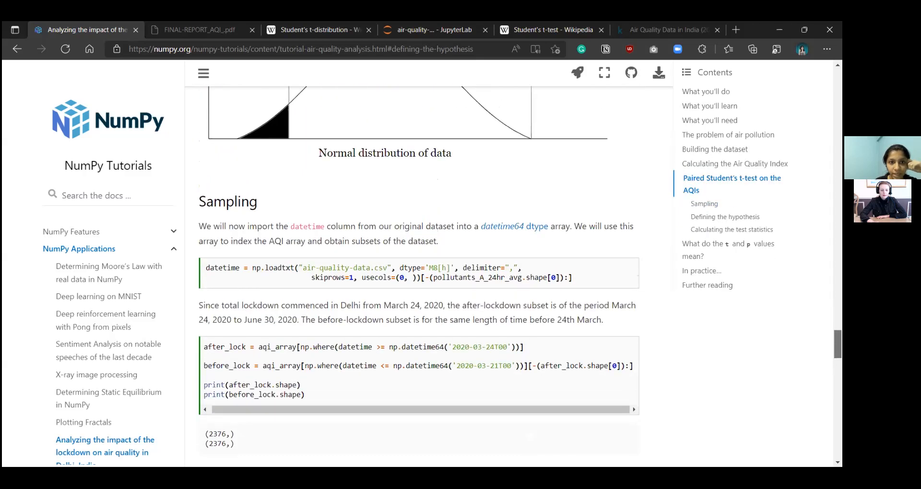
scroll("up", 3)
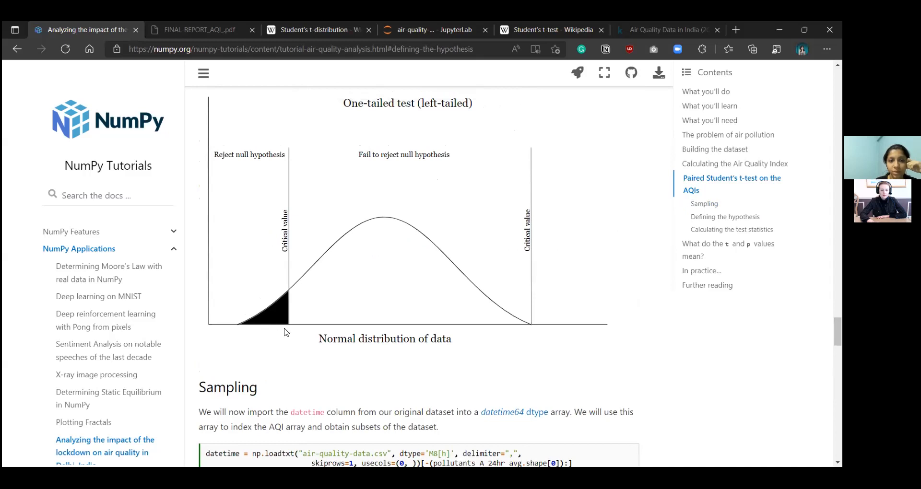
mouse_move(331, 309)
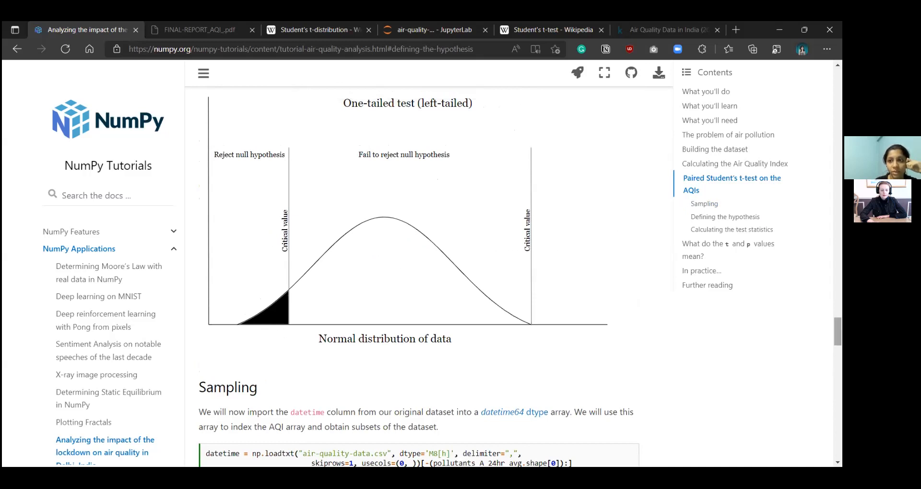
scroll("down", 3)
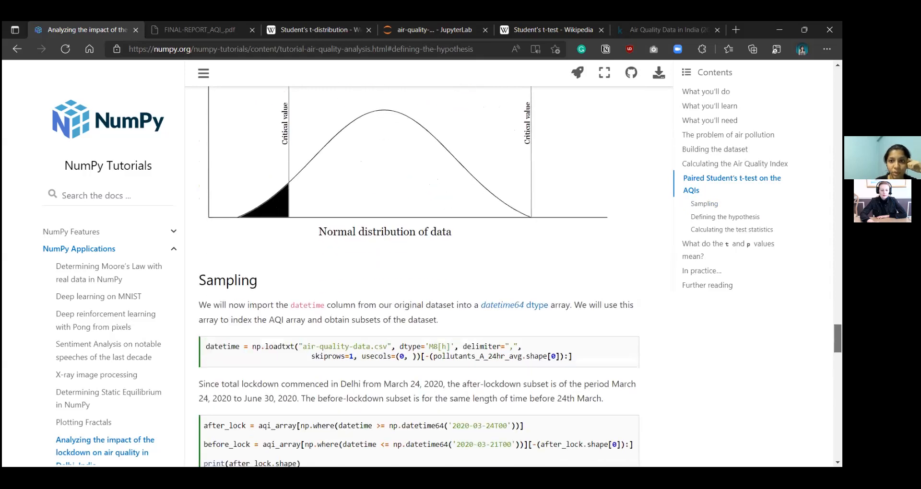
scroll("down", 3)
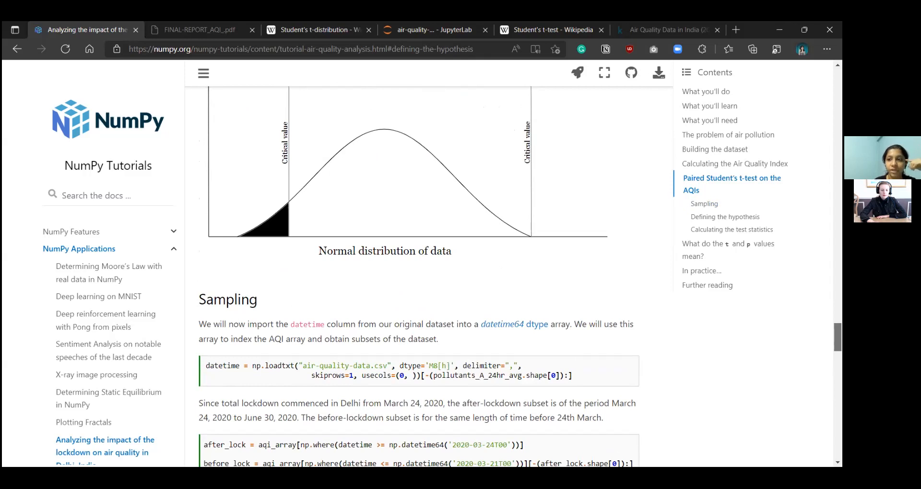
scroll("down", 3)
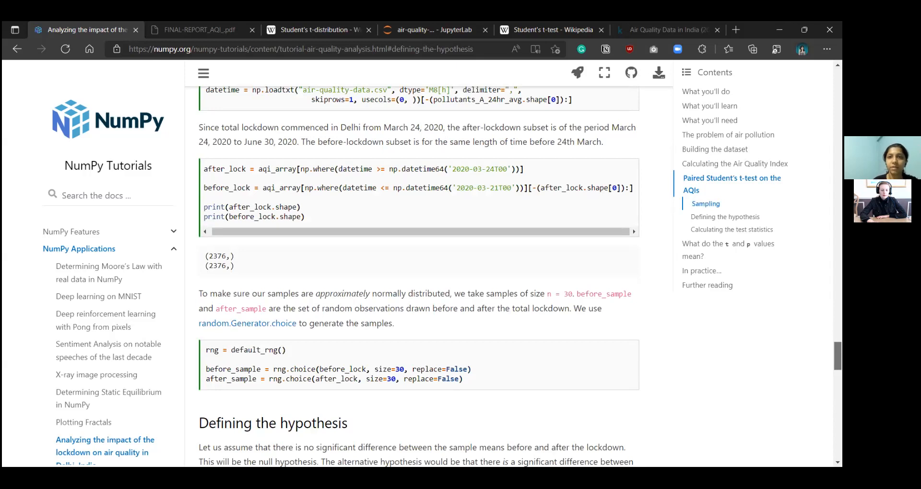
scroll("down", 3)
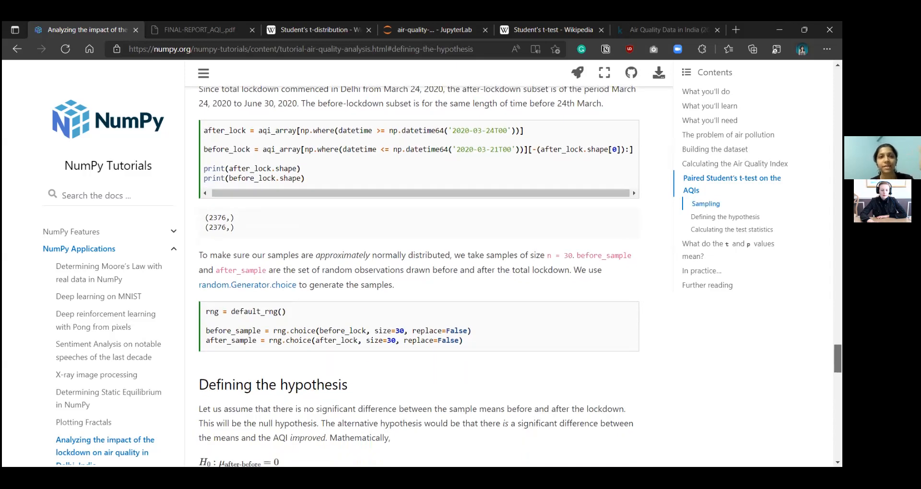
scroll("up", 3)
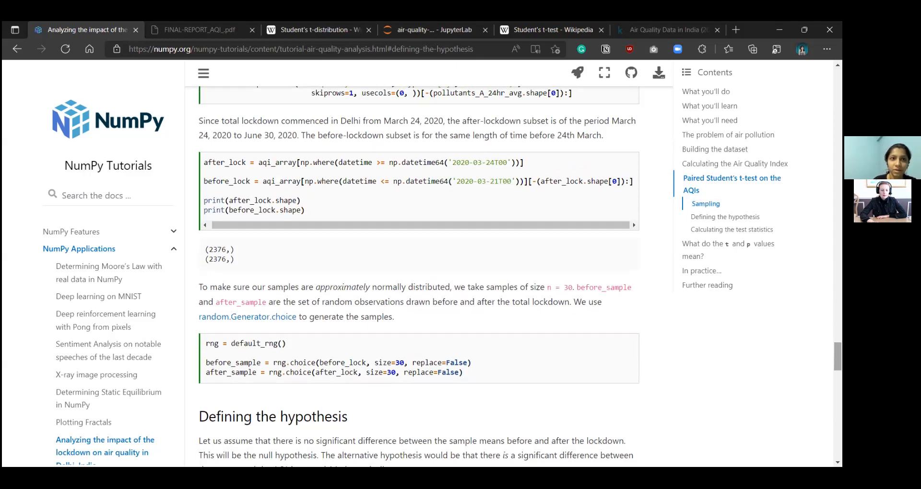
scroll("down", 3)
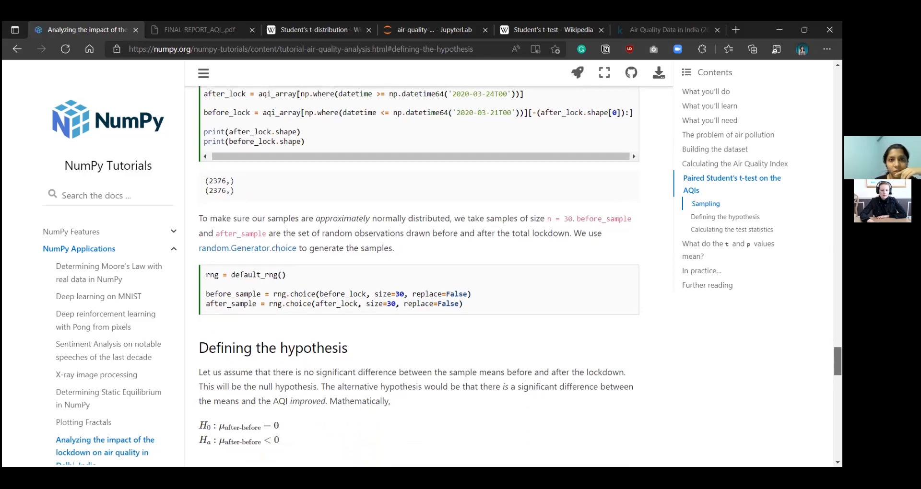
scroll("down", 3)
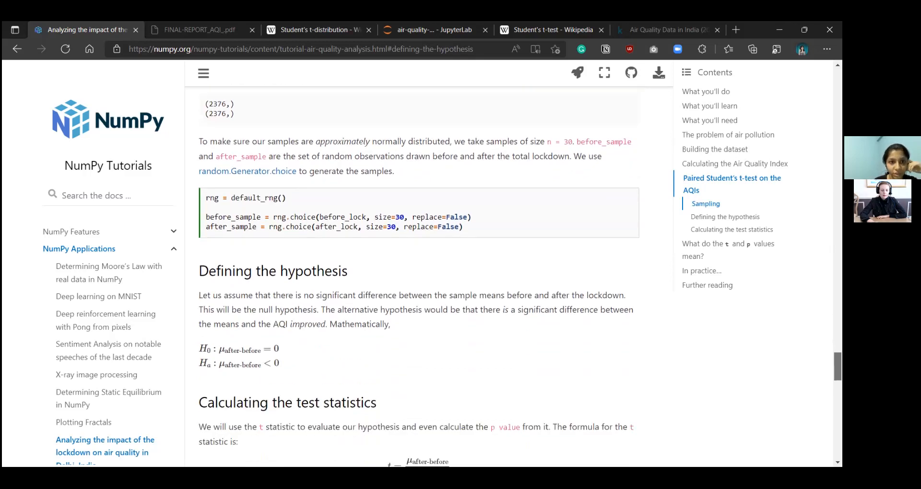
- Highlight the 0.05 critical p value in the conclusion and show the In practice tips including the Wilcoxon test
scroll("down", 3)
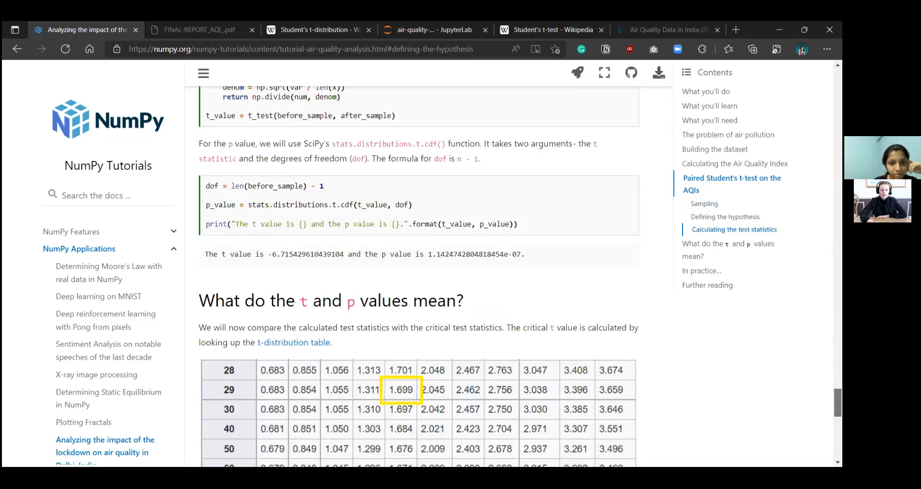
scroll("down", 3)
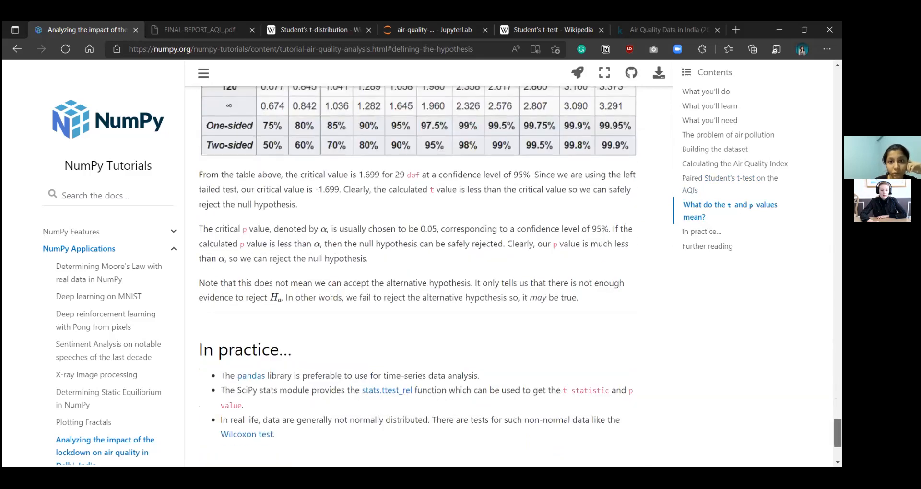
scroll("up", 3)
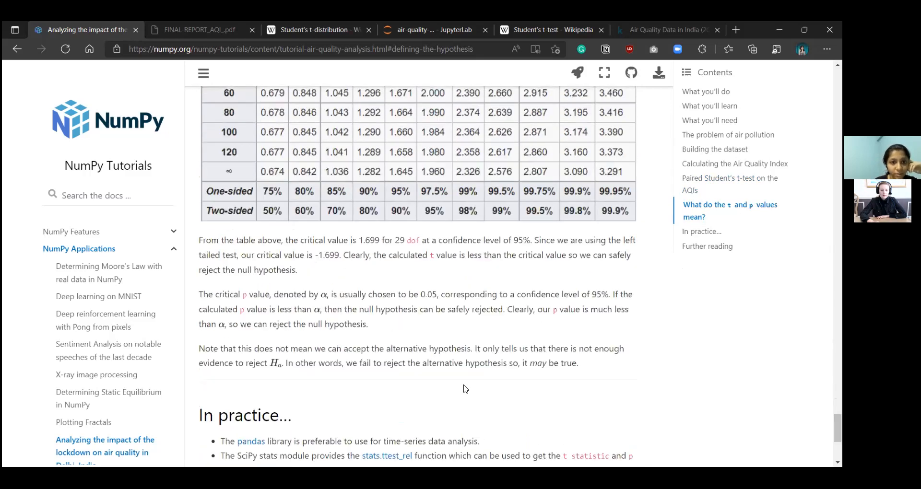
mouse_move(348, 304)
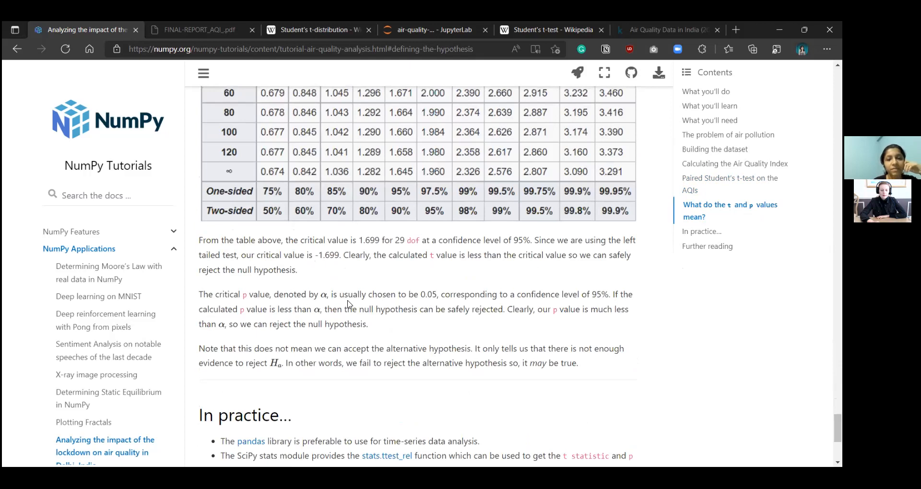
mouse_move(501, 328)
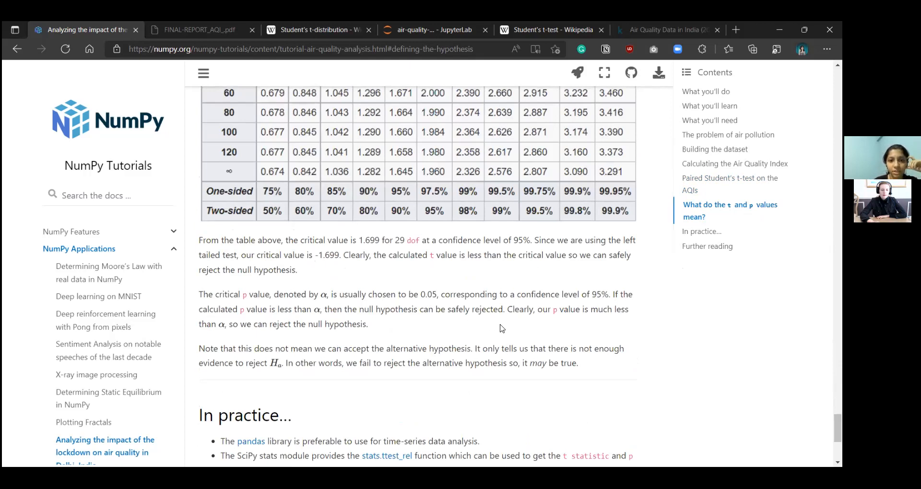
mouse_move(421, 298)
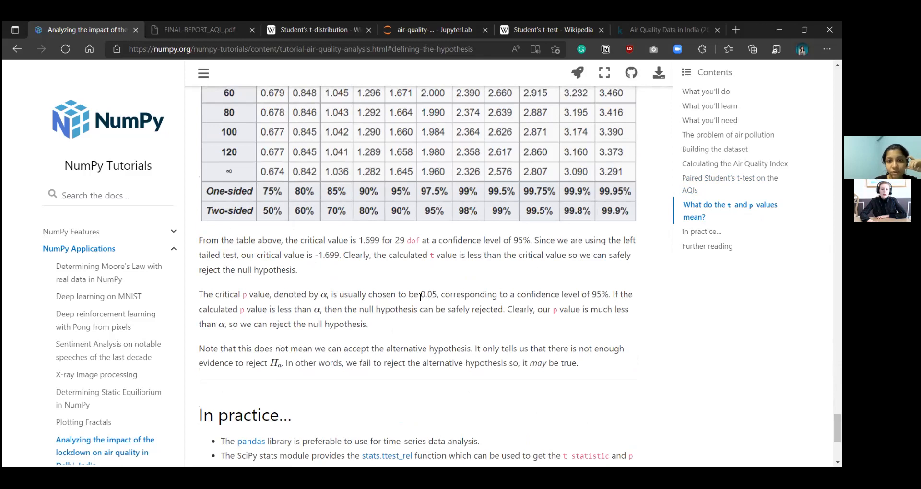
double_click(428, 294)
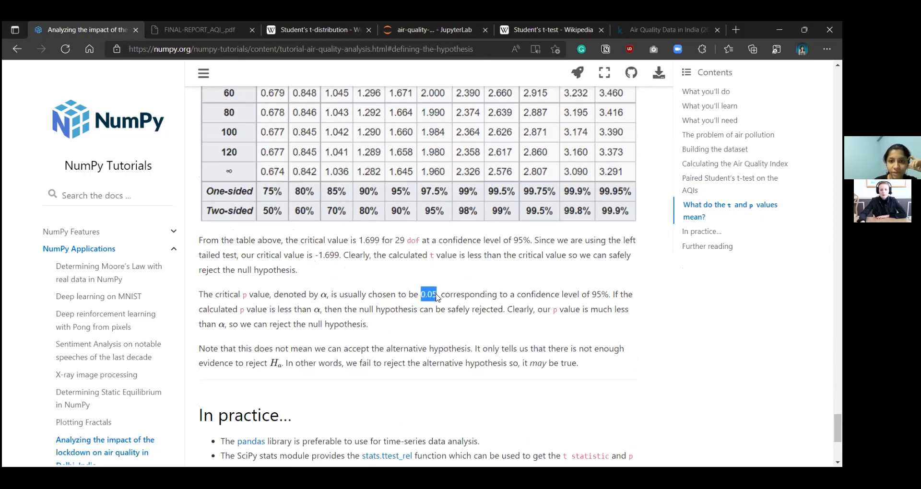
mouse_move(696, 337)
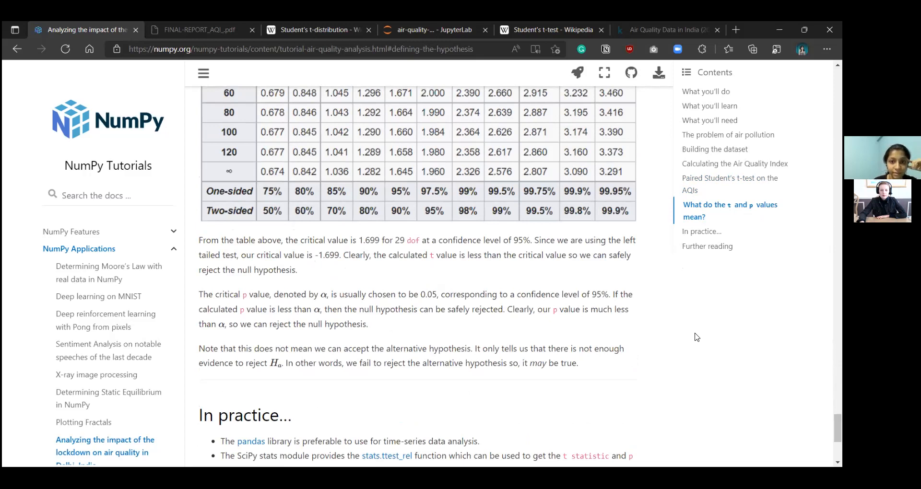
mouse_move(666, 353)
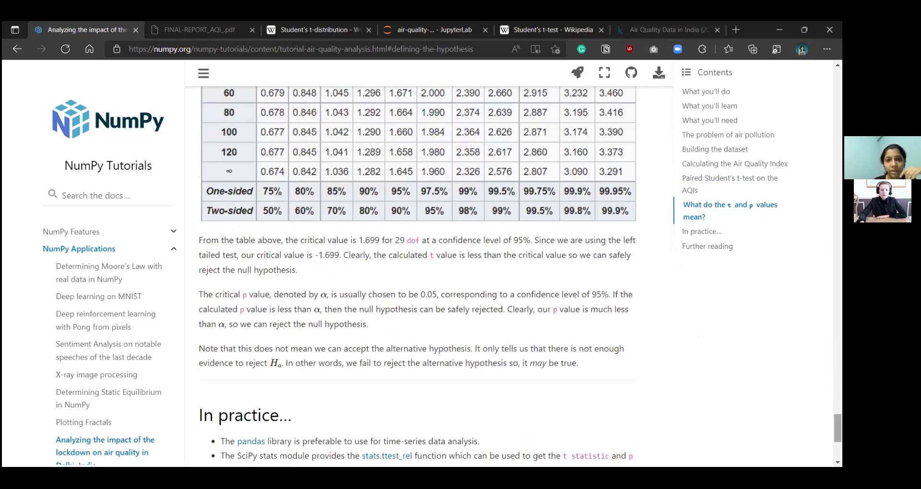
scroll("up", 3)
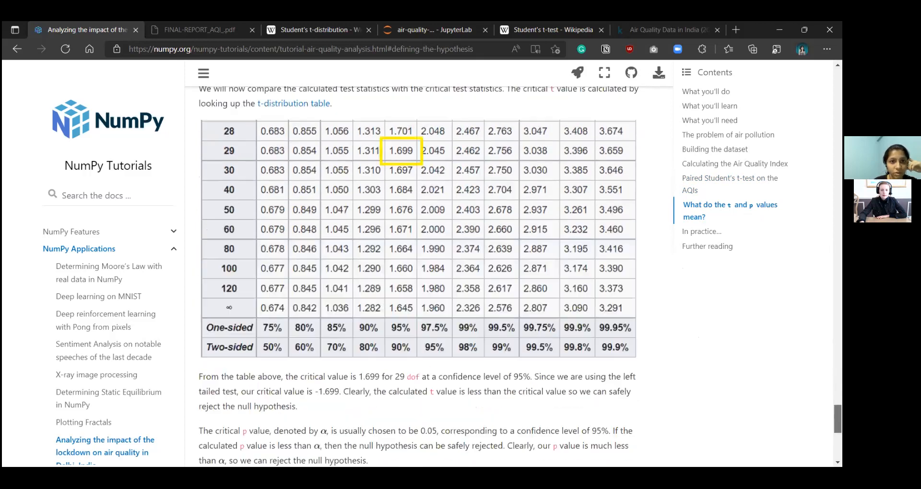
scroll("up", 3)
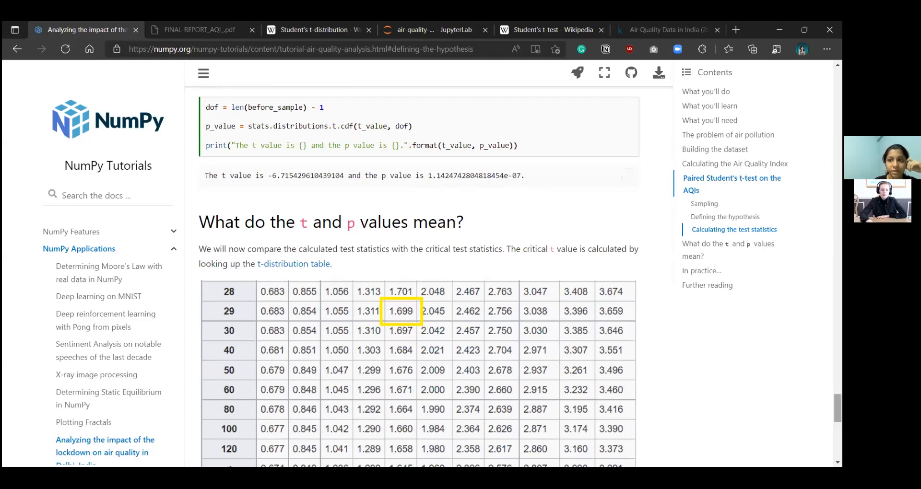
scroll("down", 3)
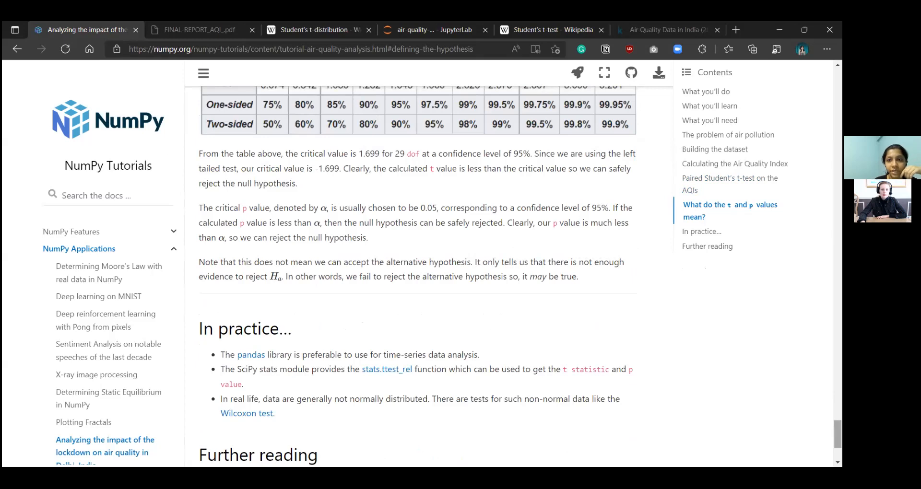
- Reach the Further reading list at the page end, then come back to the Sampling section's before/after lockdown subsets
scroll("up", 3)
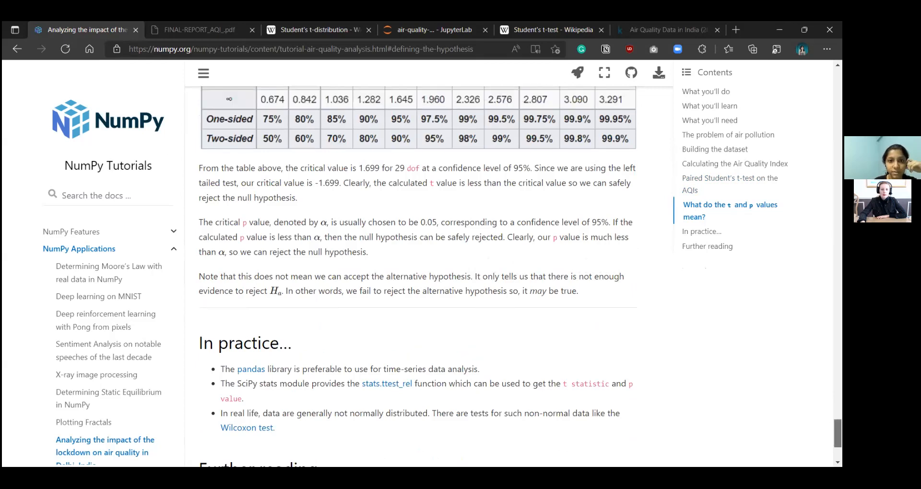
scroll("down", 3)
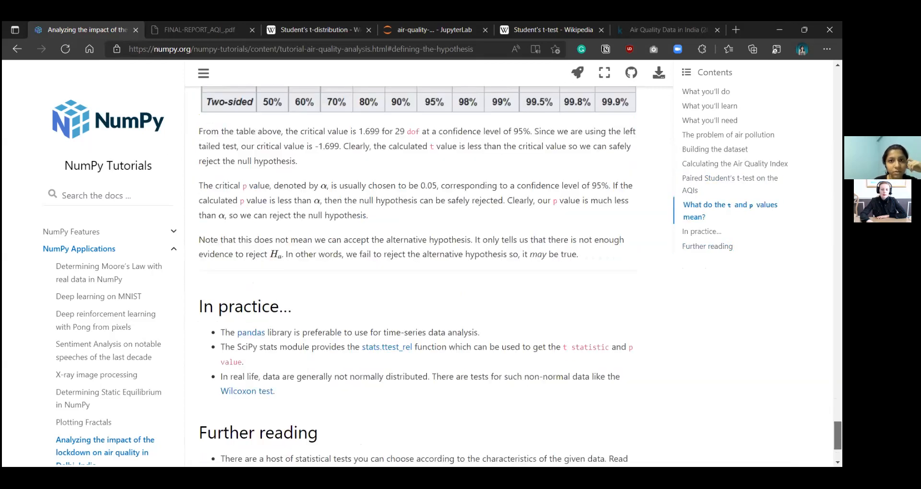
scroll("down", 3)
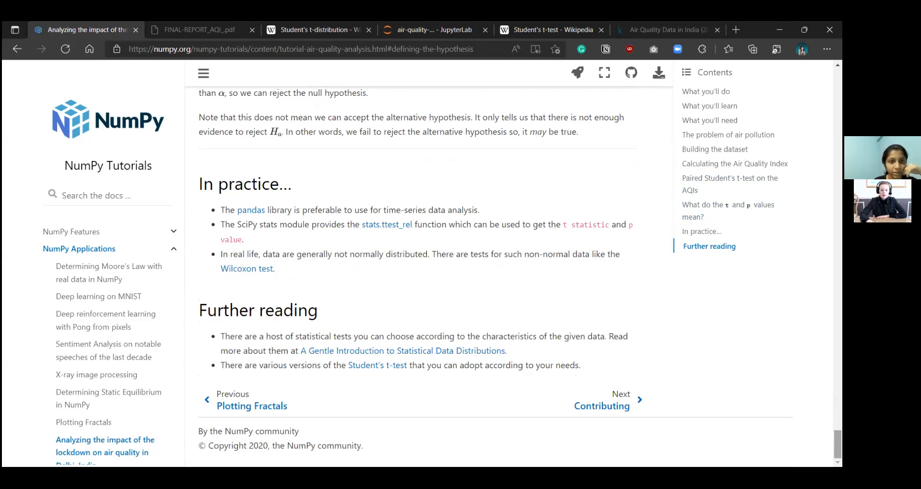
mouse_move(628, 325)
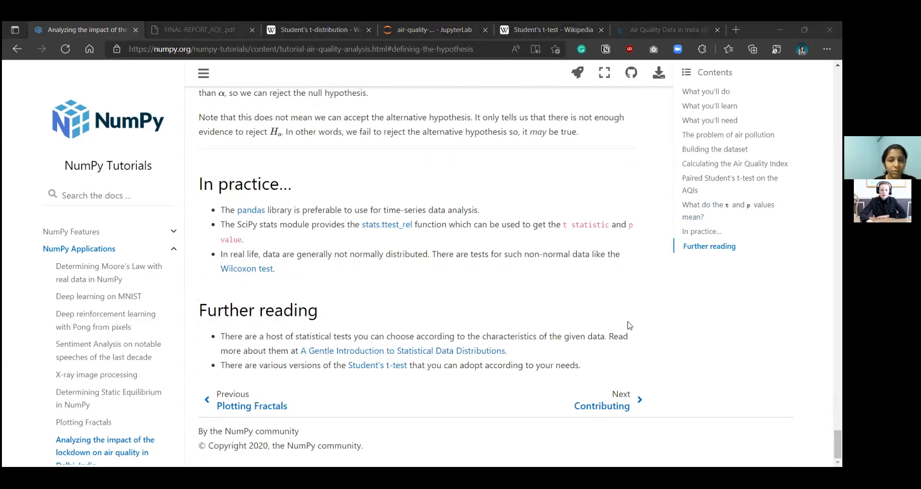
mouse_move(368, 214)
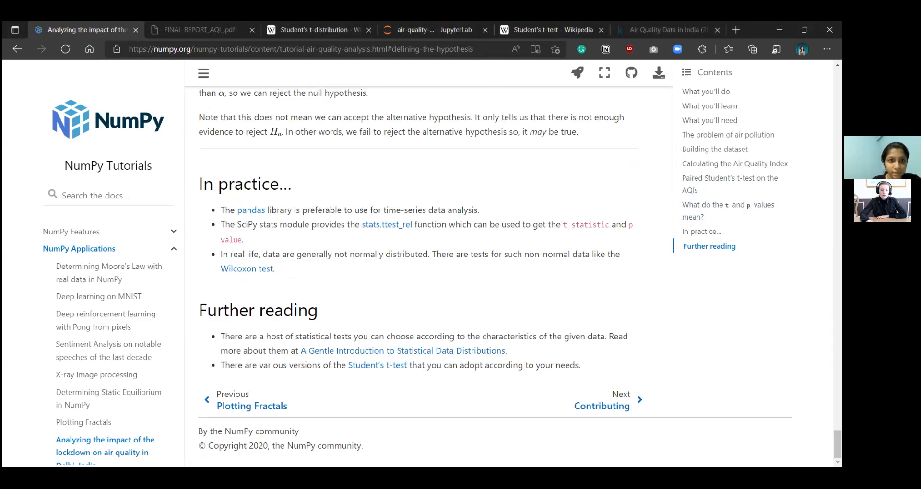
scroll("up", 3)
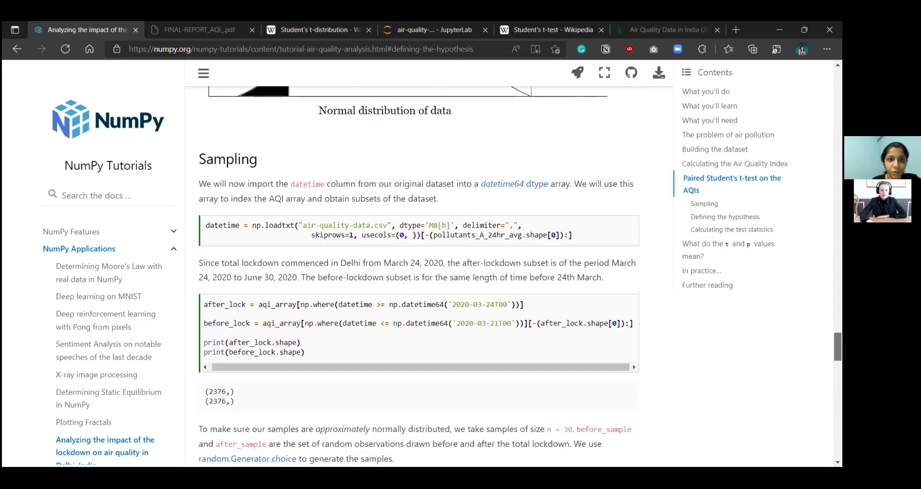
scroll("down", 3)
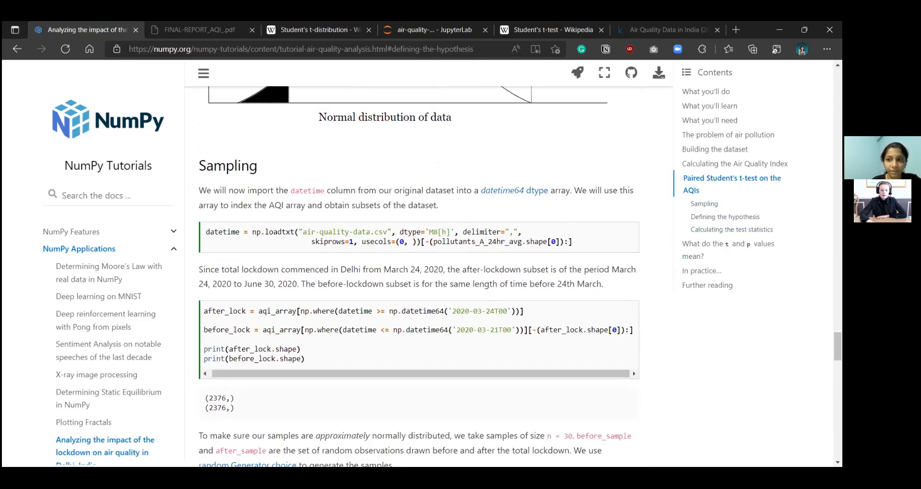
scroll("down", 3)
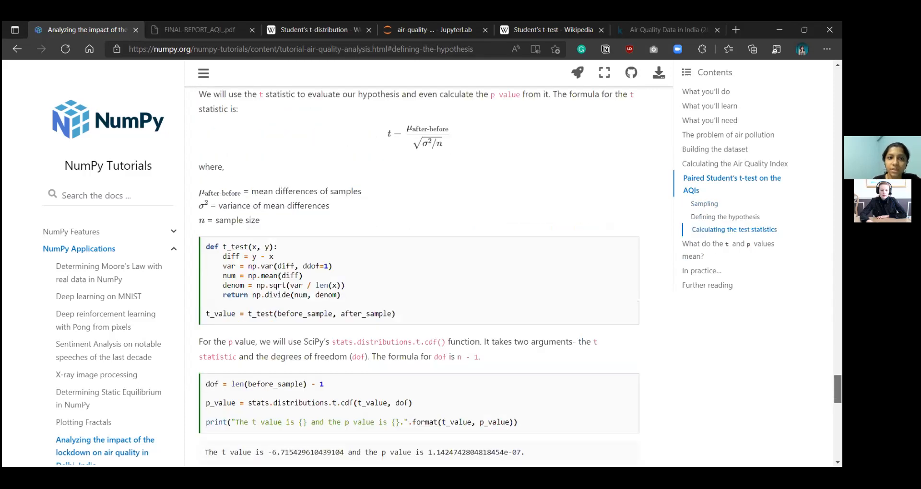
scroll("down", 3)
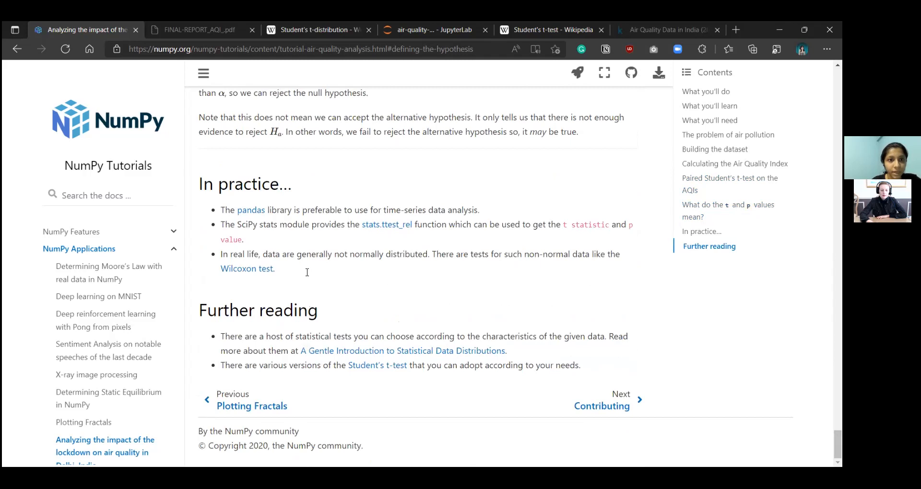
mouse_move(412, 240)
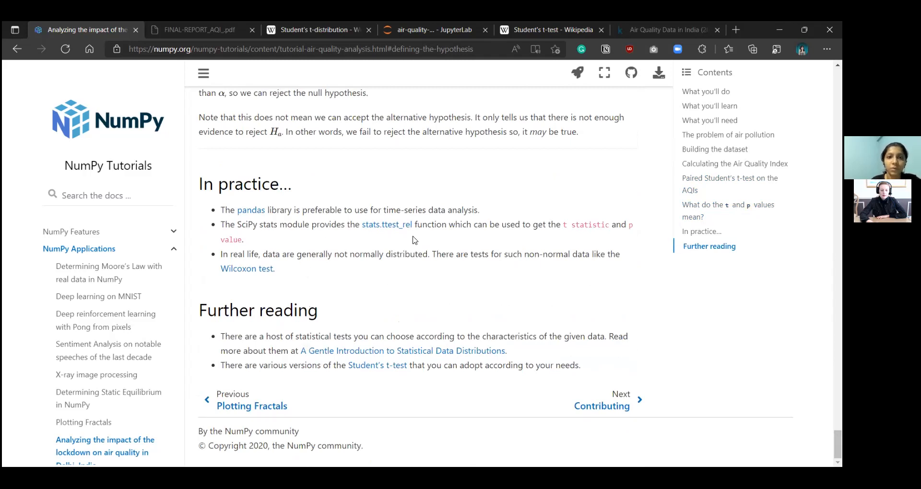
mouse_move(387, 224)
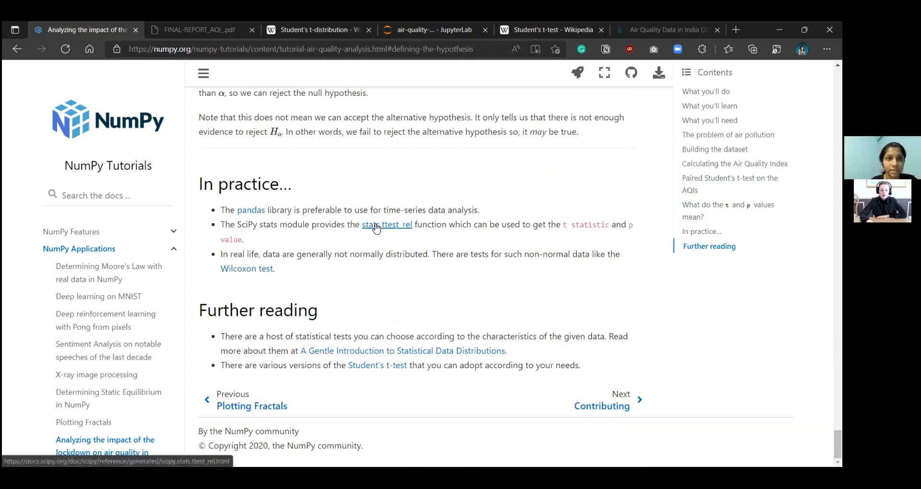
- Follow the stats.ttest_rel link to its SciPy reference page and view its Returns and Notes sections
left_click(386, 225)
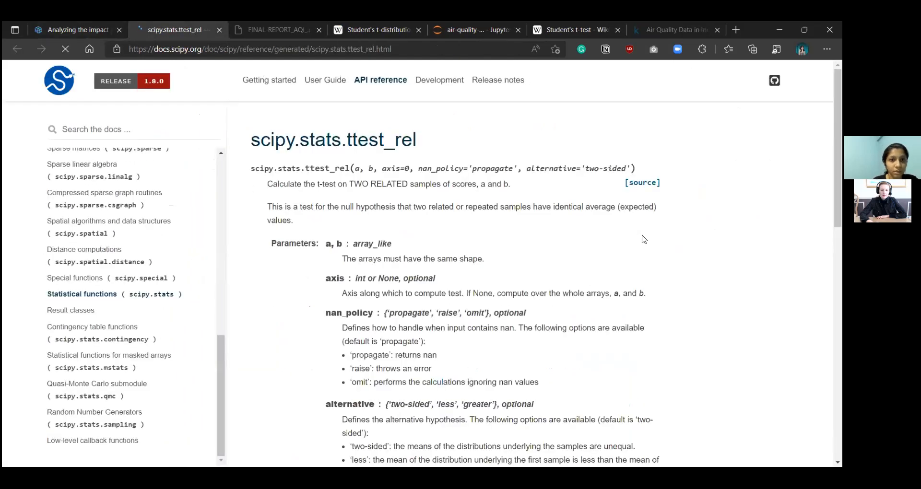
scroll("up", 3)
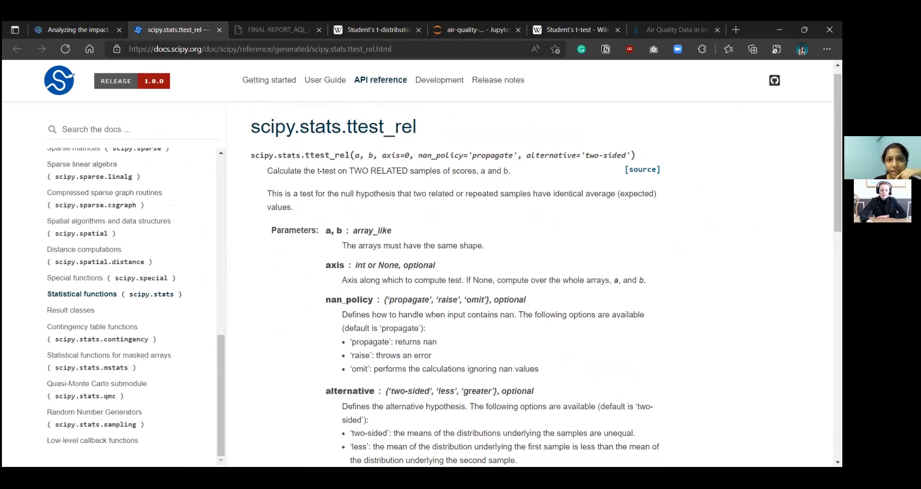
scroll("down", 3)
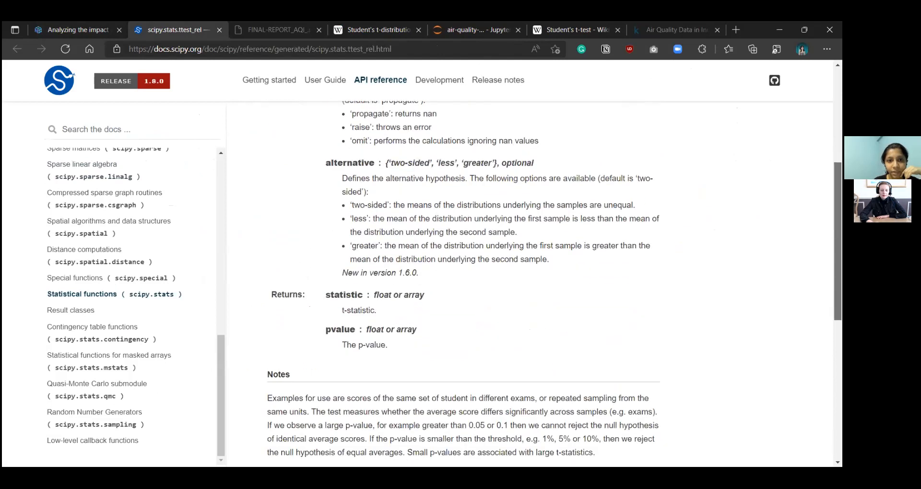
scroll("down", 3)
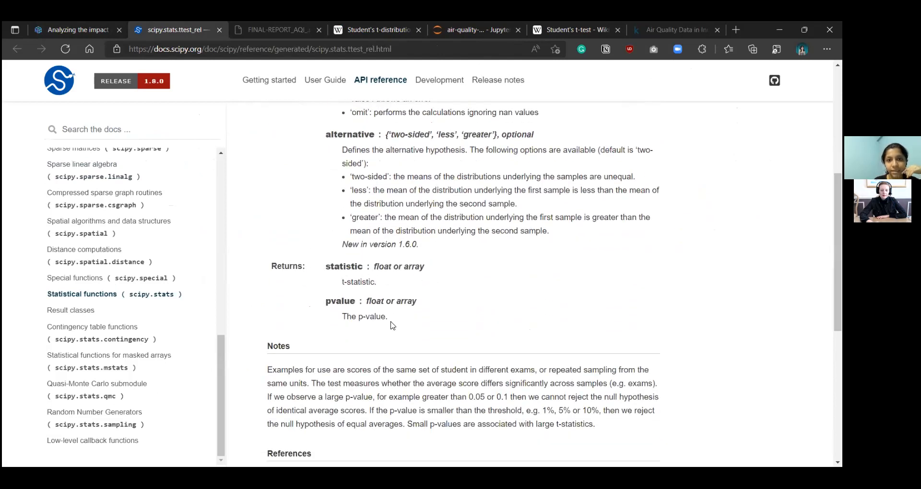
mouse_move(424, 333)
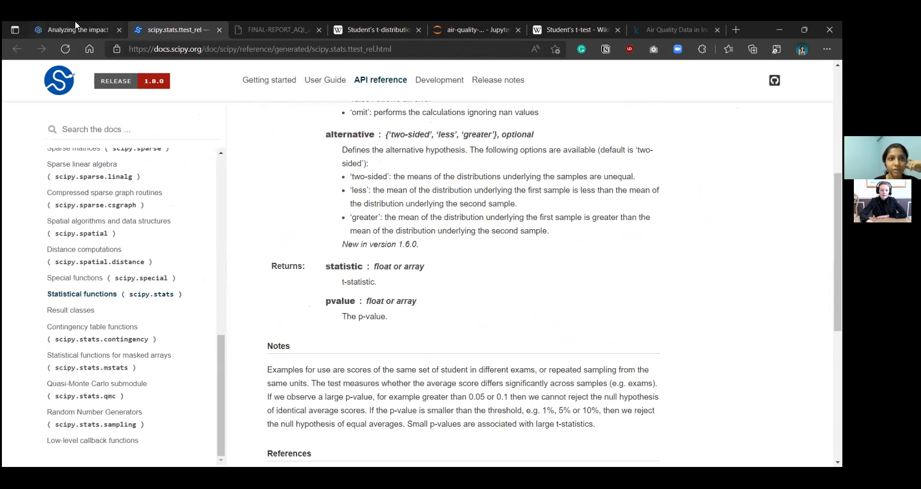
- Revisit the tutorial's t-distribution table, then move down again to In practice and Further reading
left_click(76, 29)
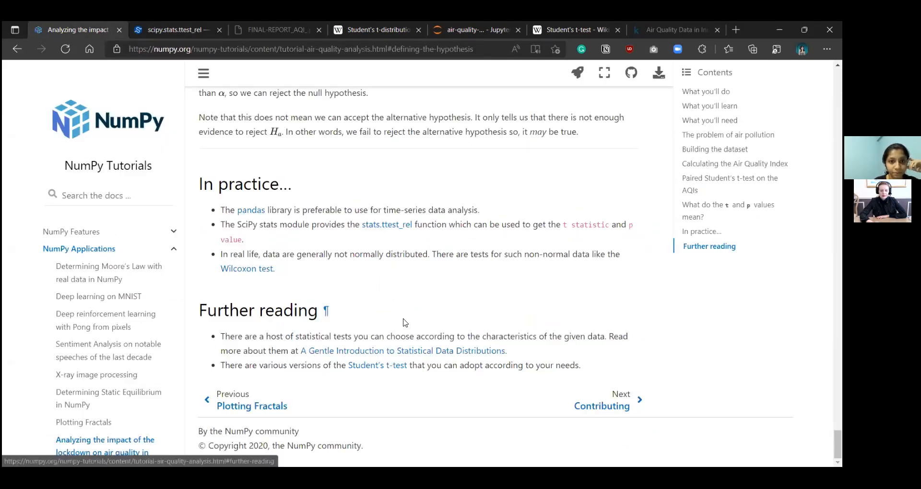
mouse_move(284, 272)
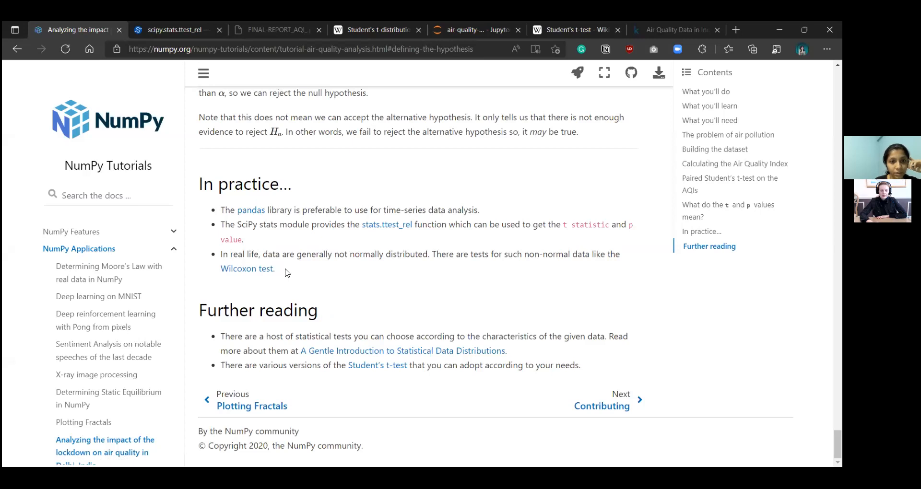
mouse_move(623, 354)
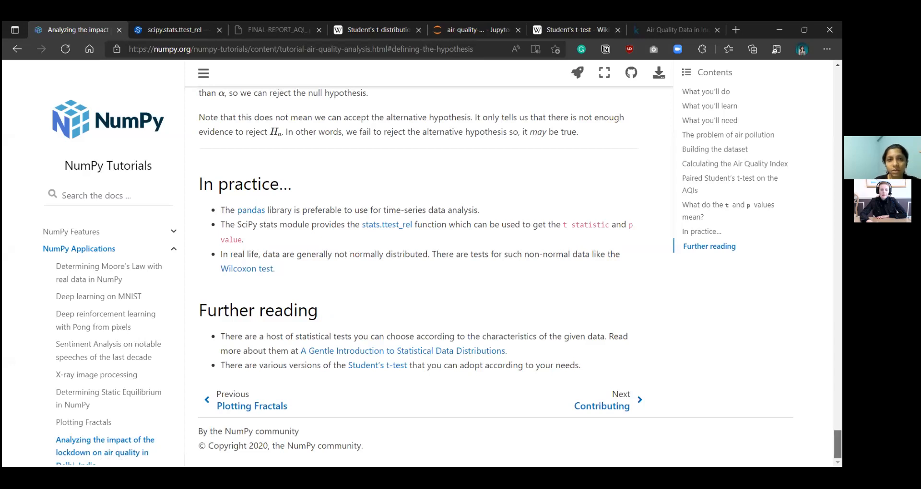
scroll("up", 3)
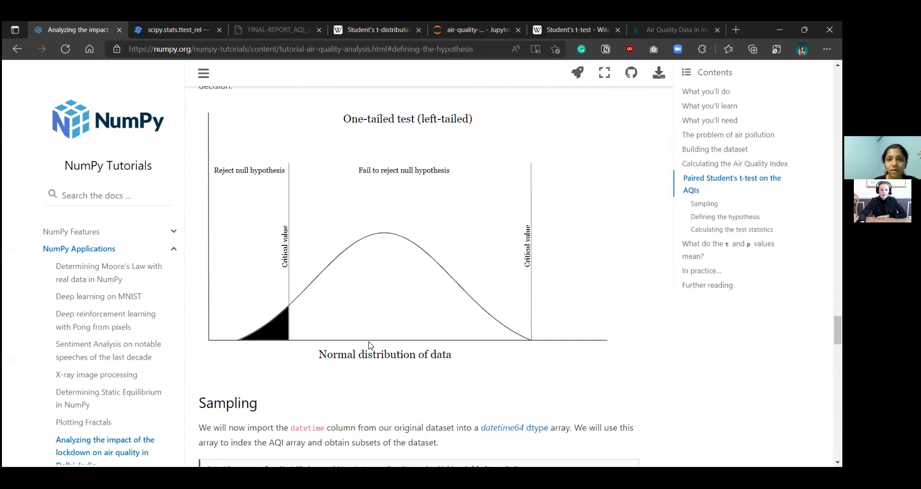
mouse_move(553, 343)
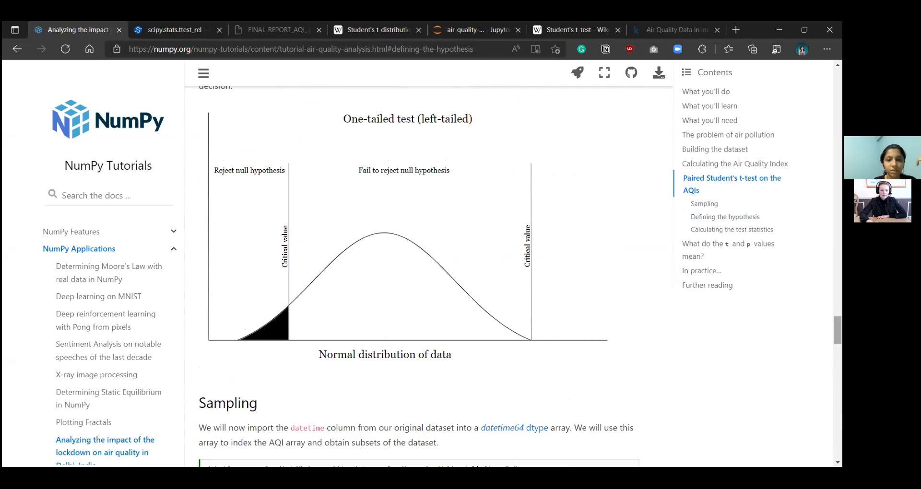
scroll("down", 3)
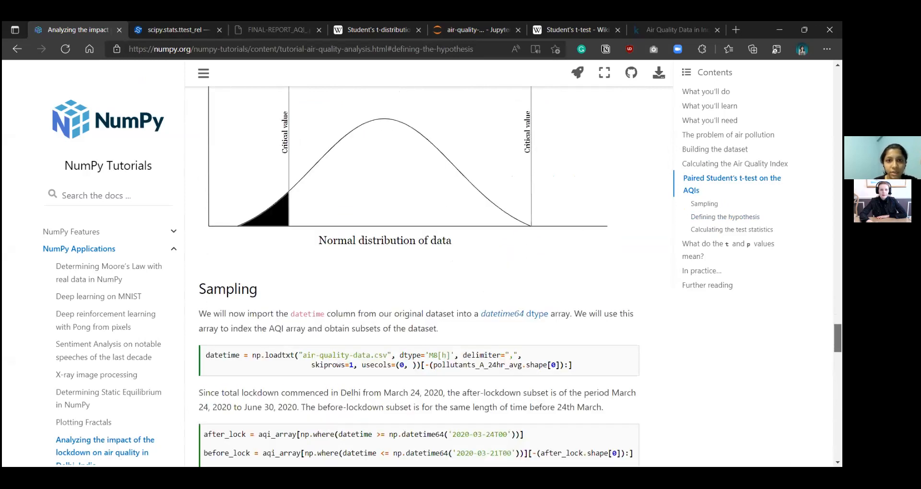
scroll("down", 3)
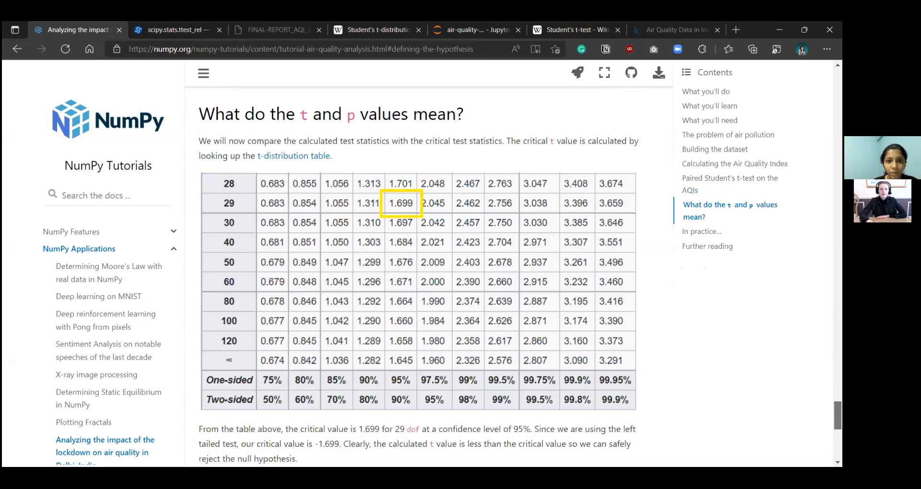
scroll("down", 3)
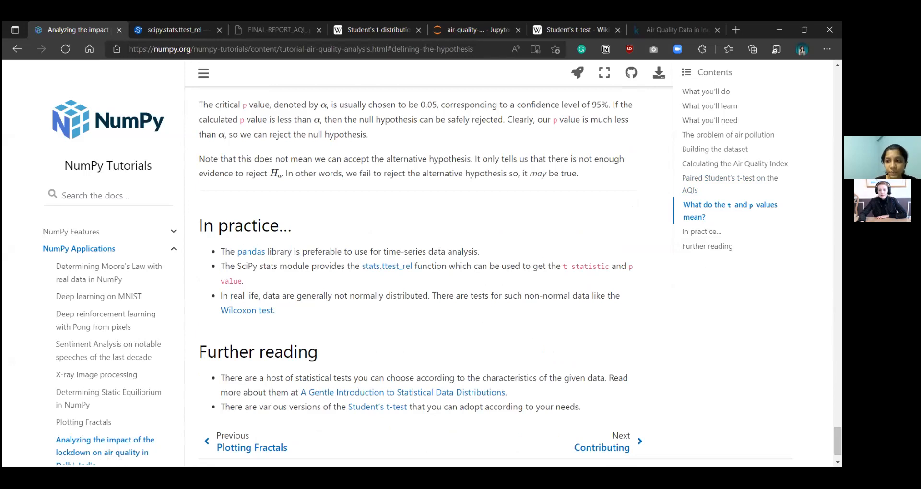
scroll("down", 3)
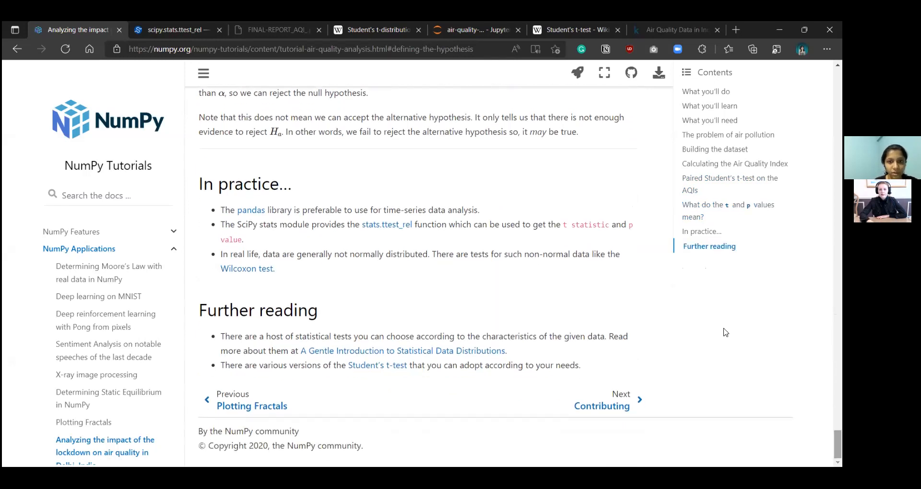
mouse_move(485, 311)
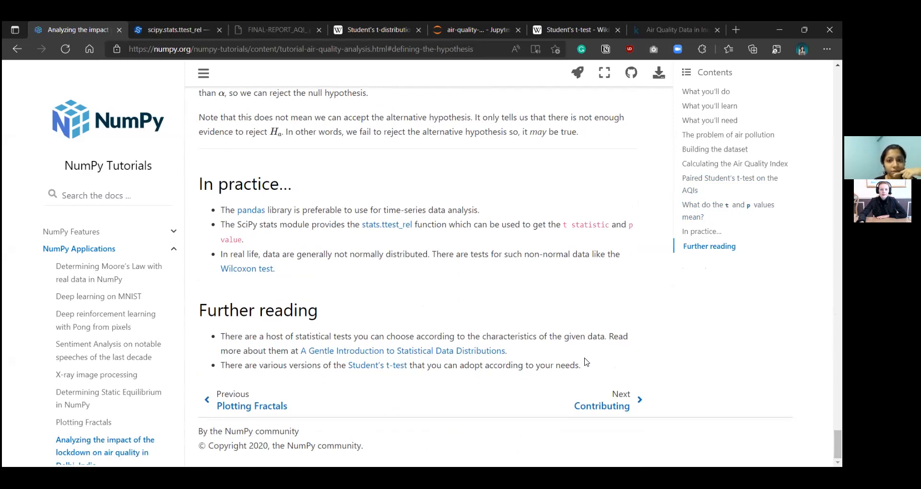
mouse_move(519, 361)
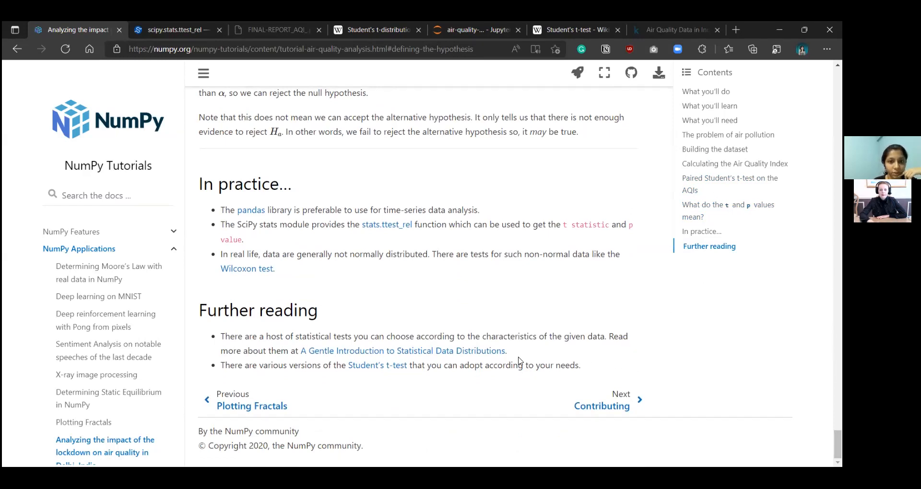
mouse_move(260, 359)
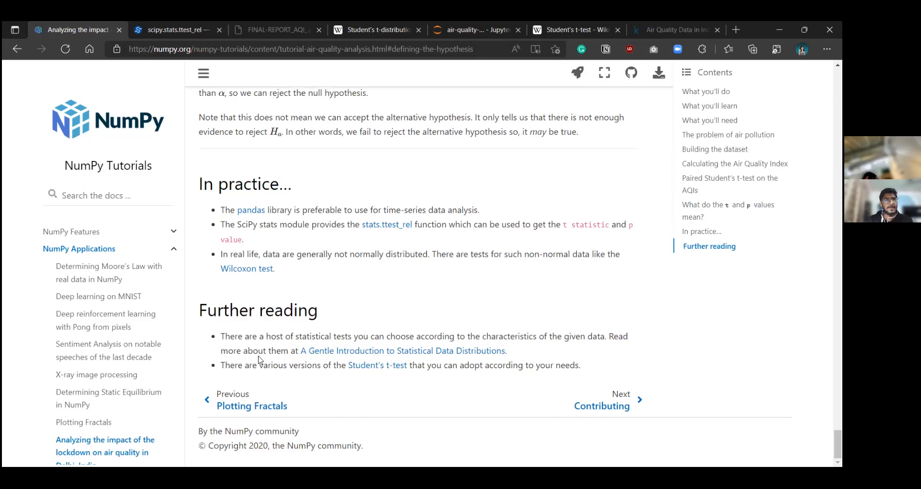
mouse_move(255, 25)
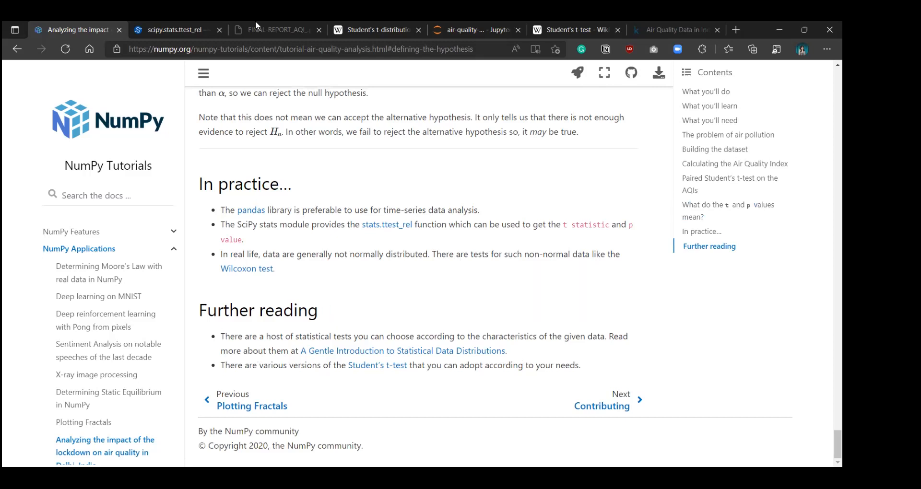
left_click(276, 30)
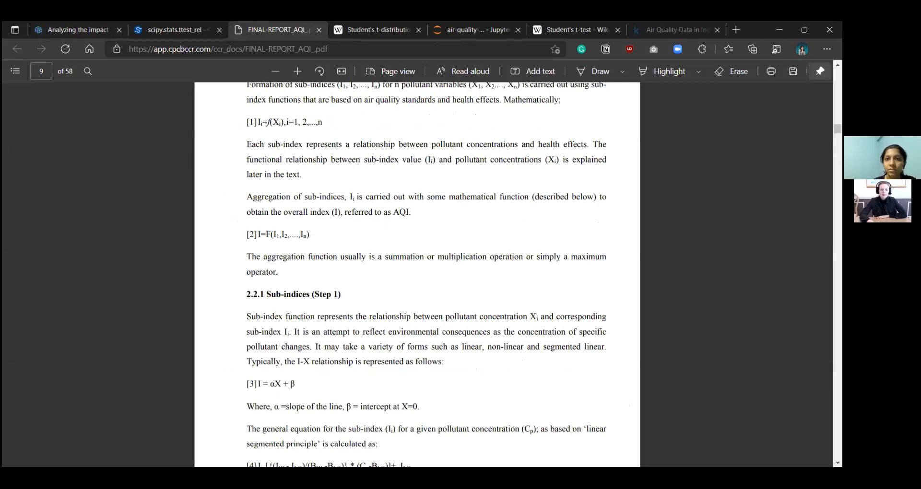
mouse_move(399, 194)
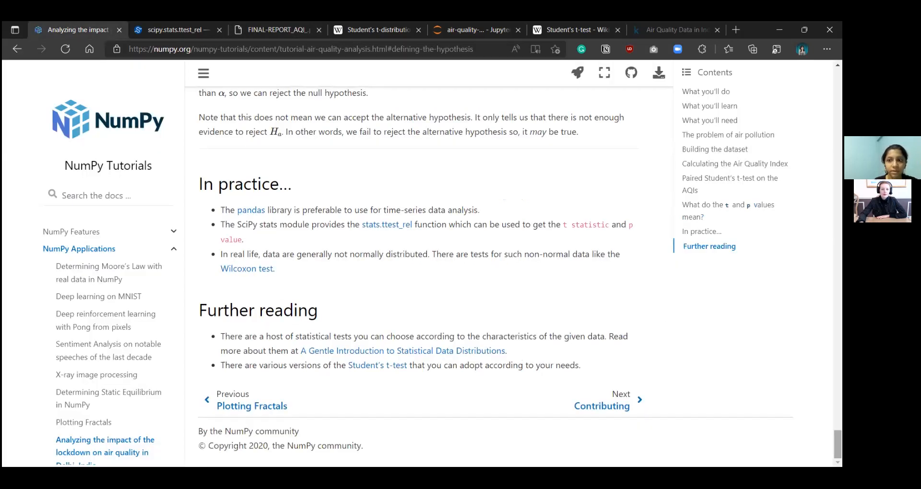
- Show the Defining the hypothesis section with the t statistic formula
scroll("up", 3)
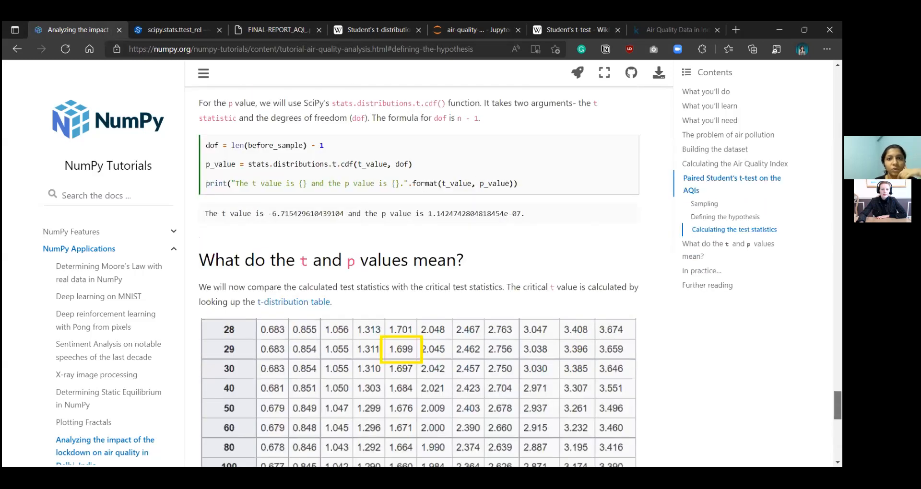
scroll("up", 3)
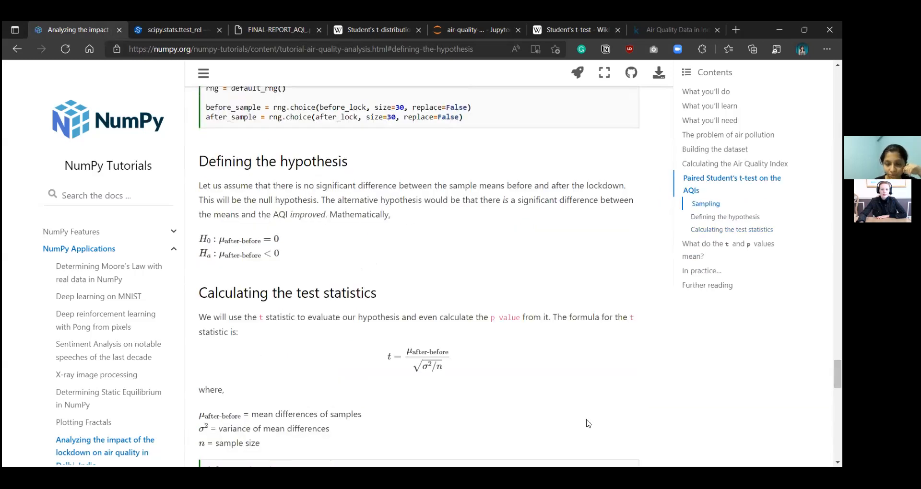
mouse_move(607, 248)
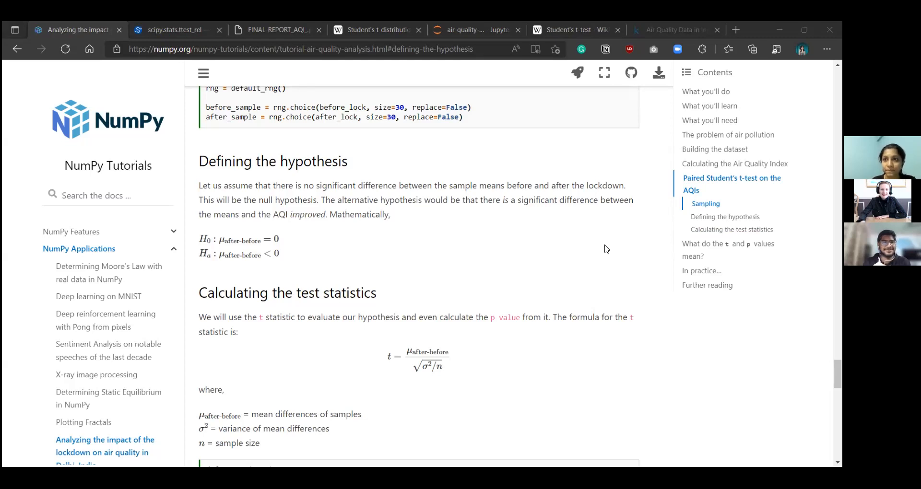
mouse_move(671, 261)
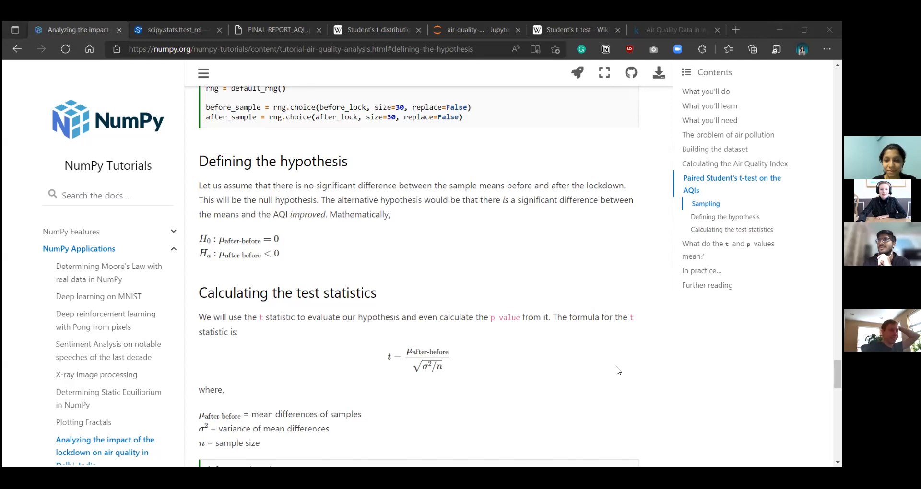
mouse_move(551, 247)
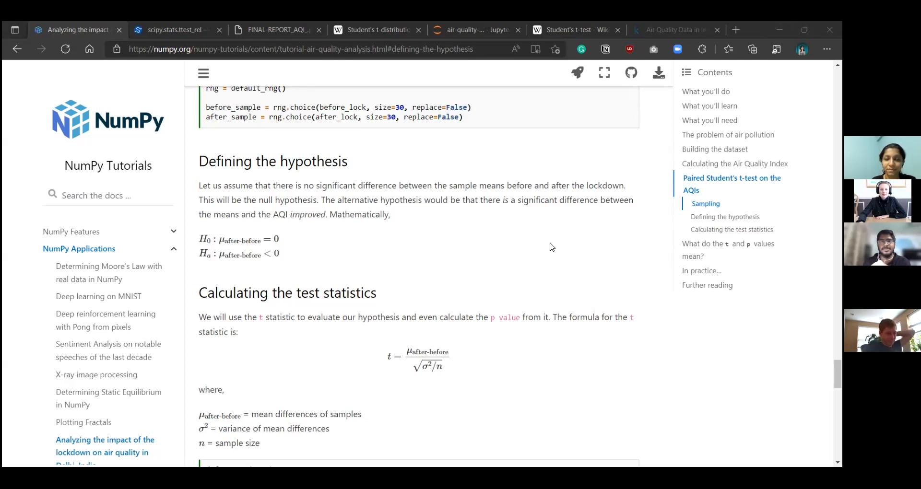
mouse_move(582, 185)
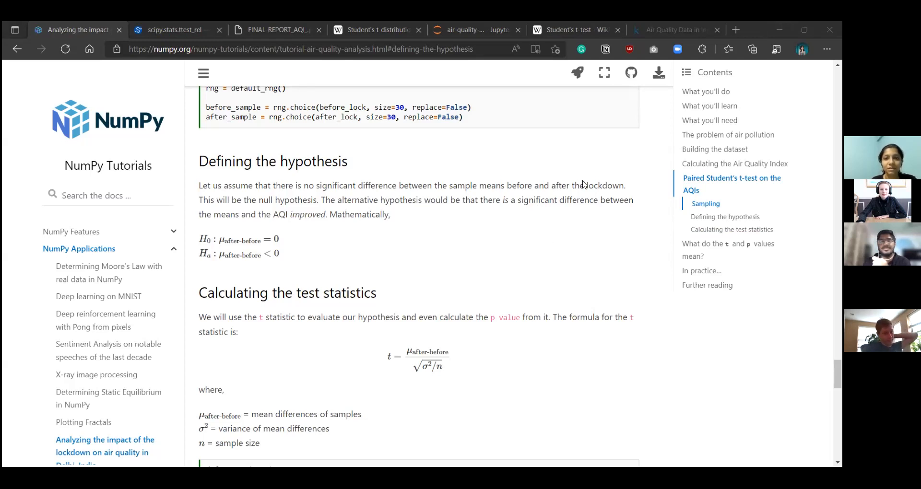
mouse_move(563, 308)
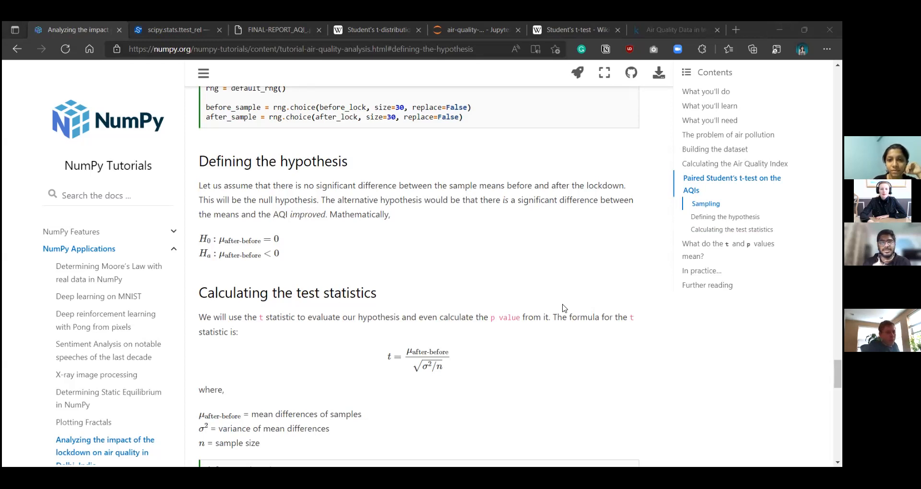
mouse_move(566, 170)
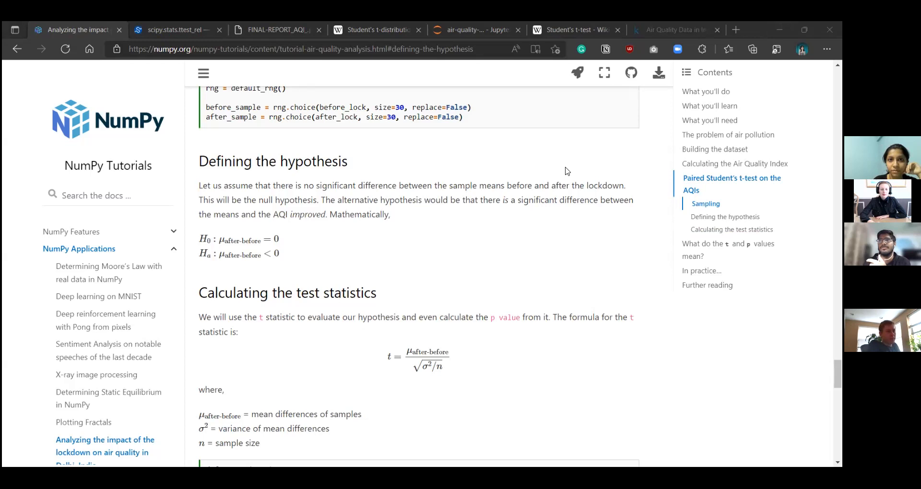
mouse_move(517, 196)
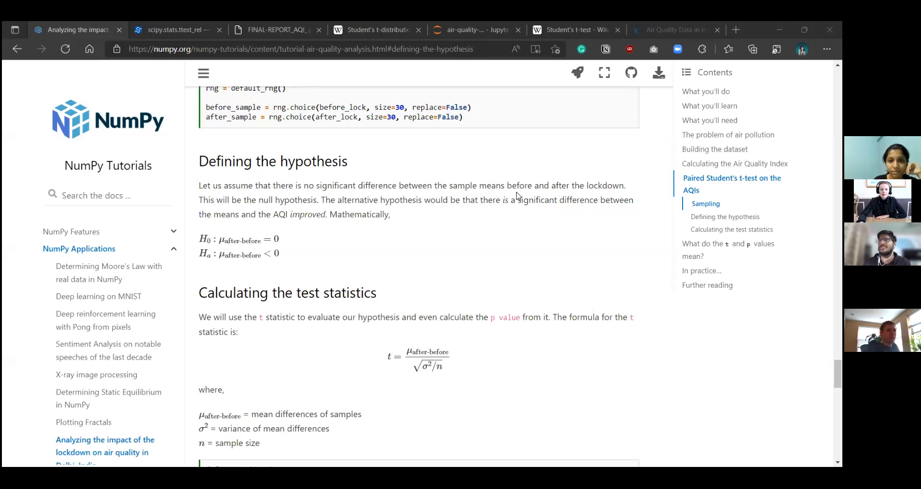
mouse_move(531, 181)
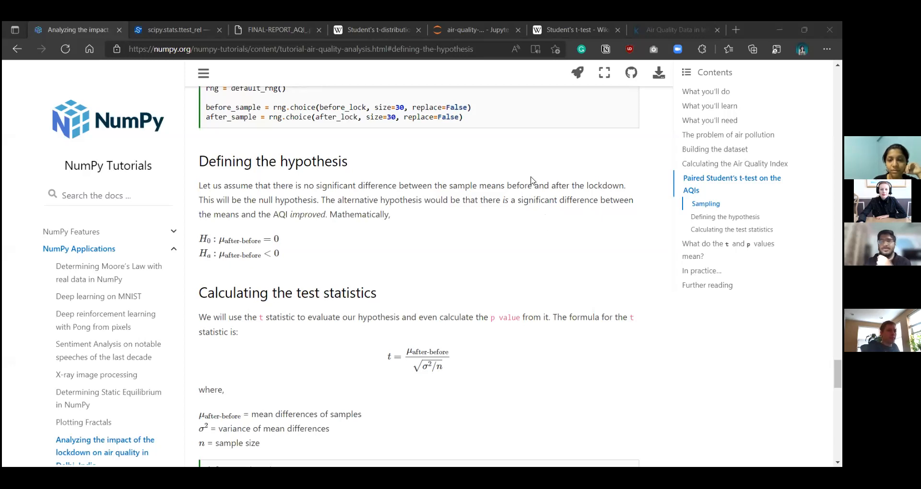
mouse_move(504, 162)
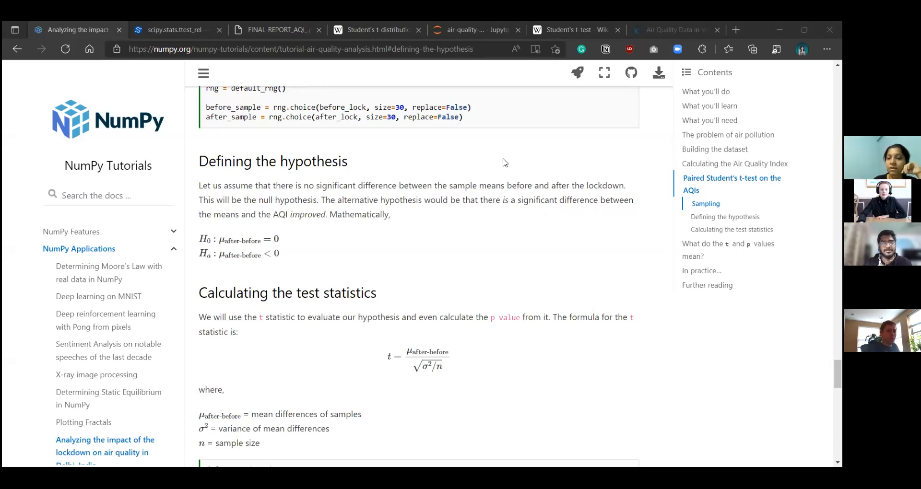
scroll("up", 3)
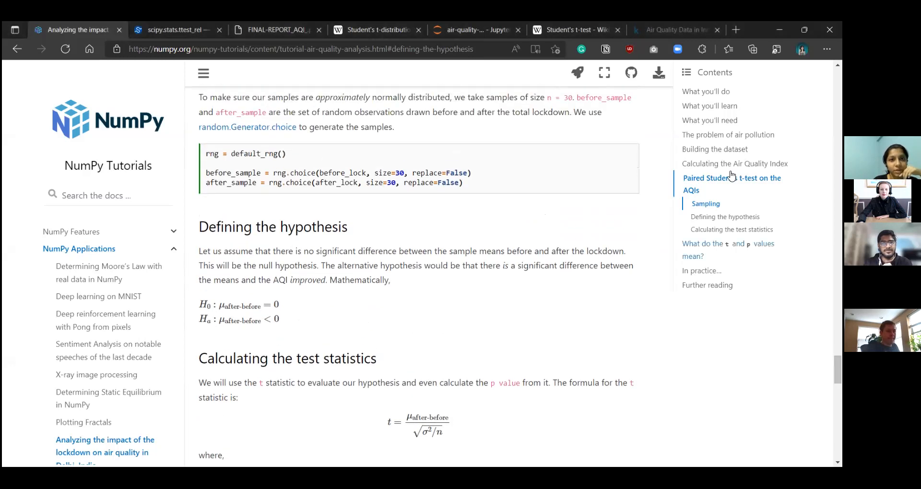
mouse_move(376, 29)
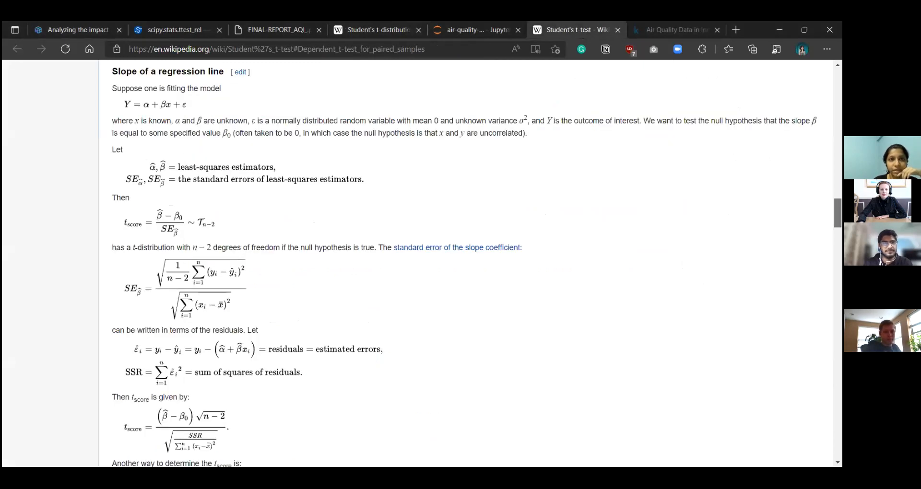
scroll("up", 3)
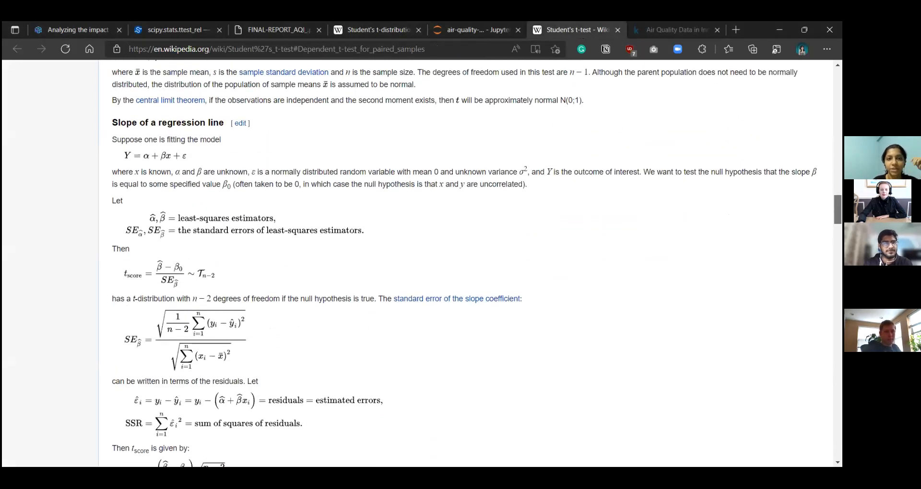
scroll("down", 3)
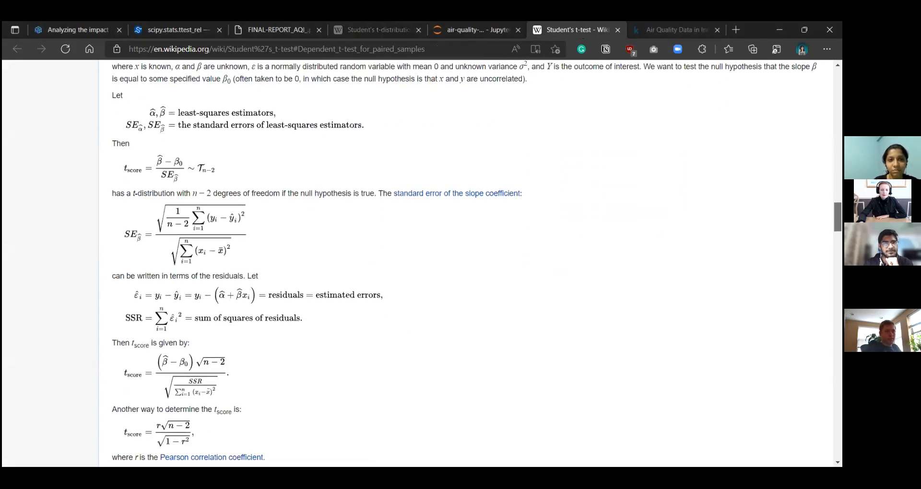
scroll("down", 3)
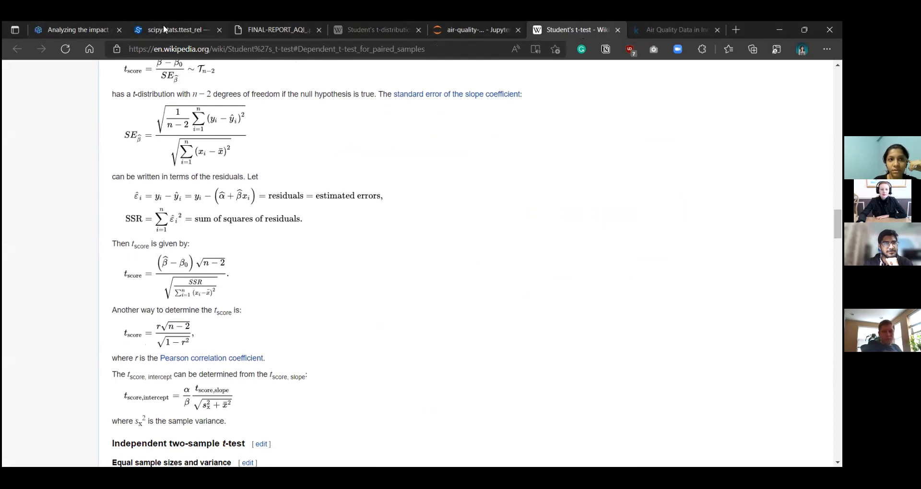
mouse_move(174, 29)
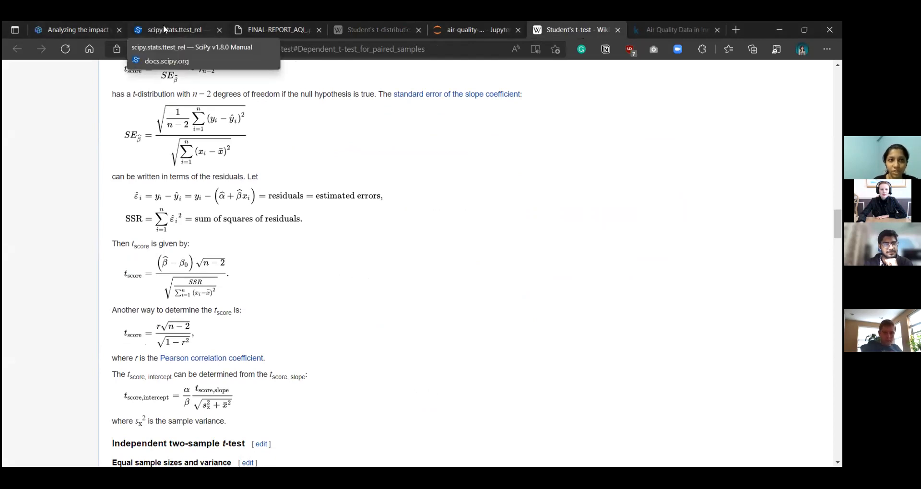
mouse_move(159, 30)
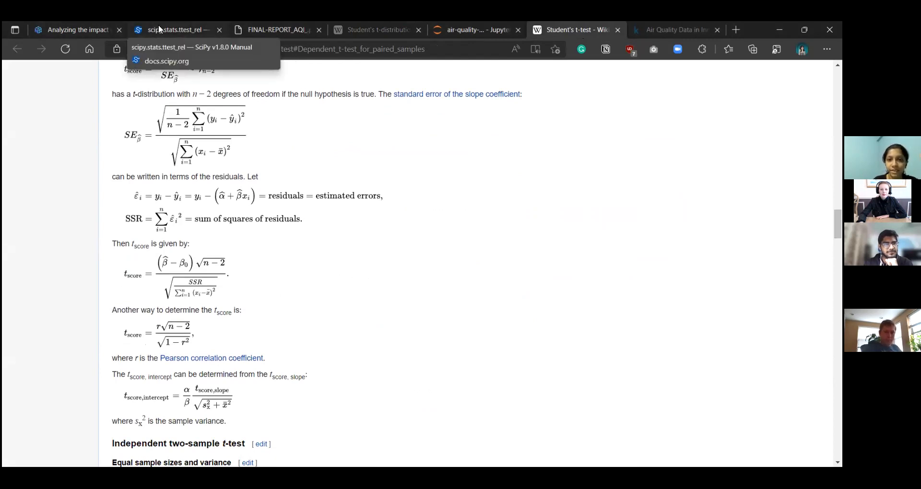
mouse_move(393, 202)
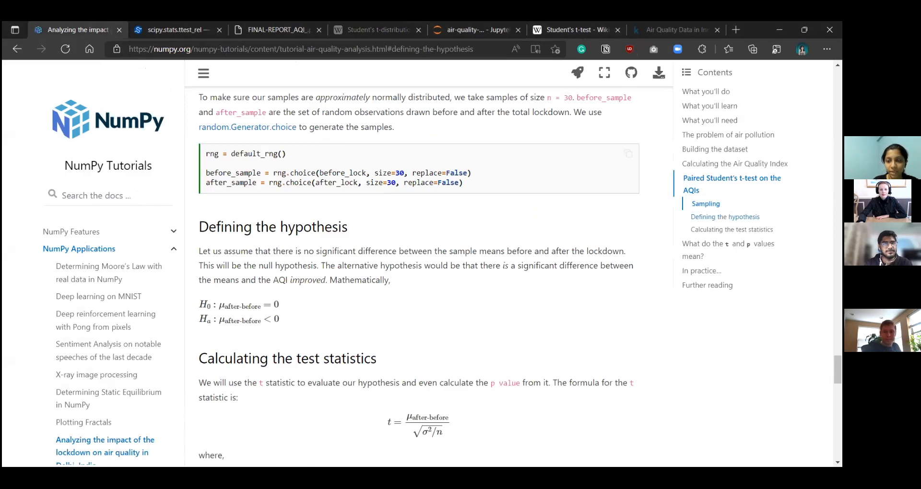
- Review the tutorial's t_test and p-value code, then switch to Wikipedia's Student's t-test article
scroll("down", 3)
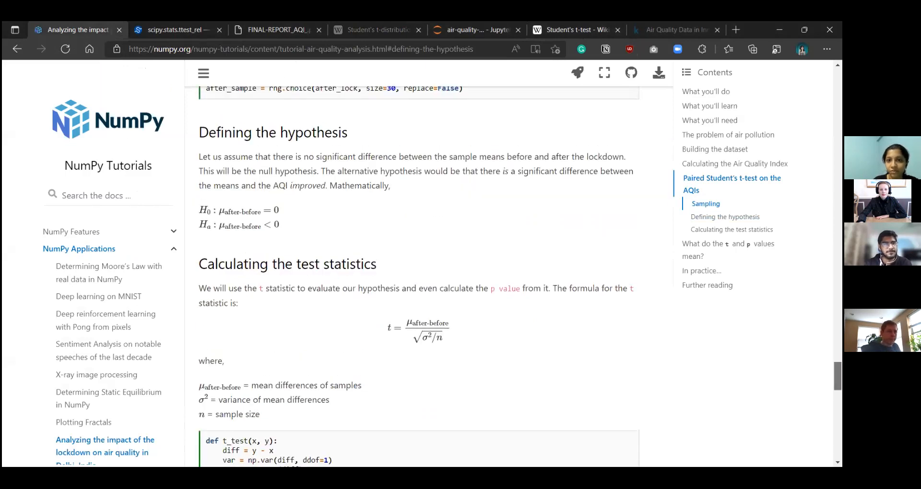
scroll("down", 3)
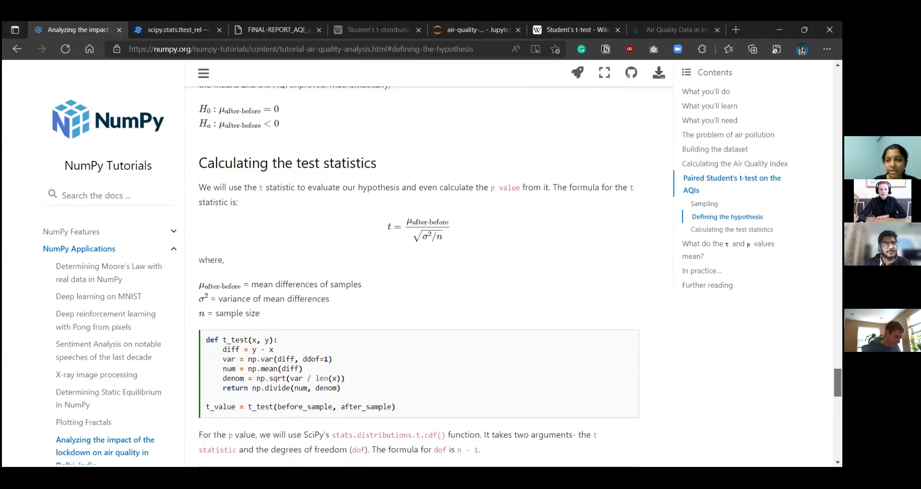
scroll("down", 3)
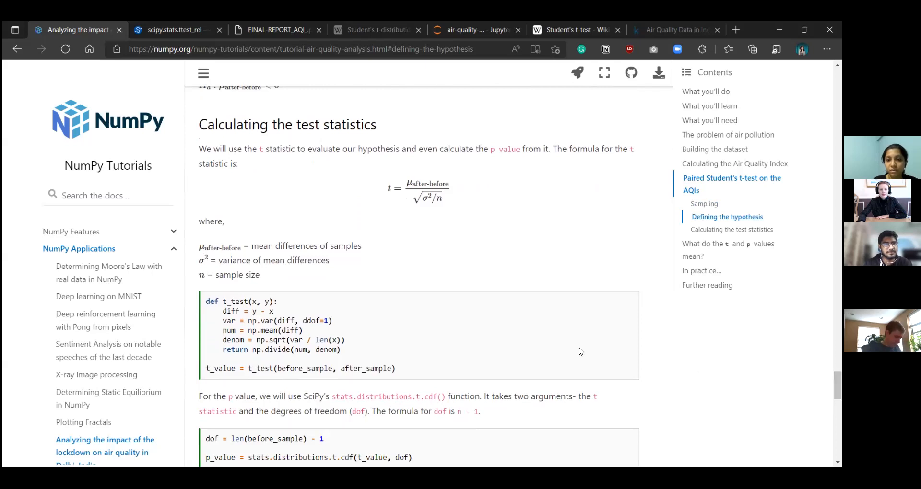
mouse_move(595, 316)
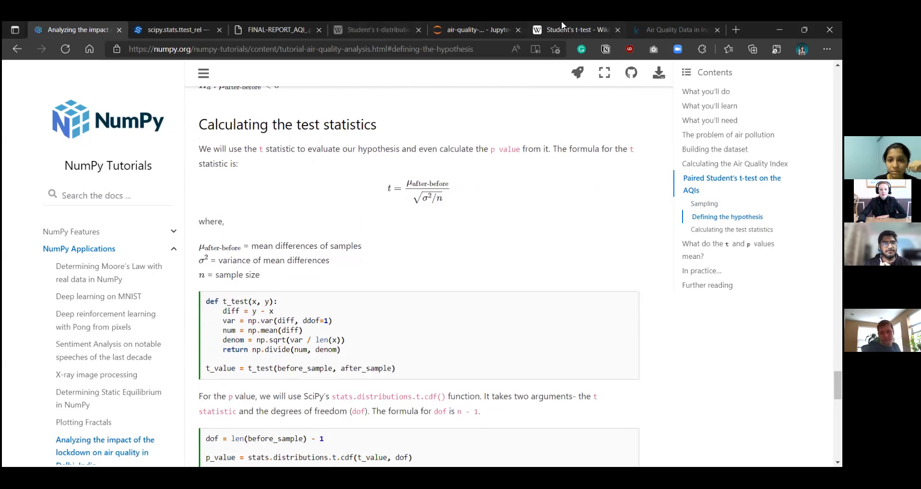
mouse_move(576, 30)
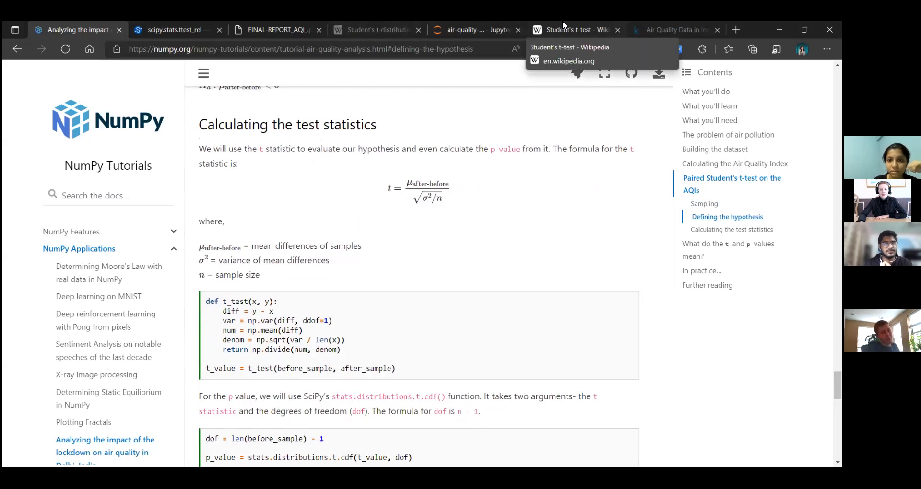
left_click(576, 29)
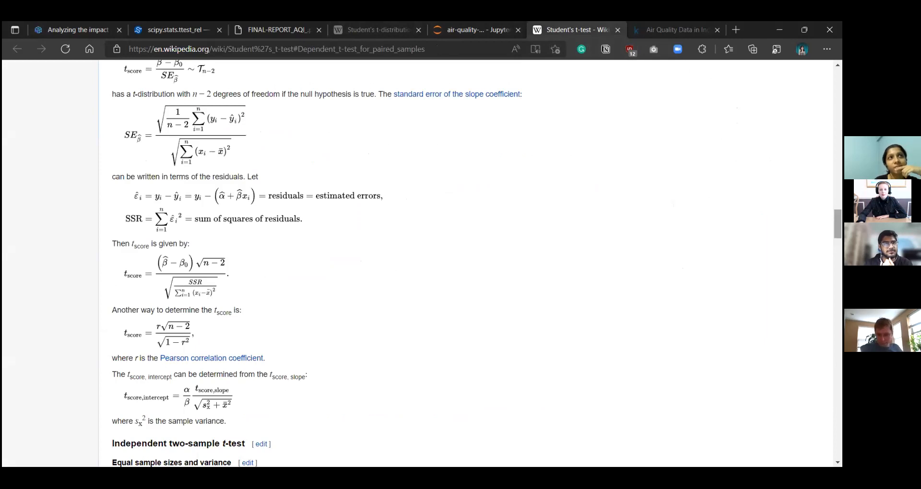
- Move down to the independent two-sample t-test pooled standard deviation formulas for equal and unequal sample sizes
scroll("down", 3)
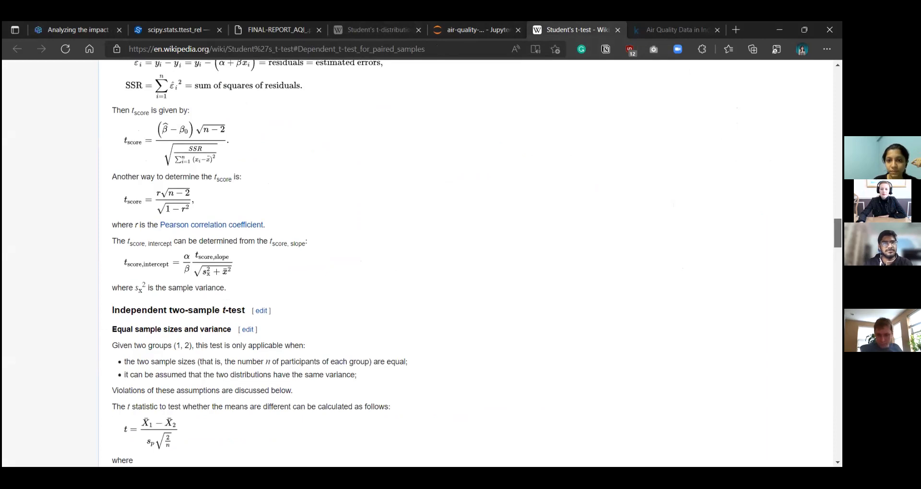
scroll("down", 3)
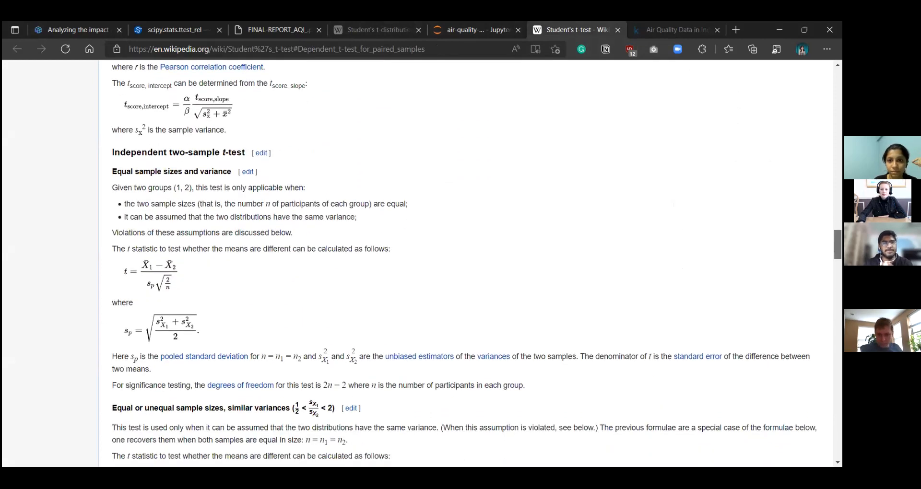
scroll("down", 3)
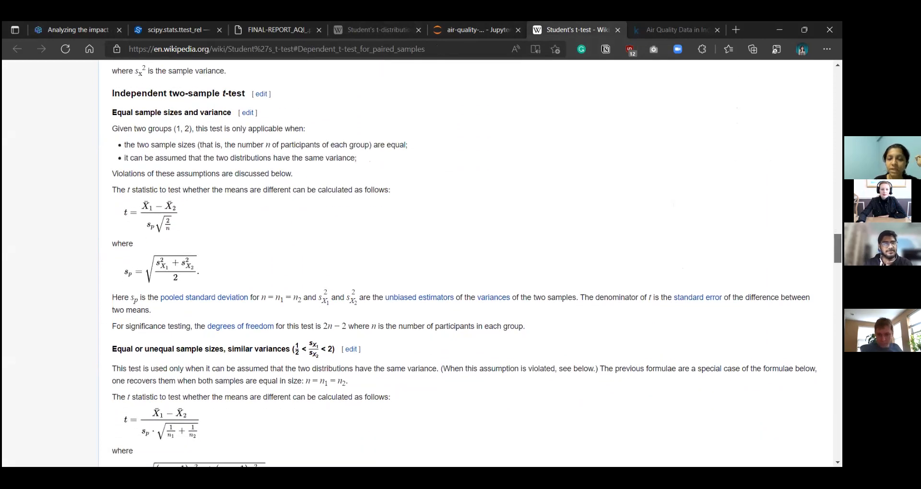
scroll("down", 3)
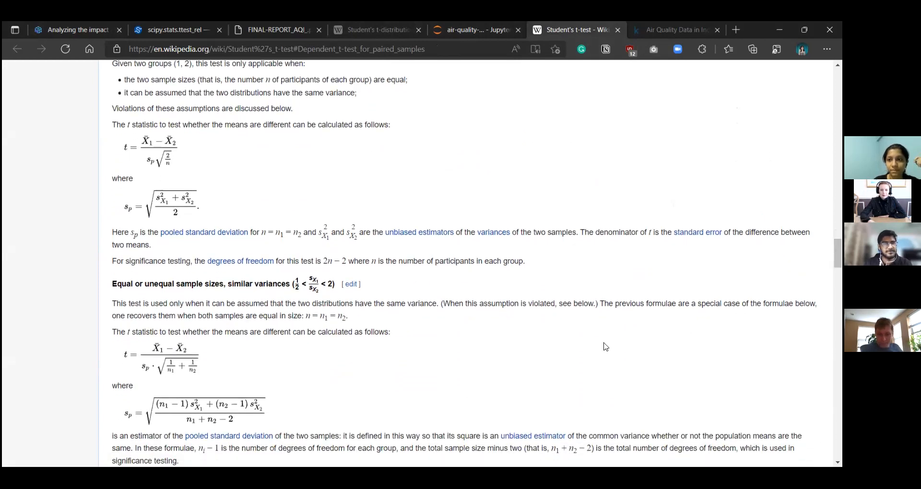
mouse_move(91, 277)
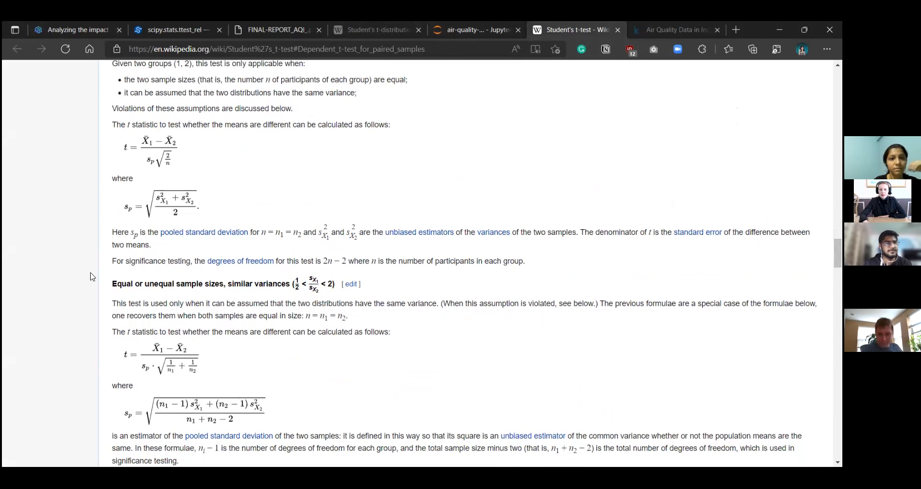
mouse_move(151, 269)
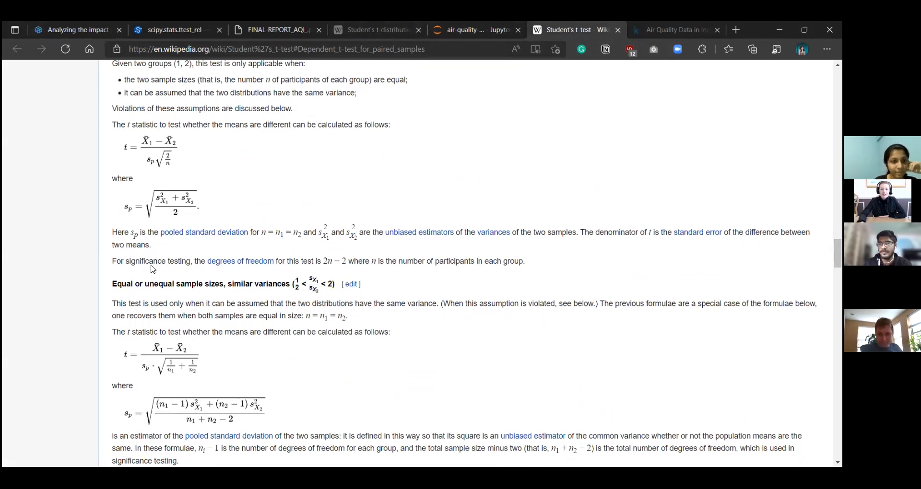
mouse_move(598, 382)
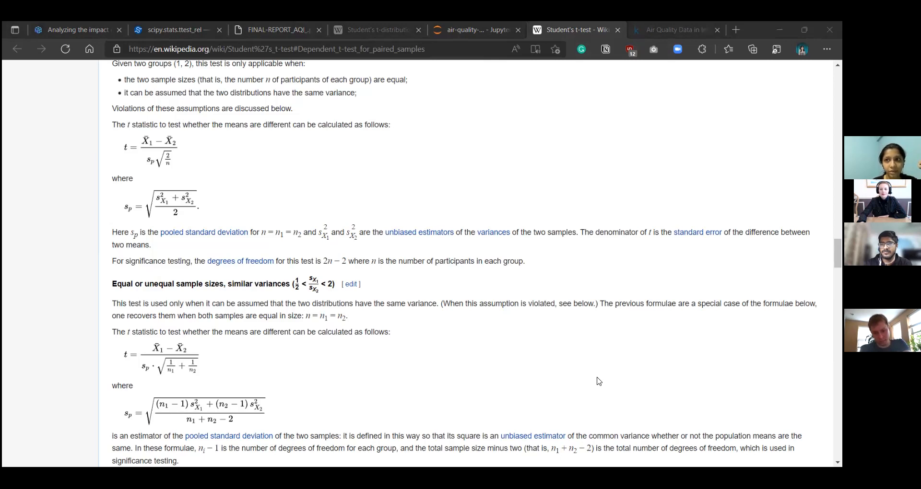
mouse_move(792, 30)
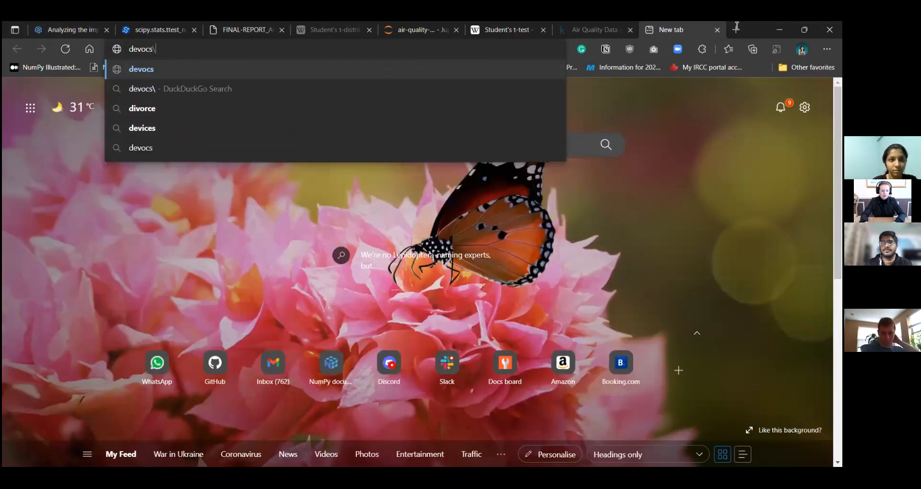
- In a new tab reach the NumPy dev docs Reference via 'devdocs' and search 'vect', listing numpy.vectorize first
type("devdocs")
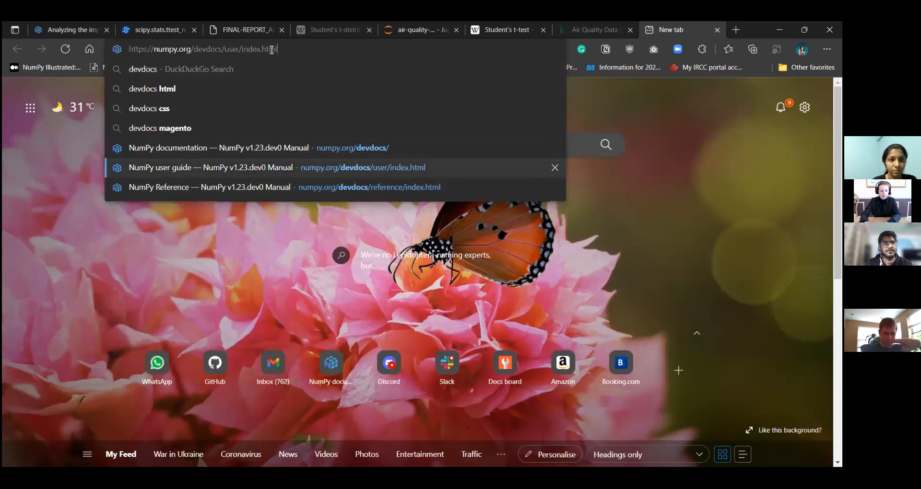
left_click(208, 187)
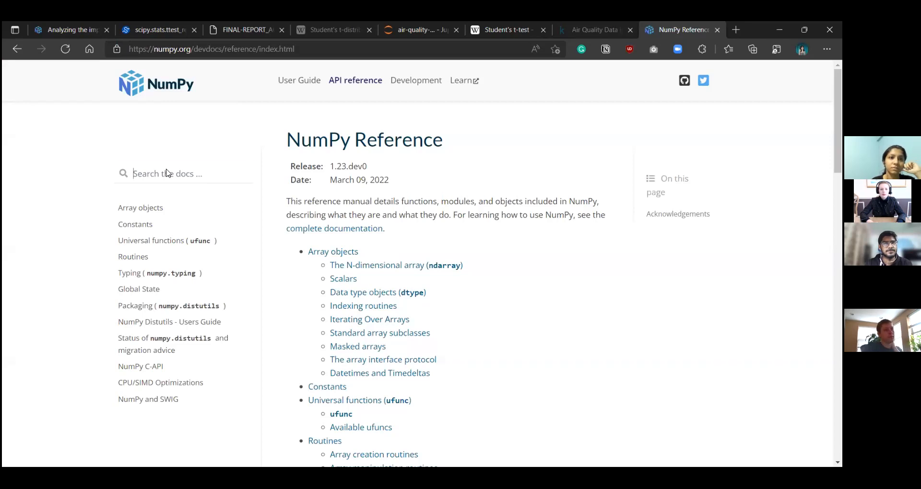
type("vect")
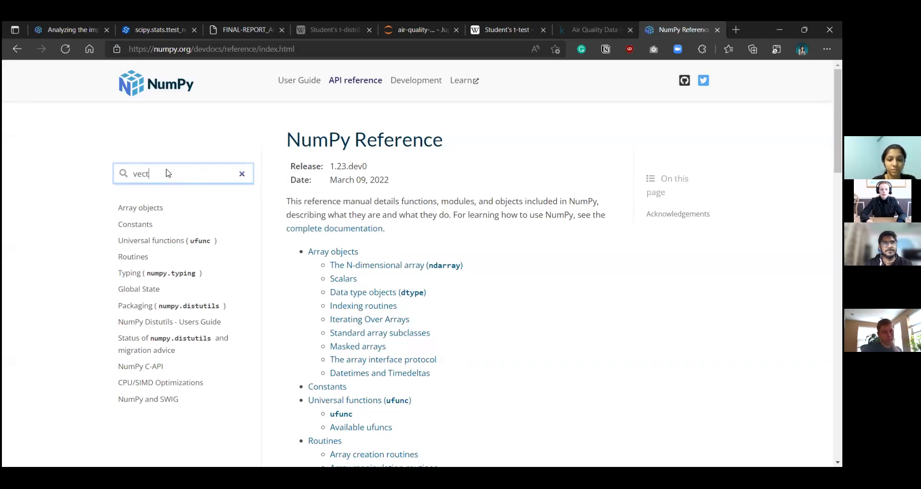
key("Return")
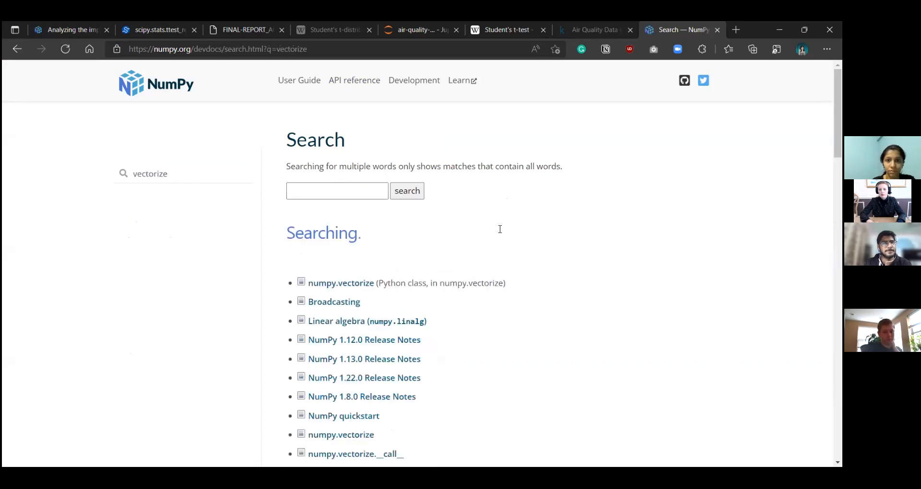
mouse_move(349, 286)
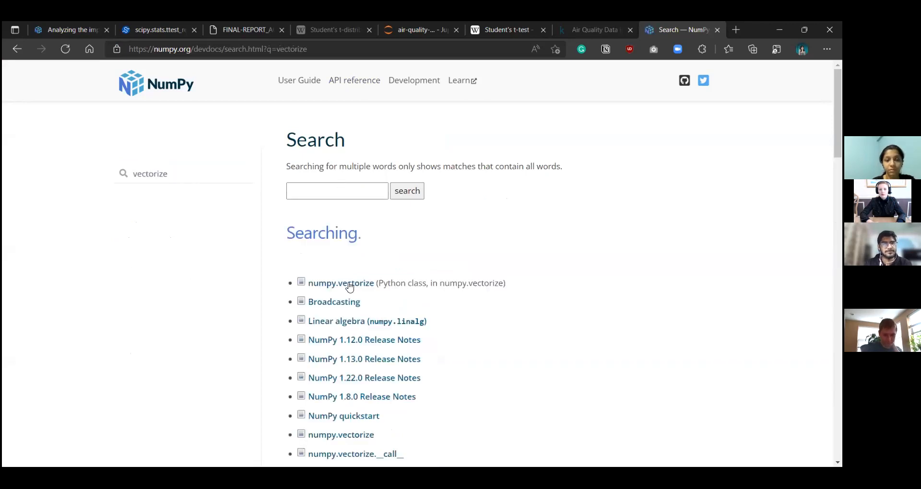
left_click(340, 282)
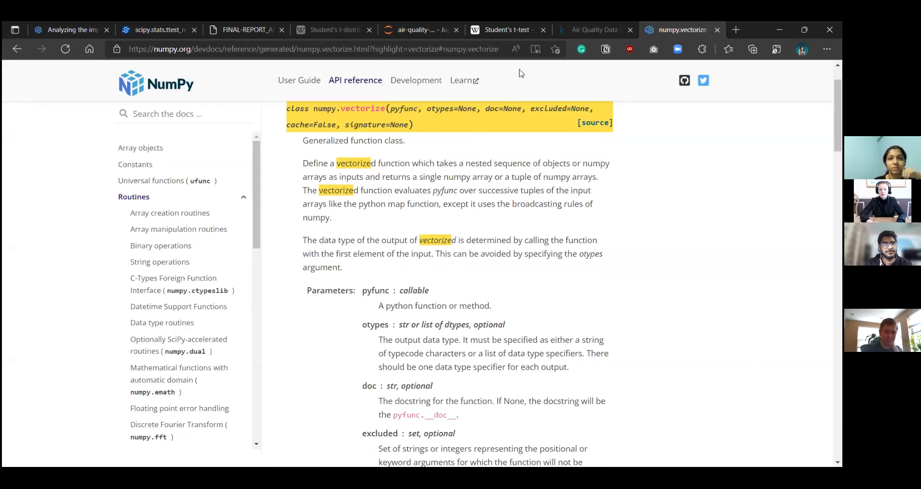
left_click(311, 48)
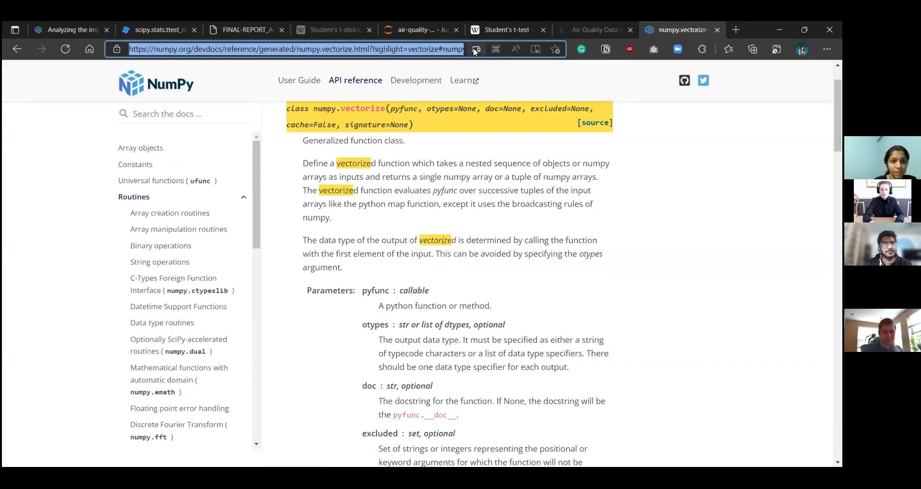
mouse_move(508, 96)
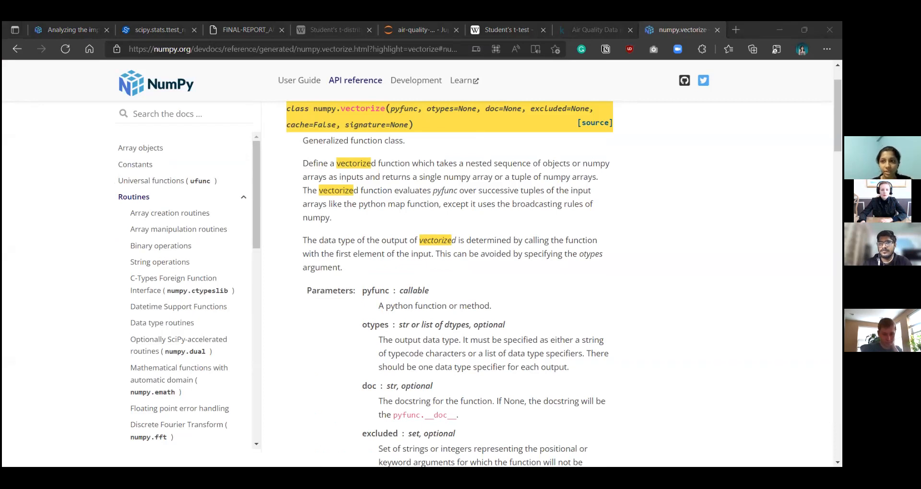
scroll("up", 3)
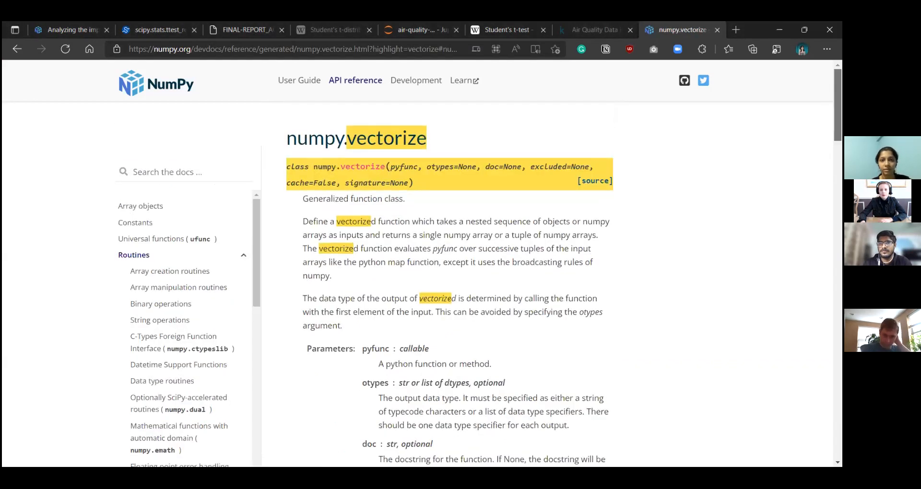
scroll("down", 3)
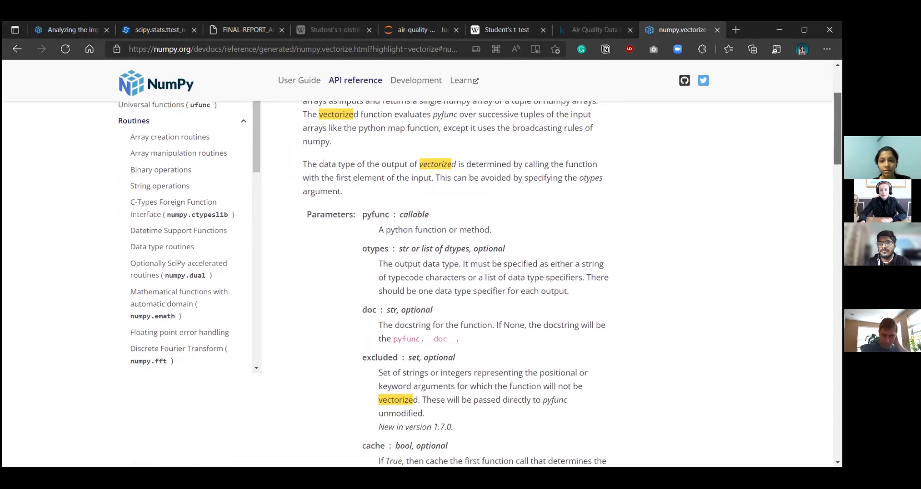
scroll("up", 3)
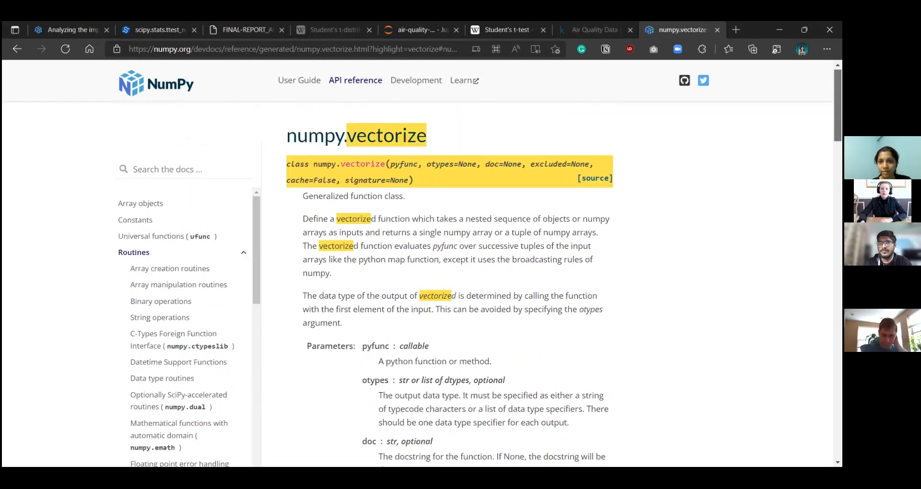
scroll("down", 3)
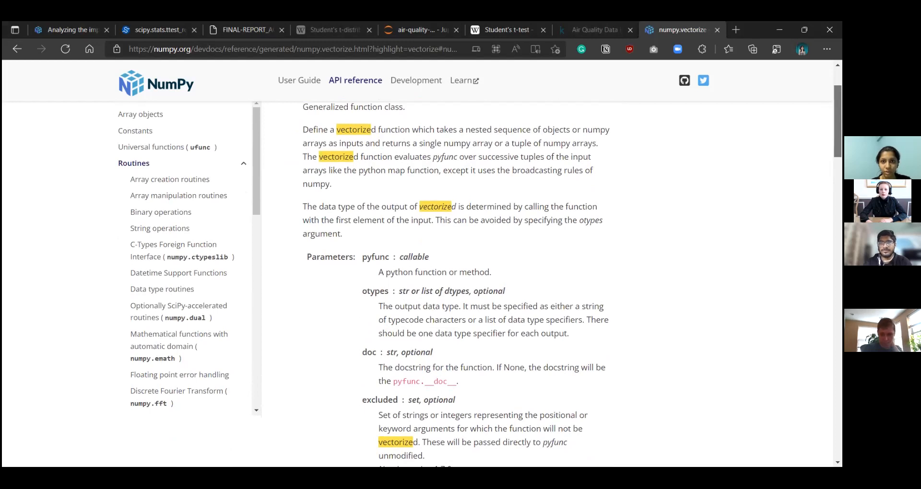
scroll("down", 3)
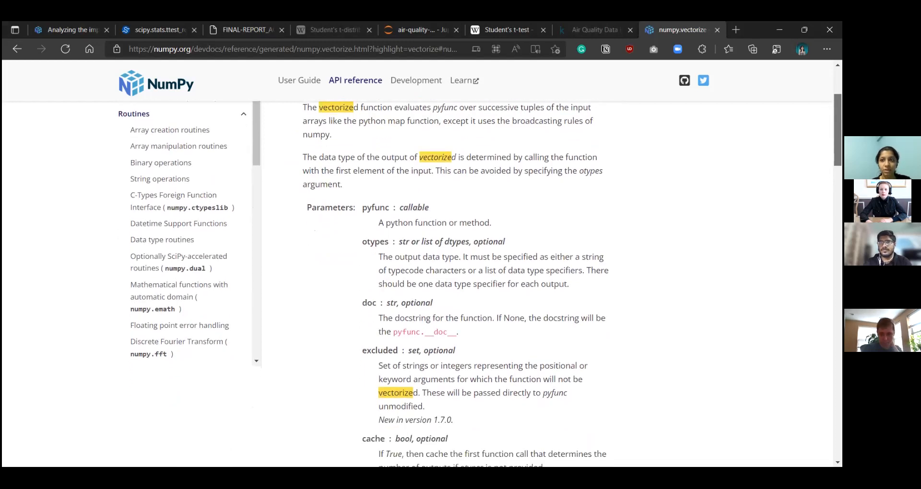
scroll("up", 3)
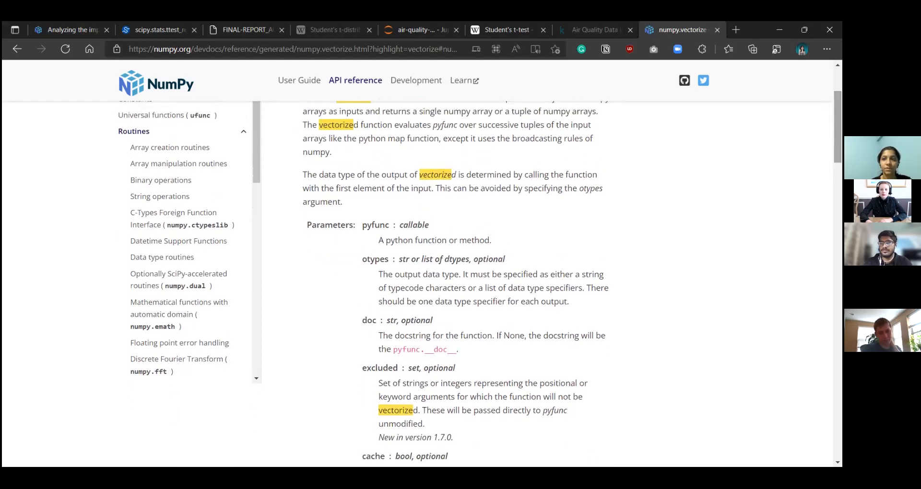
scroll("down", 3)
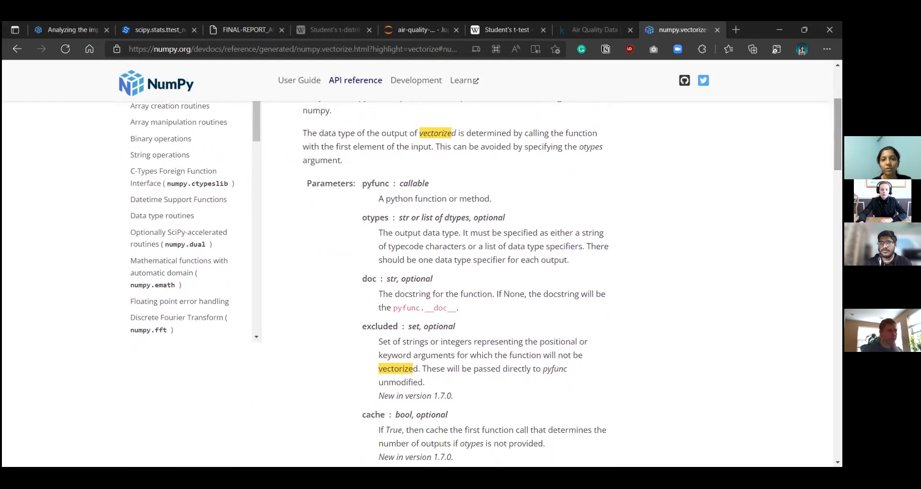
scroll("down", 3)
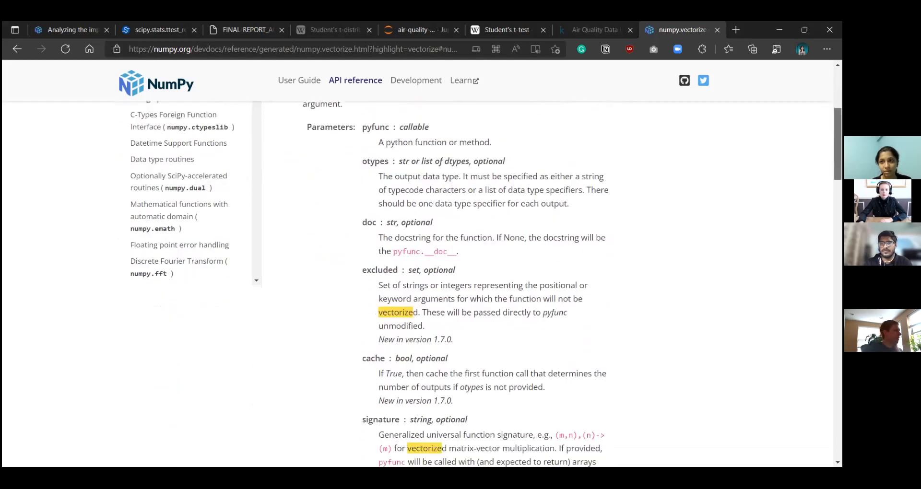
scroll("down", 3)
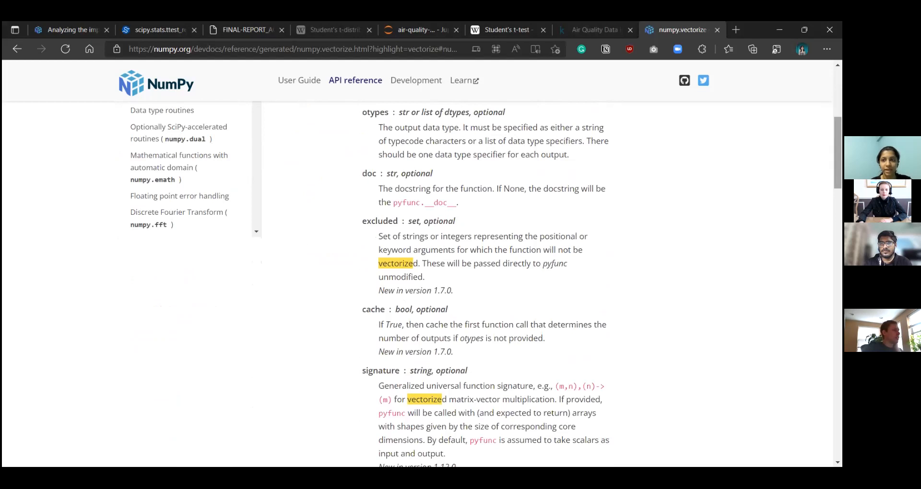
scroll("up", 3)
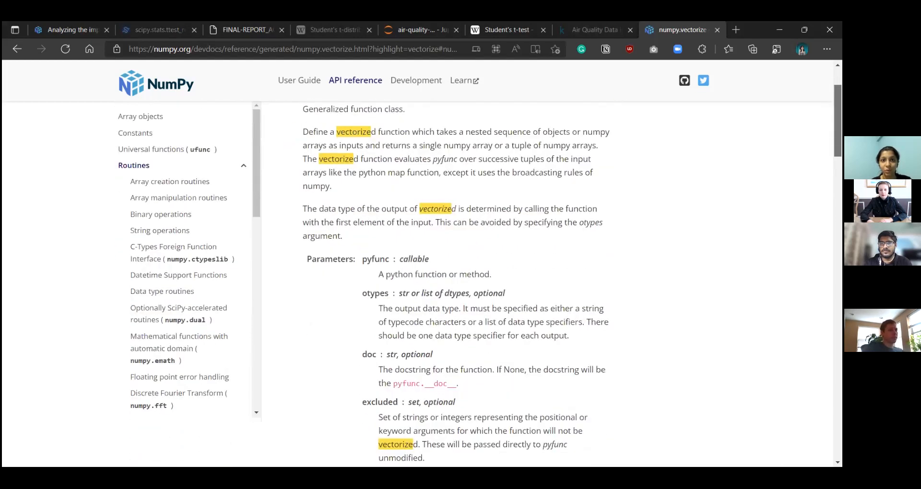
scroll("up", 3)
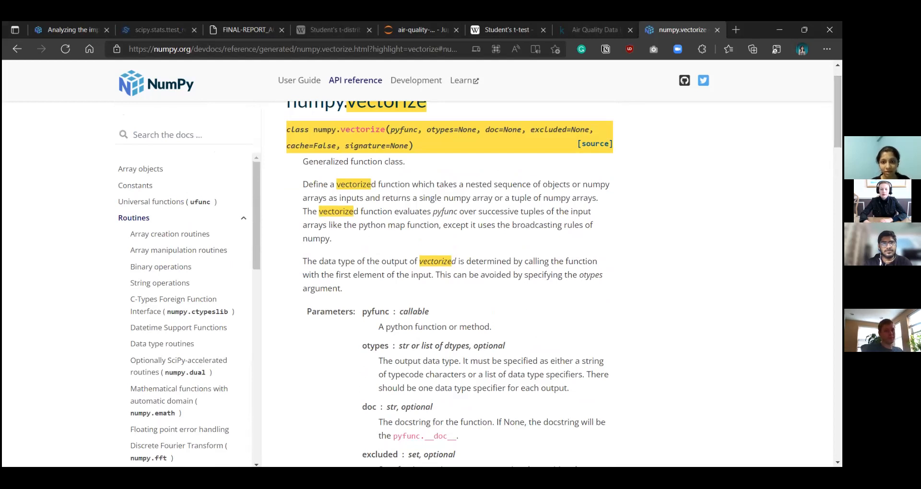
mouse_move(677, 386)
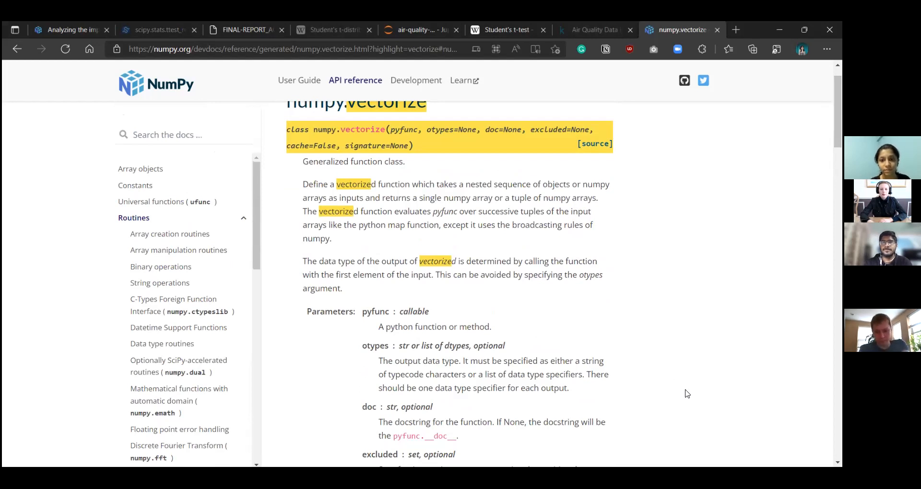
mouse_move(263, 284)
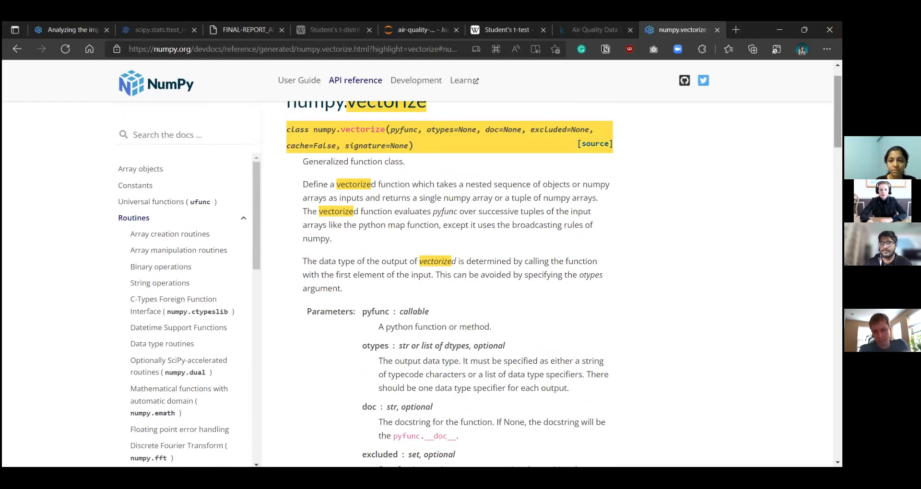
mouse_move(405, 281)
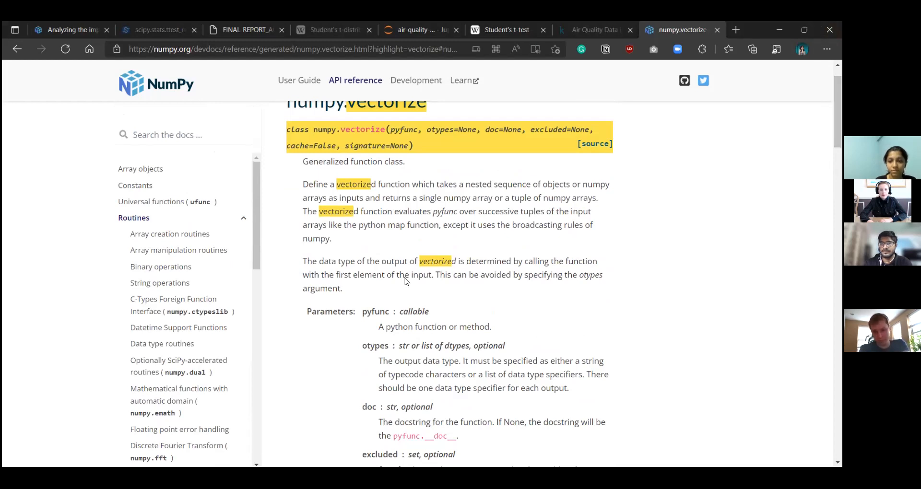
mouse_move(378, 268)
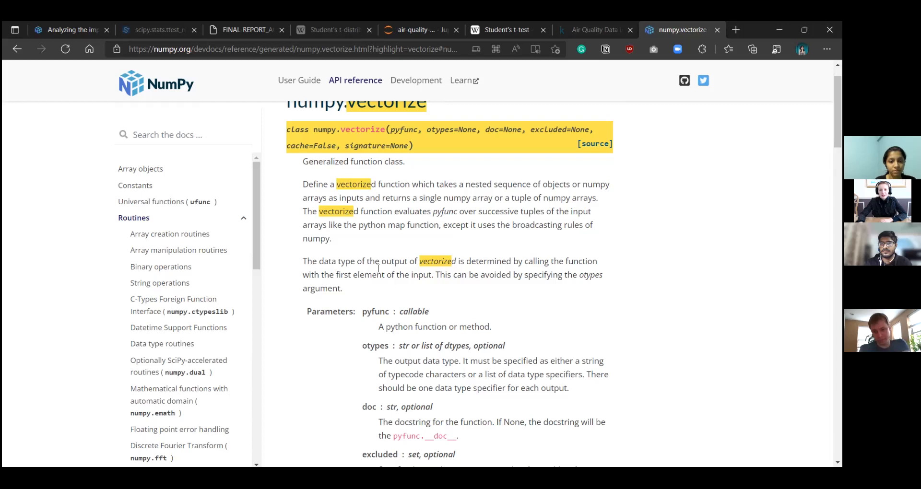
mouse_move(499, 300)
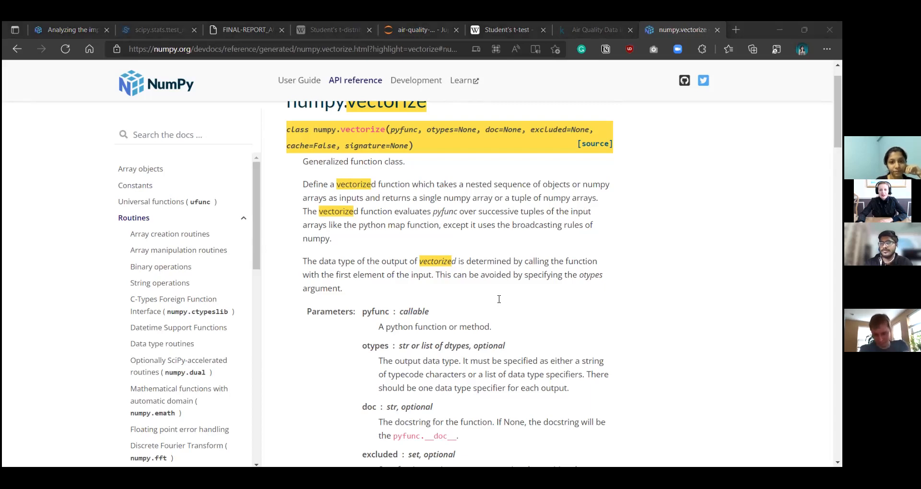
mouse_move(750, 95)
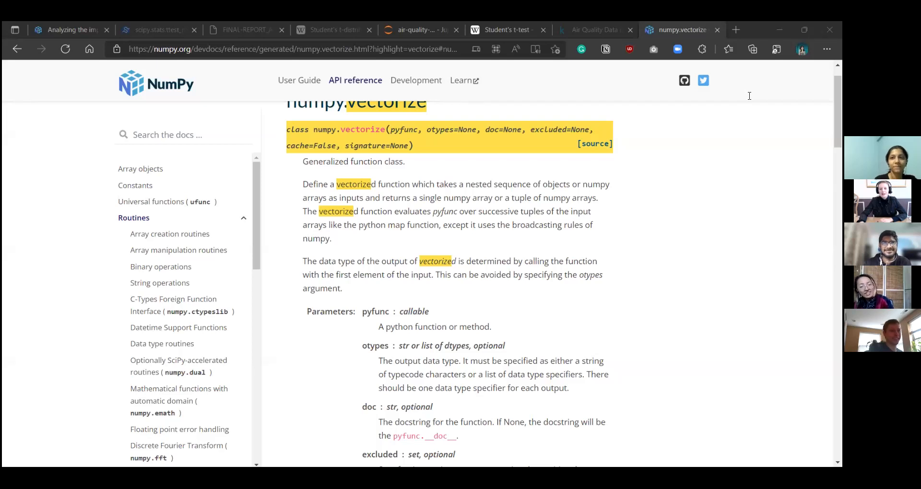
mouse_move(780, 30)
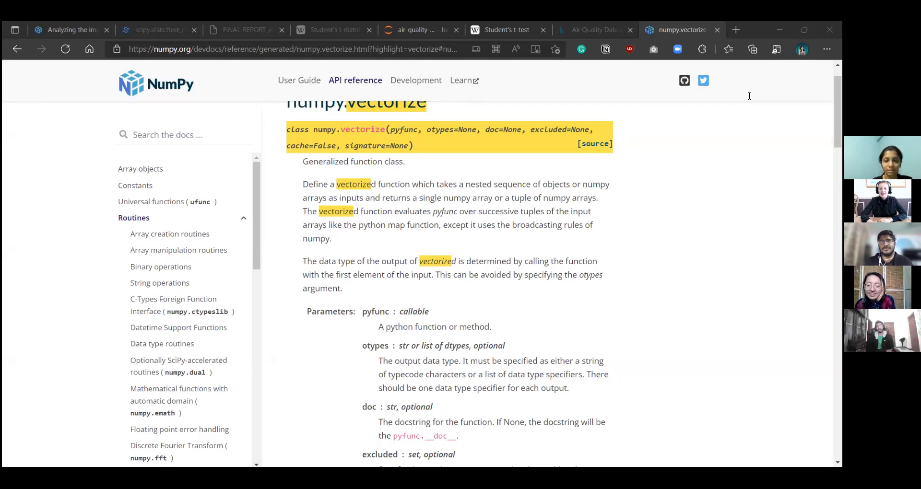
mouse_move(473, 360)
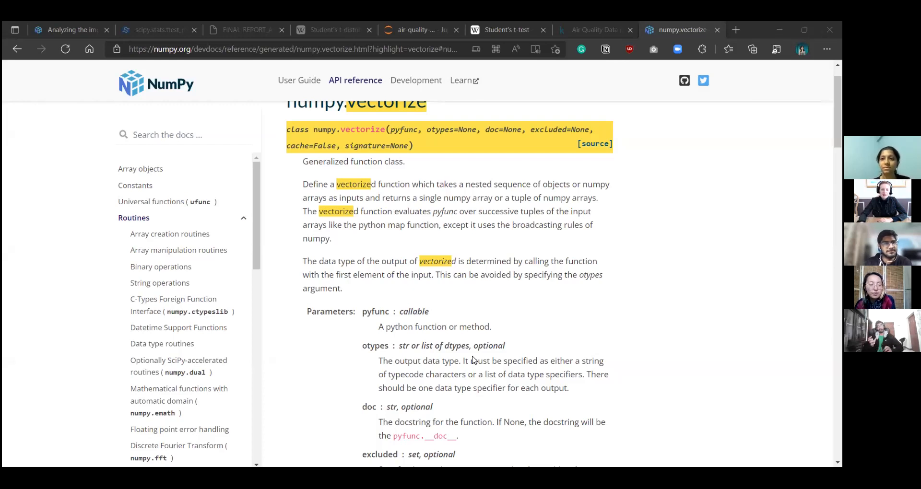
mouse_move(564, 195)
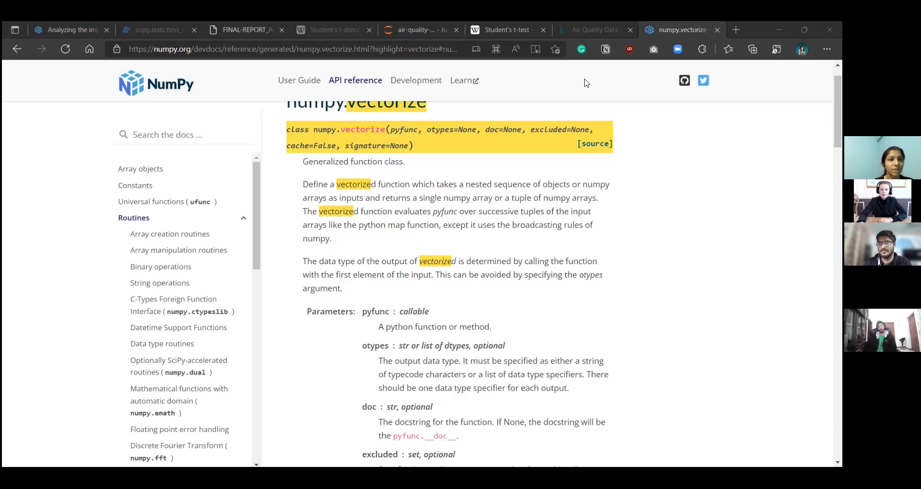
mouse_move(65, 29)
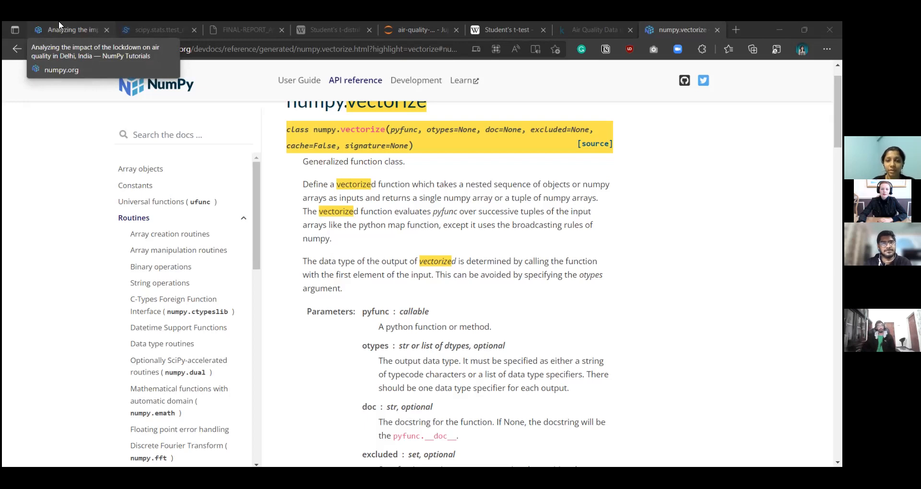
mouse_move(70, 30)
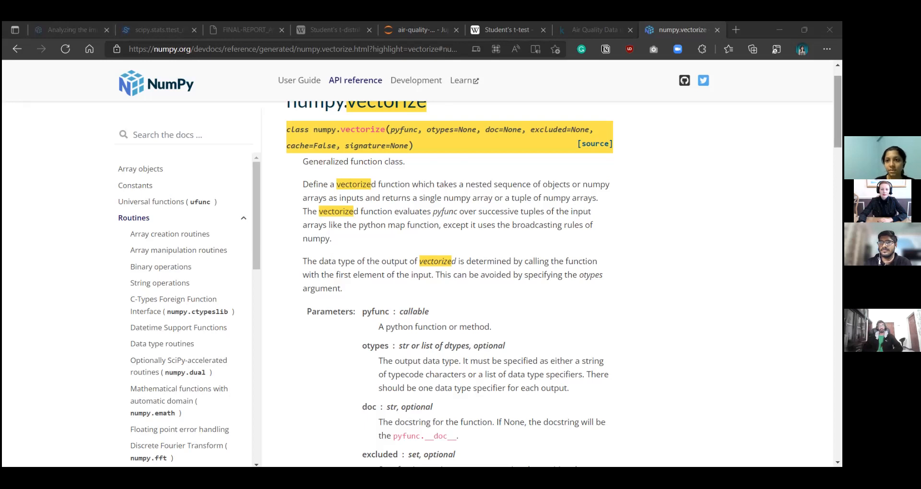
scroll("up", 3)
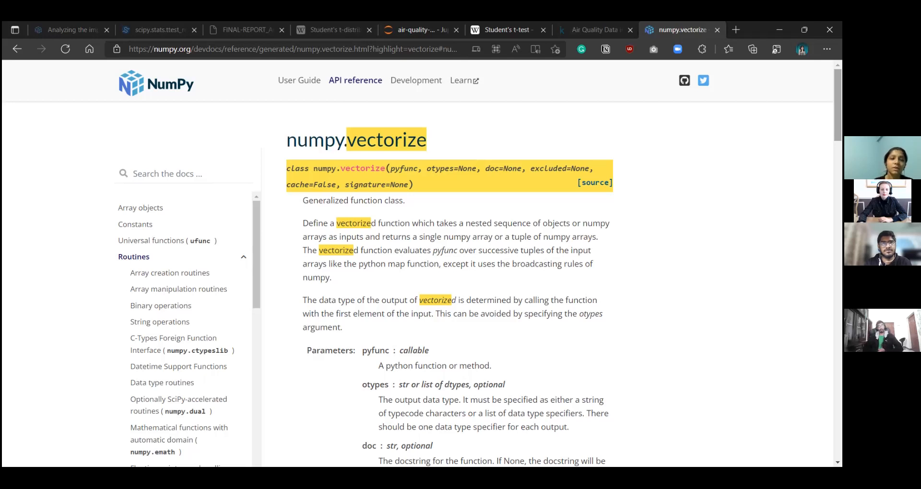
mouse_move(51, 133)
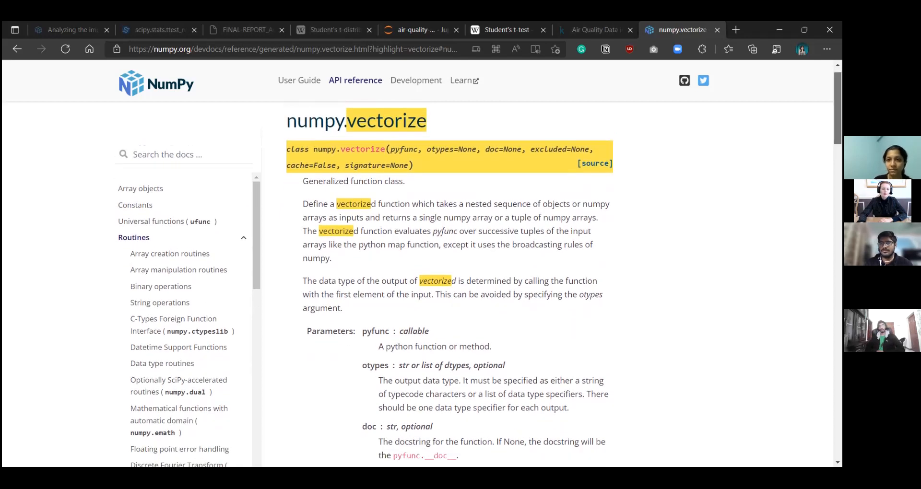
scroll("down", 3)
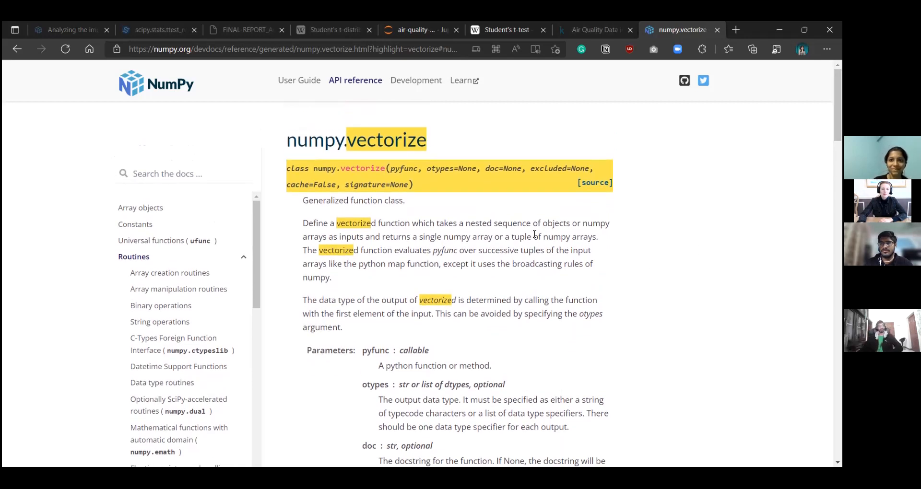
scroll("down", 3)
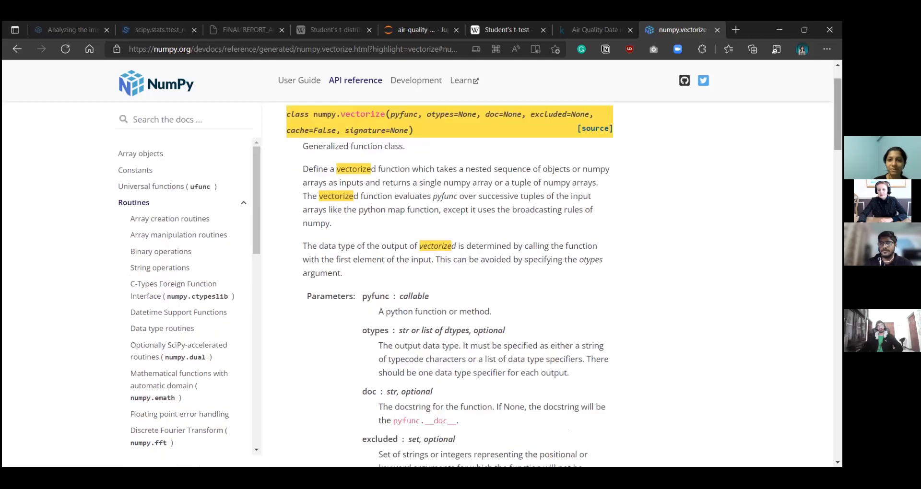
mouse_move(609, 383)
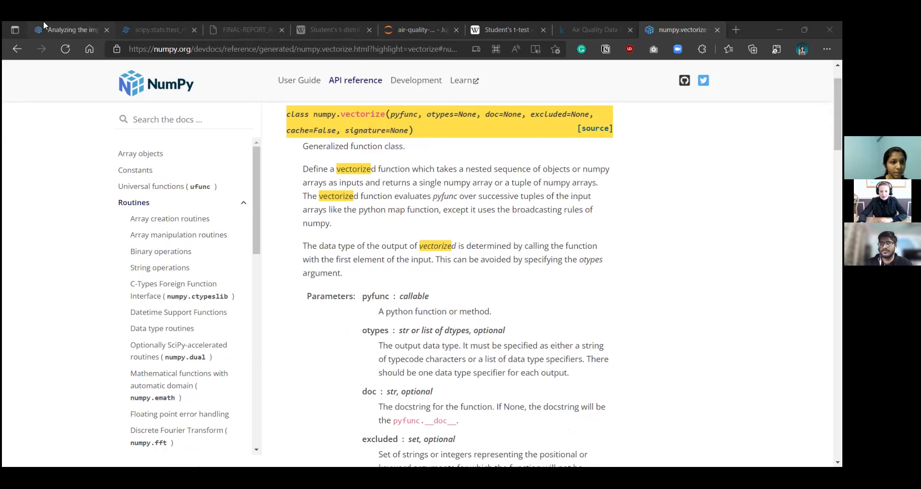
- Navigate via NumPy Features and Contributing to the 'Learn to write a NumPy tutorial' style guide and select its address
left_click(67, 30)
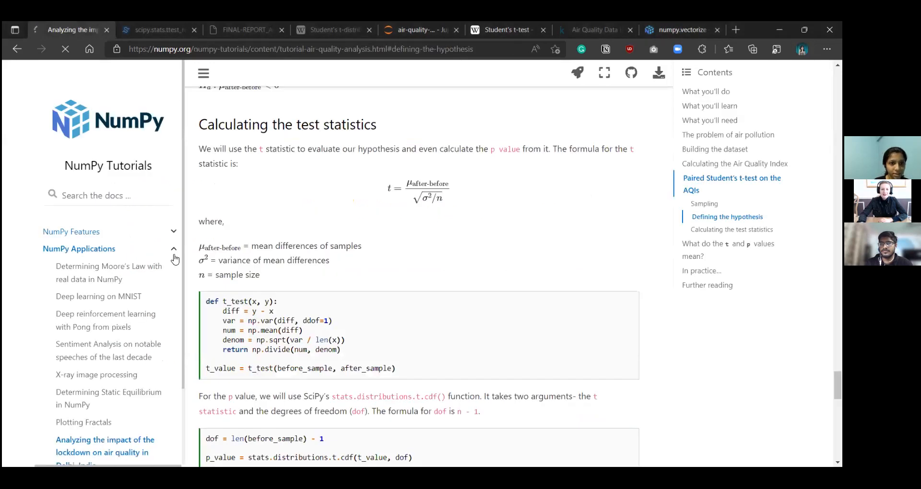
left_click(77, 232)
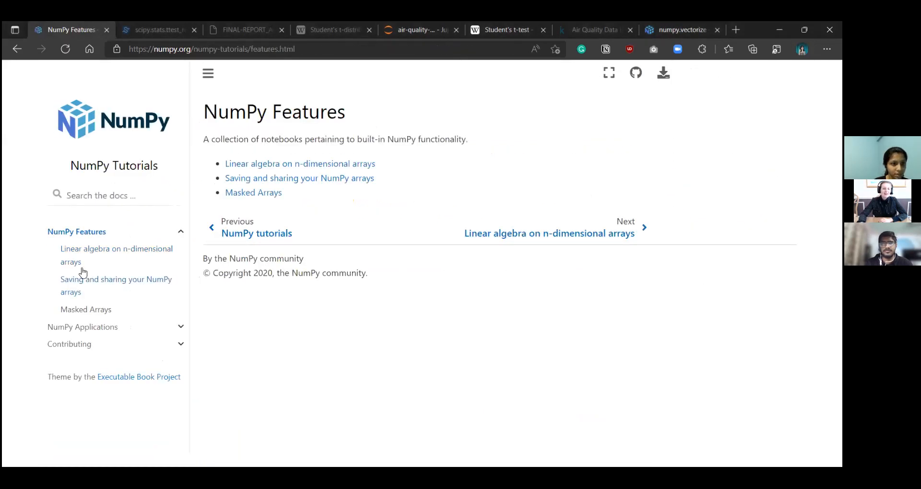
left_click(70, 344)
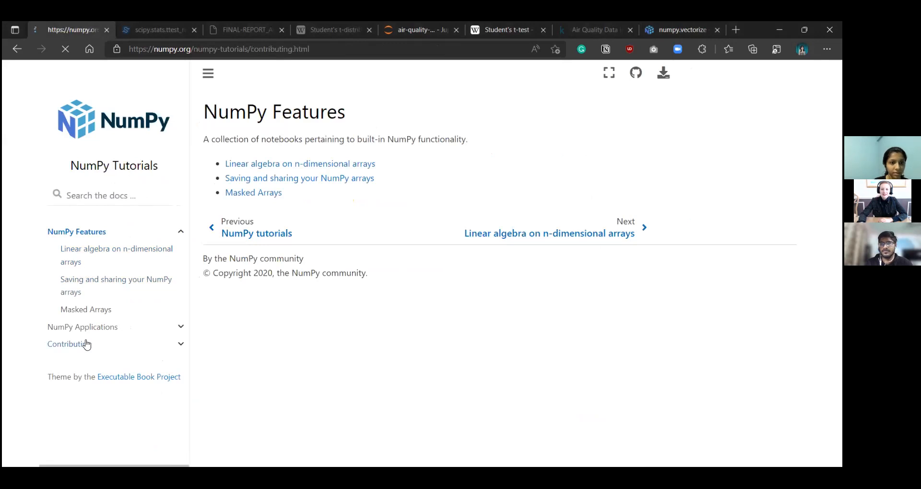
left_click(69, 343)
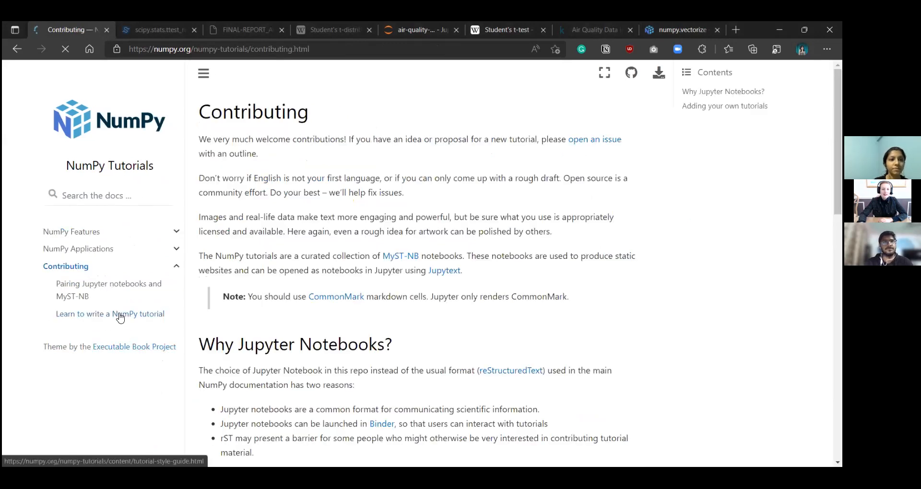
mouse_move(347, 99)
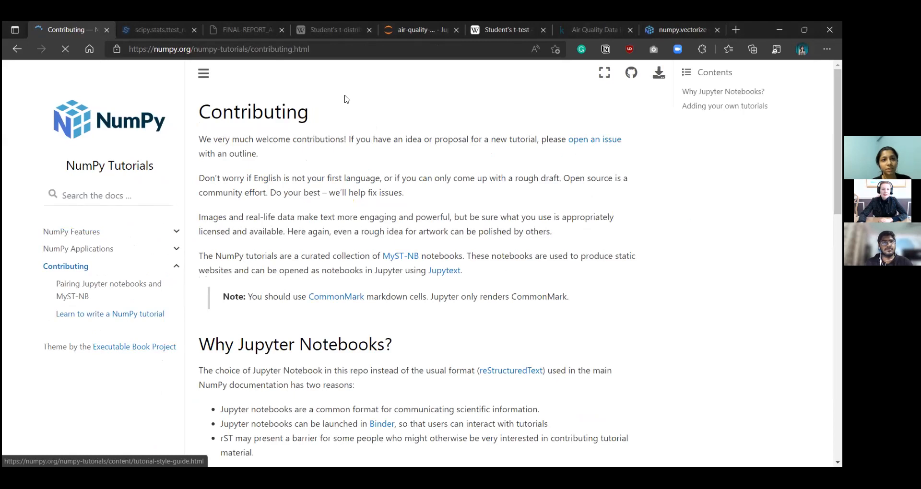
left_click(109, 313)
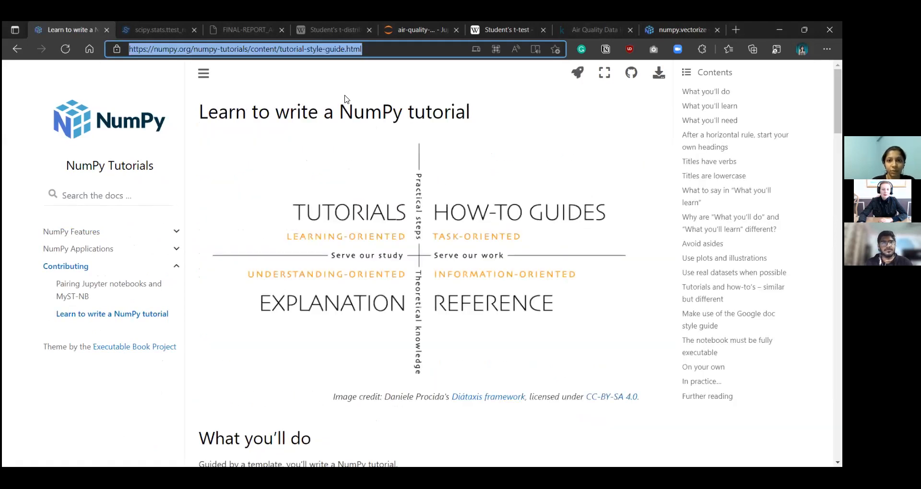
mouse_move(637, 401)
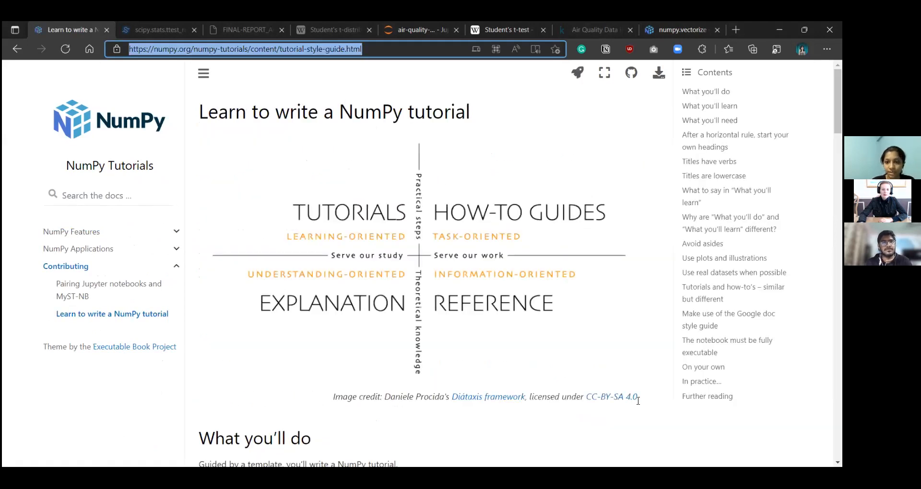
mouse_move(635, 410)
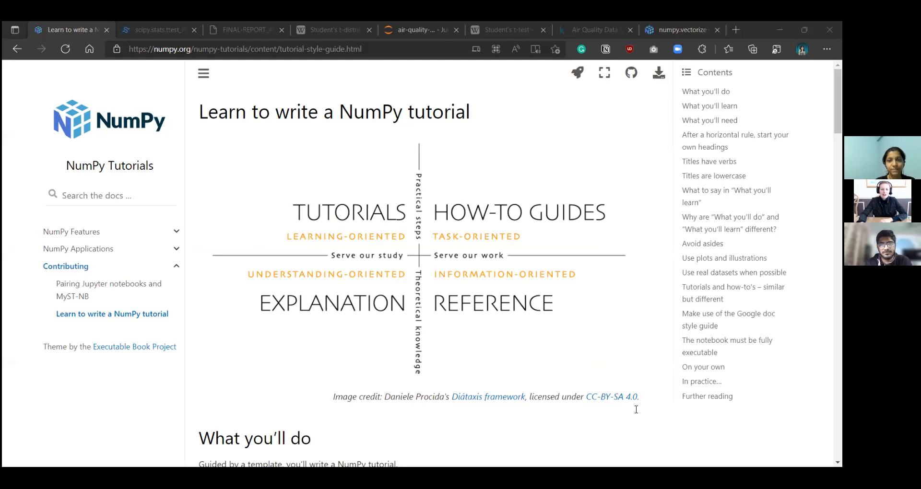
mouse_move(549, 335)
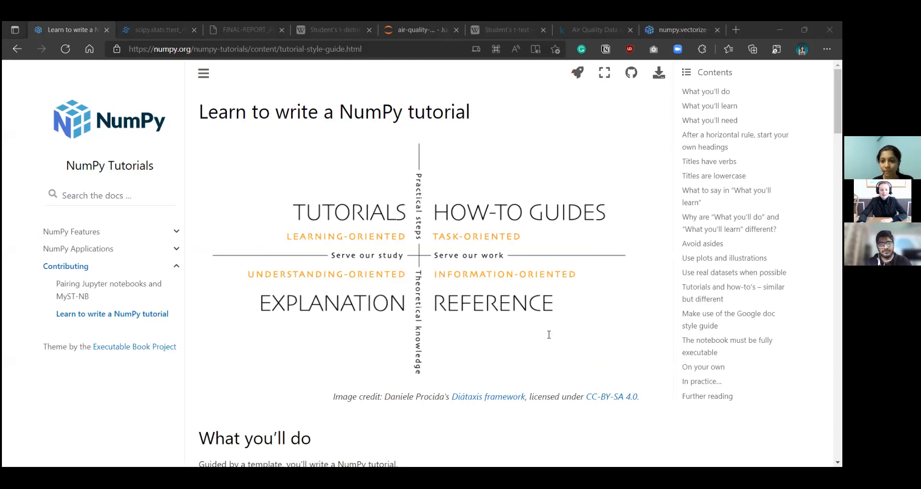
mouse_move(734, 232)
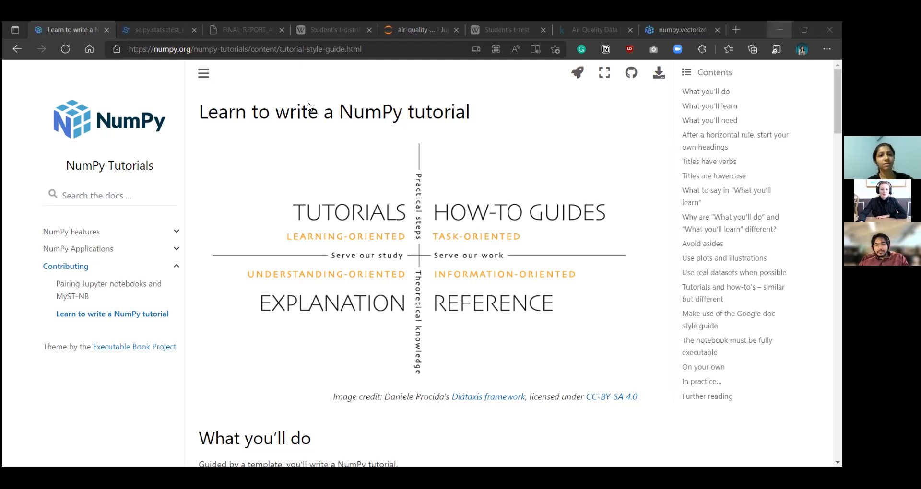
mouse_move(696, 357)
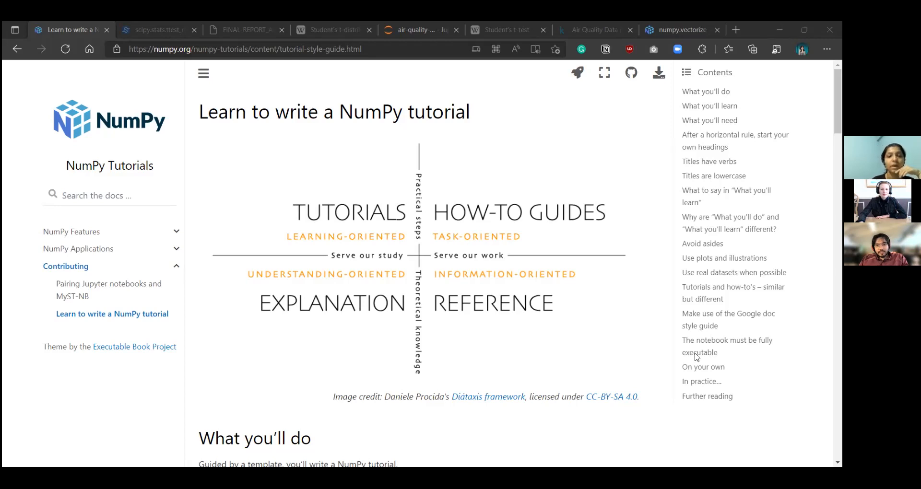
mouse_move(489, 279)
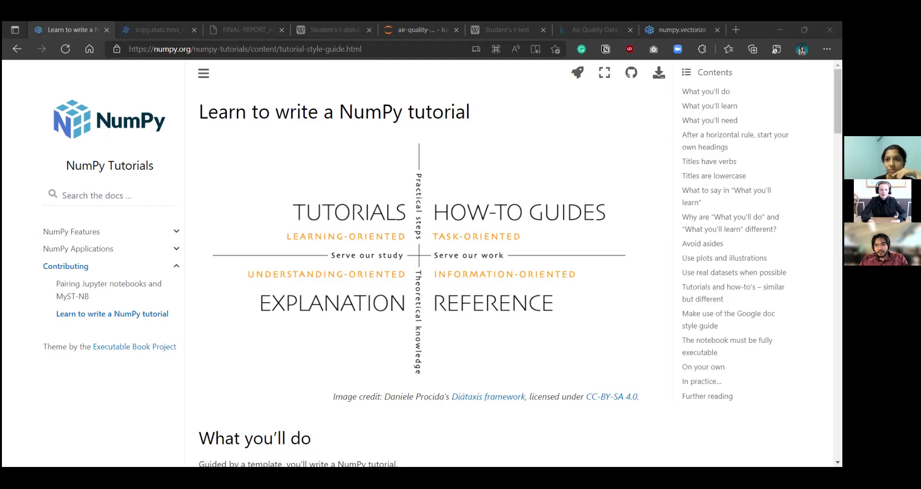
mouse_move(603, 72)
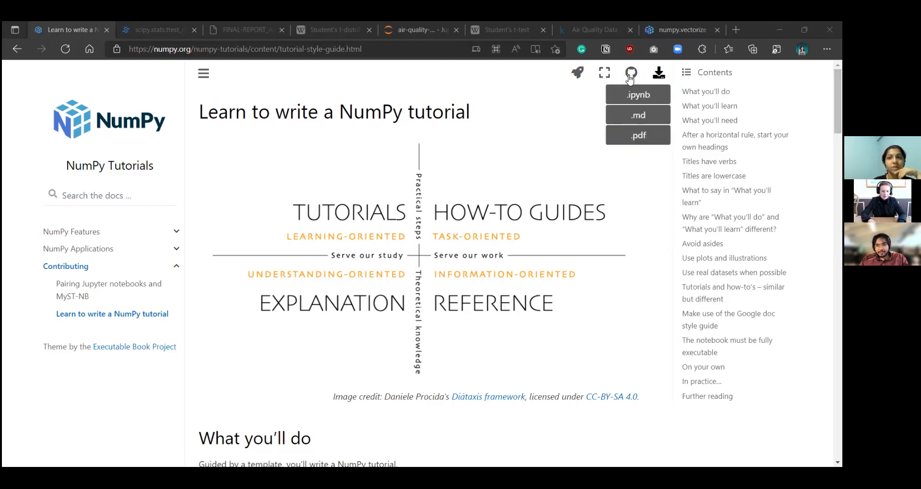
left_click(631, 72)
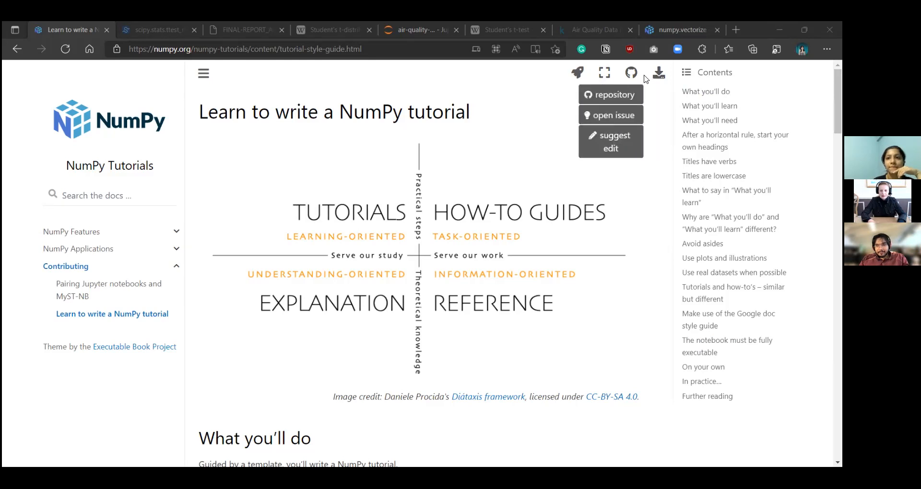
mouse_move(611, 115)
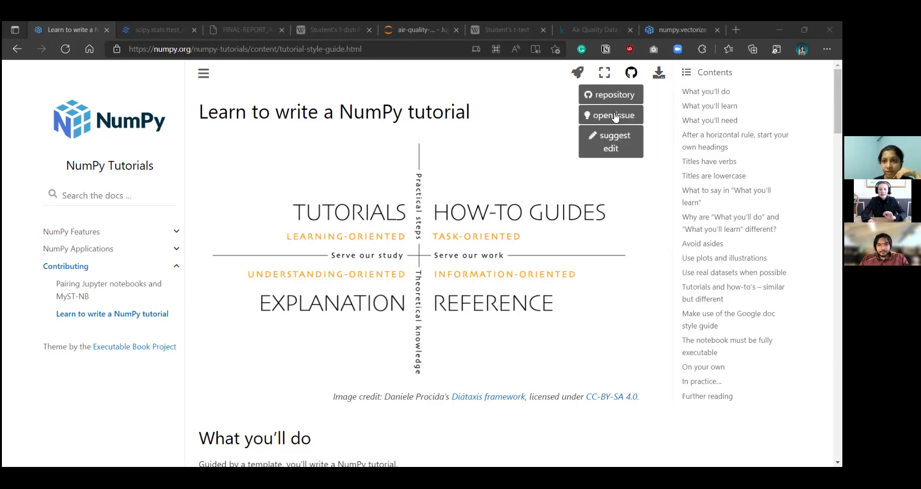
mouse_move(611, 142)
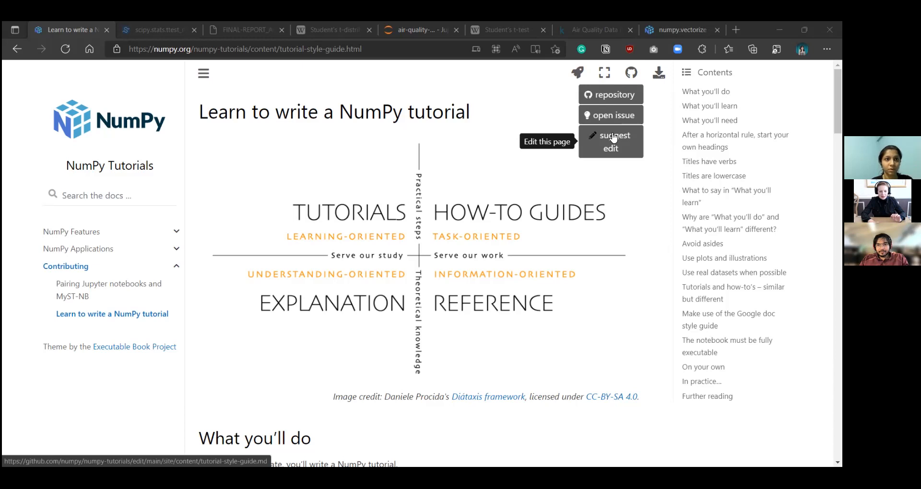
left_click(610, 142)
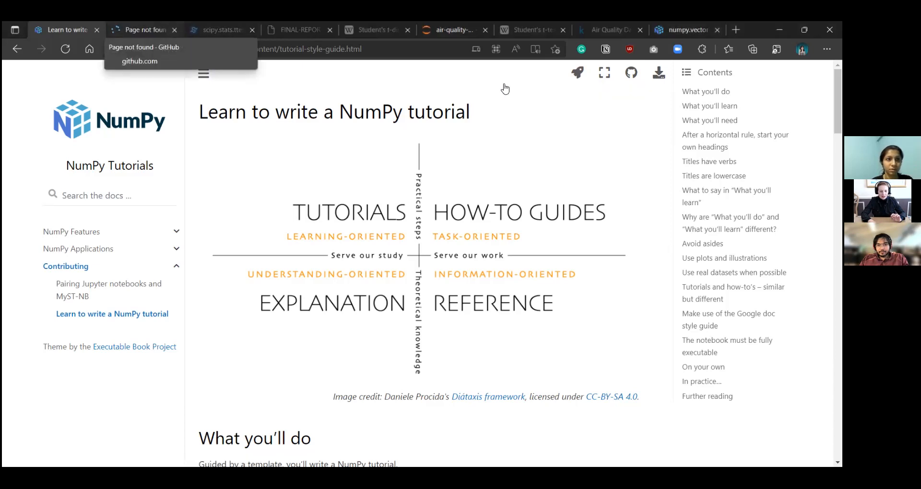
left_click(143, 29)
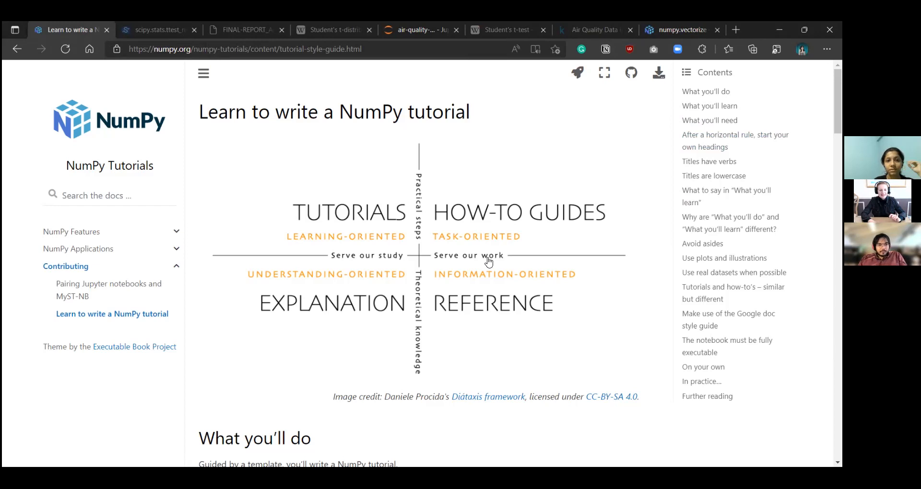
mouse_move(368, 247)
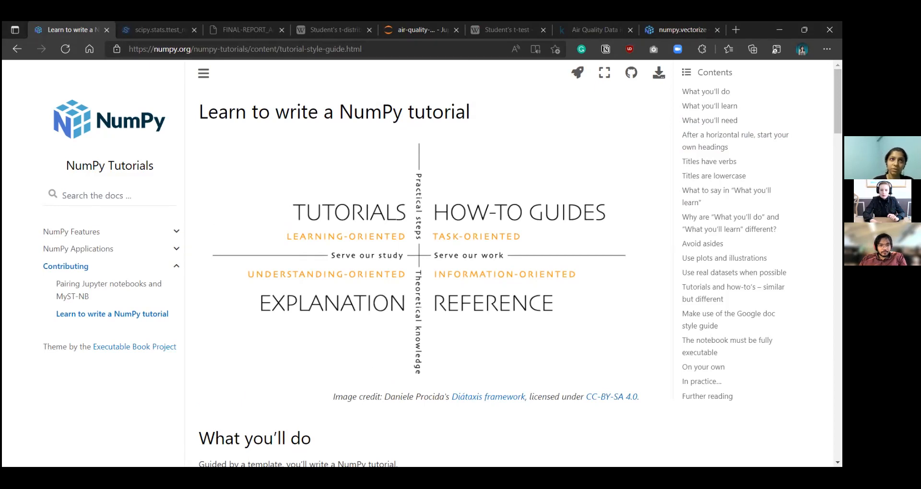
mouse_move(712, 176)
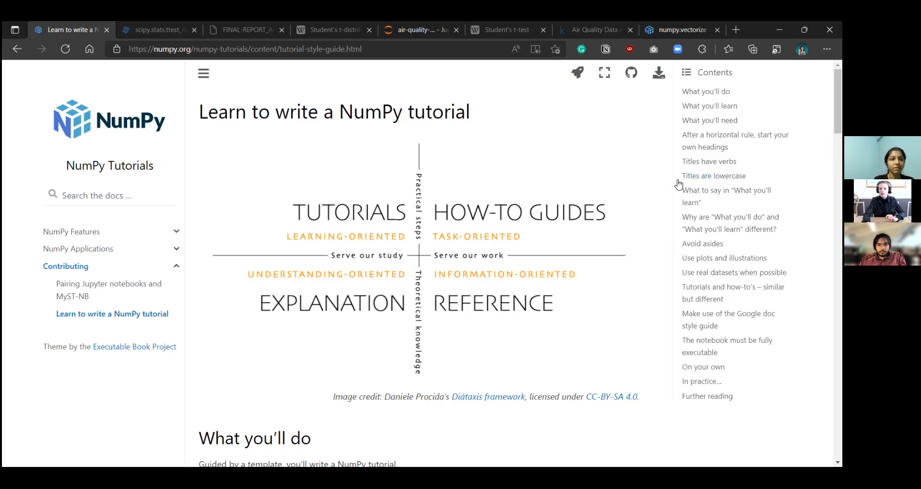
mouse_move(546, 140)
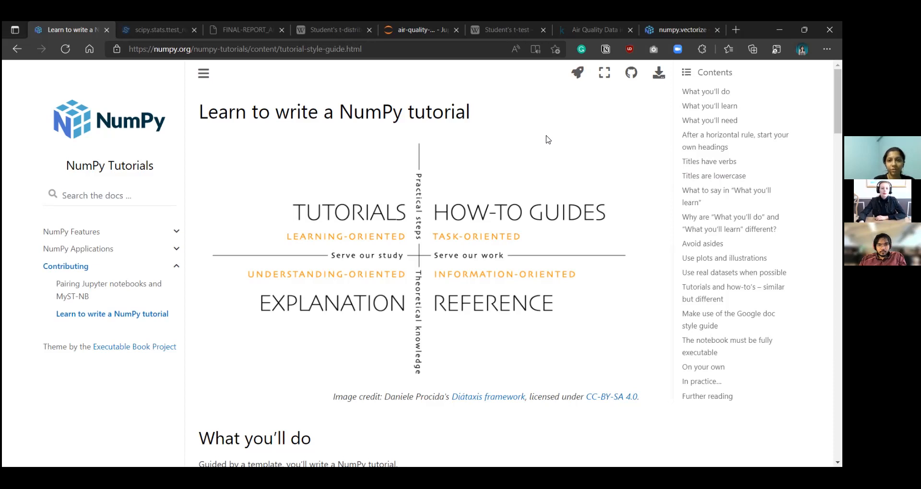
mouse_move(562, 167)
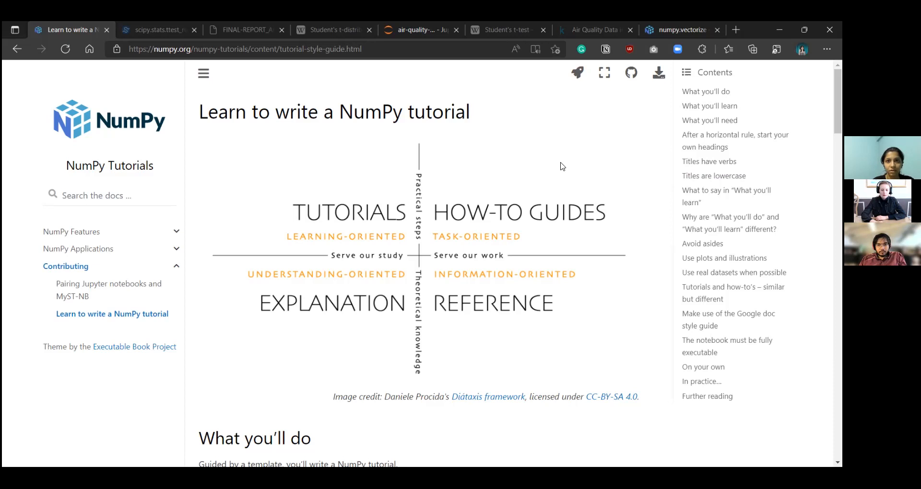
mouse_move(556, 168)
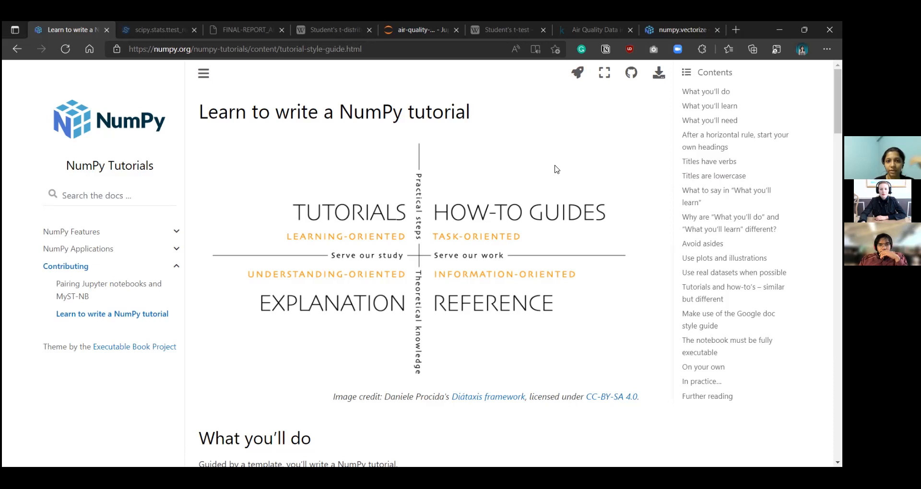
mouse_move(655, 164)
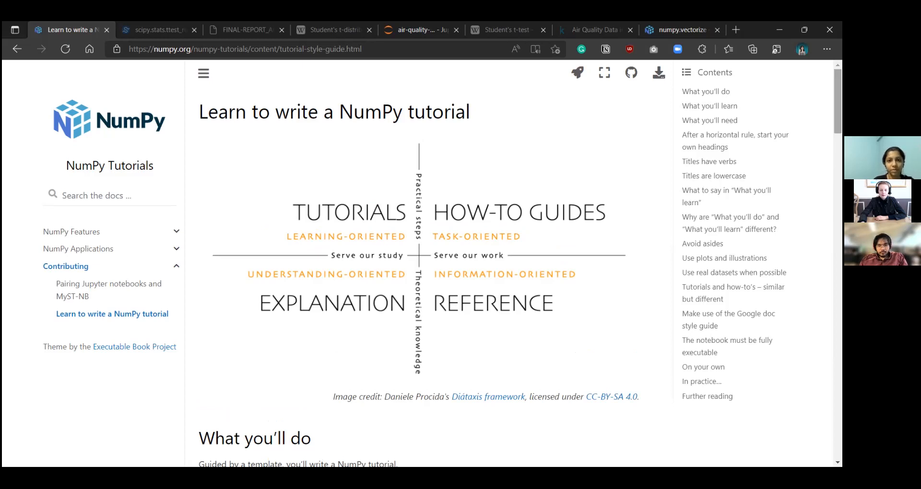
mouse_move(710, 120)
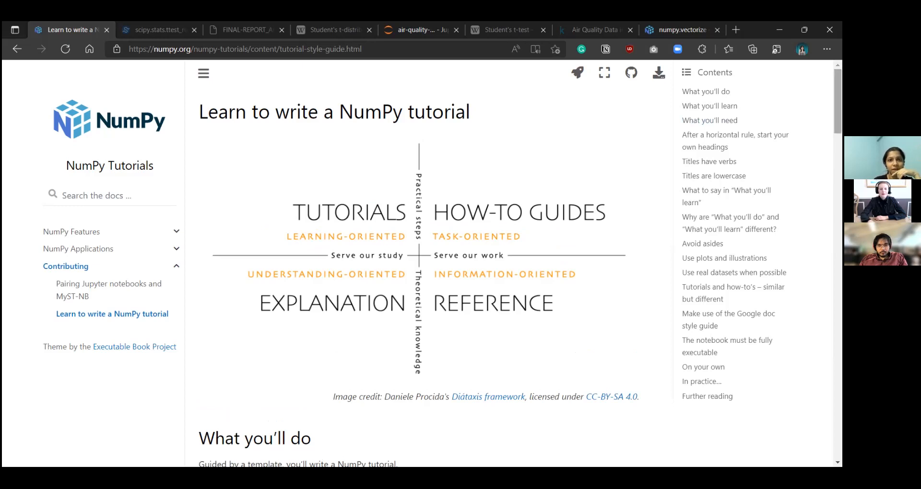
mouse_move(713, 121)
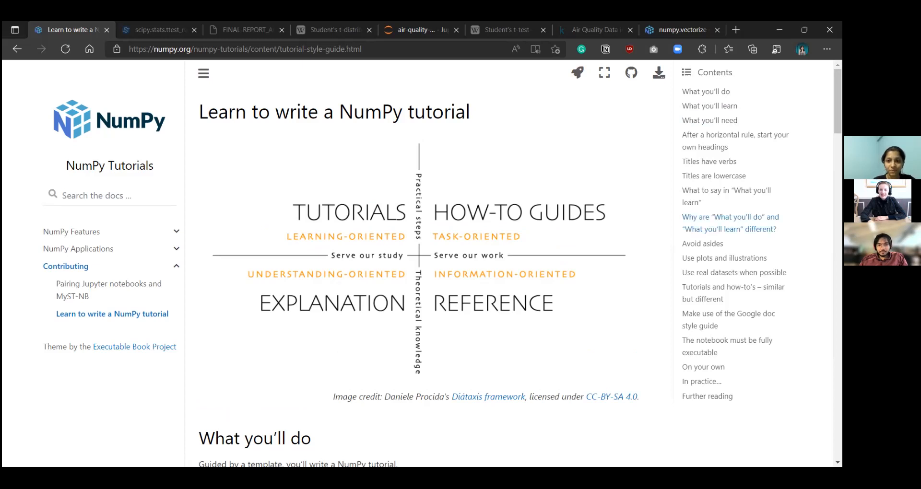
mouse_move(589, 390)
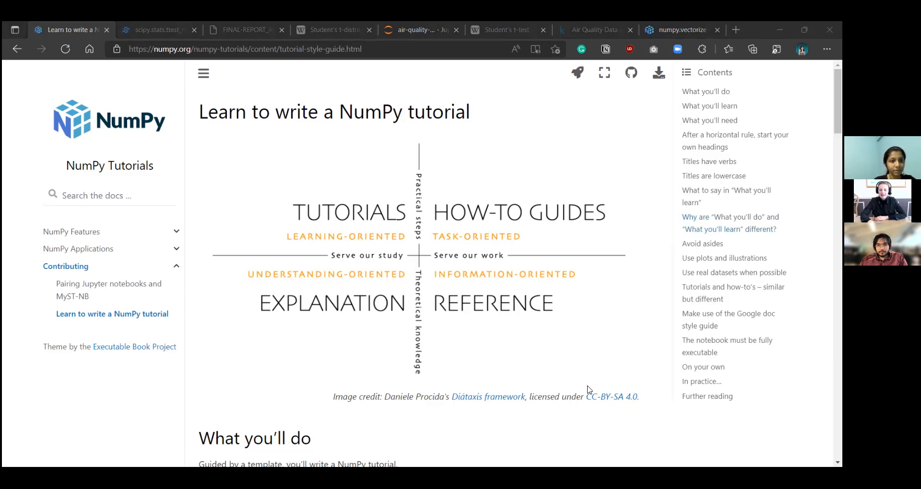
mouse_move(509, 341)
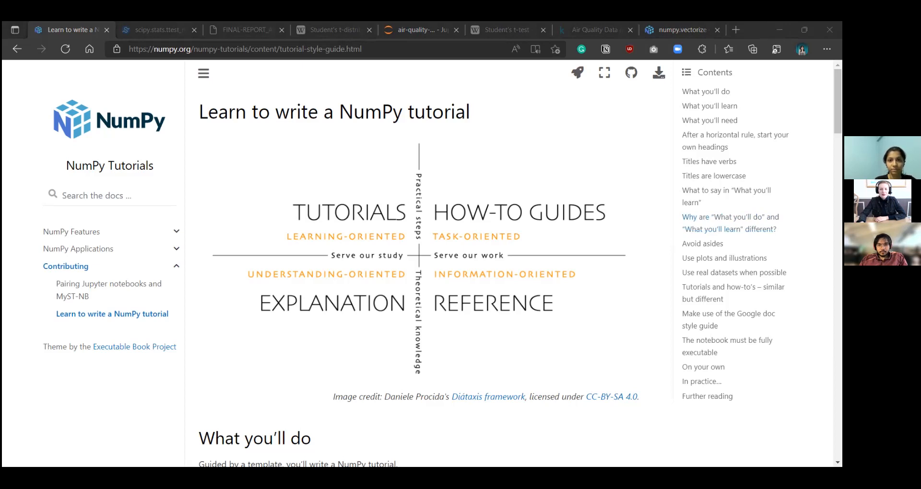
mouse_move(541, 339)
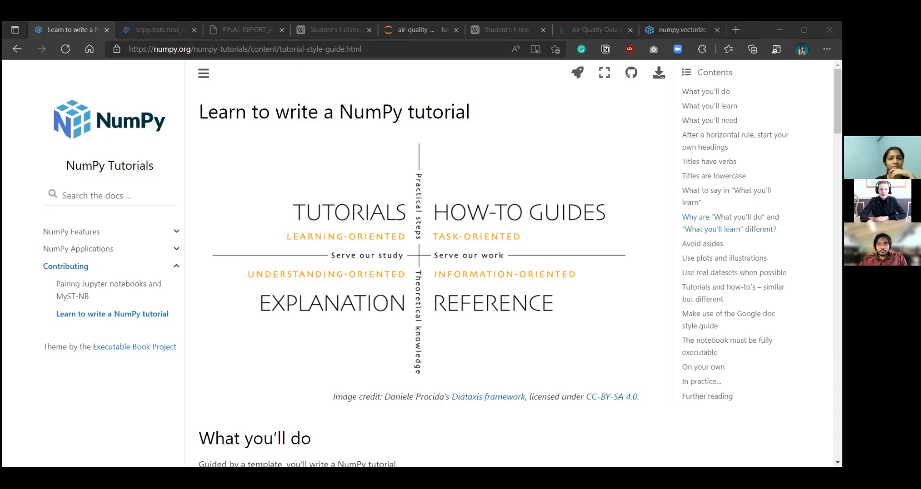
mouse_move(622, 422)
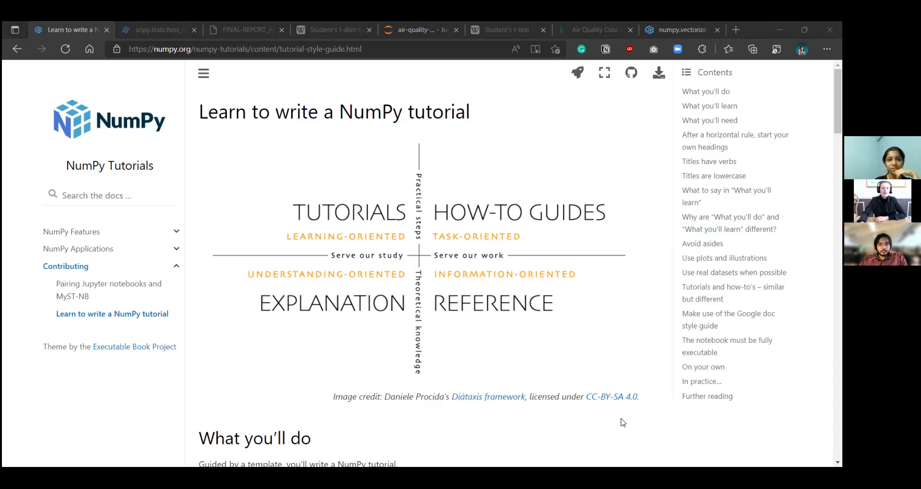
mouse_move(551, 350)
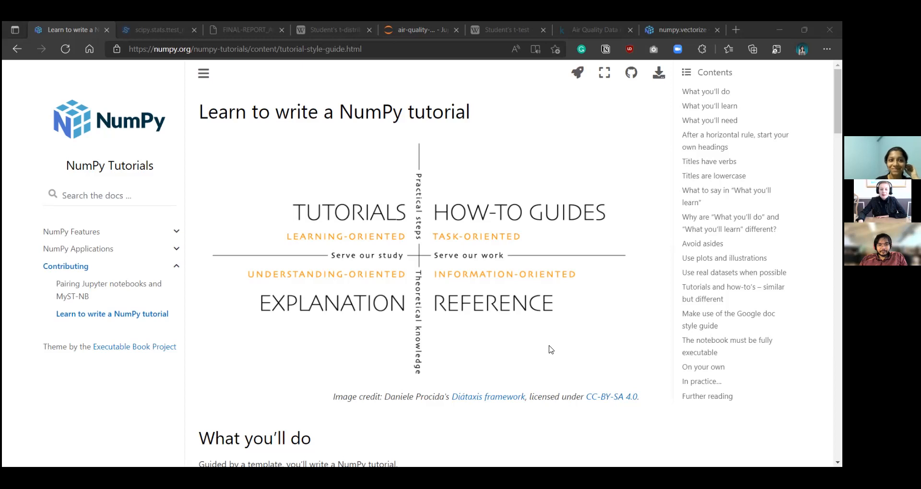
mouse_move(355, 308)
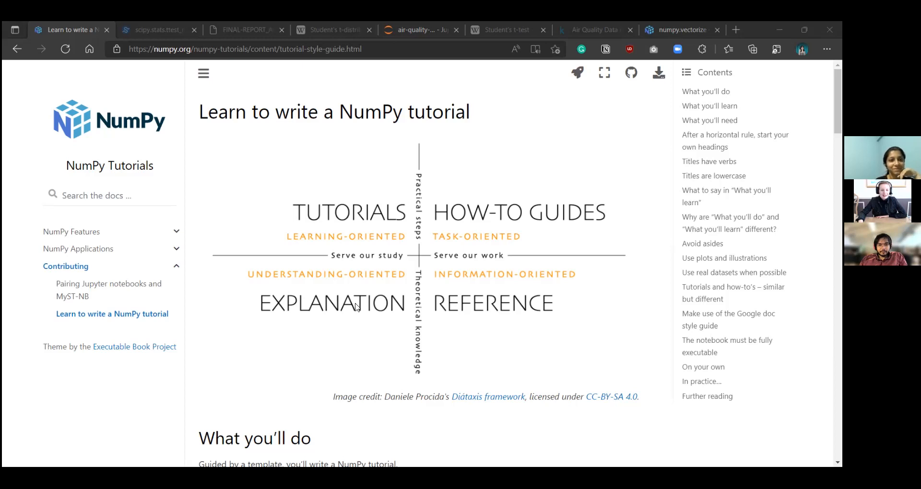
mouse_move(344, 292)
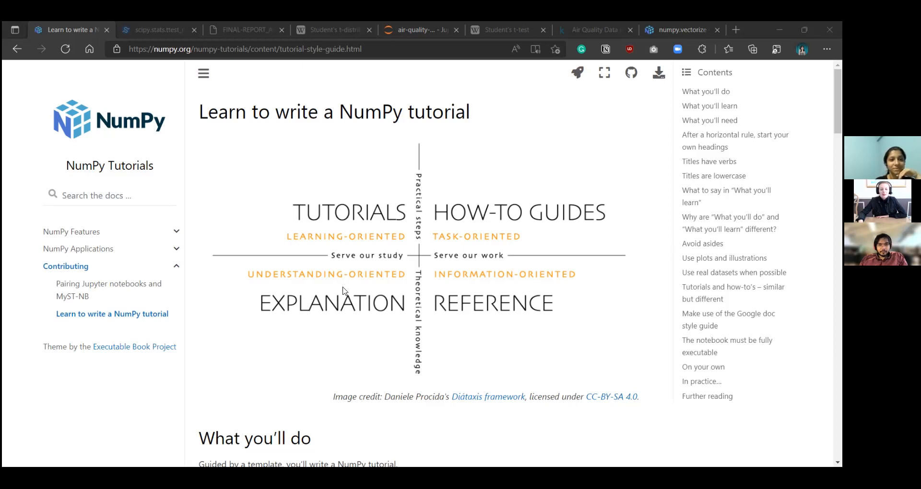
mouse_move(398, 257)
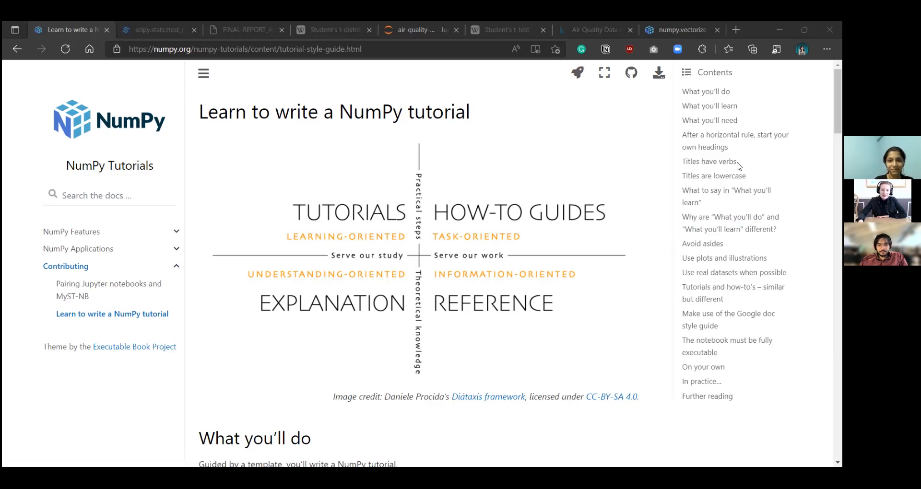
mouse_move(312, 441)
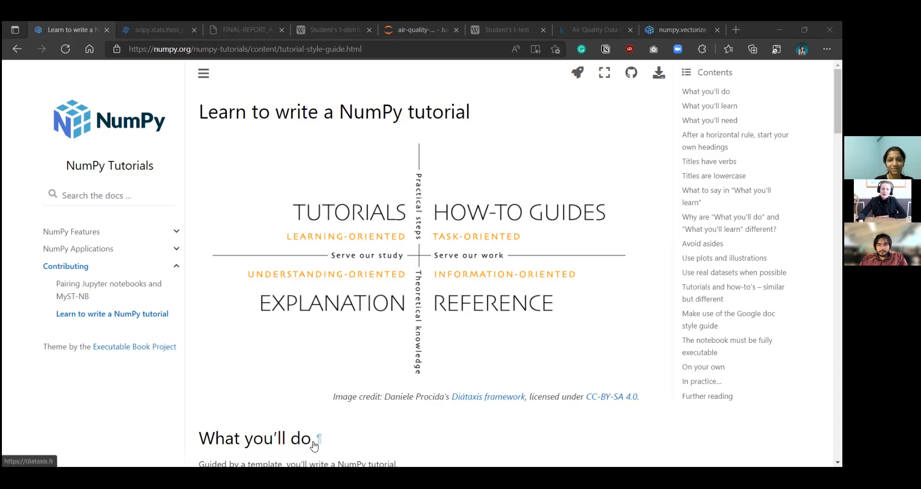
mouse_move(450, 356)
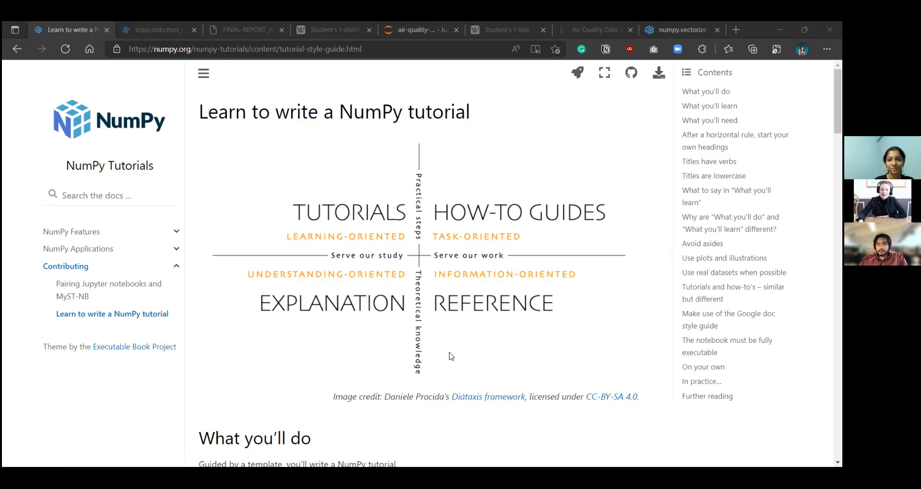